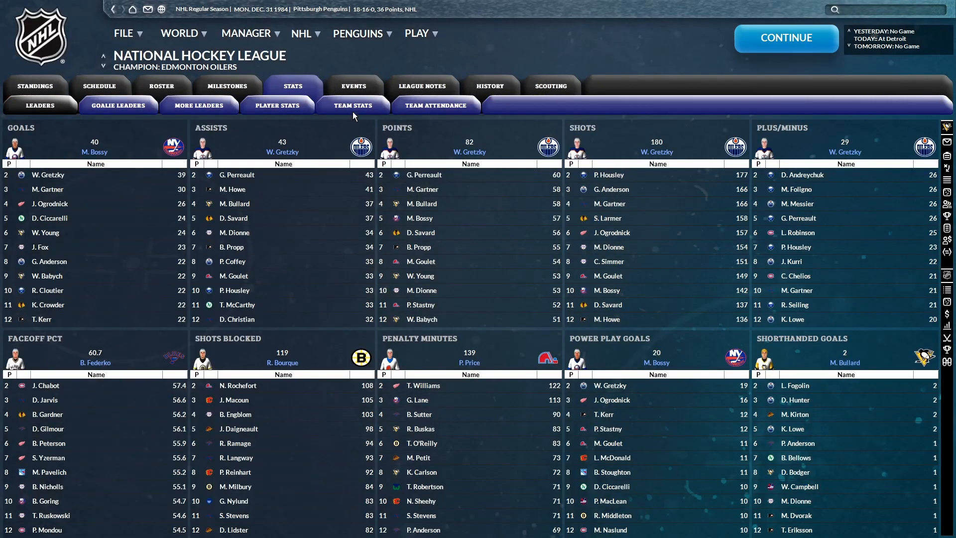
Show the NHL Team Stats 2 table with power-play and penalty-kill figures
left_click(353, 105)
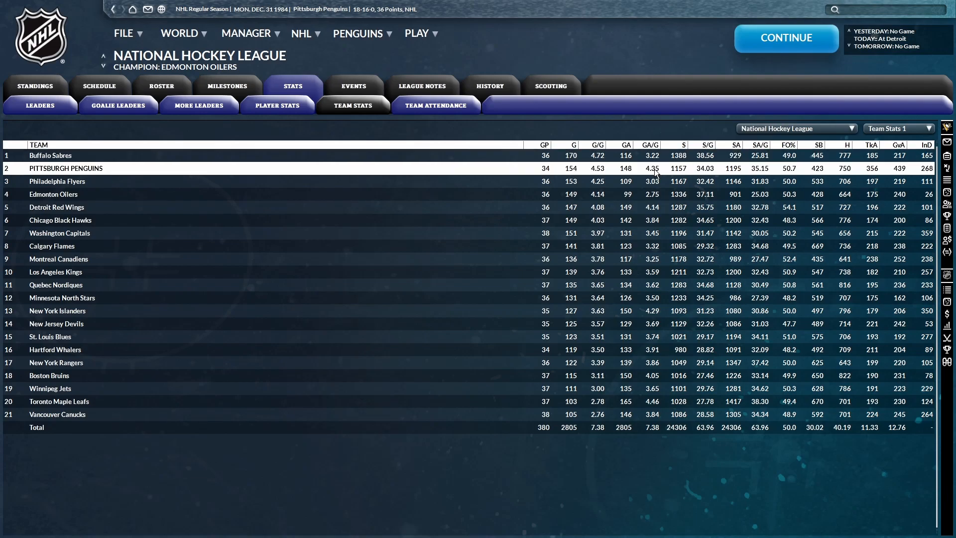
left_click(895, 128)
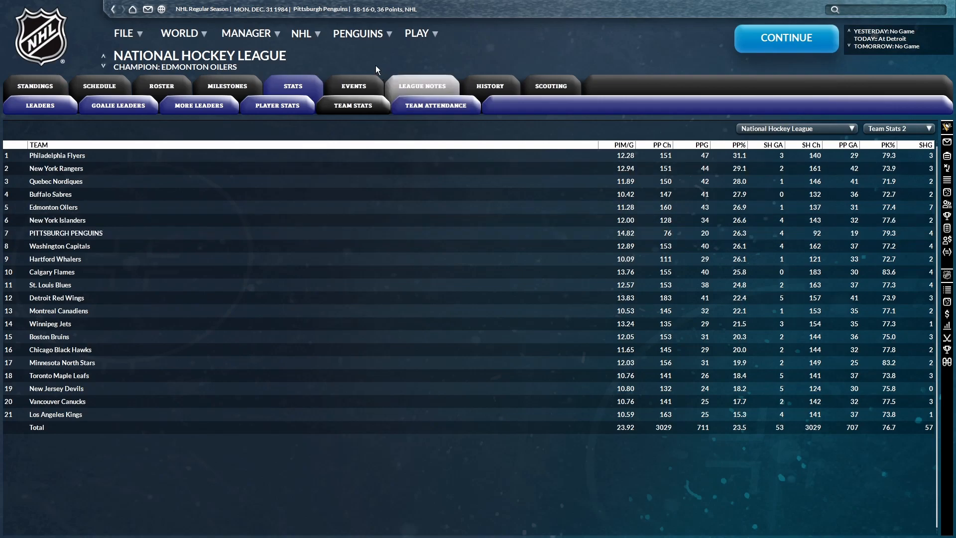
Browse the Red Wings and Capitals rosters, then filter Pittsburgh's roster to its seven defencemen
left_click(358, 33)
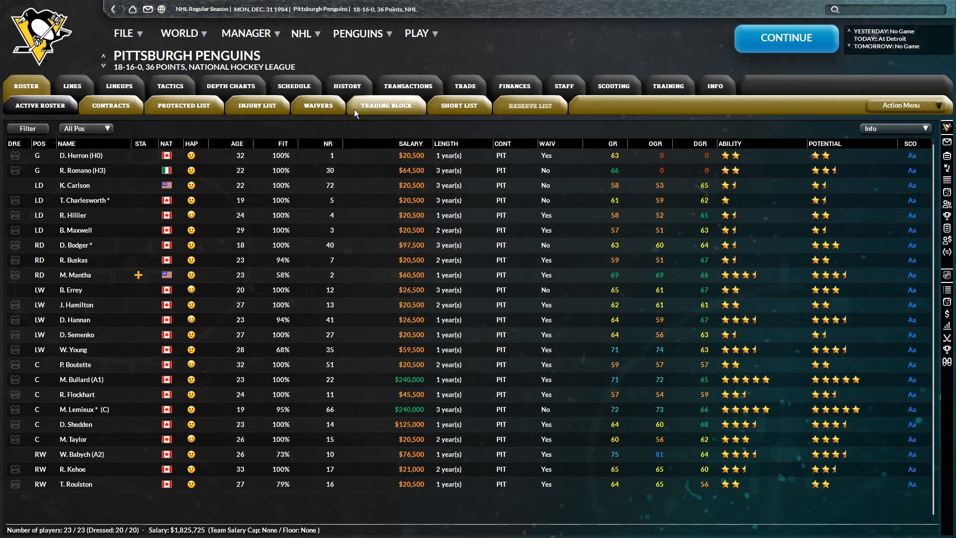
mouse_move(311, 130)
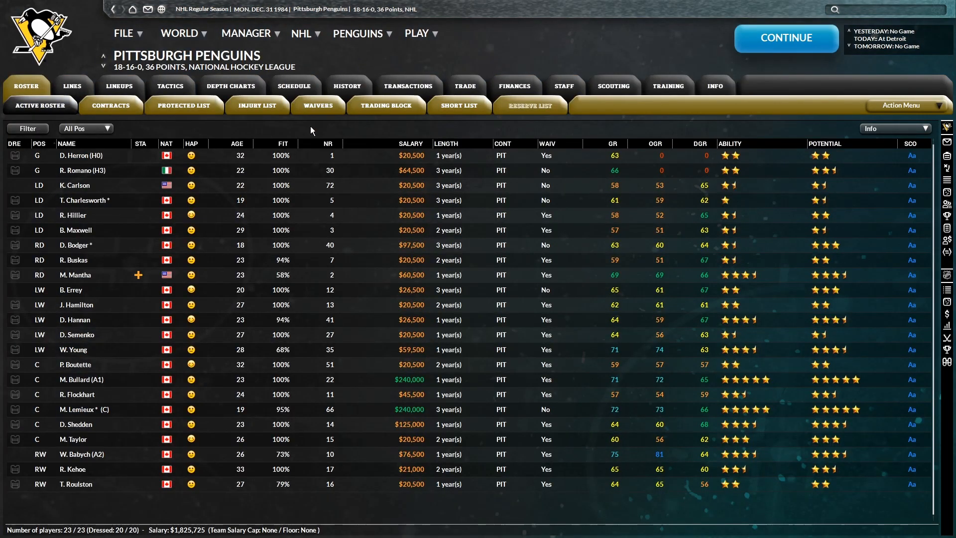
left_click(85, 128)
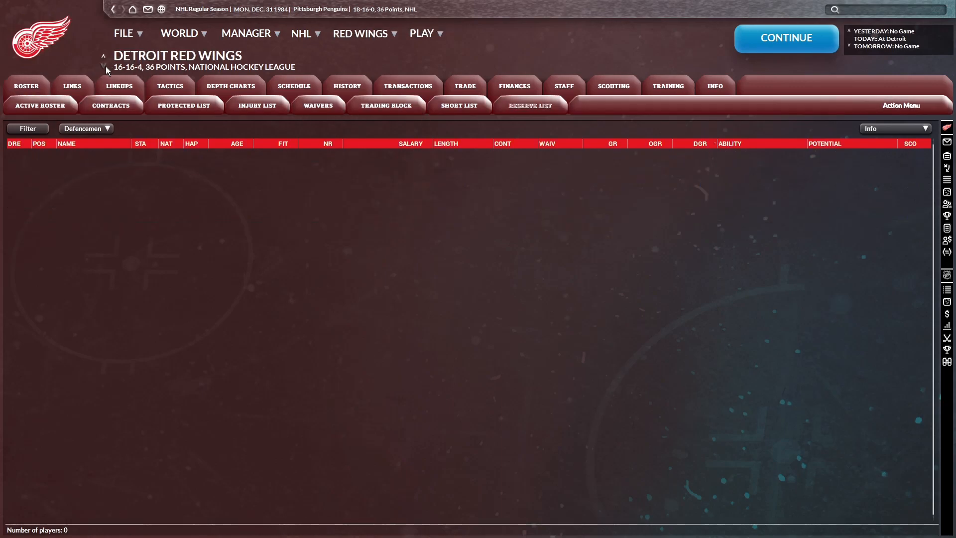
left_click(85, 127)
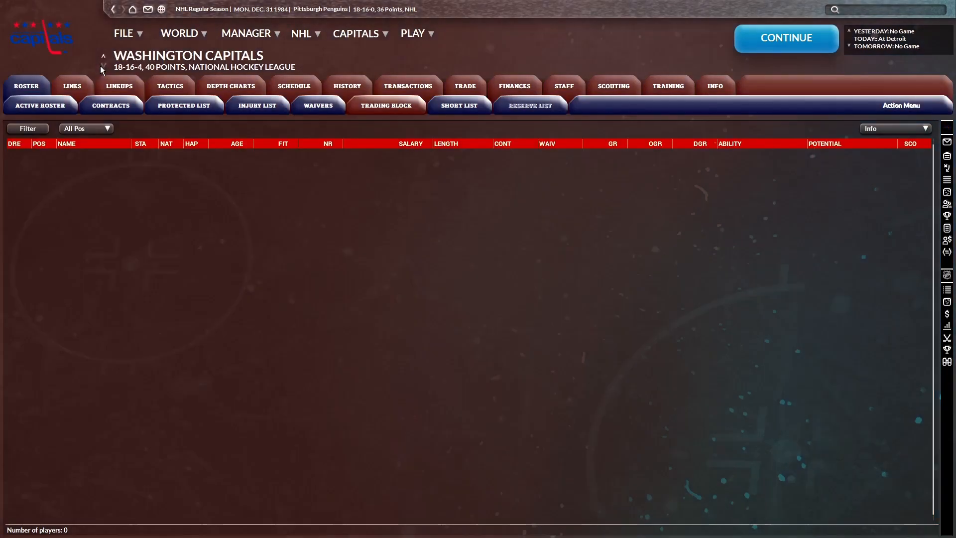
left_click(359, 32)
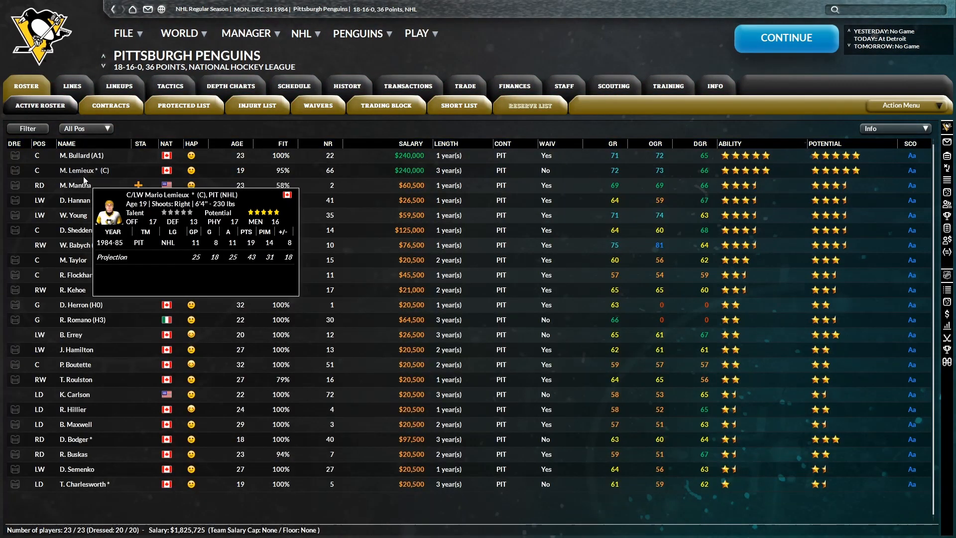
mouse_move(90, 173)
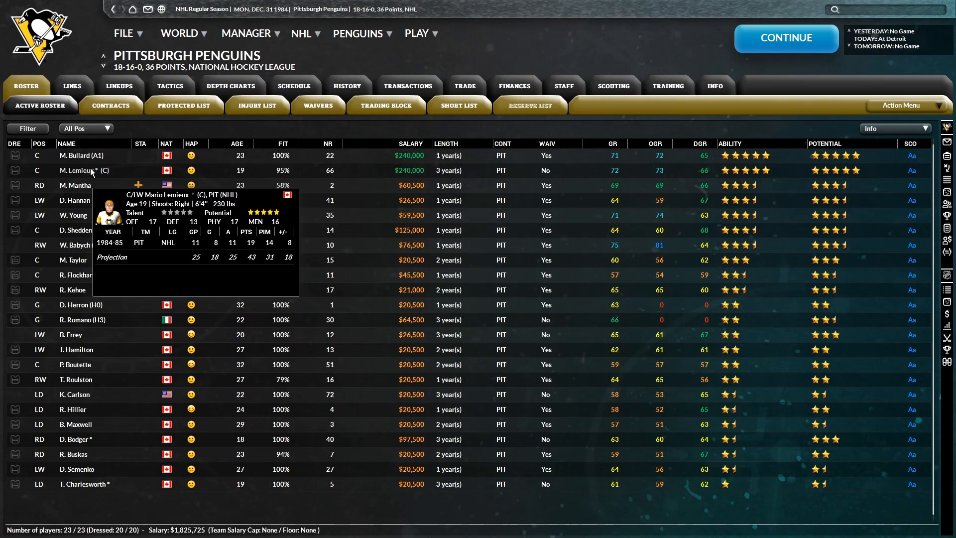
mouse_move(275, 238)
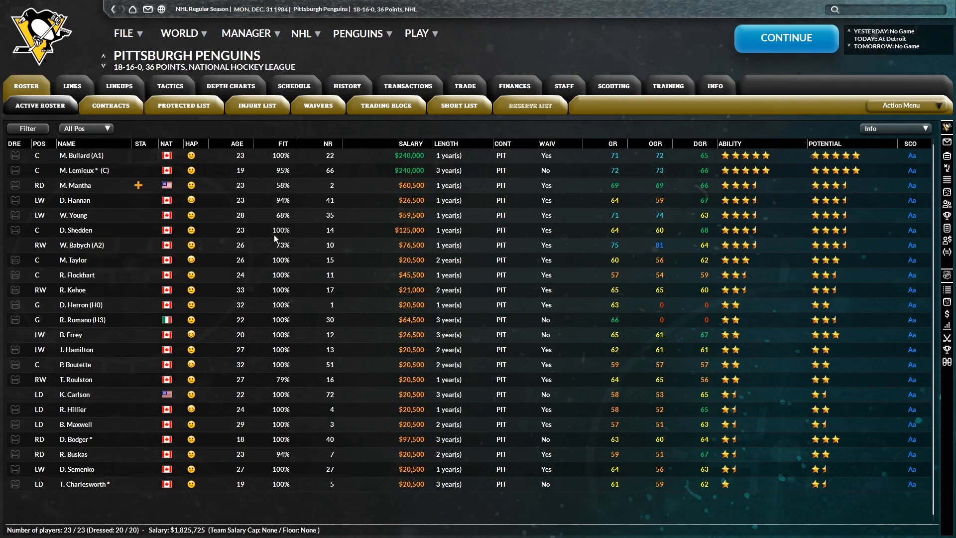
left_click(85, 128)
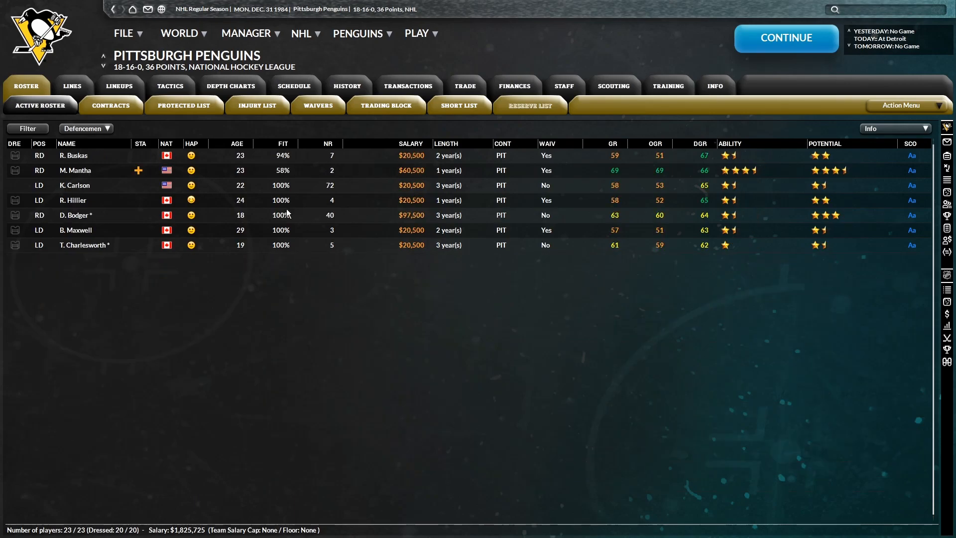
mouse_move(82, 99)
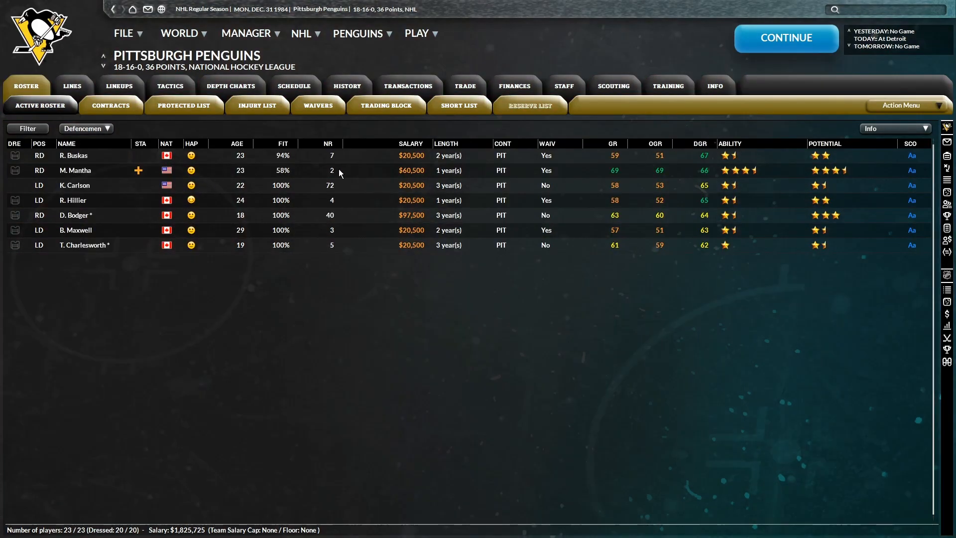
Review the head coach profile, free-agent staff and NHL standings, then go to Manager Home
left_click(563, 85)
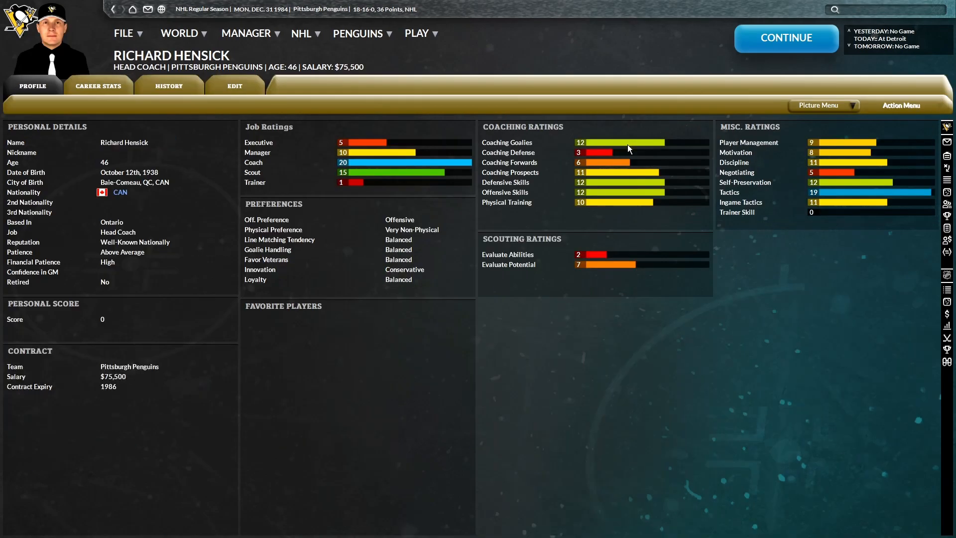
mouse_move(400, 227)
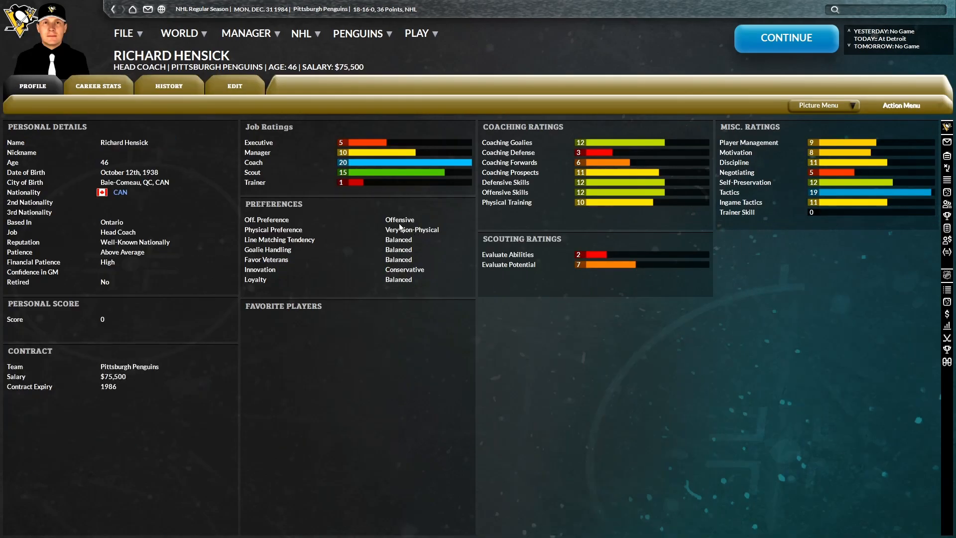
mouse_move(442, 236)
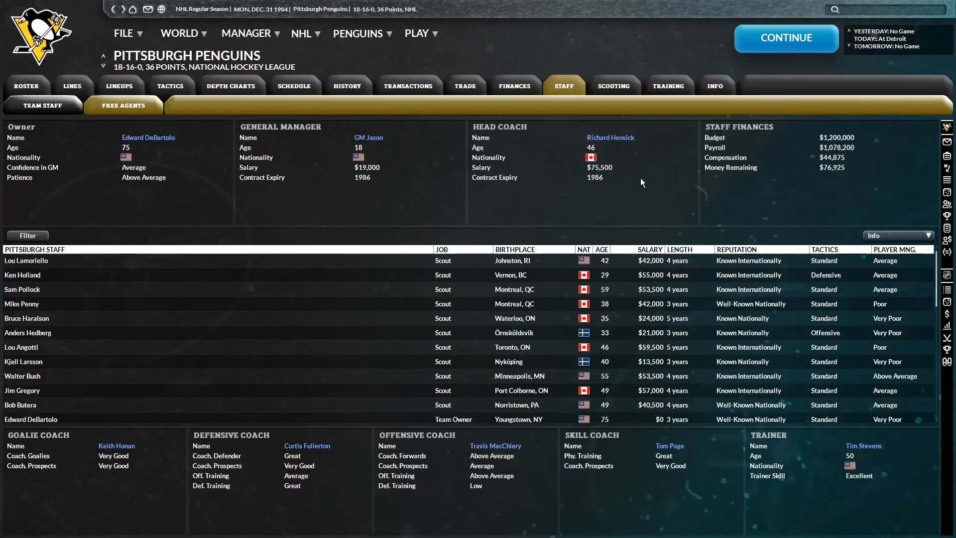
left_click(123, 105)
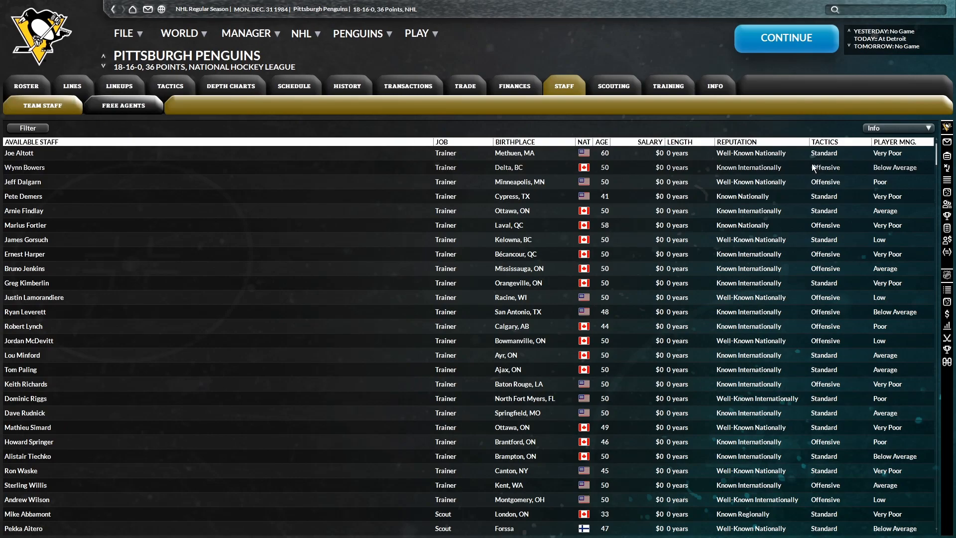
left_click(42, 105)
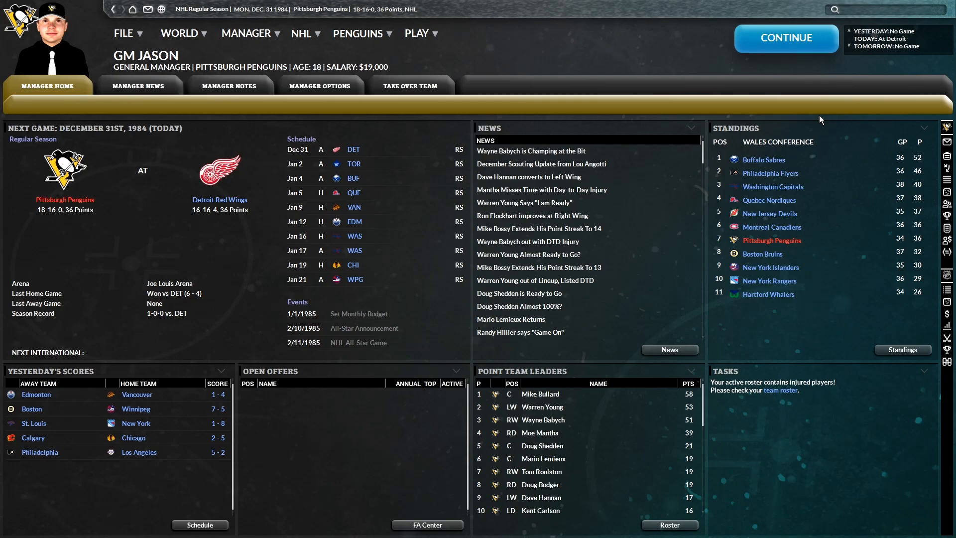
mouse_move(292, 60)
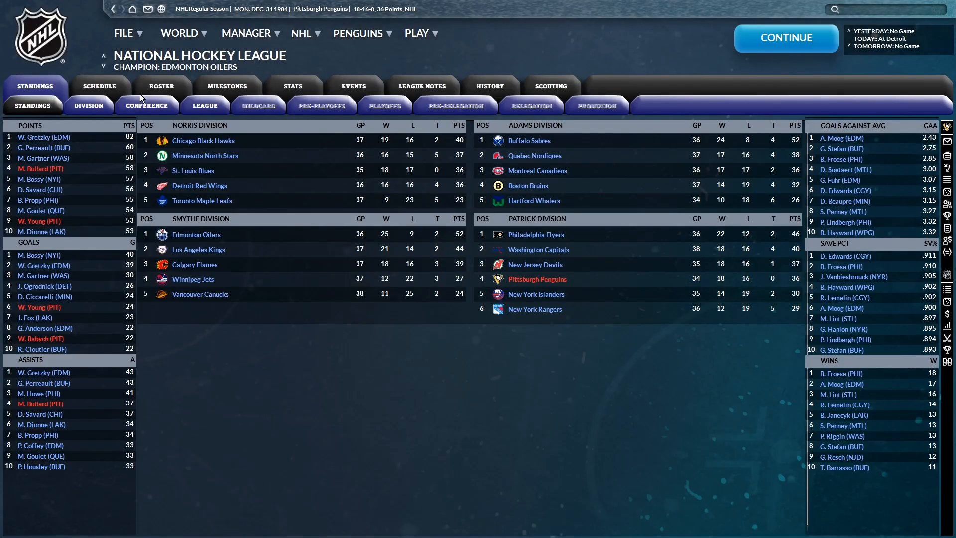
left_click(147, 105)
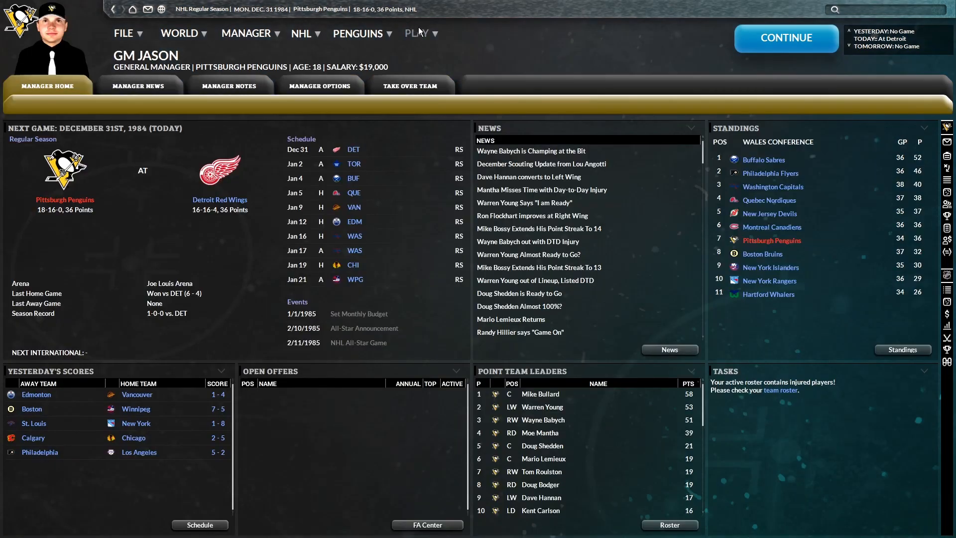
Sim ahead to February 3, 1985 and view the Penguins' January game results
left_click(417, 32)
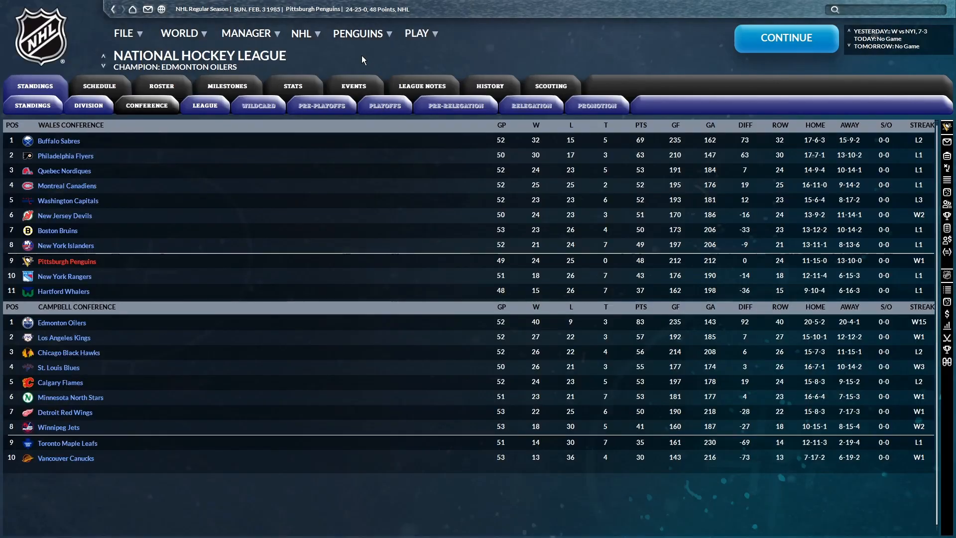
mouse_move(334, 78)
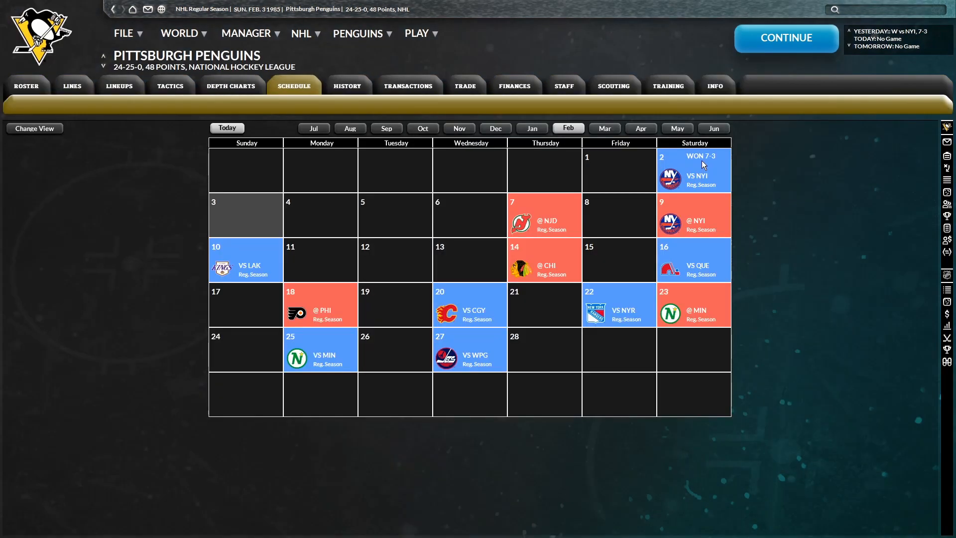
left_click(531, 128)
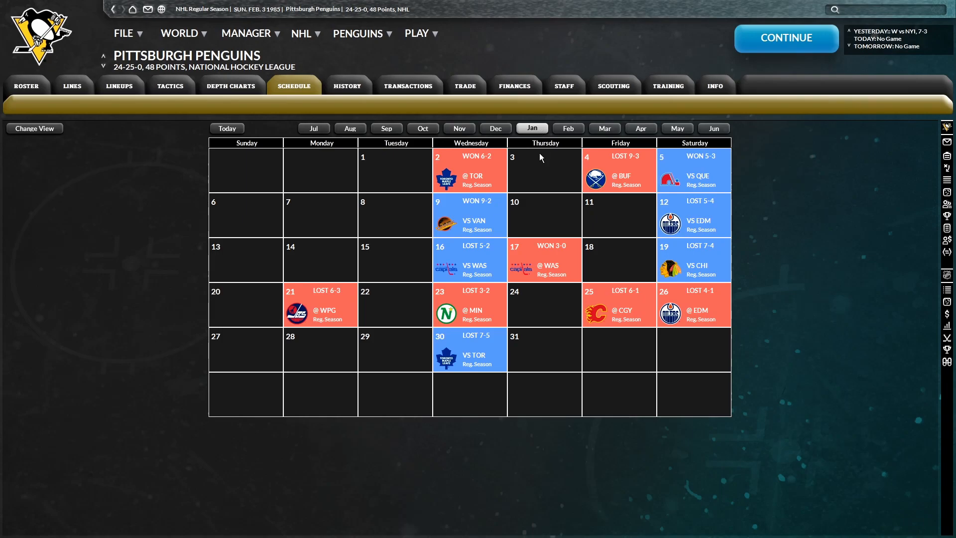
mouse_move(674, 249)
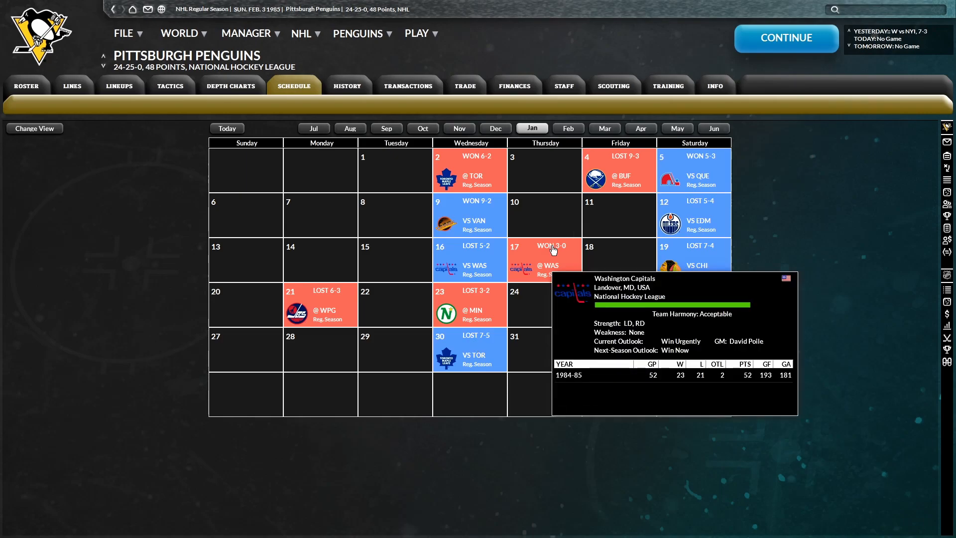
mouse_move(161, 130)
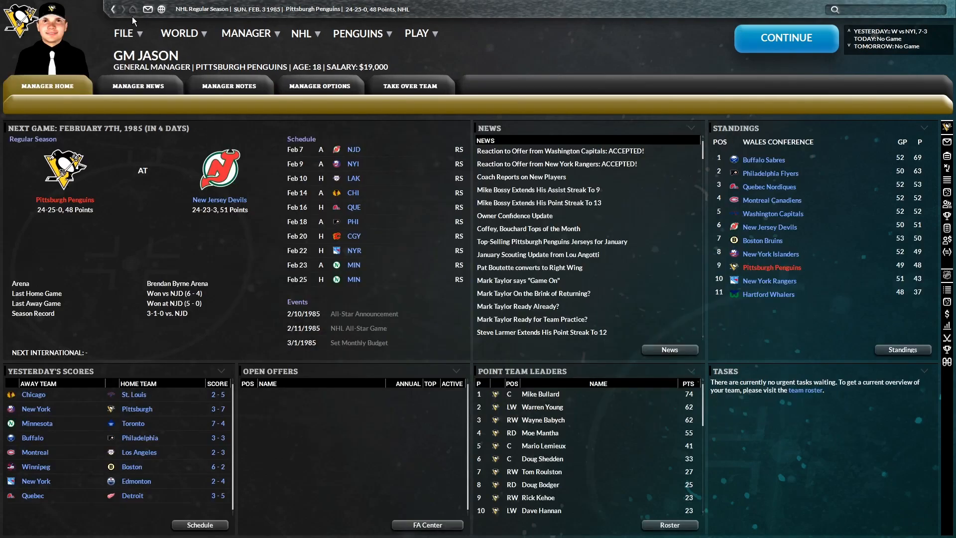
left_click(302, 33)
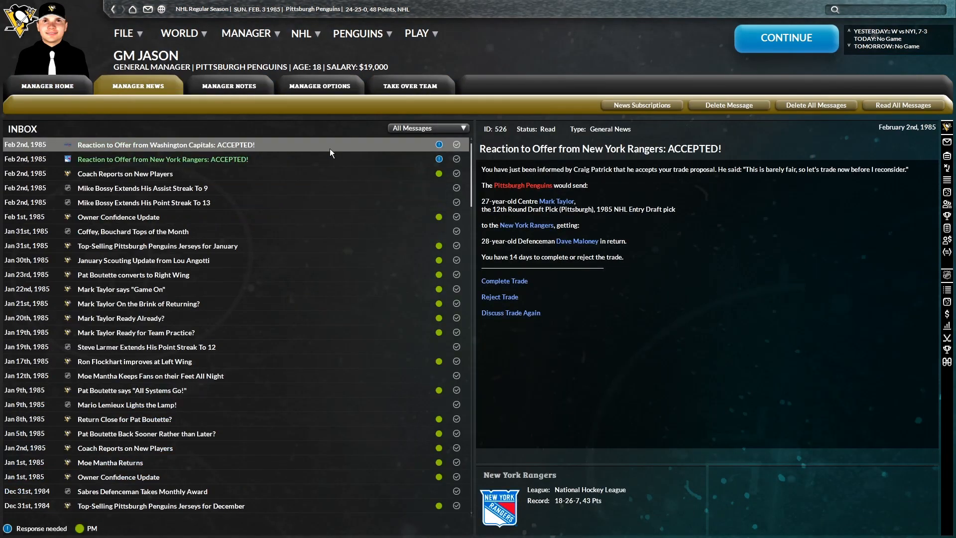
left_click(164, 145)
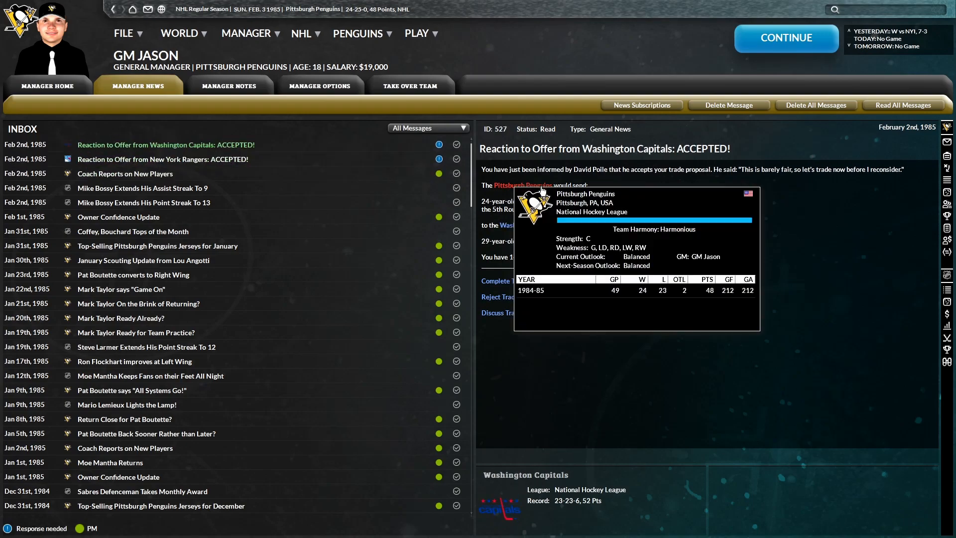
mouse_move(535, 214)
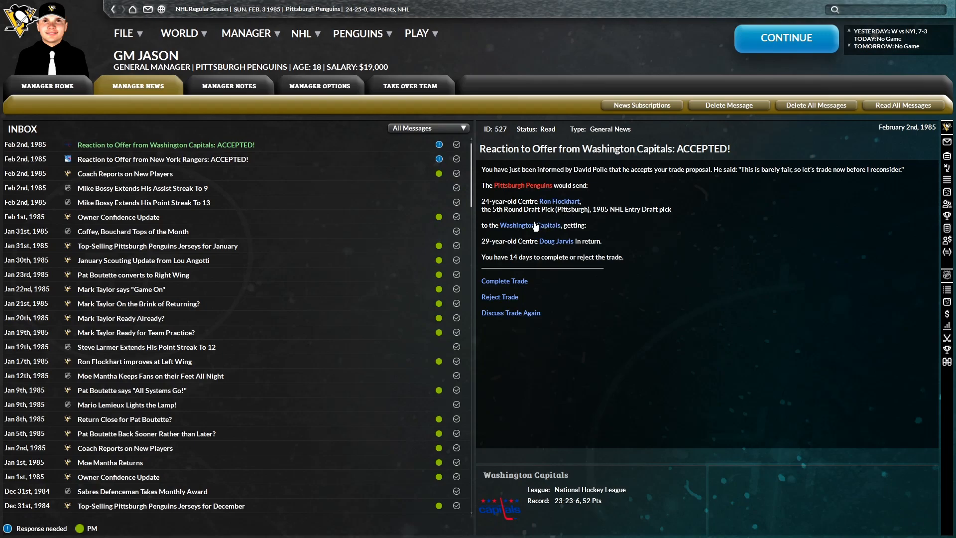
mouse_move(555, 241)
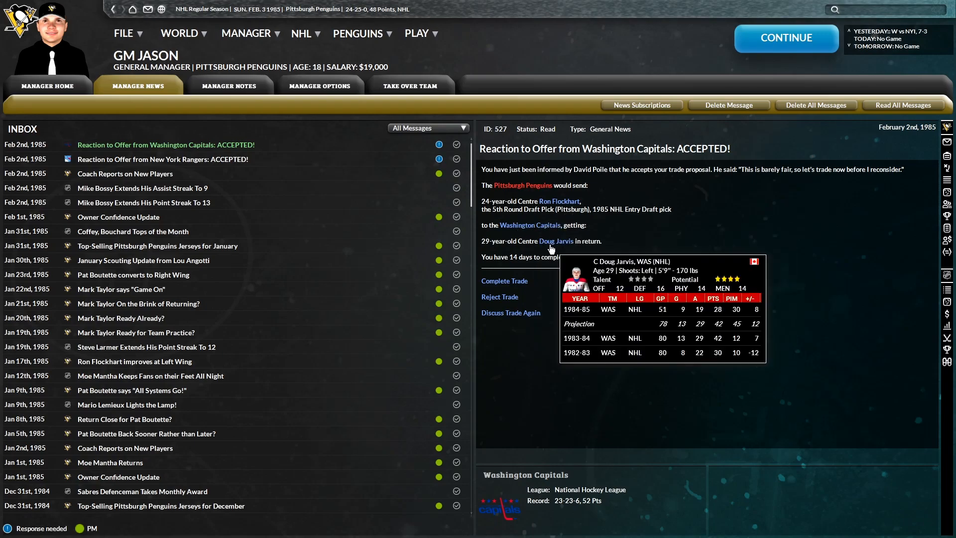
left_click(555, 241)
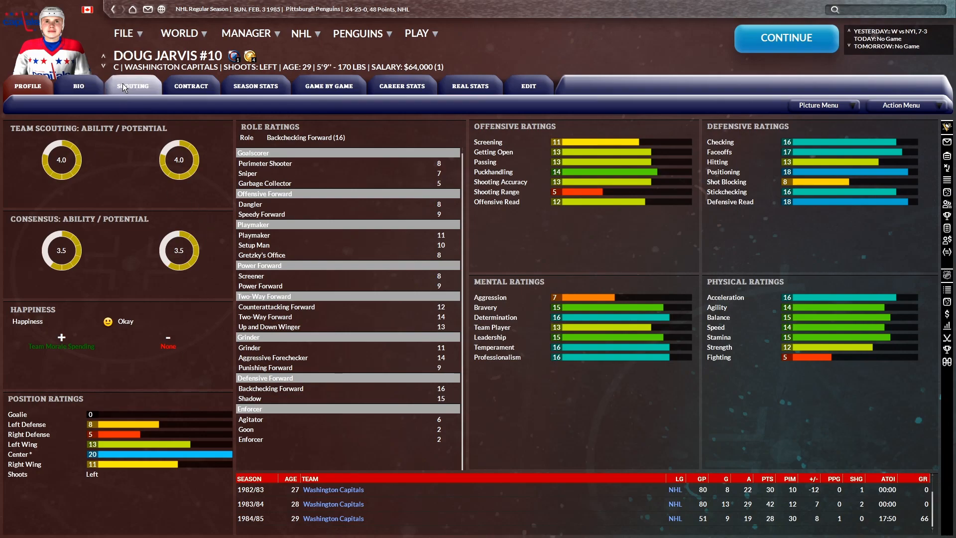
left_click(402, 85)
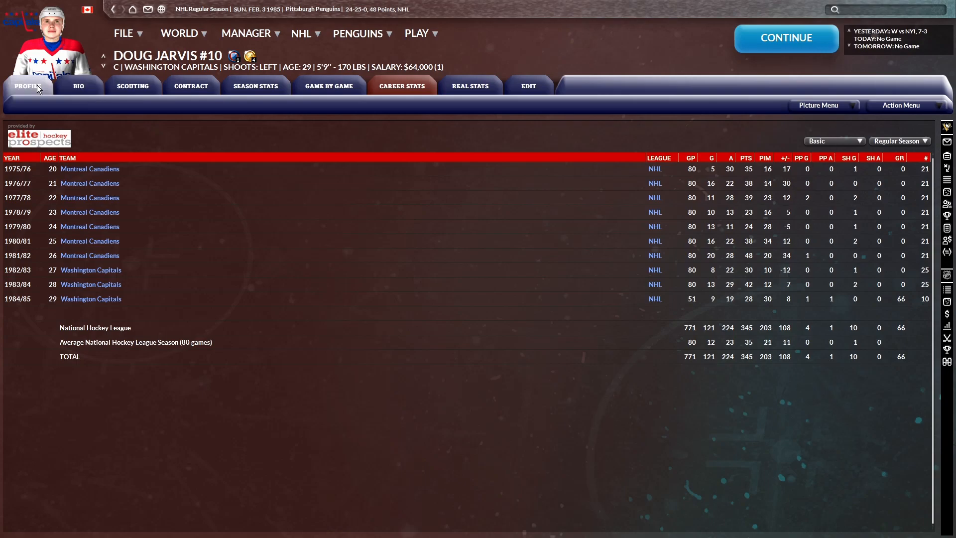
left_click(27, 86)
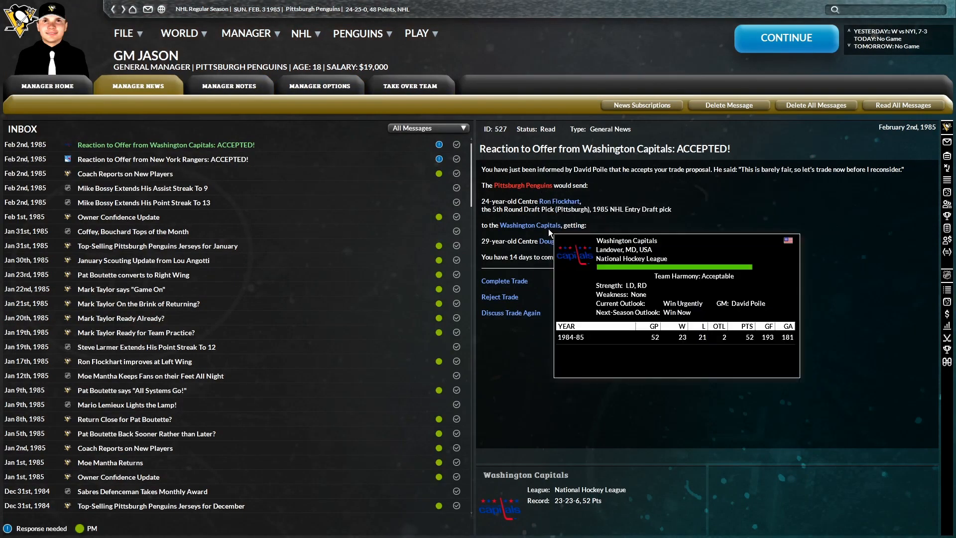
left_click(529, 224)
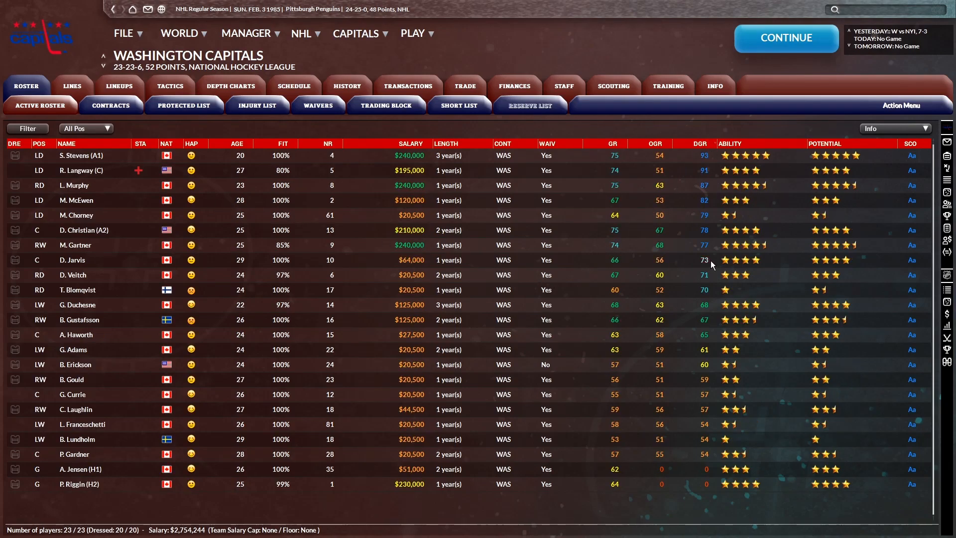
mouse_move(135, 71)
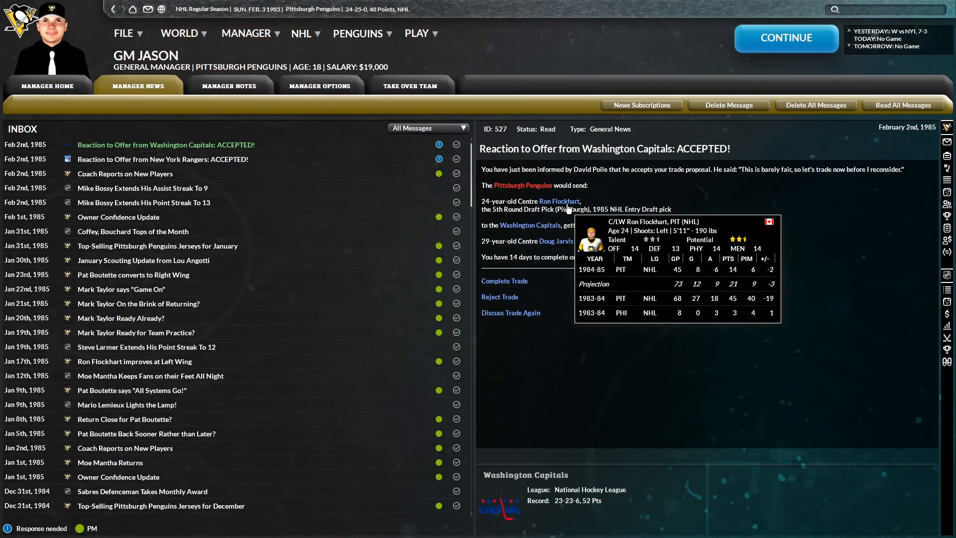
mouse_move(494, 221)
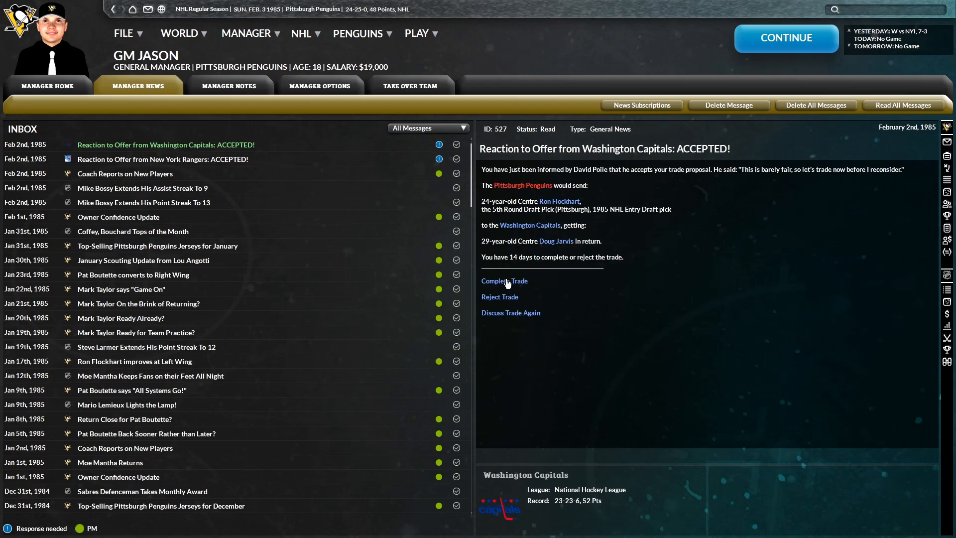
Complete the Washington trade and the Rangers trade for Dave Maloney, then view Mark Taylor's career stats
left_click(504, 281)
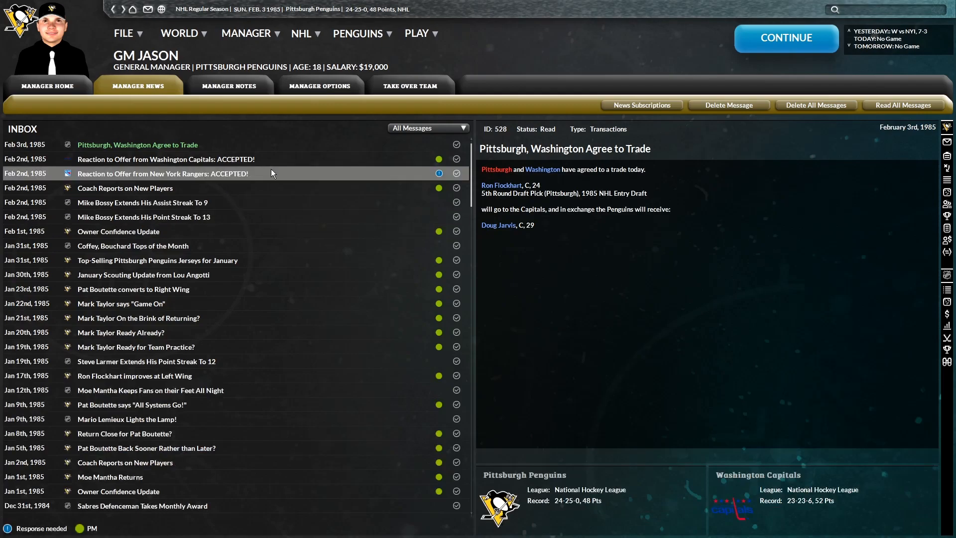
left_click(162, 173)
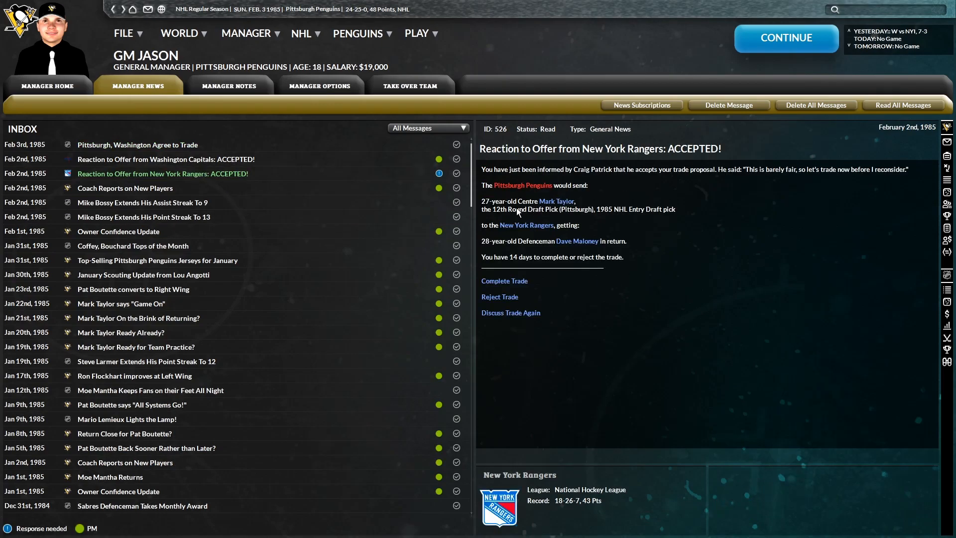
mouse_move(556, 201)
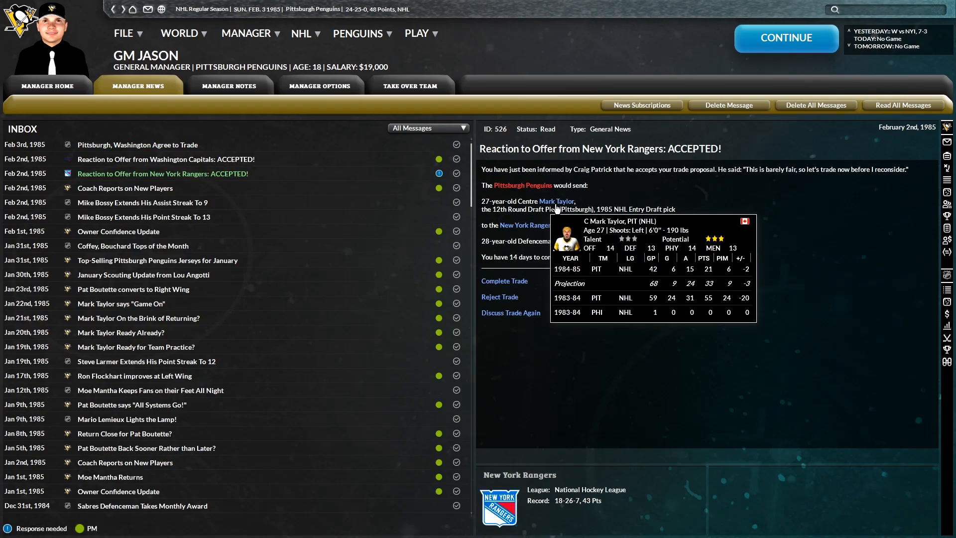
mouse_move(519, 216)
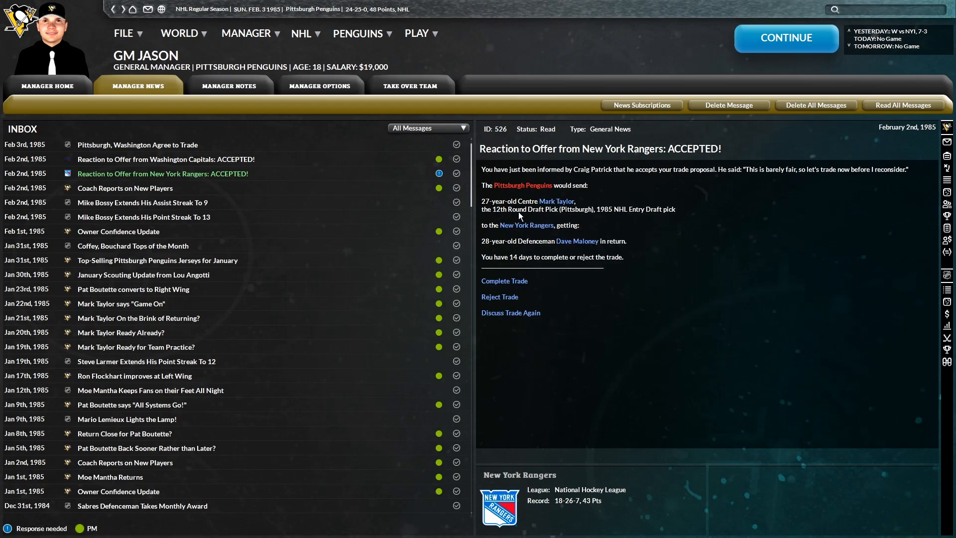
mouse_move(490, 249)
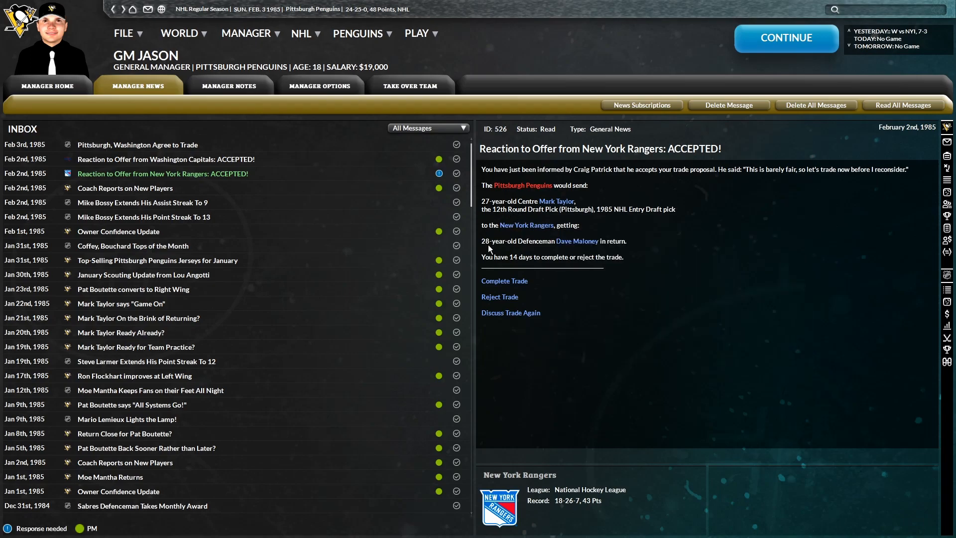
mouse_move(576, 241)
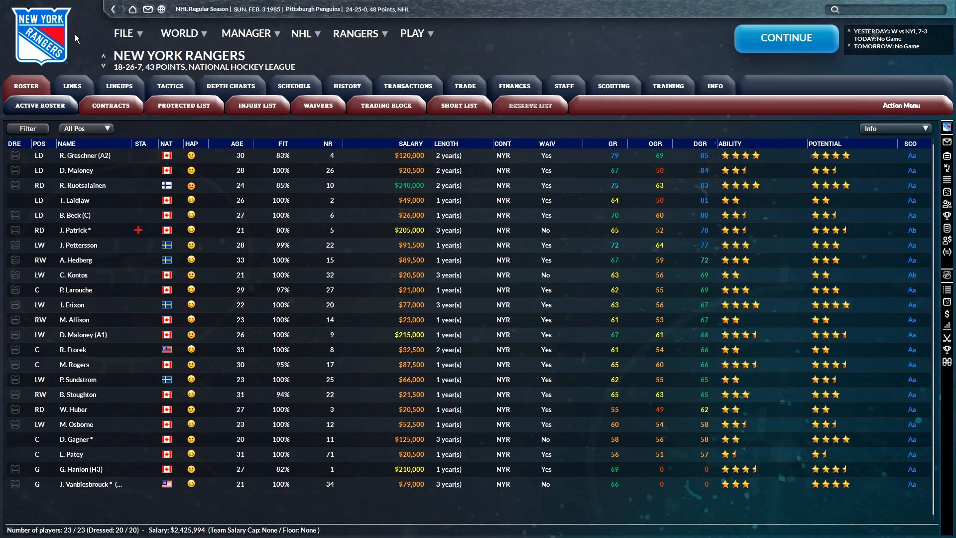
mouse_move(120, 78)
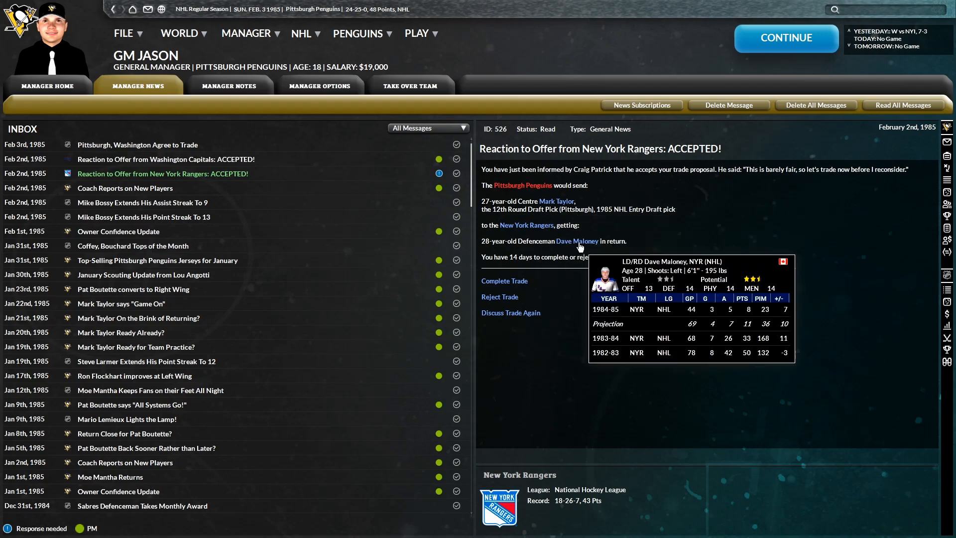
left_click(505, 280)
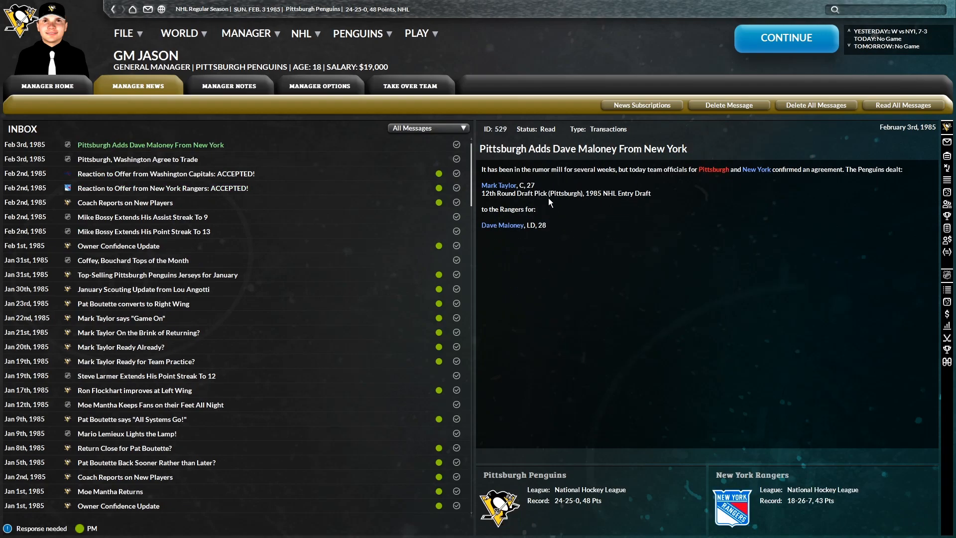
left_click(499, 184)
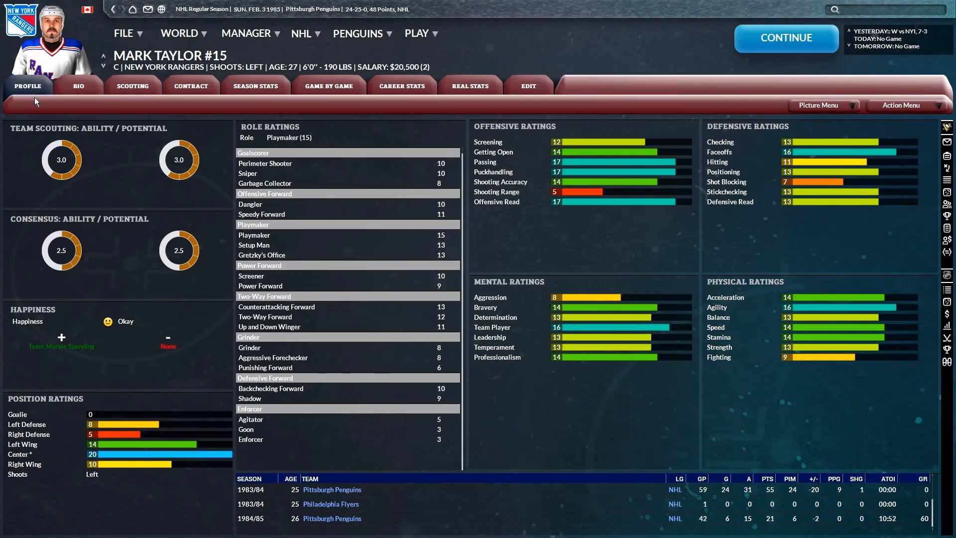
left_click(401, 85)
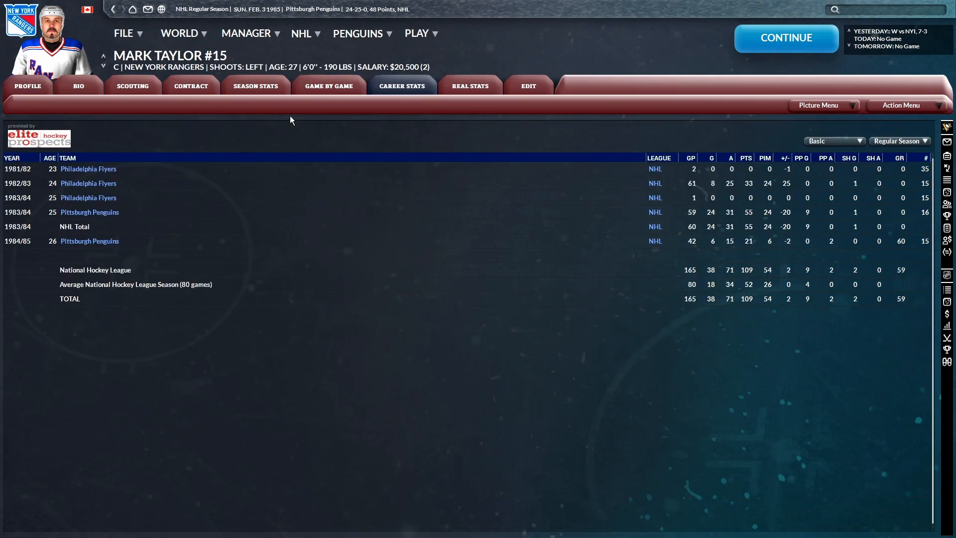
left_click(255, 85)
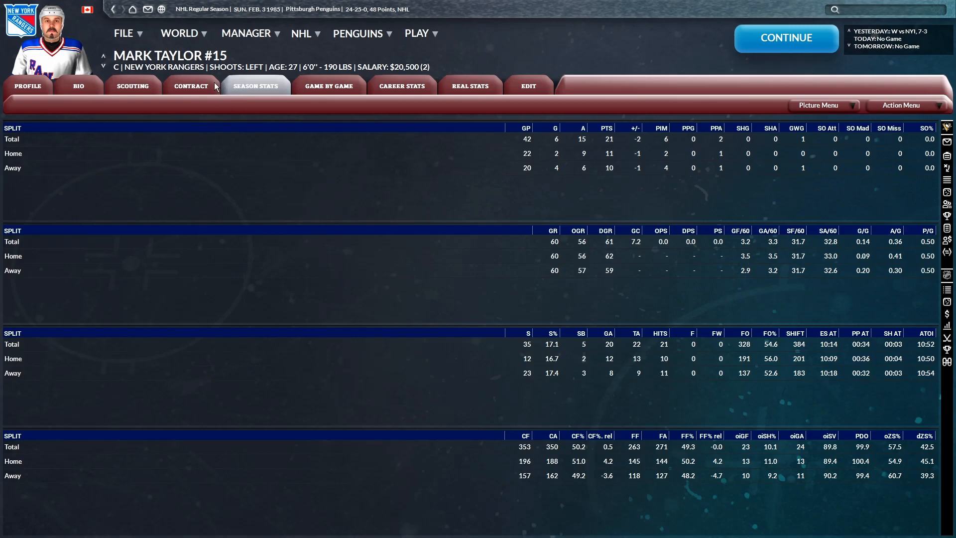
left_click(328, 85)
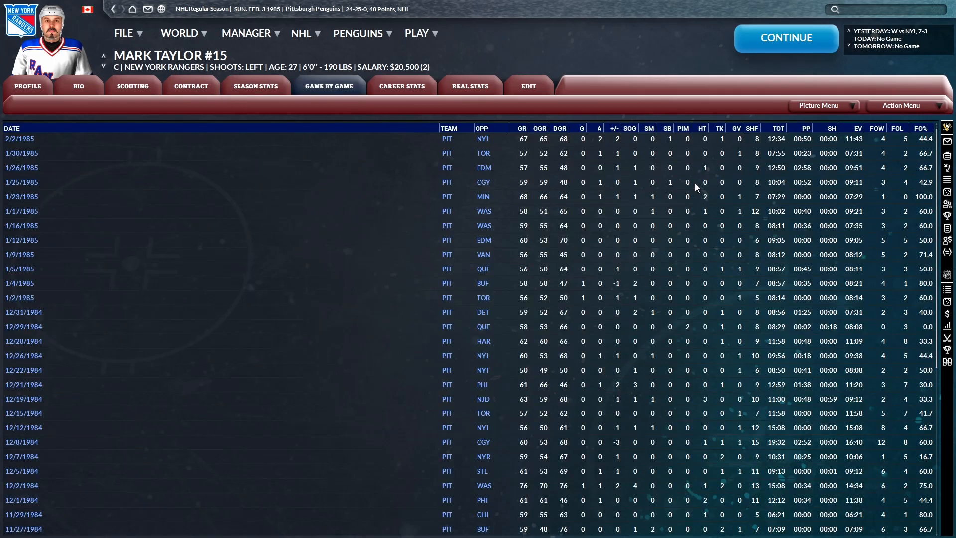
left_click(27, 85)
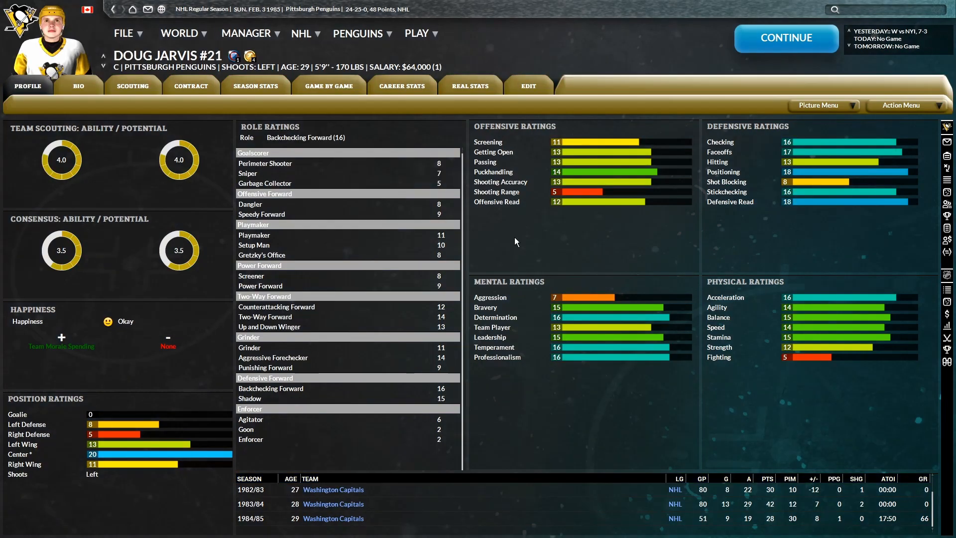
mouse_move(559, 227)
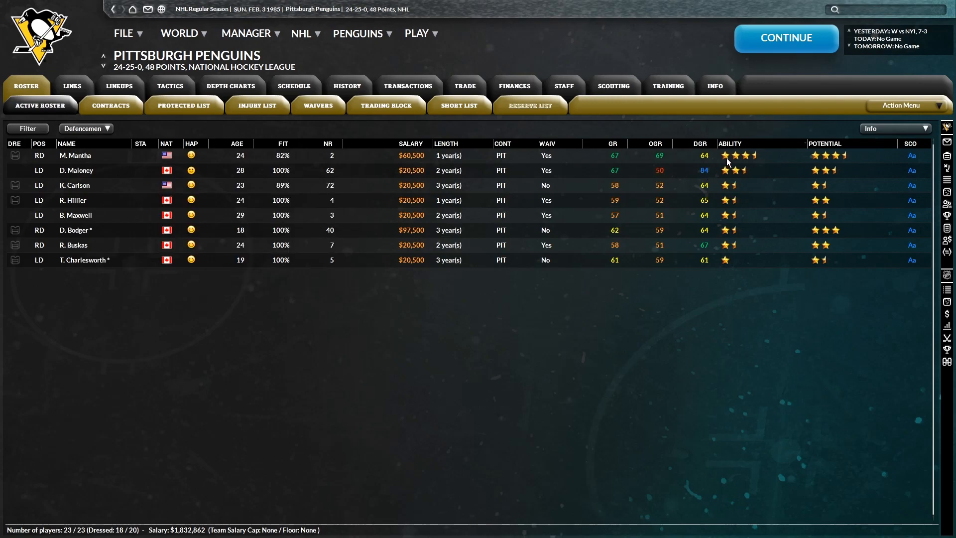
mouse_move(735, 253)
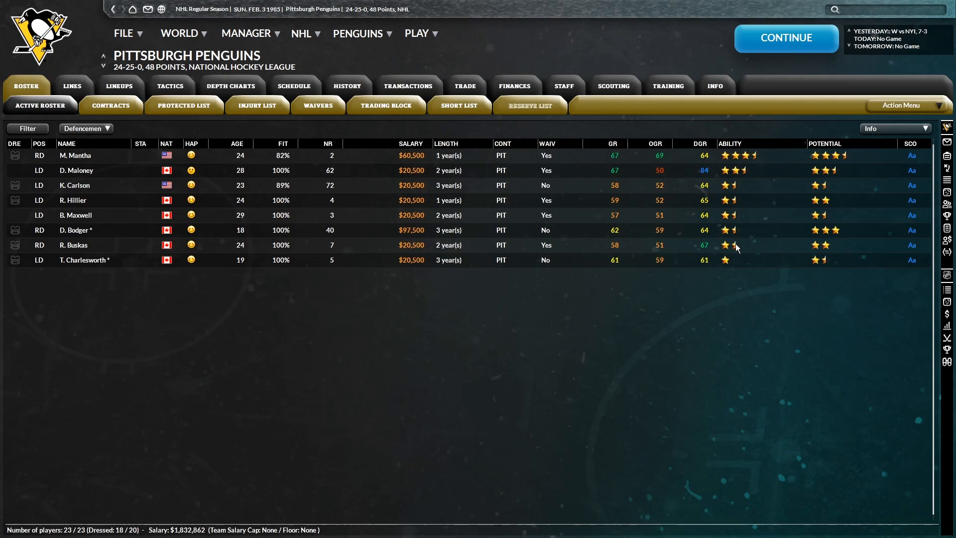
mouse_move(746, 253)
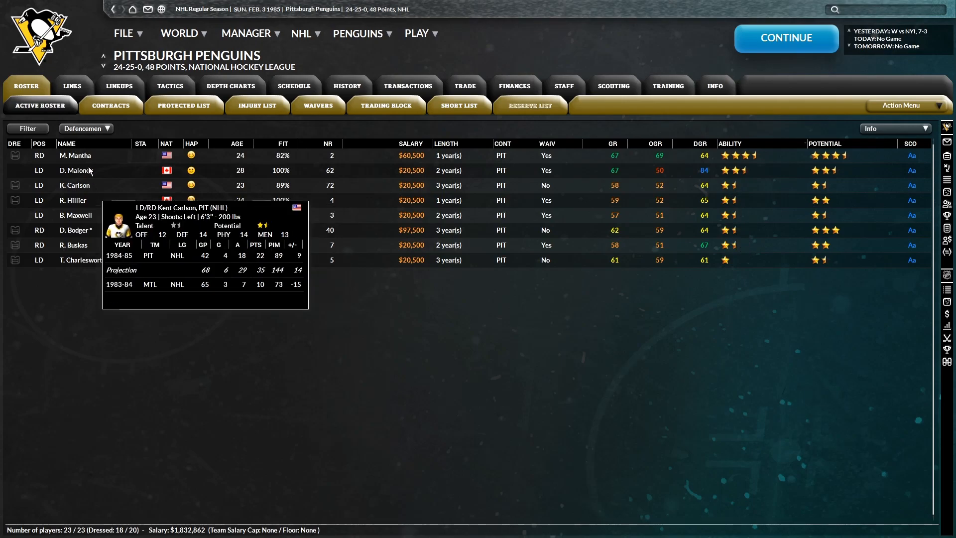
mouse_move(284, 356)
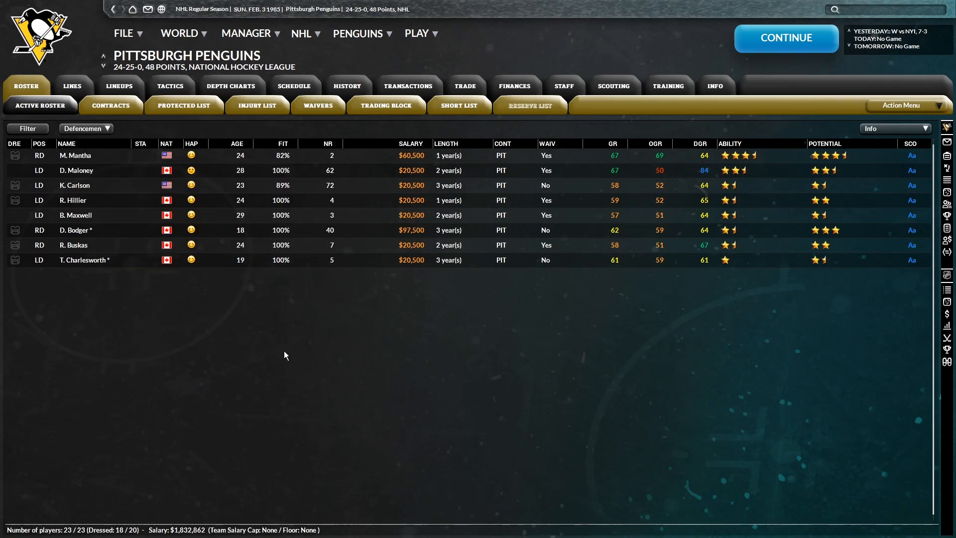
mouse_move(83, 260)
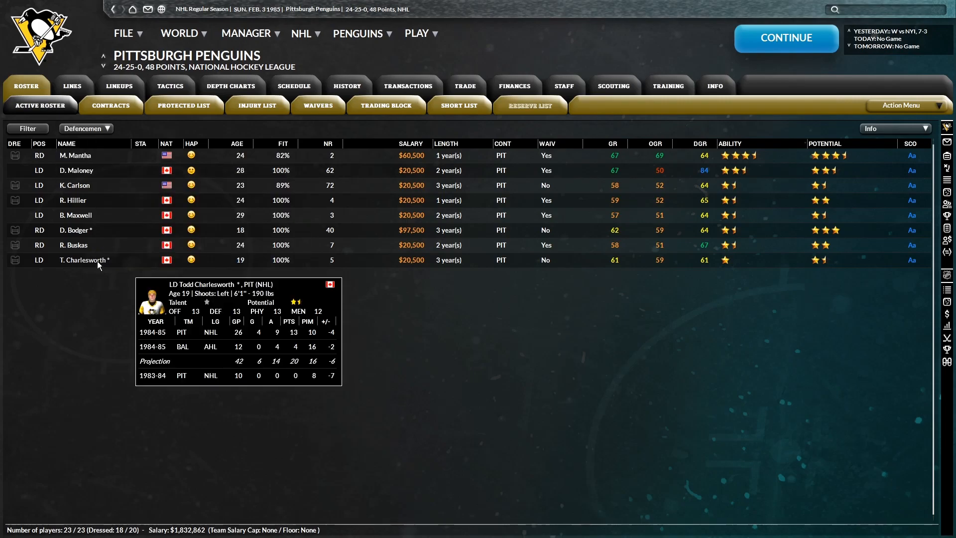
Leave the defencemen list, now including Dave Maloney, for the manager home page
right_click(84, 260)
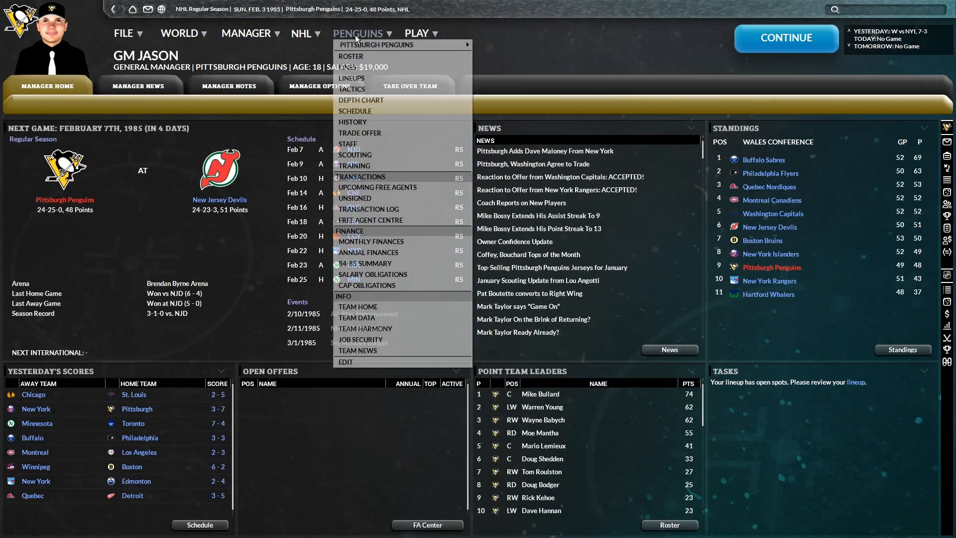
Advance to April 8, 1985 with a 40-39-1 record and open the all-positions Penguins roster
left_click(351, 78)
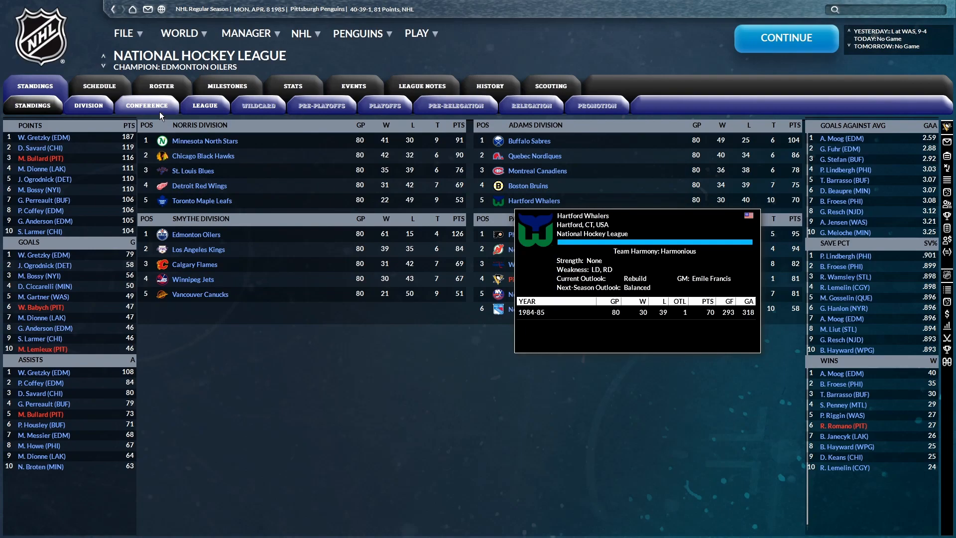
left_click(146, 105)
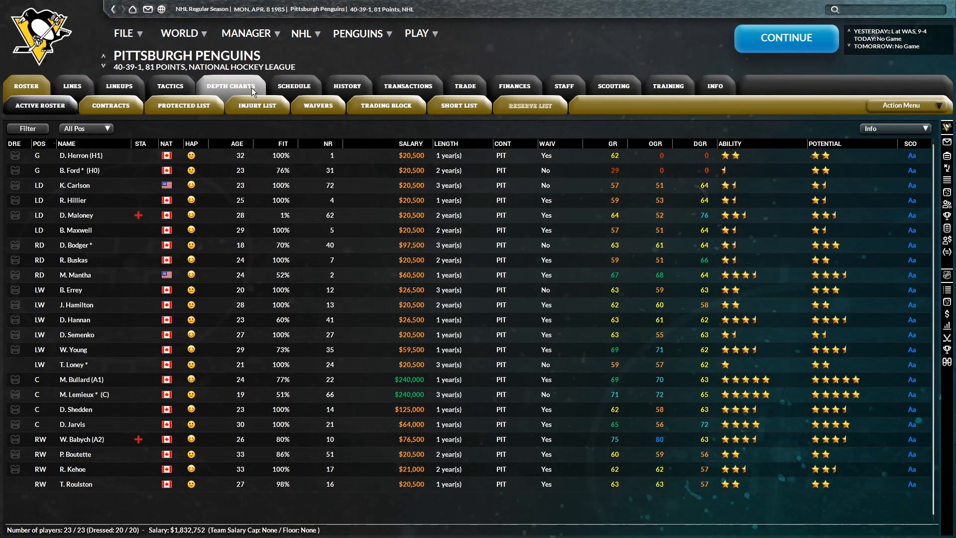
Check Team Stats 2 showing Pittsburgh first in penalty killing, then open the Active Roster Info view
left_click(301, 33)
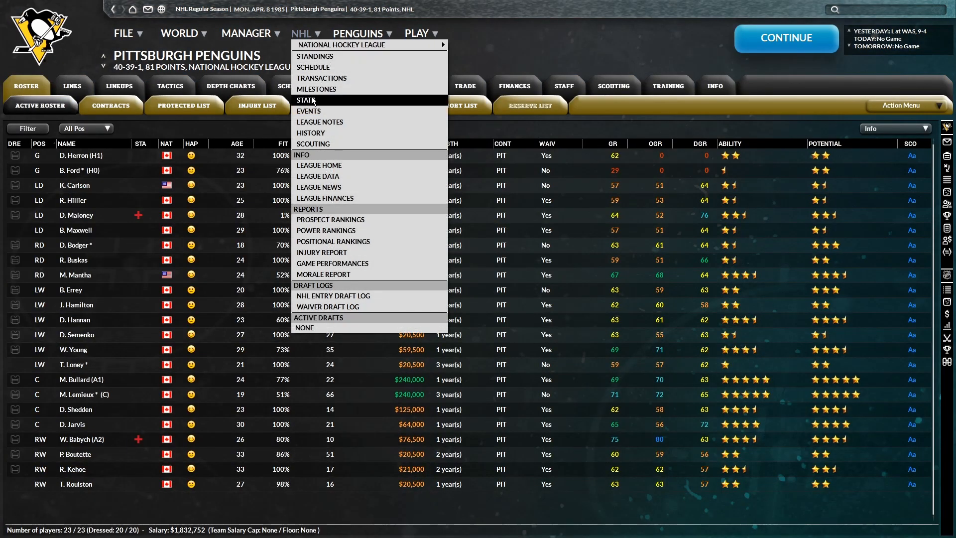
left_click(306, 100)
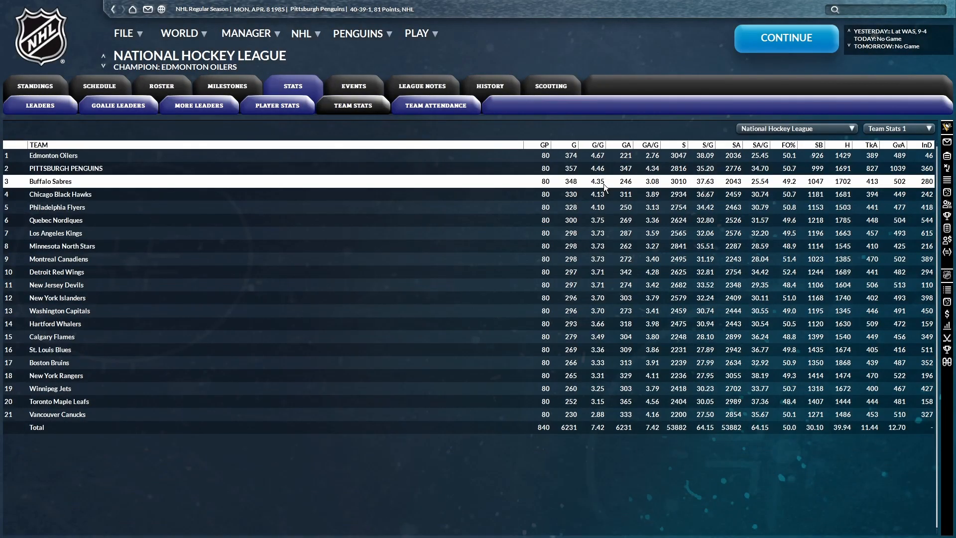
mouse_move(646, 151)
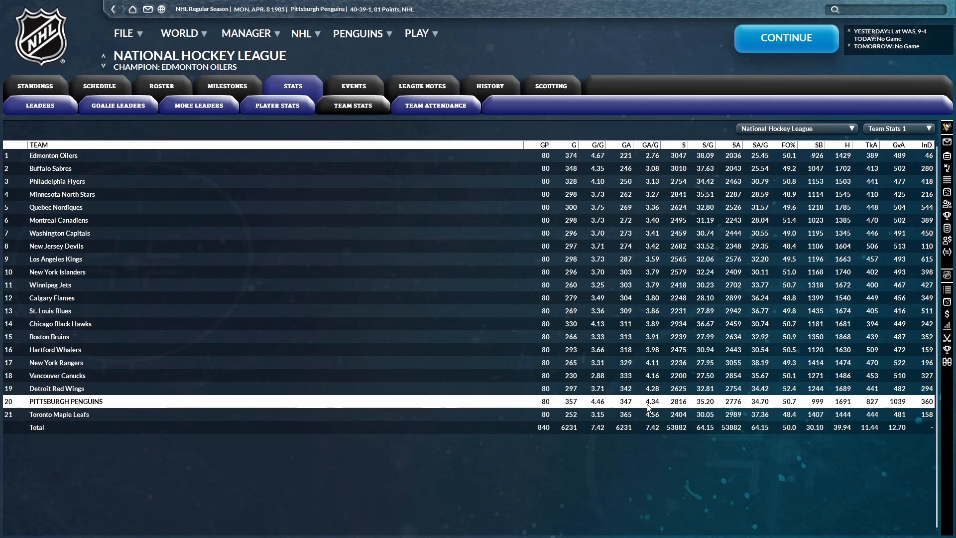
left_click(896, 128)
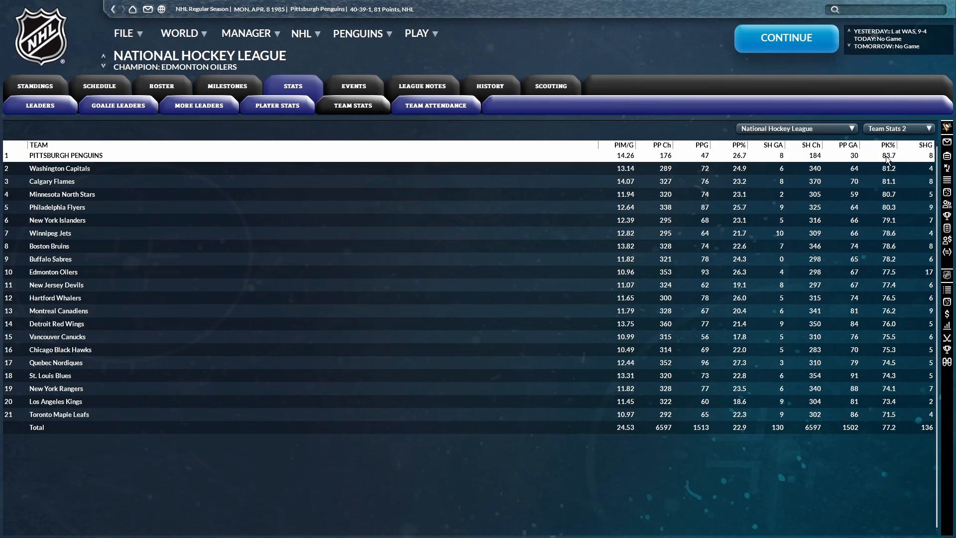
left_click(358, 33)
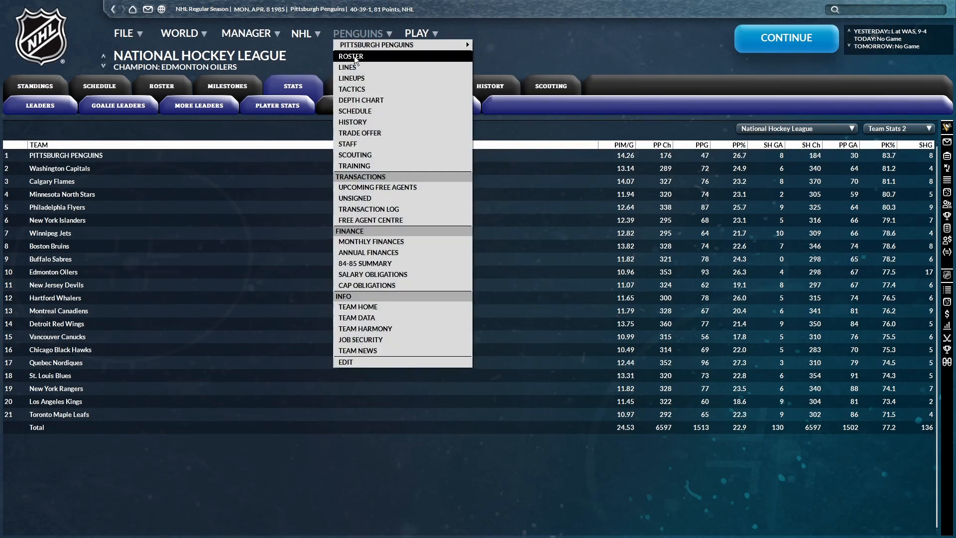
left_click(350, 56)
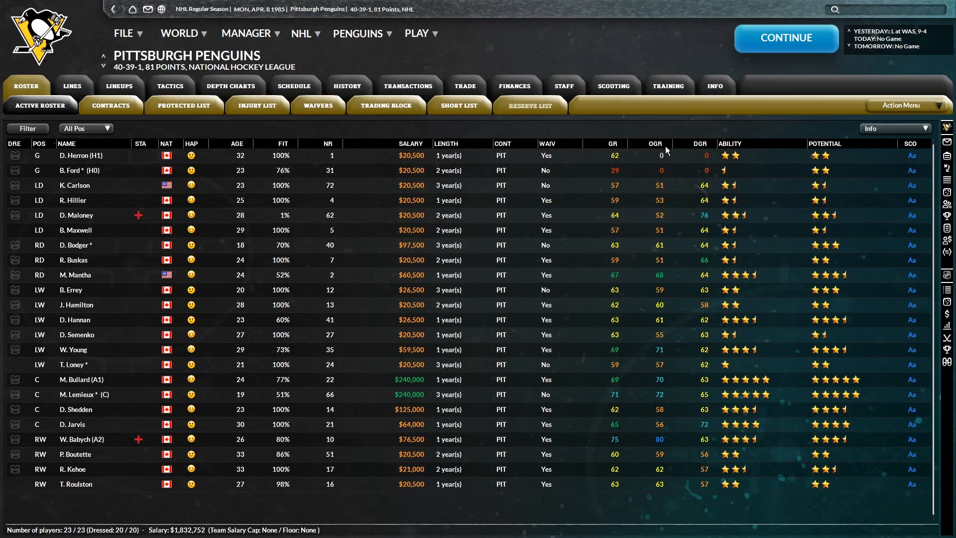
left_click(562, 85)
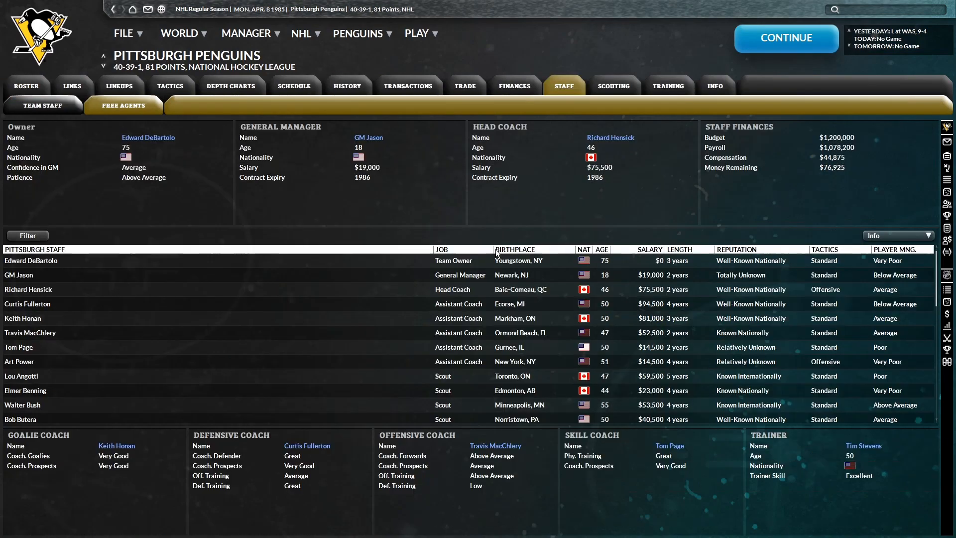
mouse_move(576, 158)
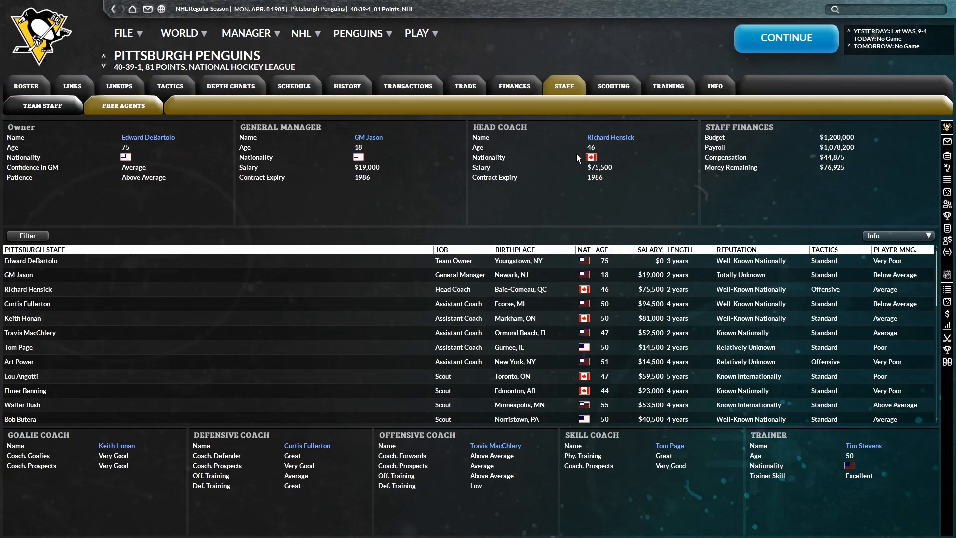
left_click(609, 137)
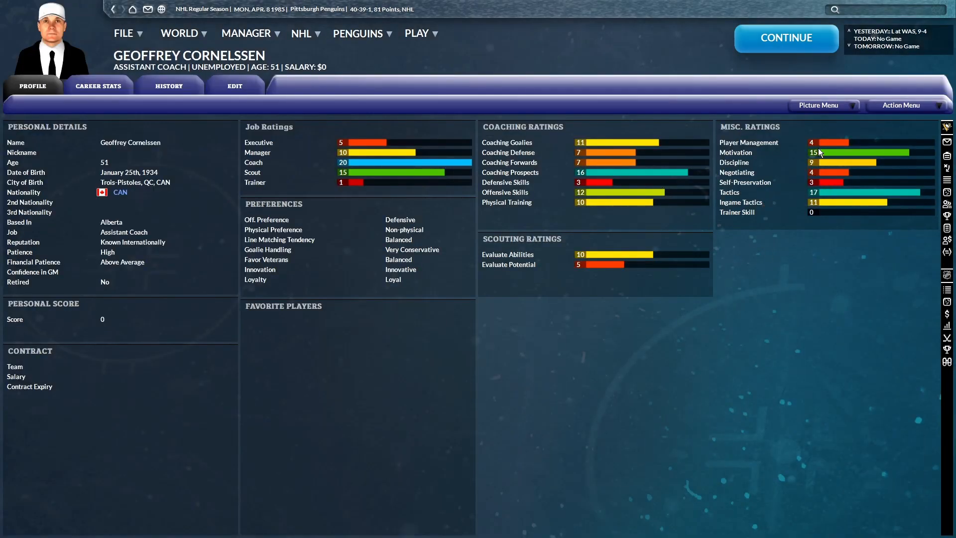
mouse_move(822, 178)
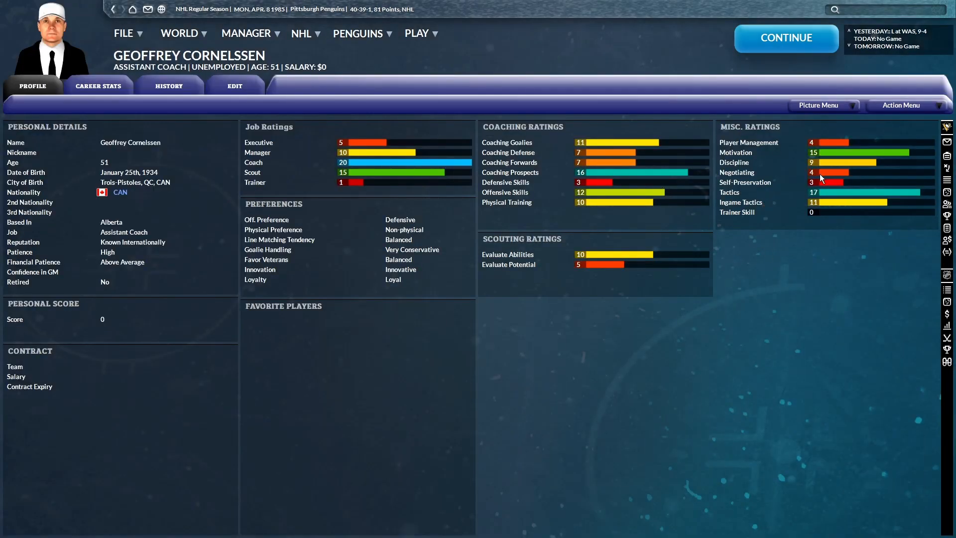
mouse_move(591, 191)
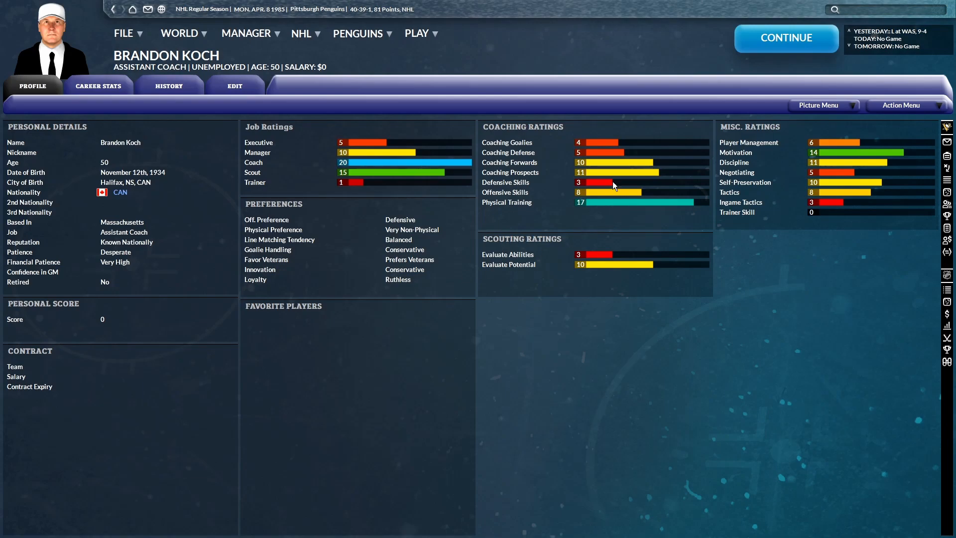
mouse_move(607, 165)
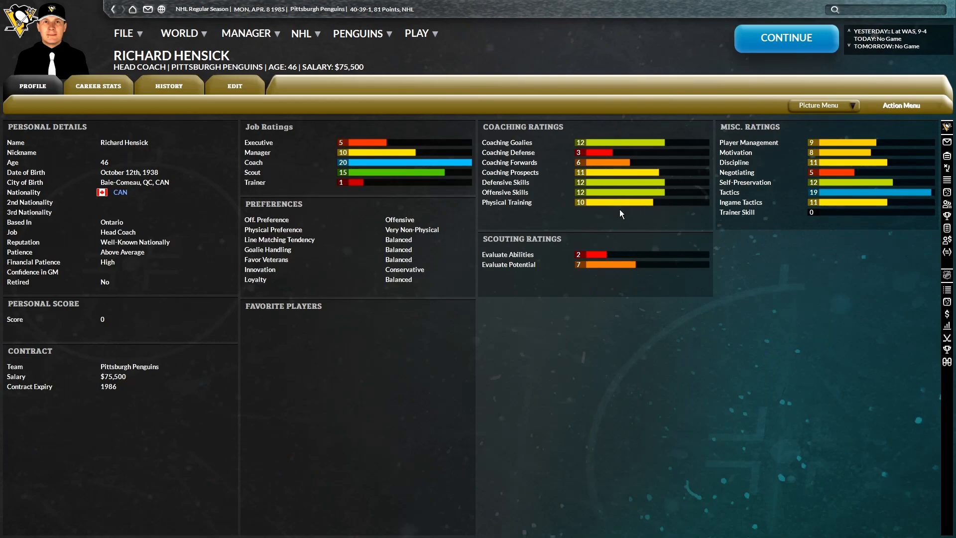
left_click(563, 85)
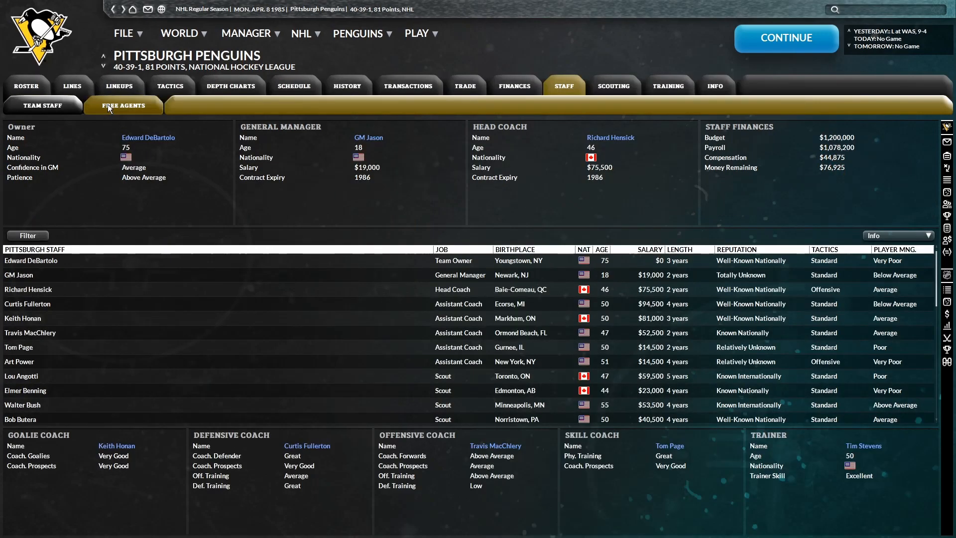
View the Penguins' active roster, including both goaltenders, then return to GM Jason's Manager Home
left_click(42, 106)
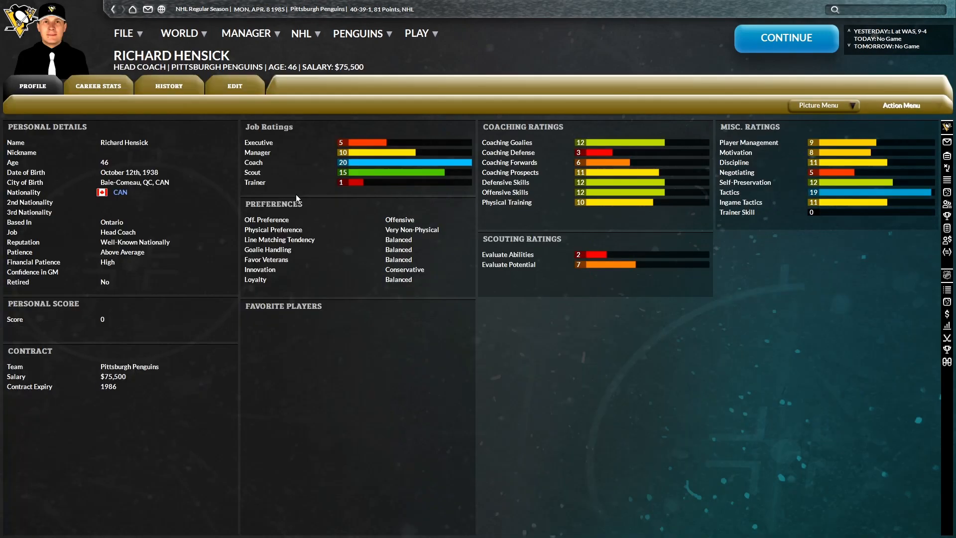
mouse_move(240, 120)
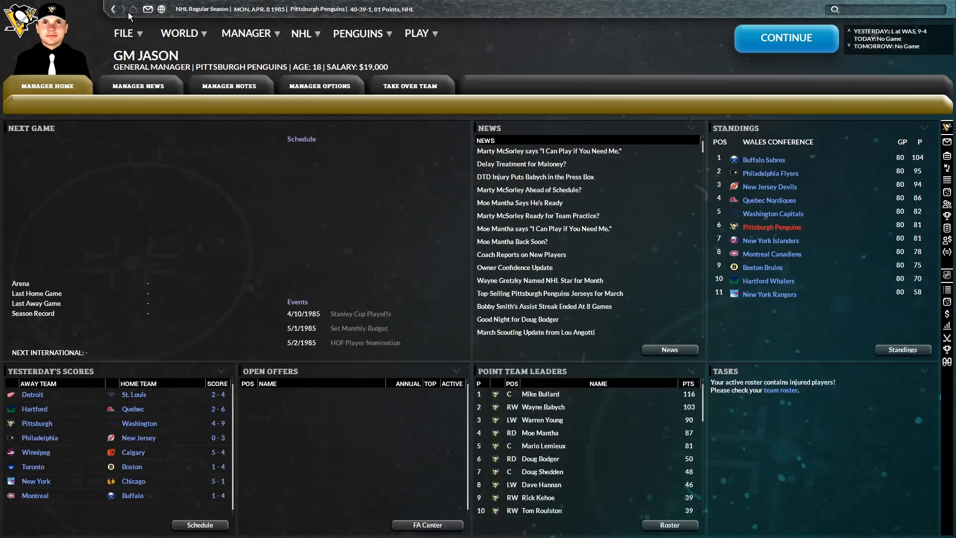
mouse_move(142, 39)
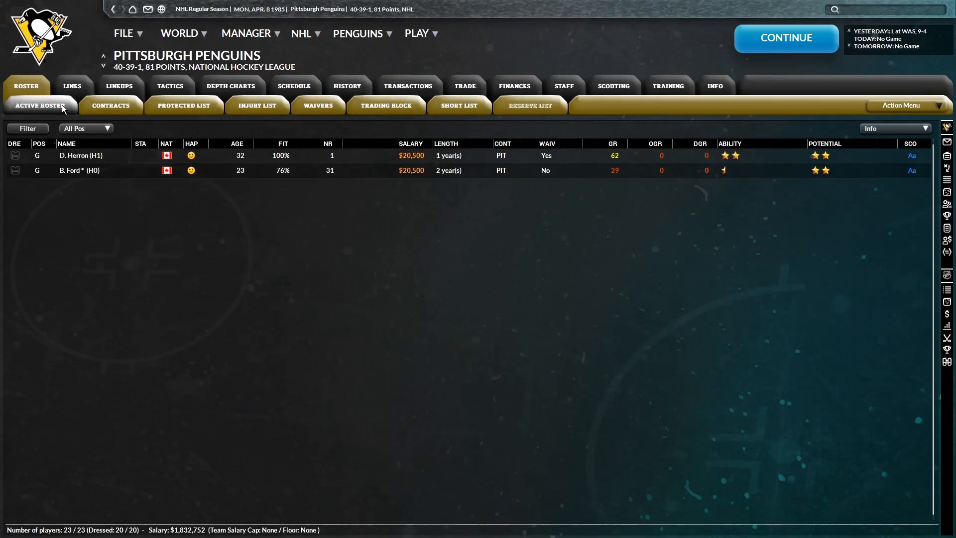
left_click(40, 105)
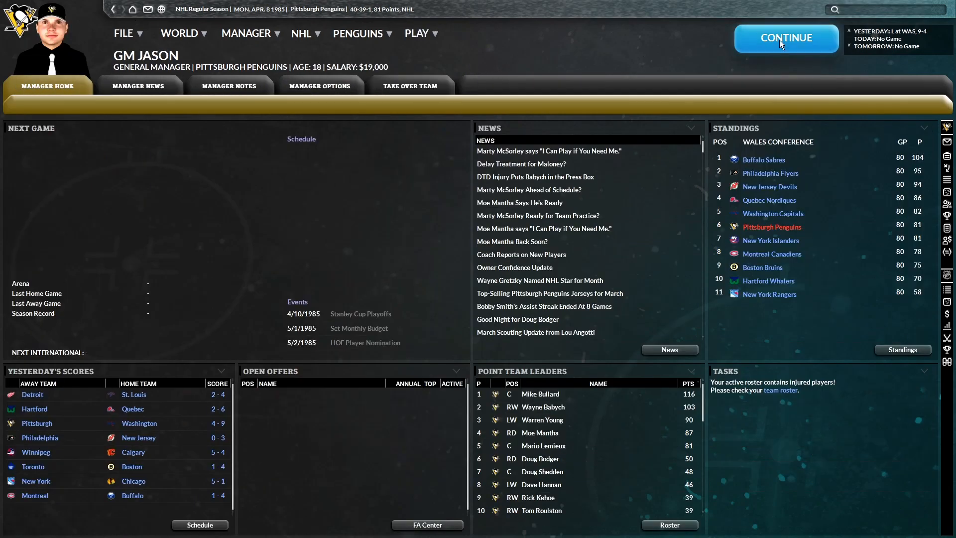
Advance the calendar into the playoffs, with a game against Philadelphia up next
left_click(785, 38)
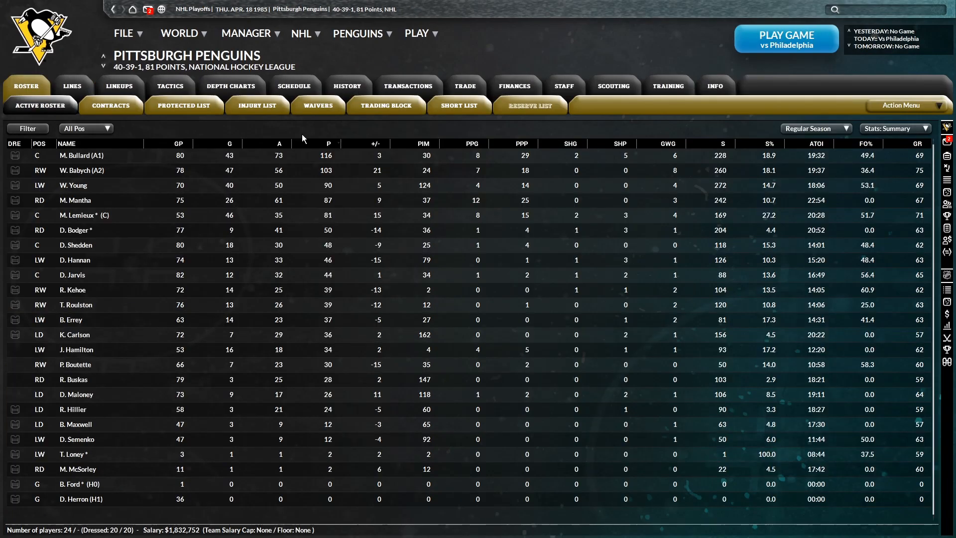
mouse_move(323, 184)
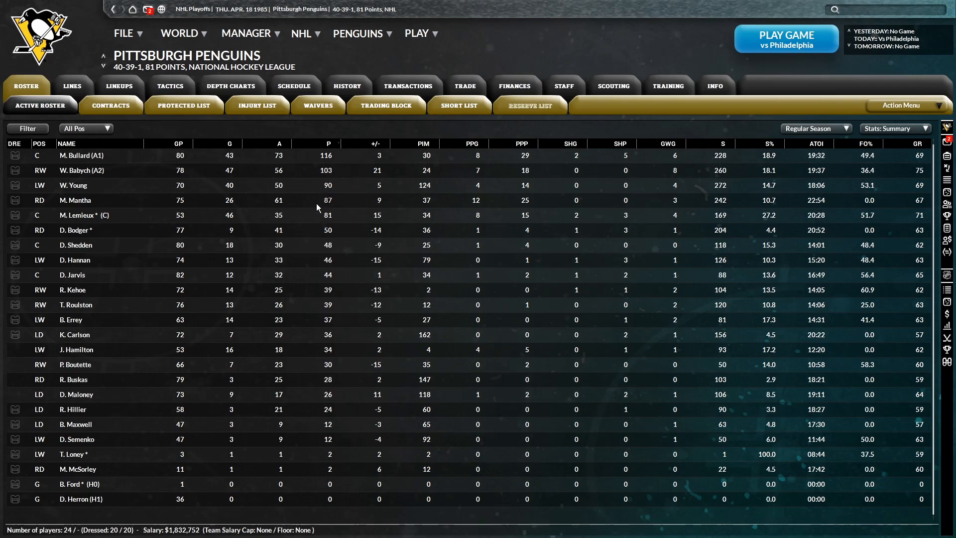
mouse_move(157, 221)
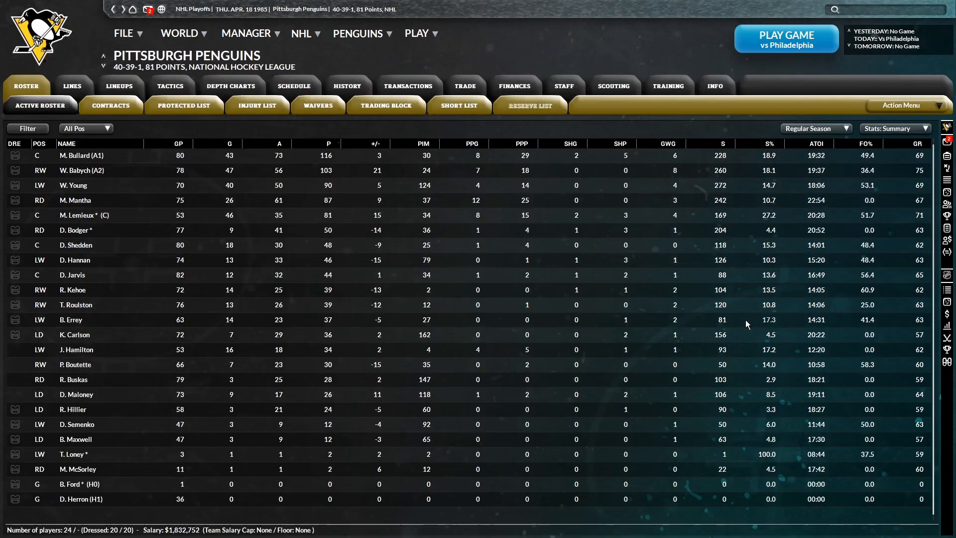
mouse_move(311, 326)
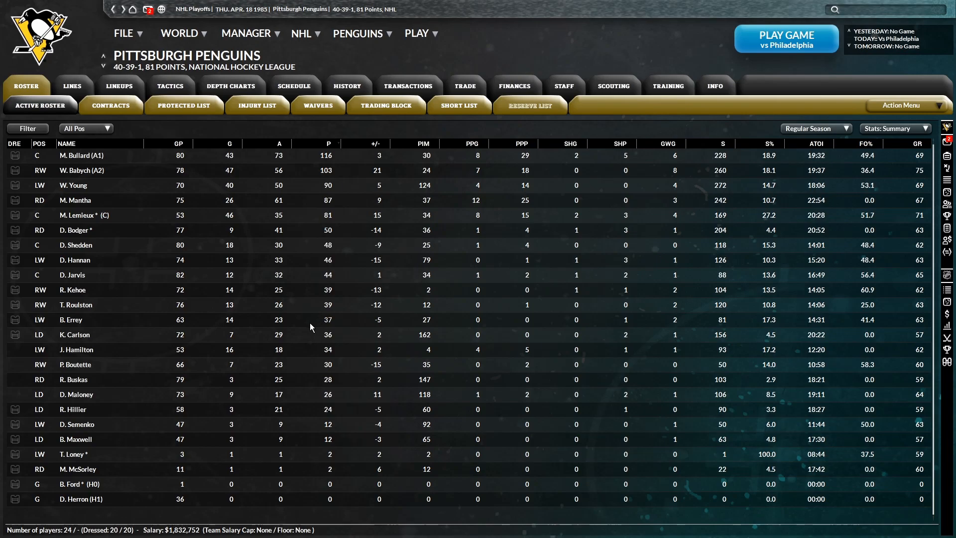
mouse_move(307, 329)
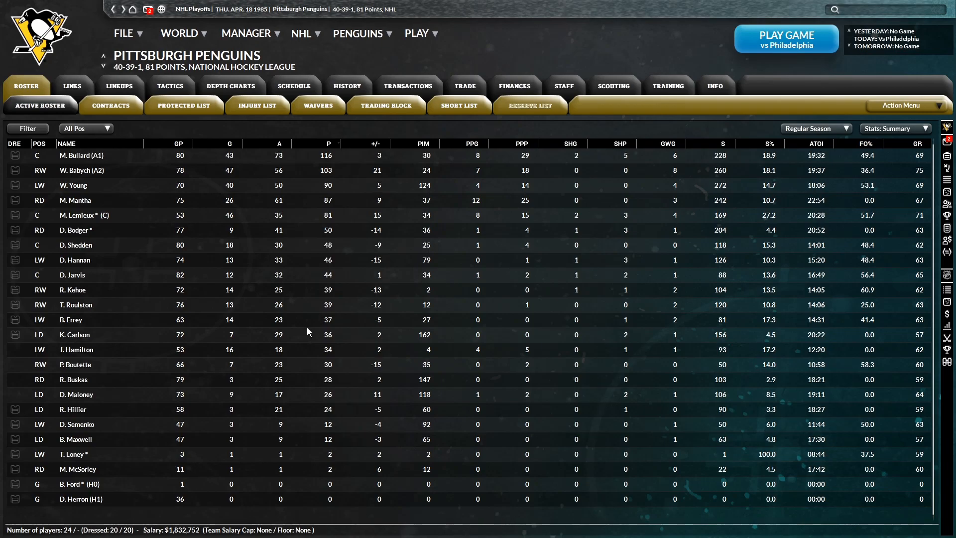
mouse_move(314, 344)
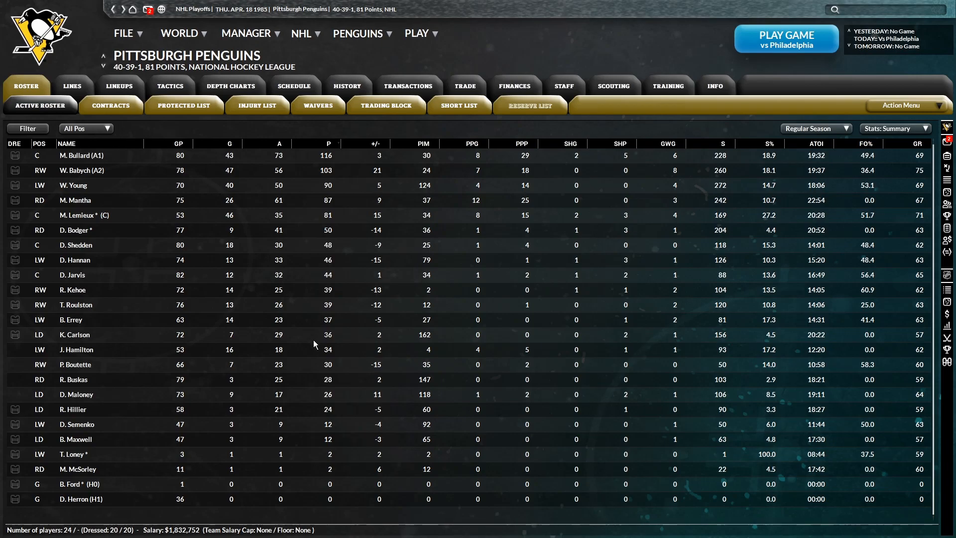
mouse_move(316, 375)
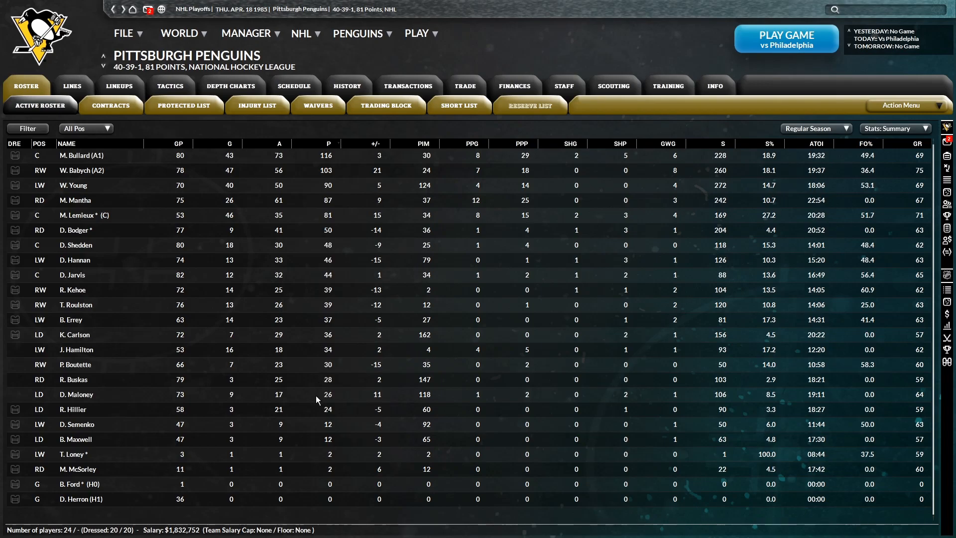
mouse_move(316, 434)
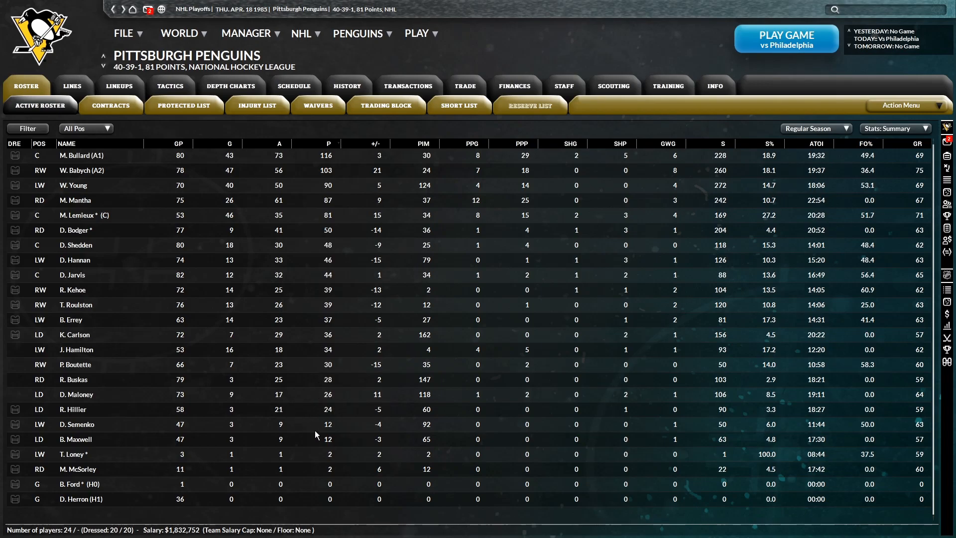
mouse_move(312, 443)
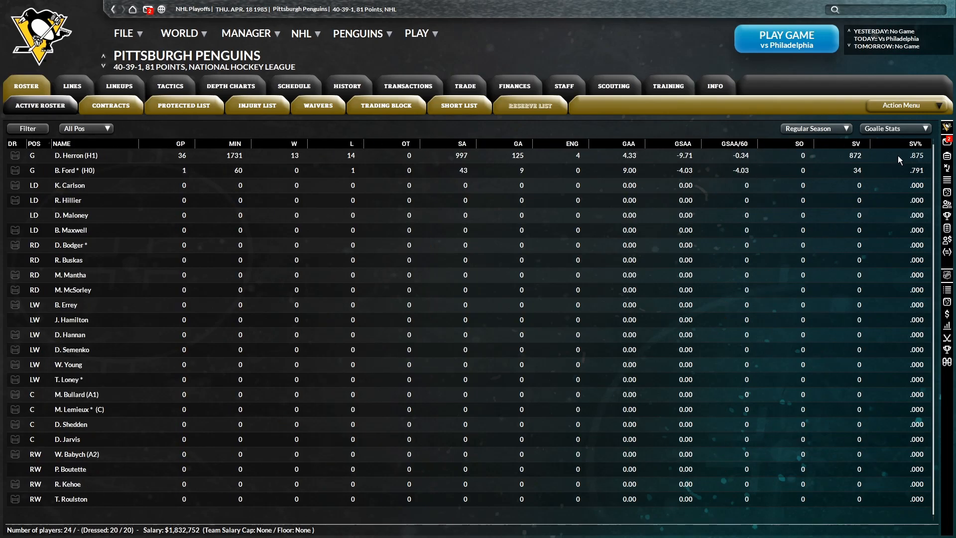
mouse_move(139, 6)
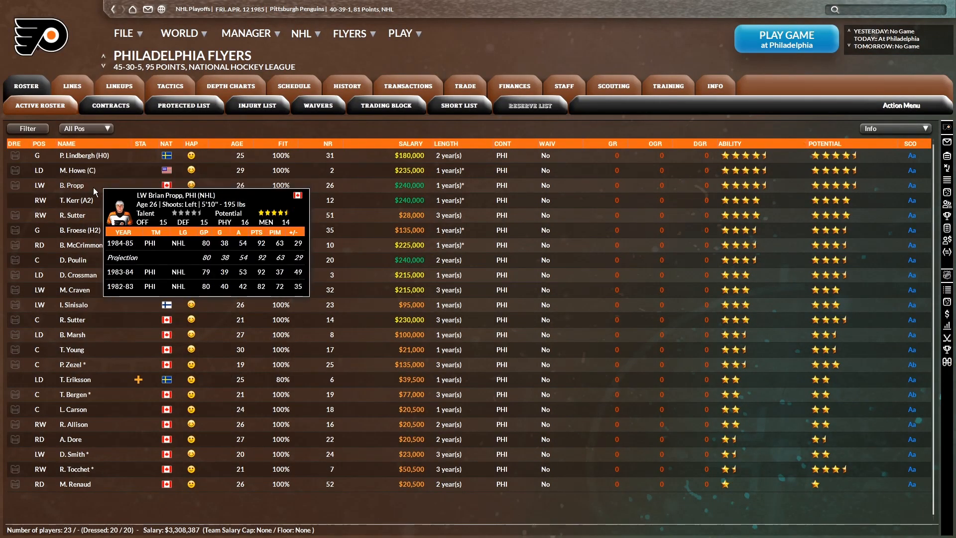
Simulate the April 12 playoff game at Philadelphia and scroll through the 5–3 loss box score
left_click(786, 38)
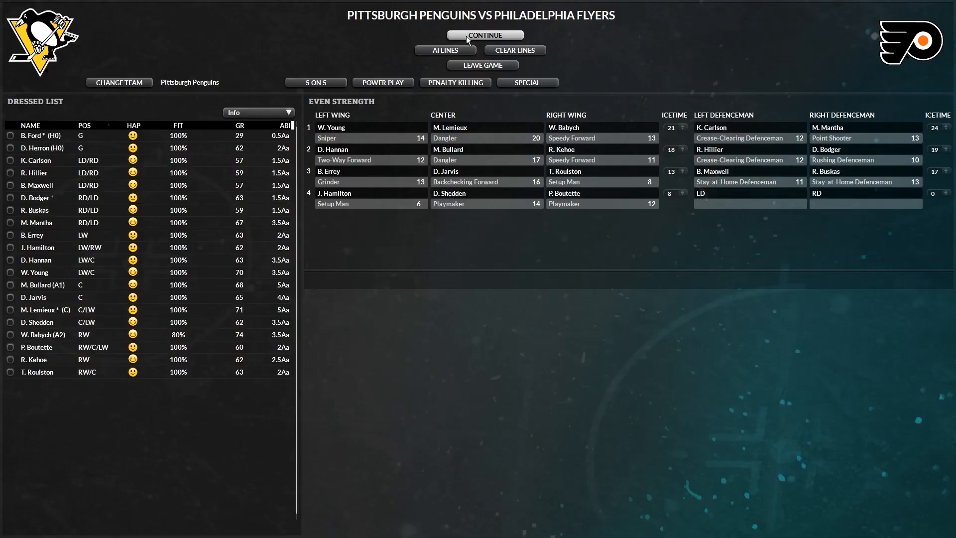
left_click(484, 35)
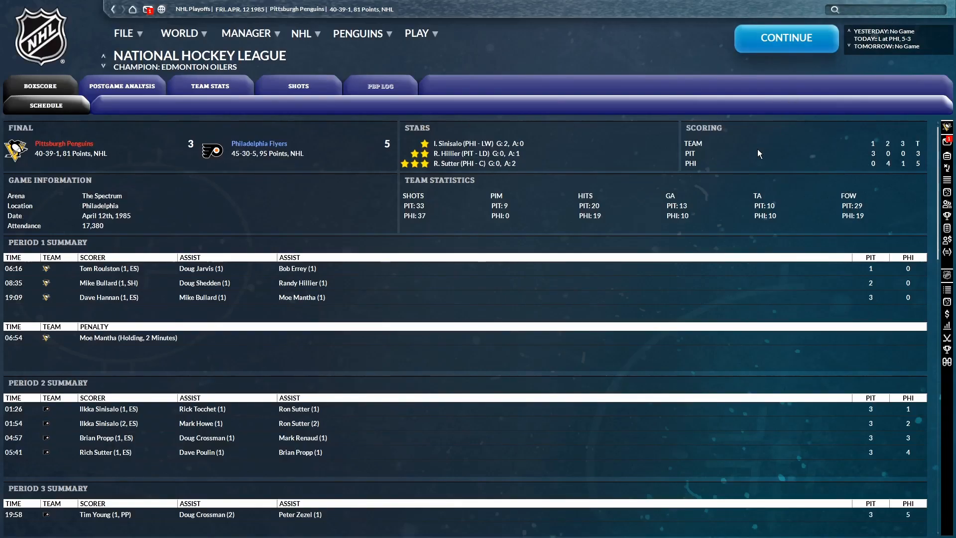
mouse_move(514, 303)
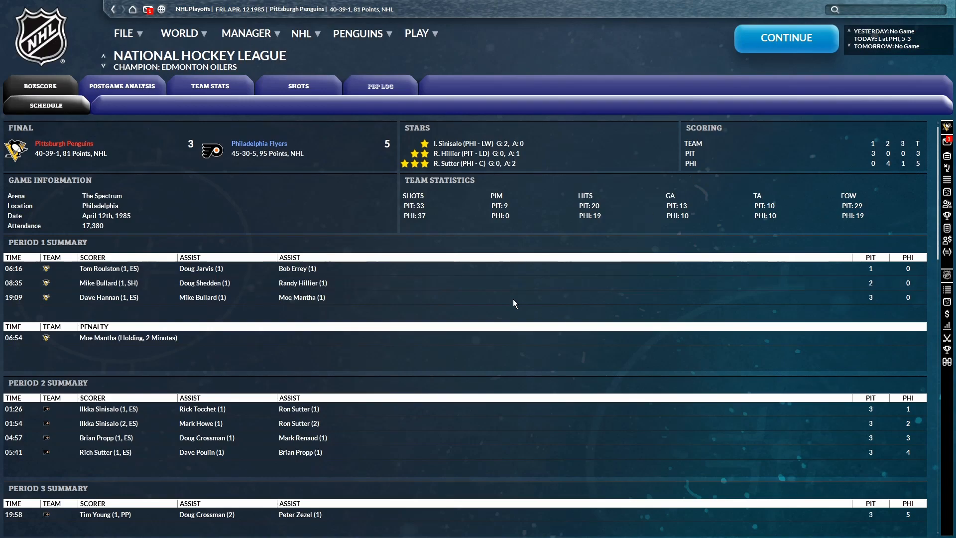
mouse_move(443, 187)
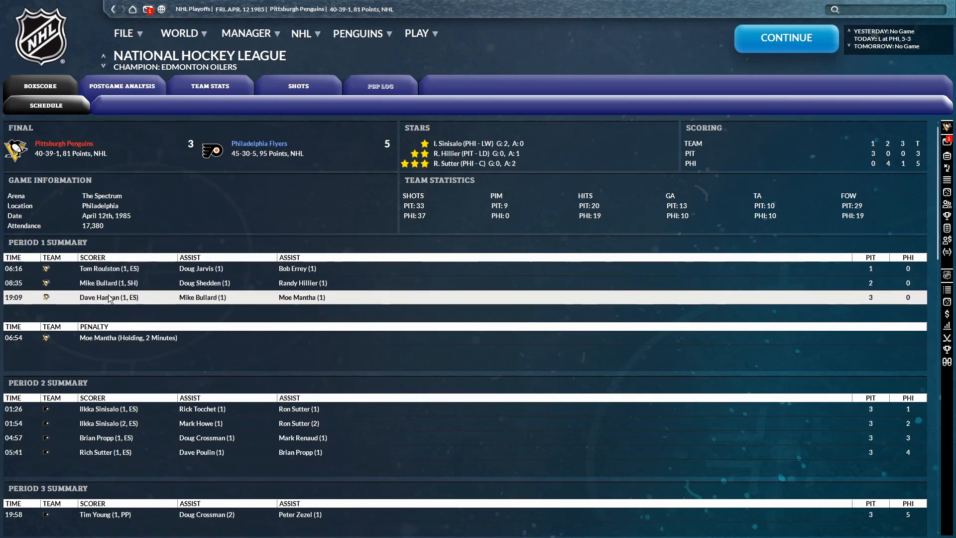
mouse_move(116, 299)
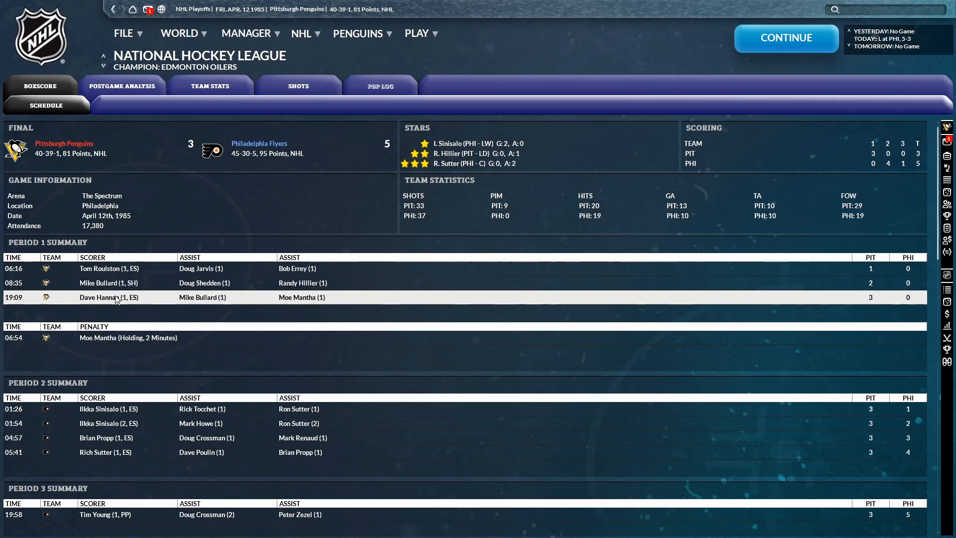
mouse_move(110, 307)
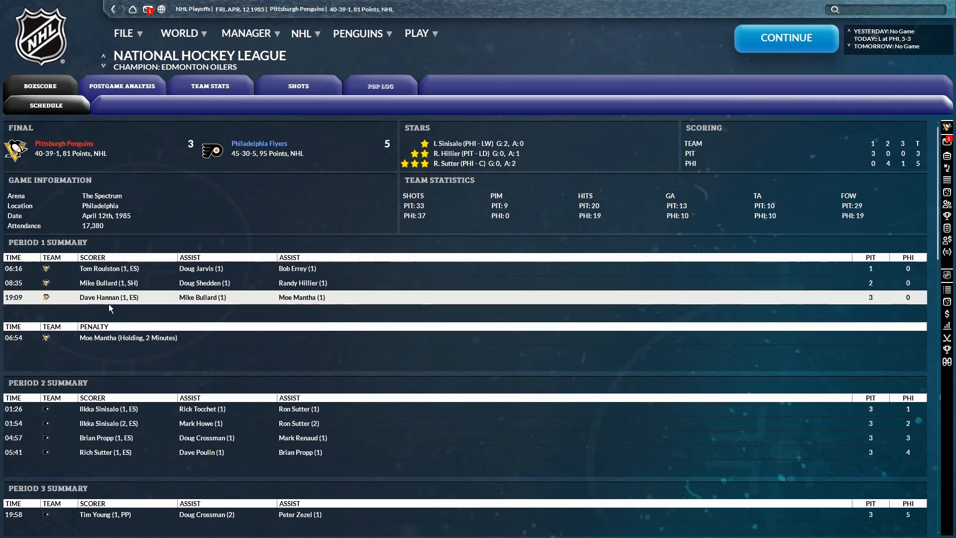
scroll("down", 3)
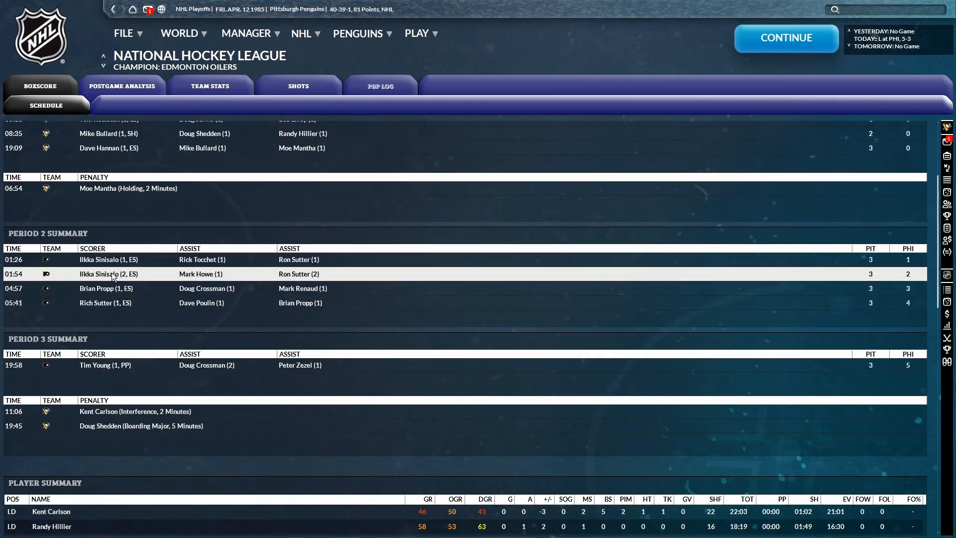
mouse_move(122, 259)
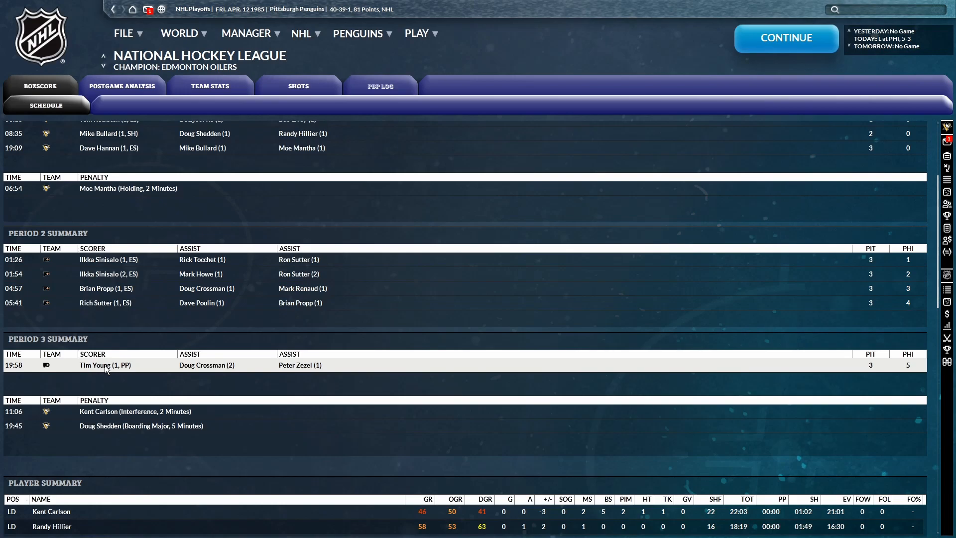
mouse_move(9, 370)
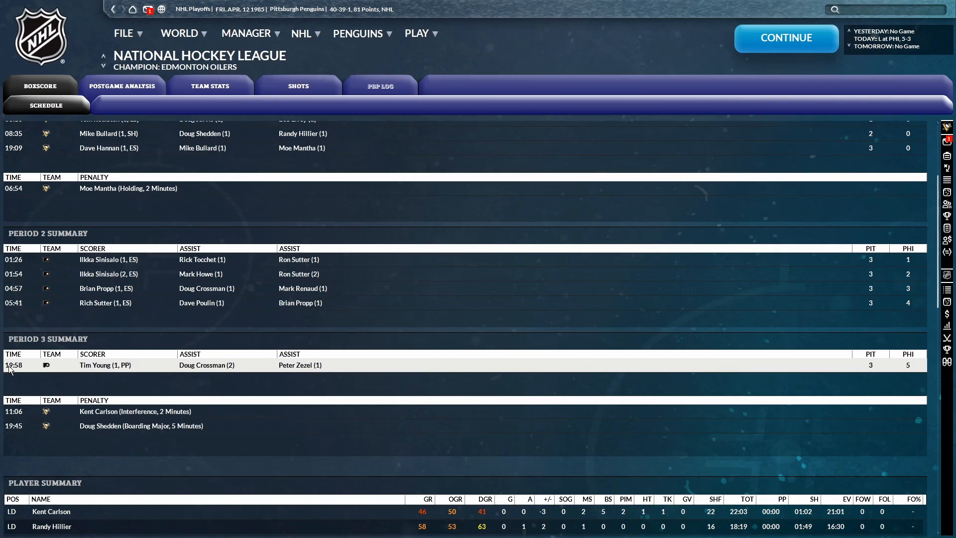
mouse_move(103, 372)
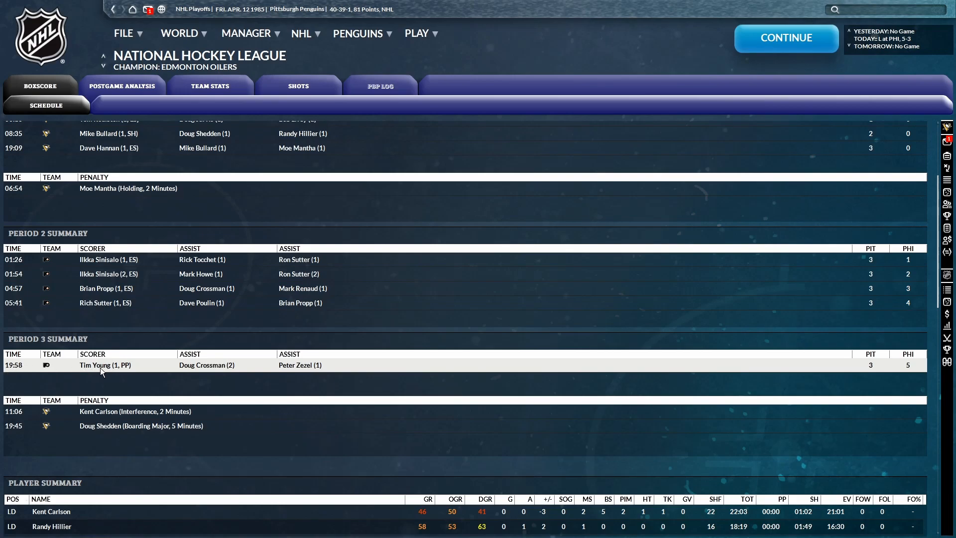
Advance to April 14 and instantly sim the game at Philadelphia, a 2–1 Penguins loss
left_click(786, 38)
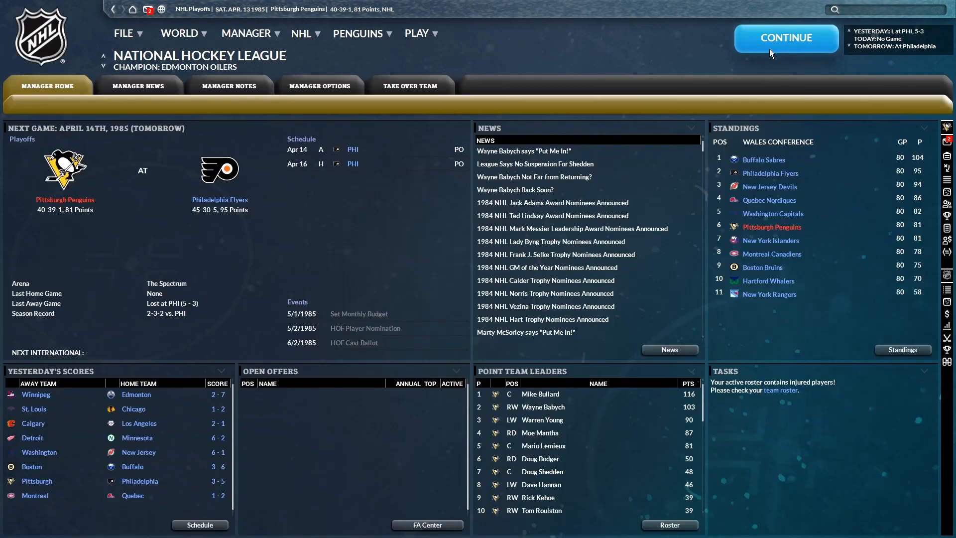
left_click(785, 37)
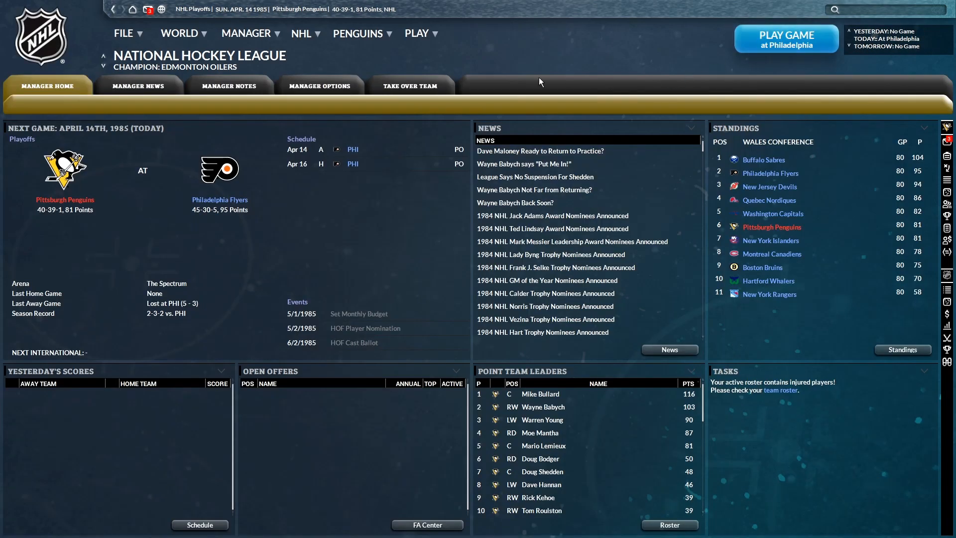
left_click(301, 33)
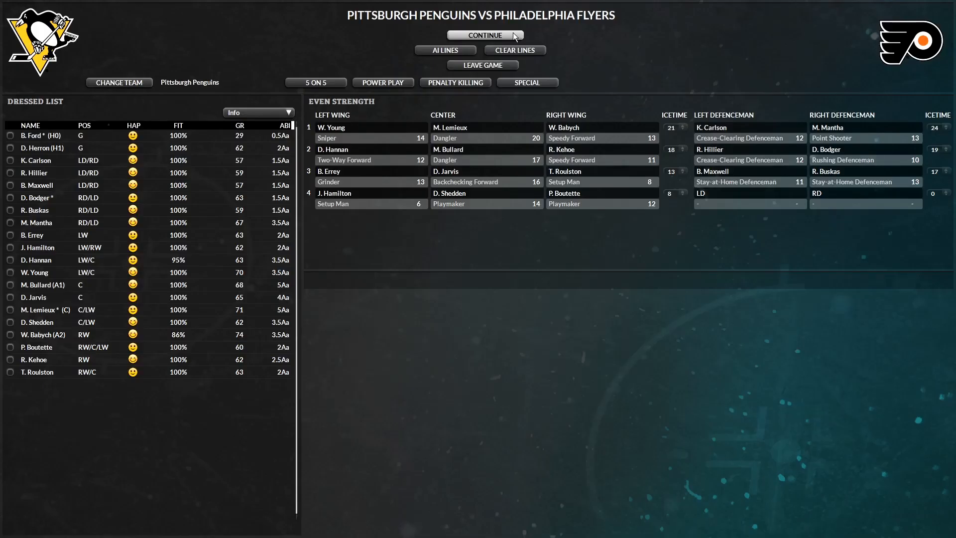
left_click(481, 34)
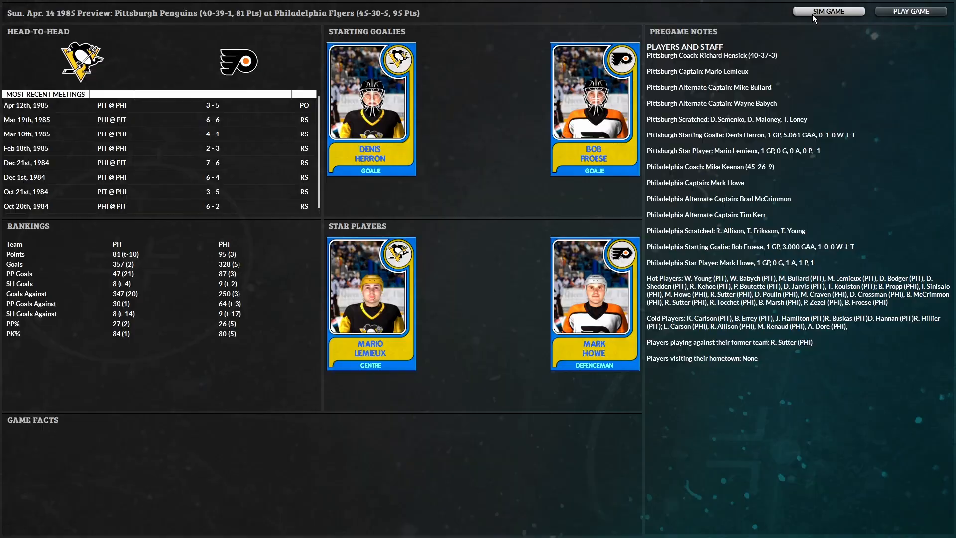
left_click(827, 11)
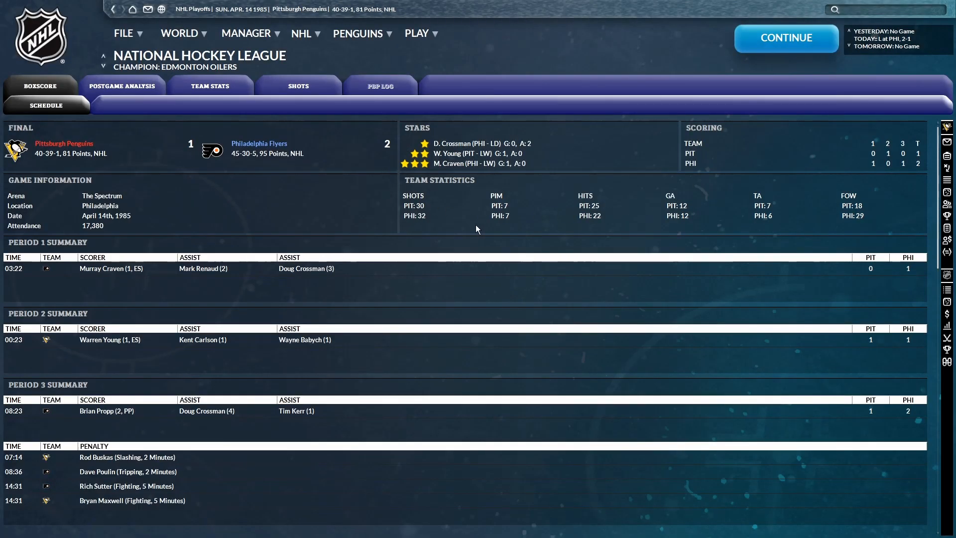
mouse_move(428, 215)
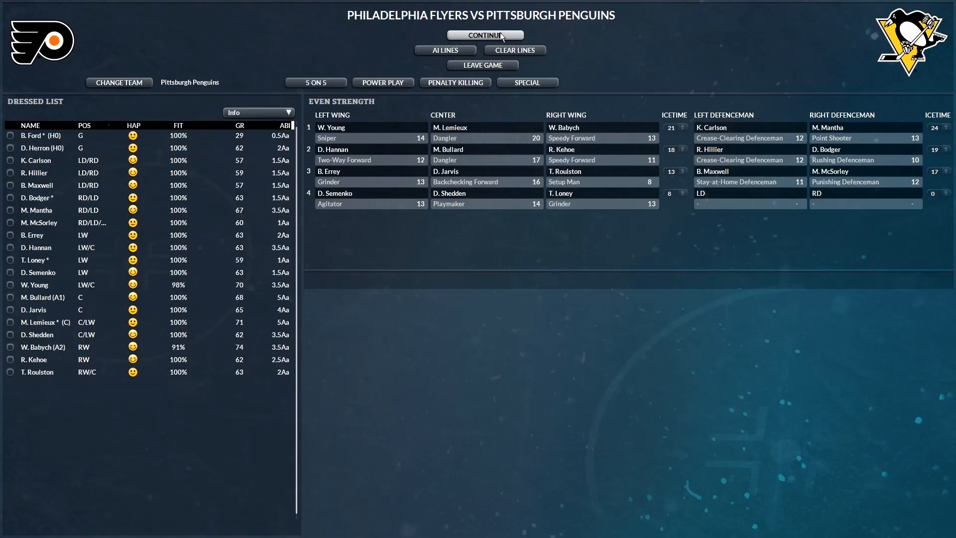
Watch the April 16 home game against Philadelphia live, pausing and resuming through a 7–5 win
left_click(484, 34)
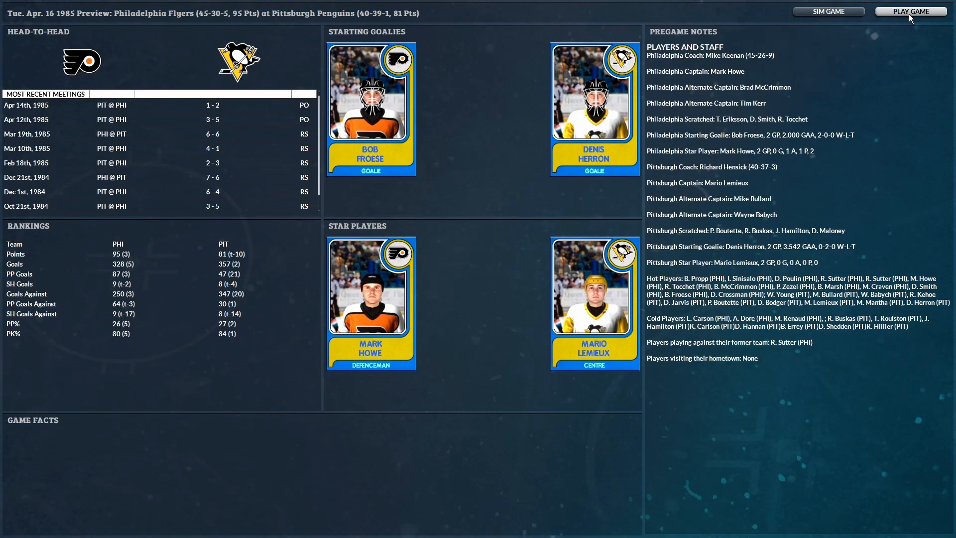
left_click(911, 11)
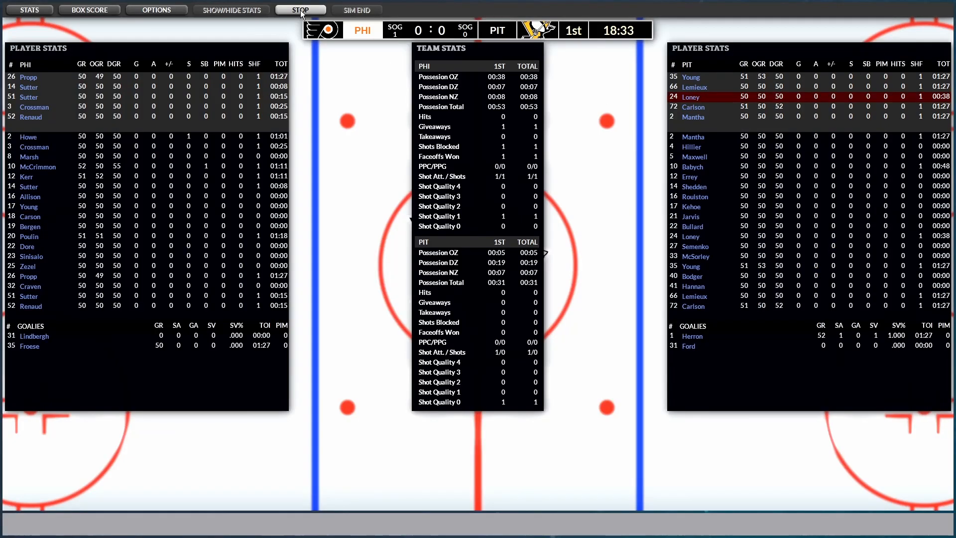
left_click(299, 9)
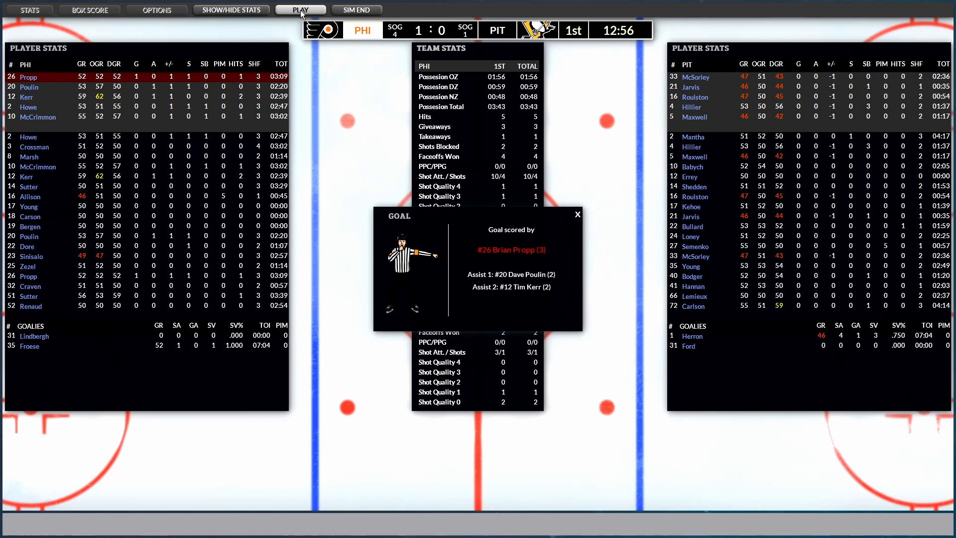
left_click(300, 10)
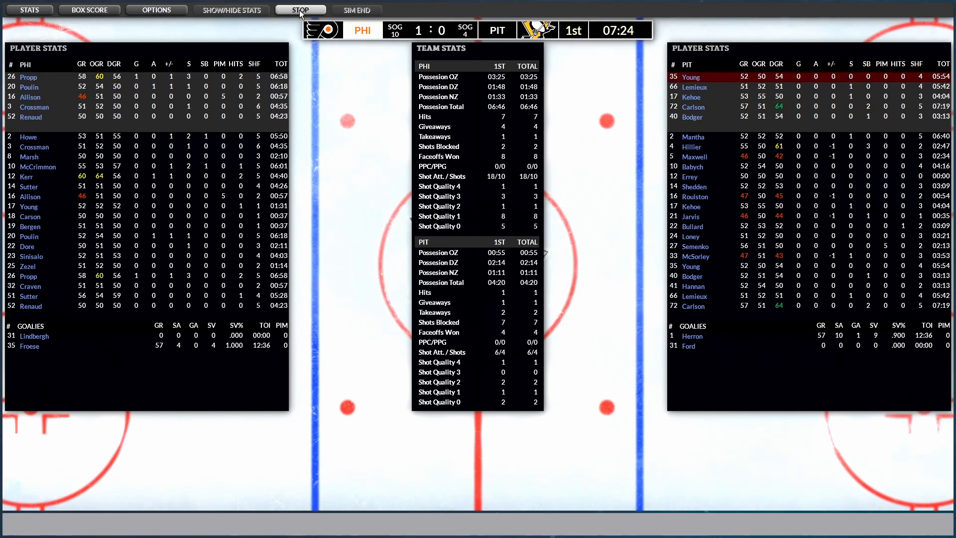
left_click(300, 10)
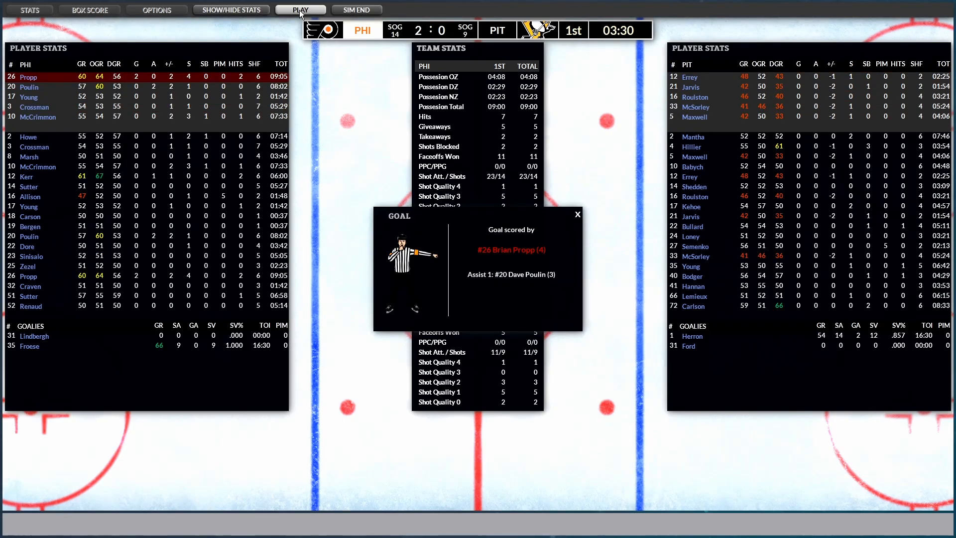
left_click(300, 10)
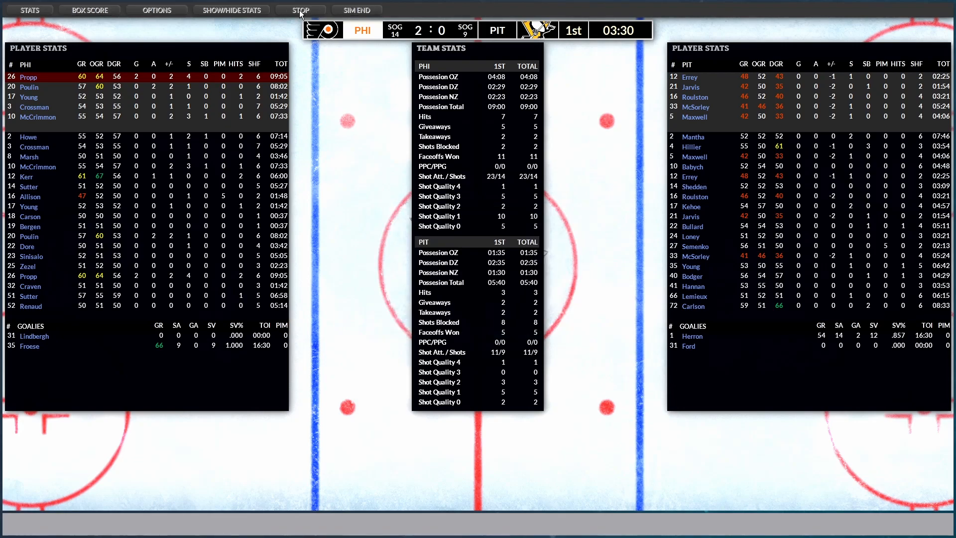
left_click(299, 10)
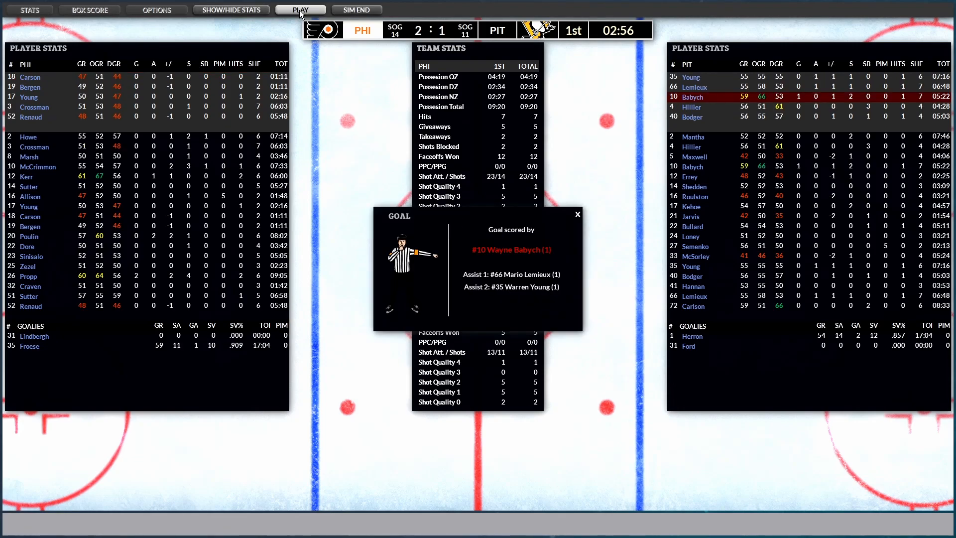
left_click(299, 9)
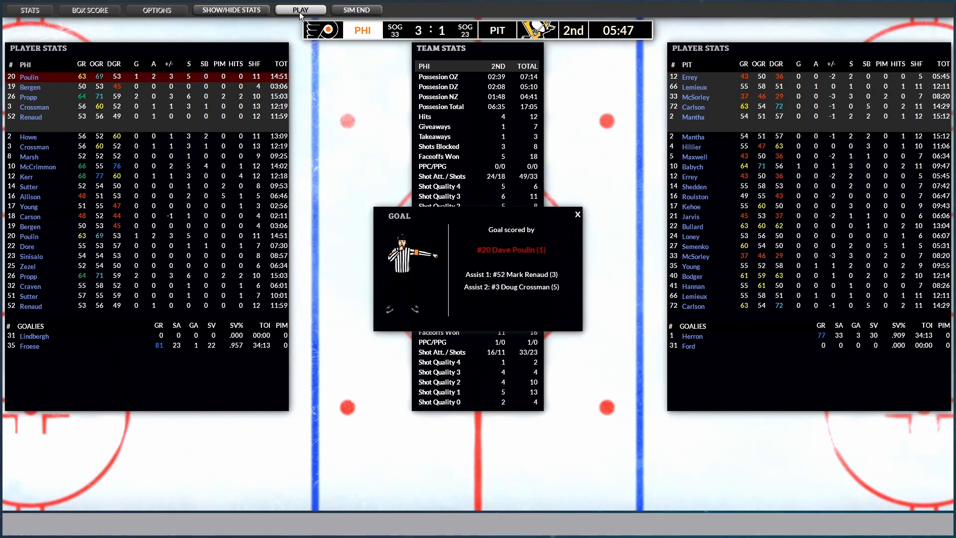
left_click(300, 10)
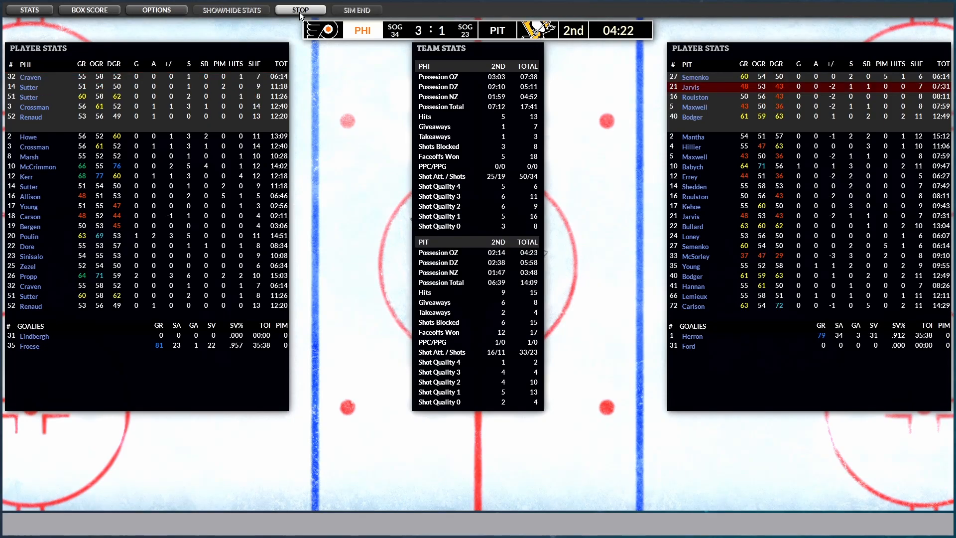
left_click(300, 10)
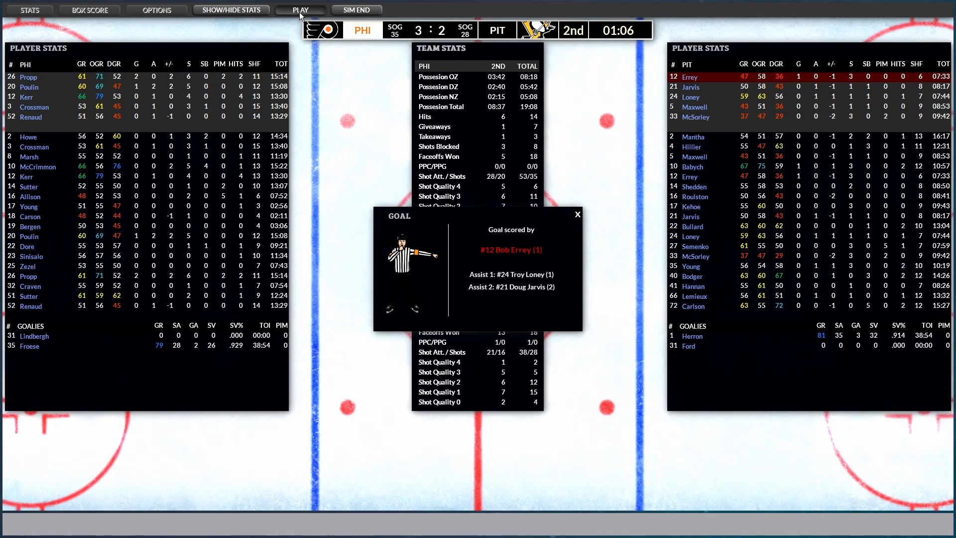
left_click(299, 9)
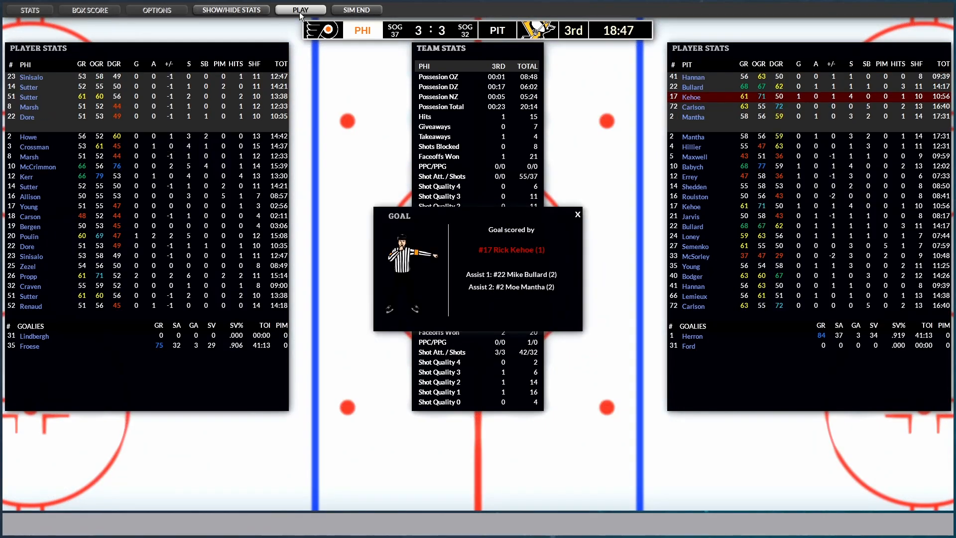
left_click(300, 10)
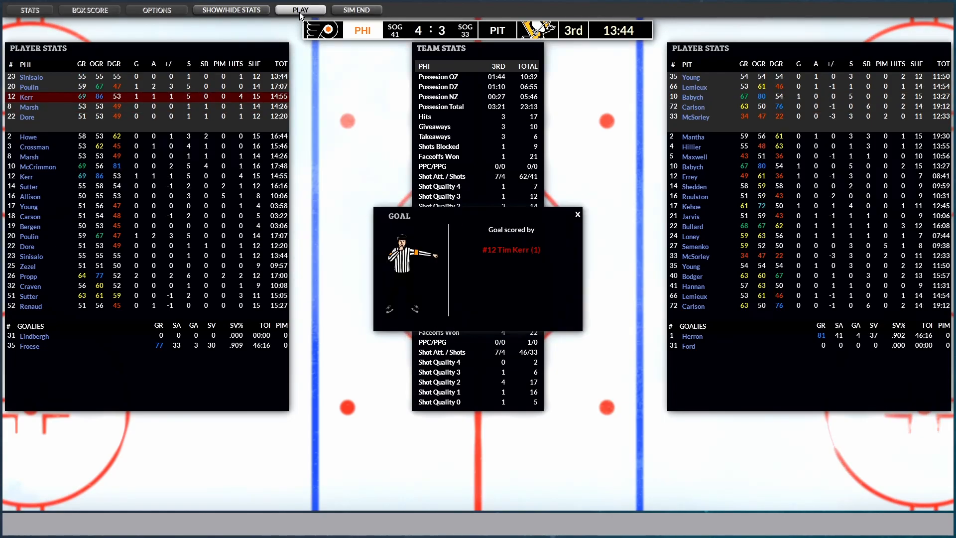
left_click(300, 10)
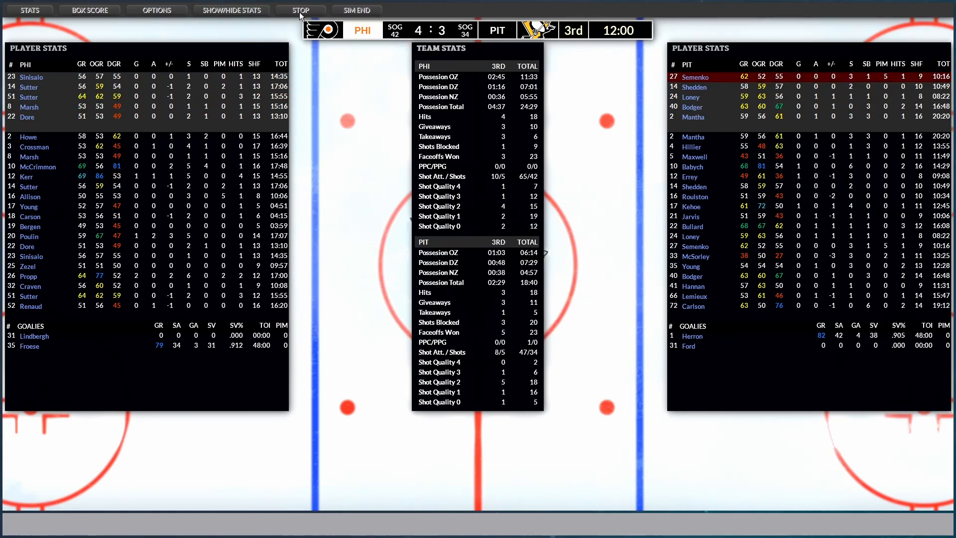
left_click(299, 10)
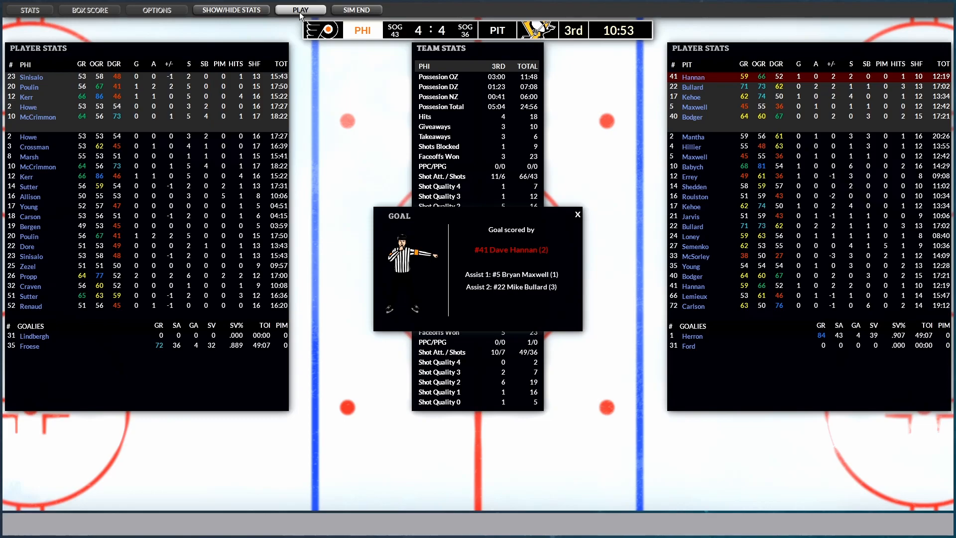
left_click(300, 9)
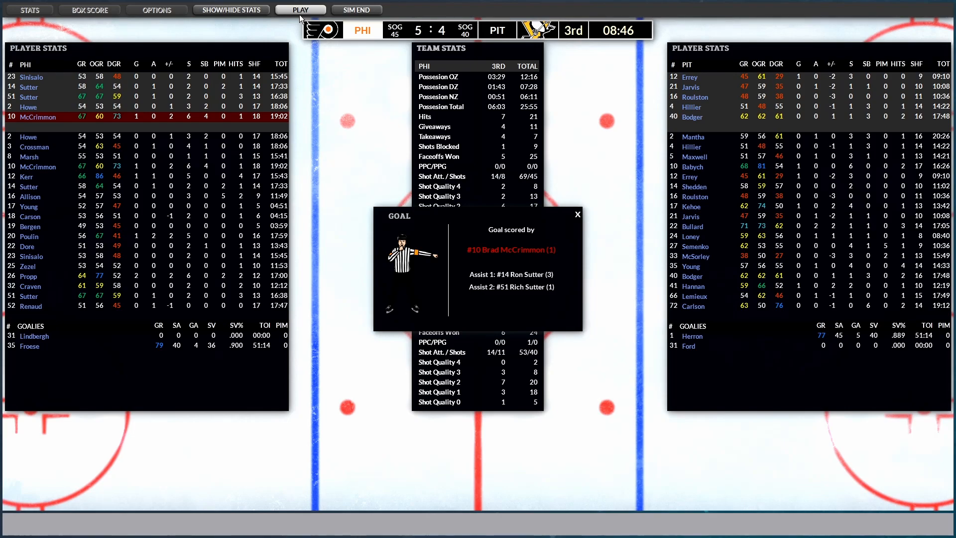
left_click(299, 10)
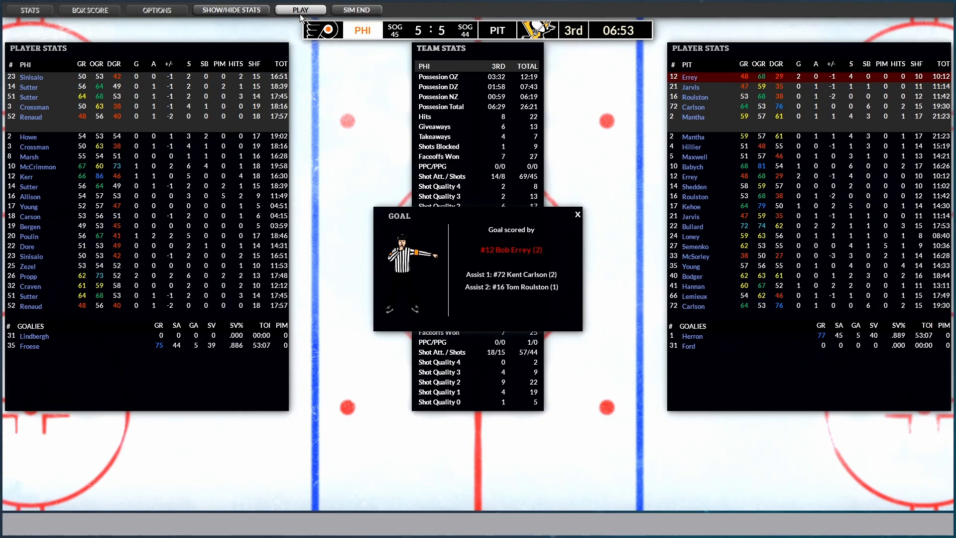
left_click(300, 9)
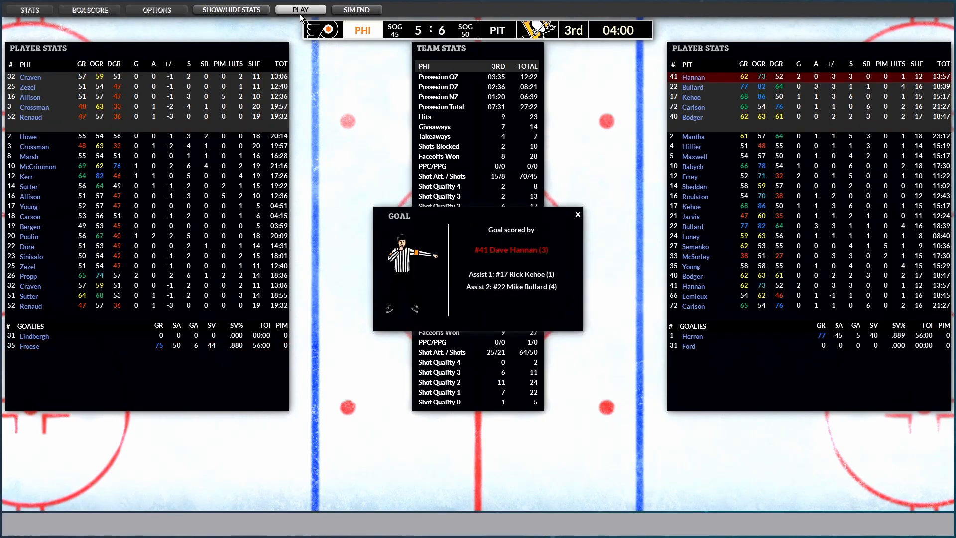
left_click(300, 9)
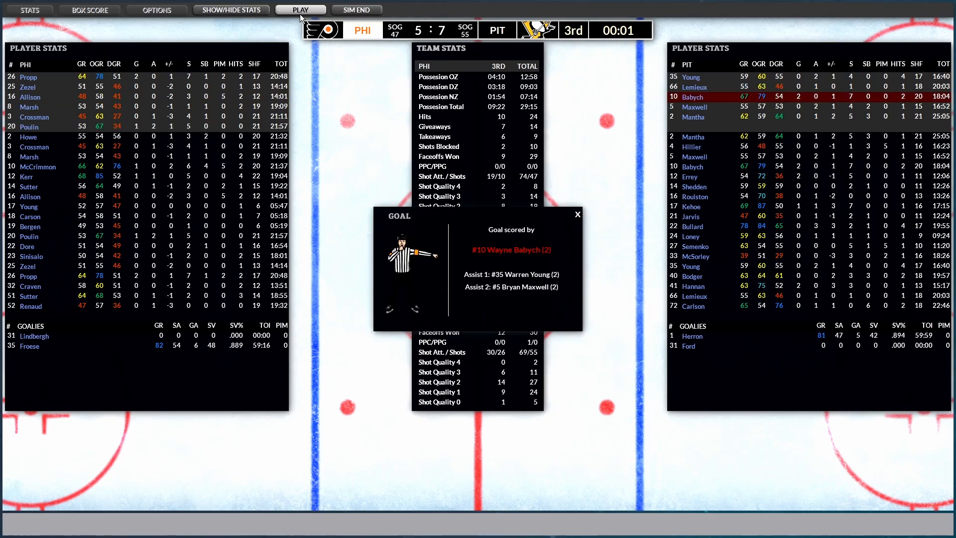
left_click(299, 9)
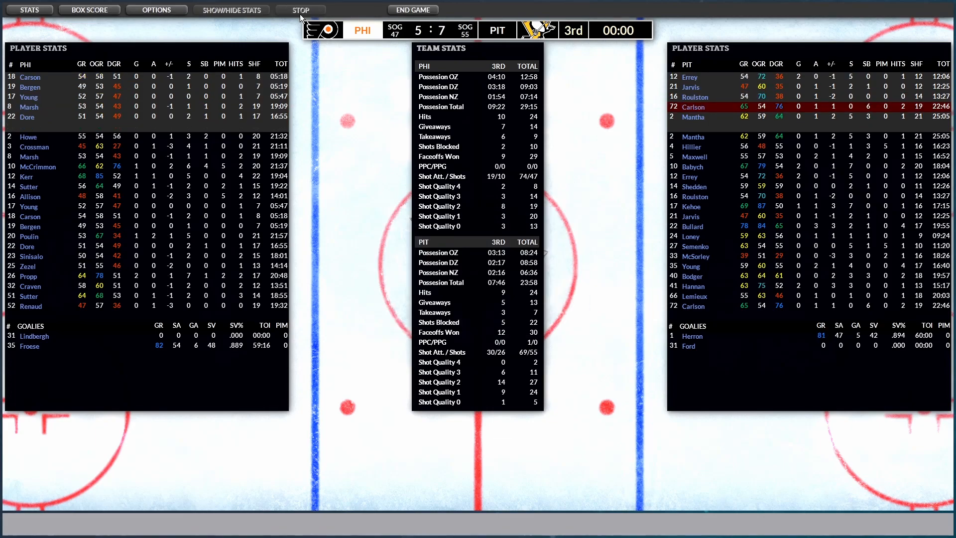
left_click(299, 9)
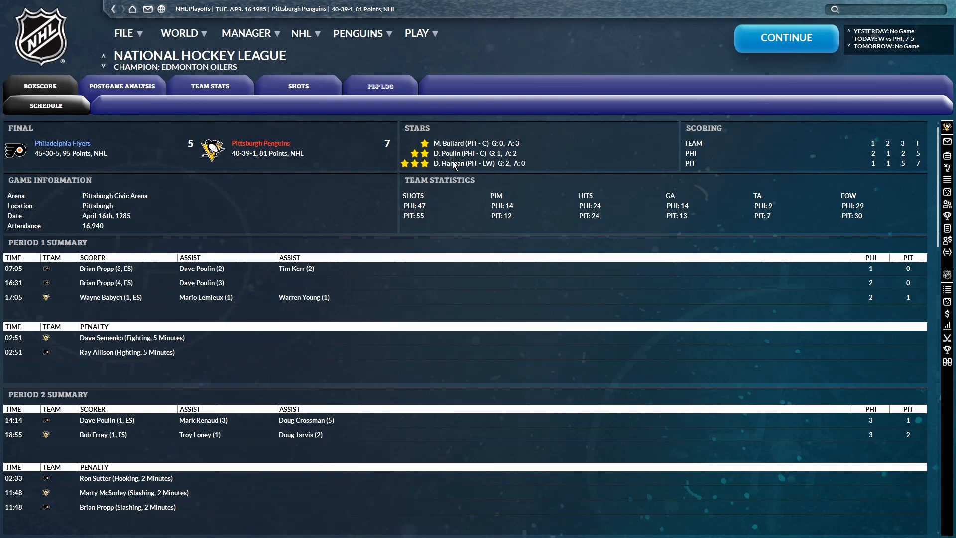
Start the April 18 Flyers game live, resuming after goals by Lemieux, Hillier and Jarvis
left_click(785, 38)
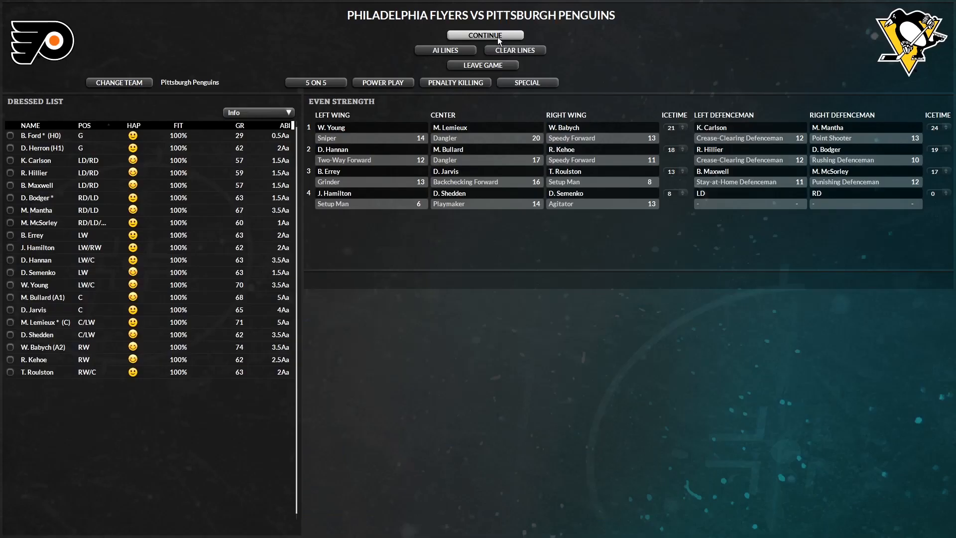
left_click(485, 35)
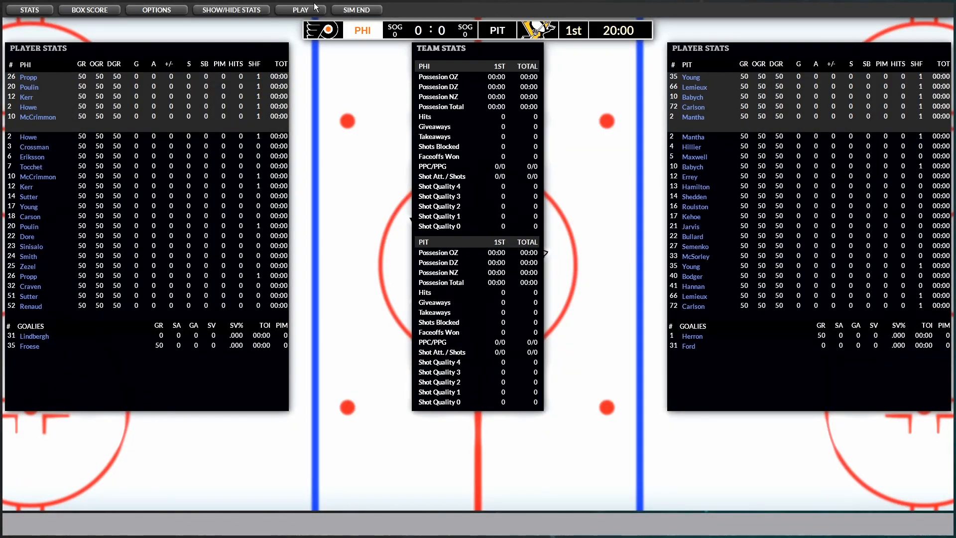
left_click(300, 10)
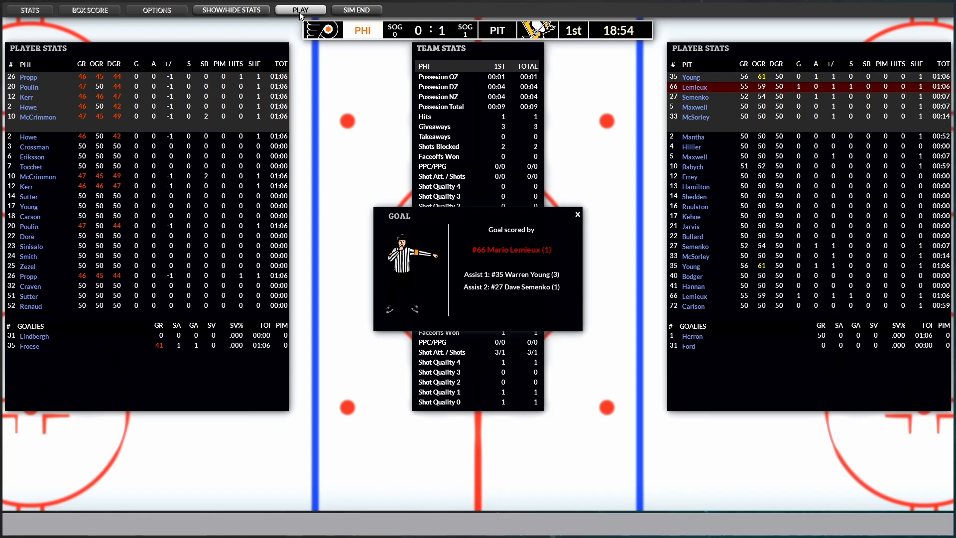
left_click(299, 8)
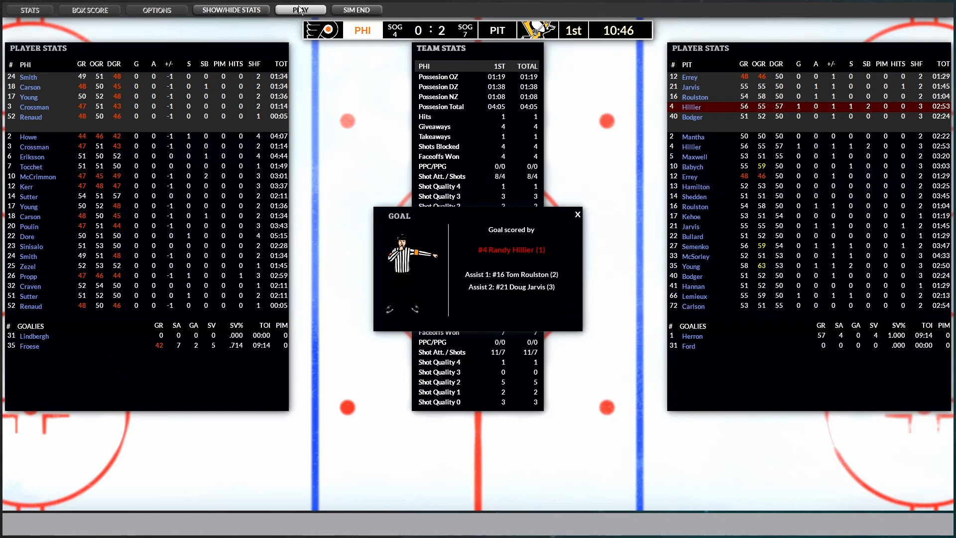
left_click(299, 10)
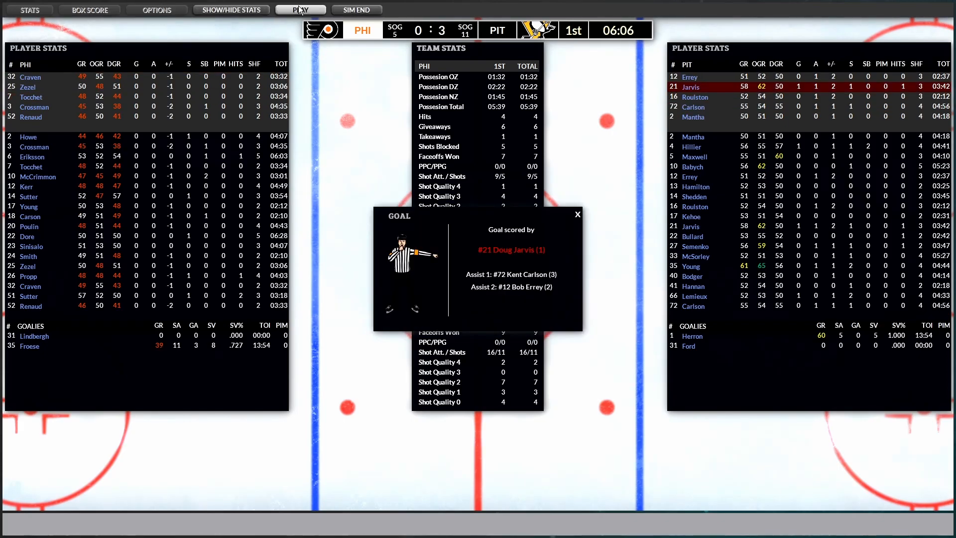
left_click(299, 9)
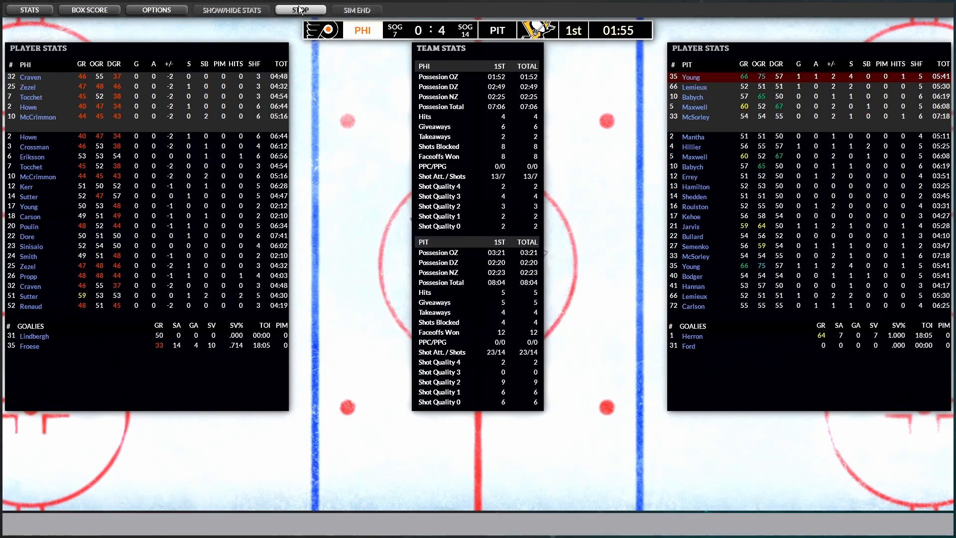
Play on past the penalty and remaining goals to a 6–4 win, reaching the next lines
left_click(299, 9)
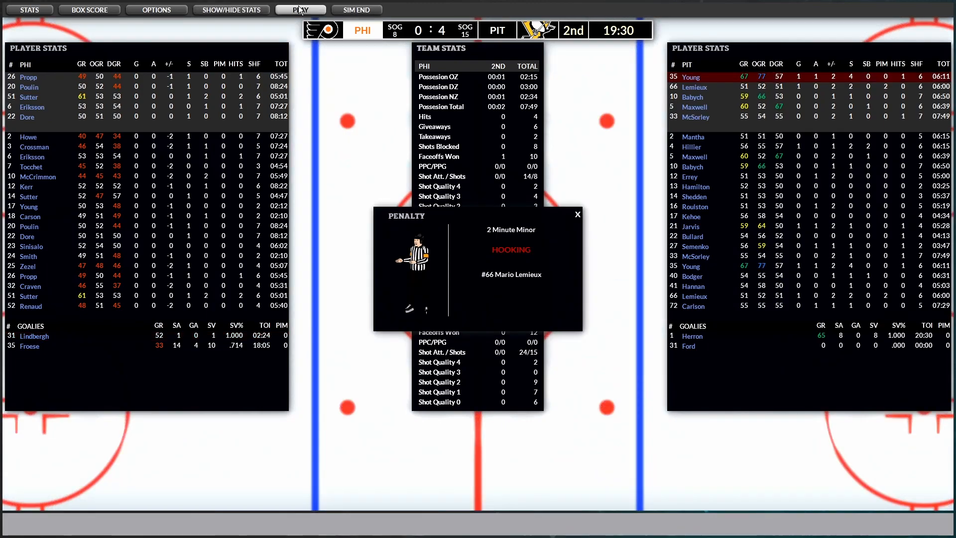
left_click(299, 9)
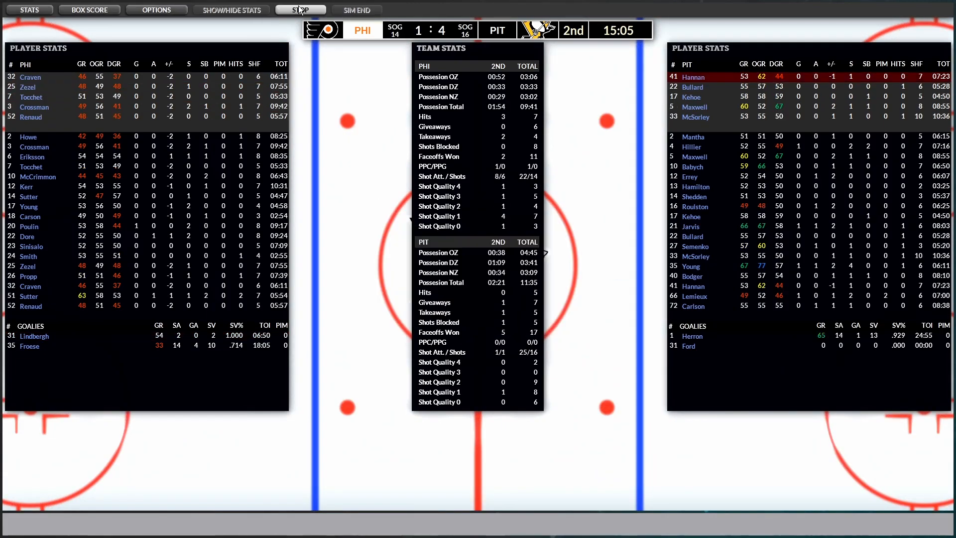
left_click(299, 10)
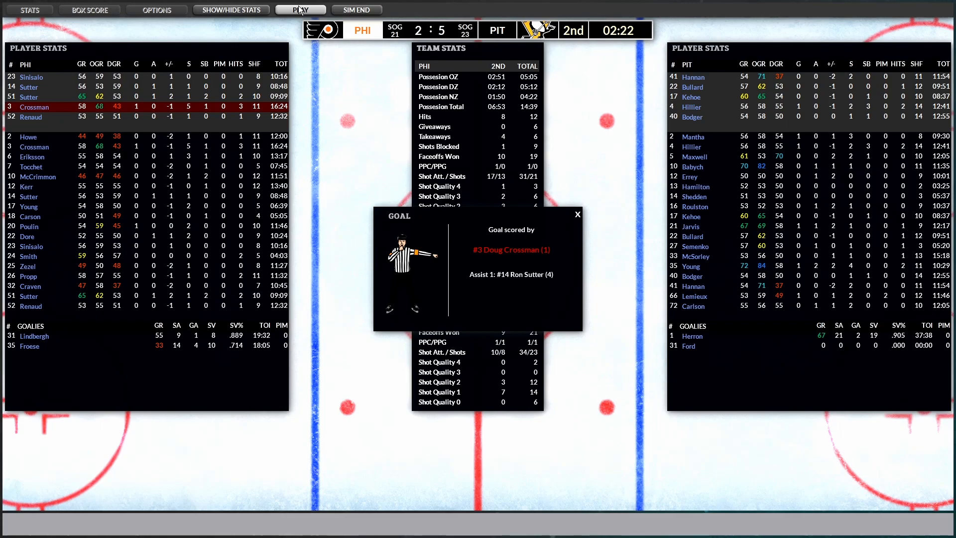
left_click(299, 10)
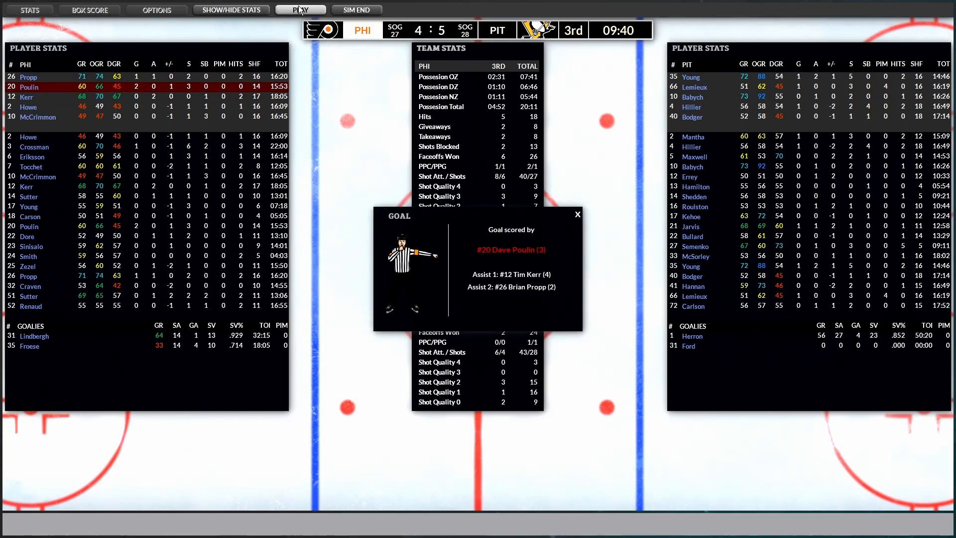
left_click(299, 9)
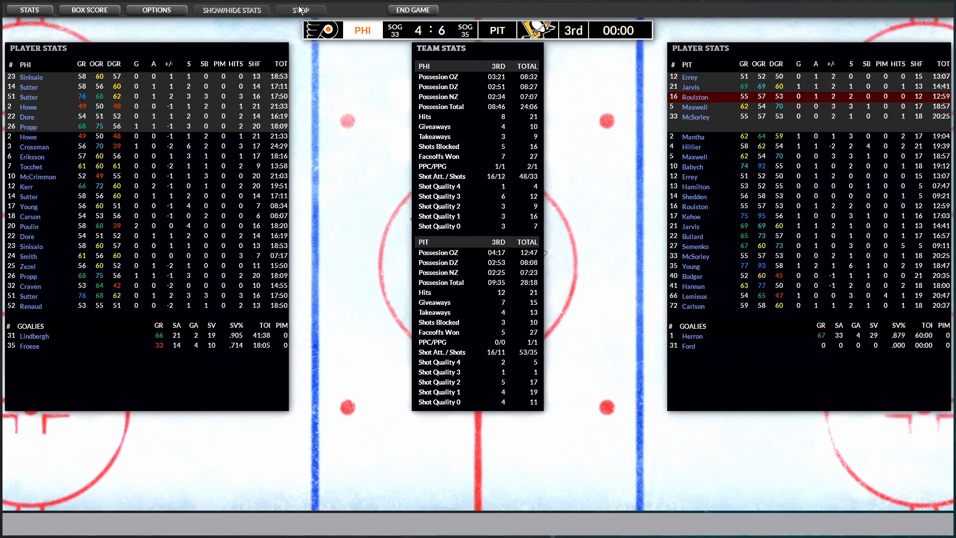
left_click(412, 9)
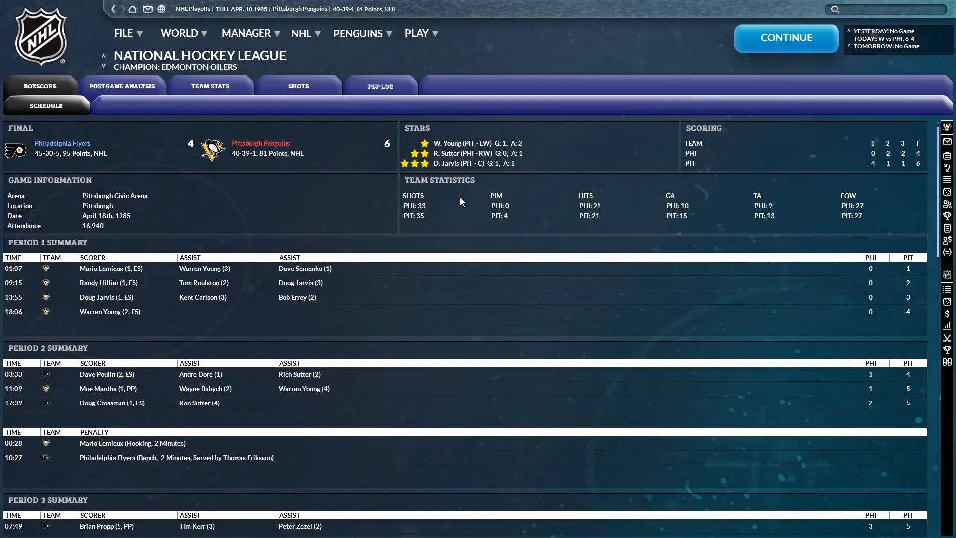
mouse_move(469, 205)
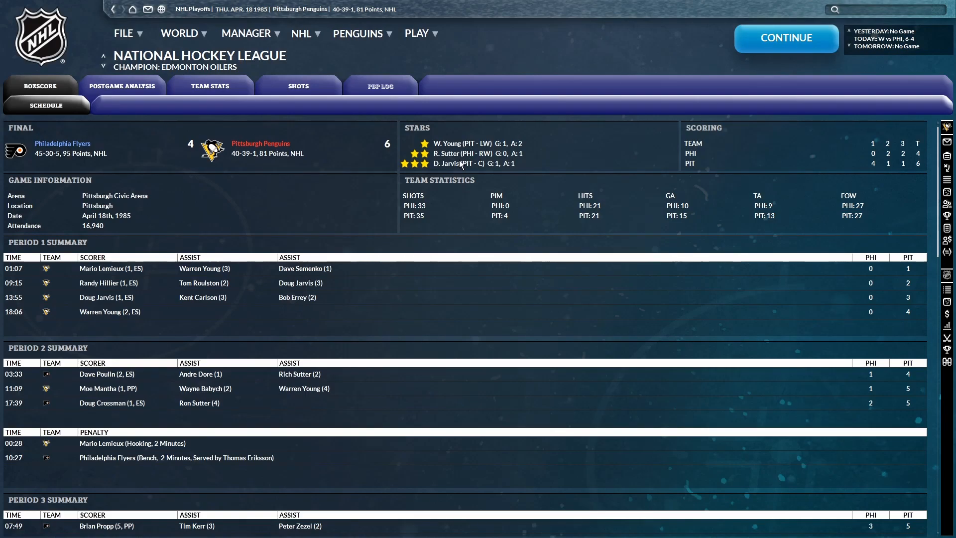
left_click(785, 38)
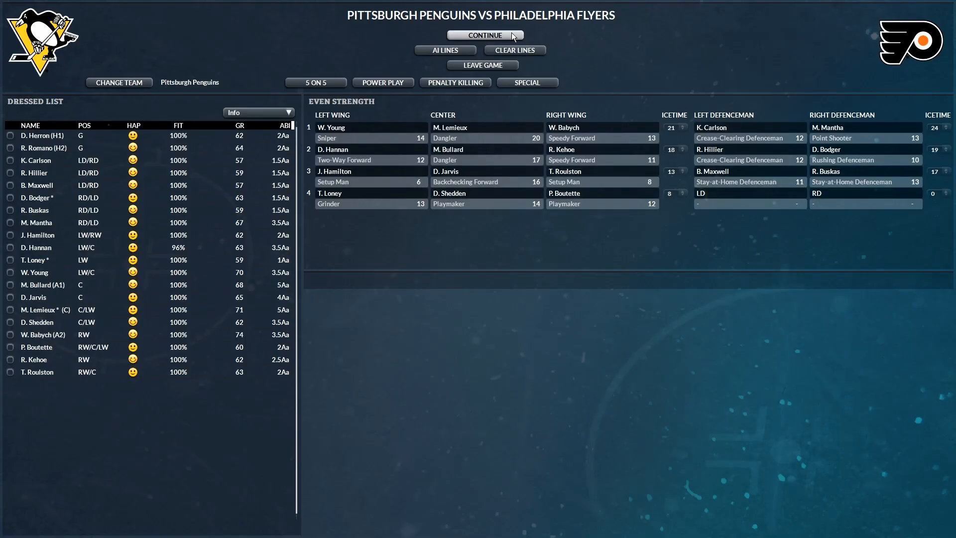
Play the April 20 game at Philadelphia live through each goal popup to a 5–2 Flyers win
left_click(483, 35)
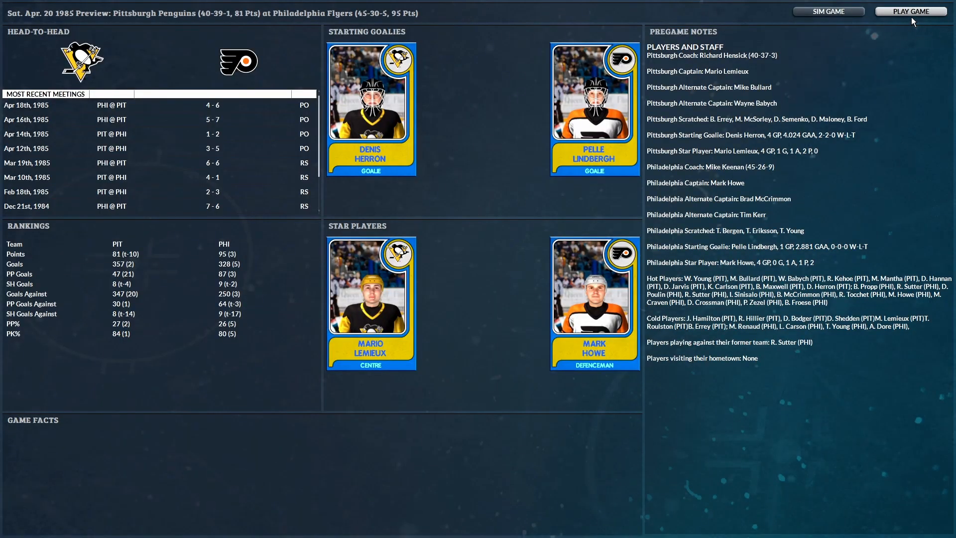
left_click(910, 10)
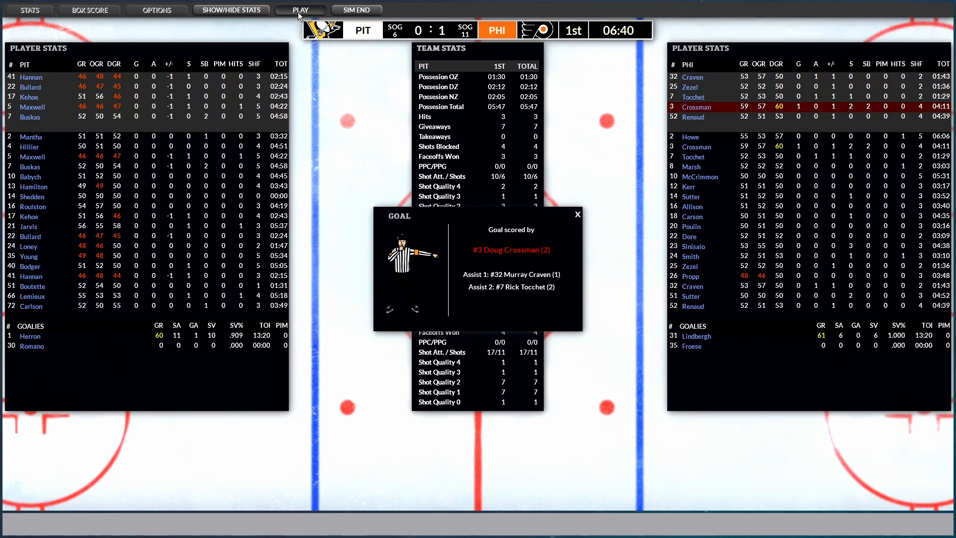
left_click(300, 10)
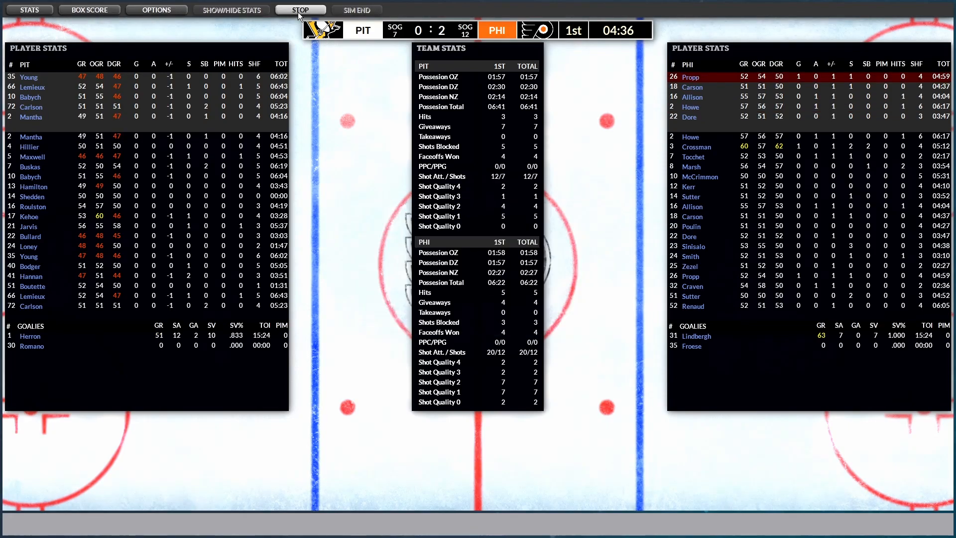
left_click(299, 9)
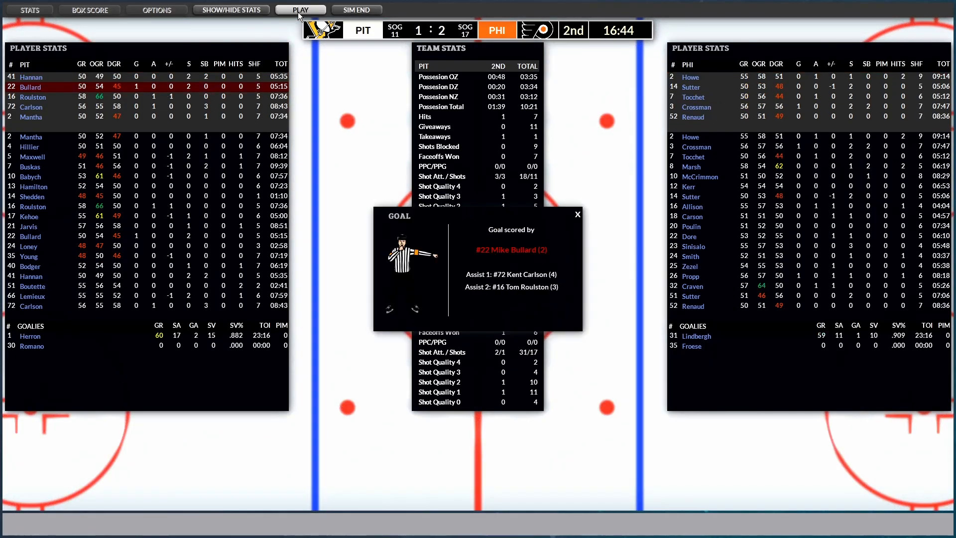
left_click(300, 9)
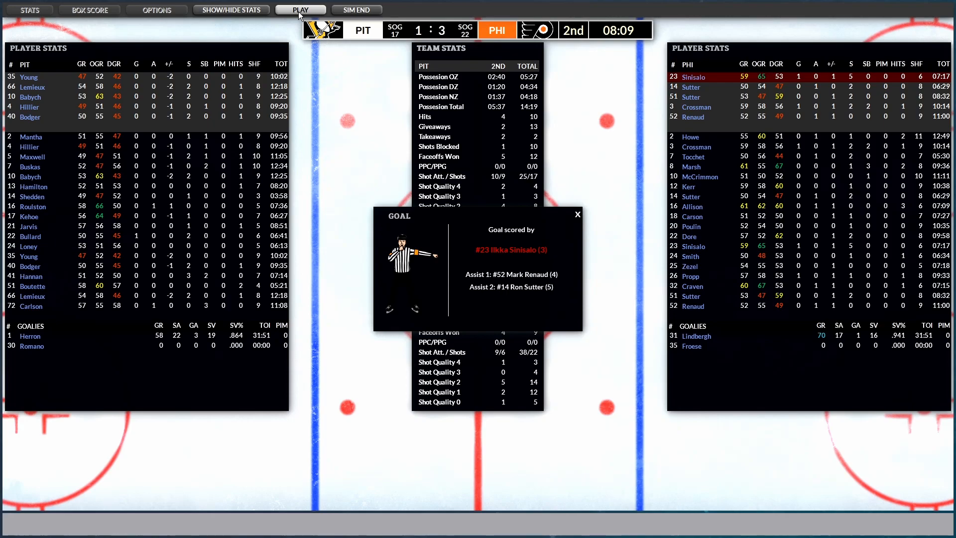
left_click(300, 9)
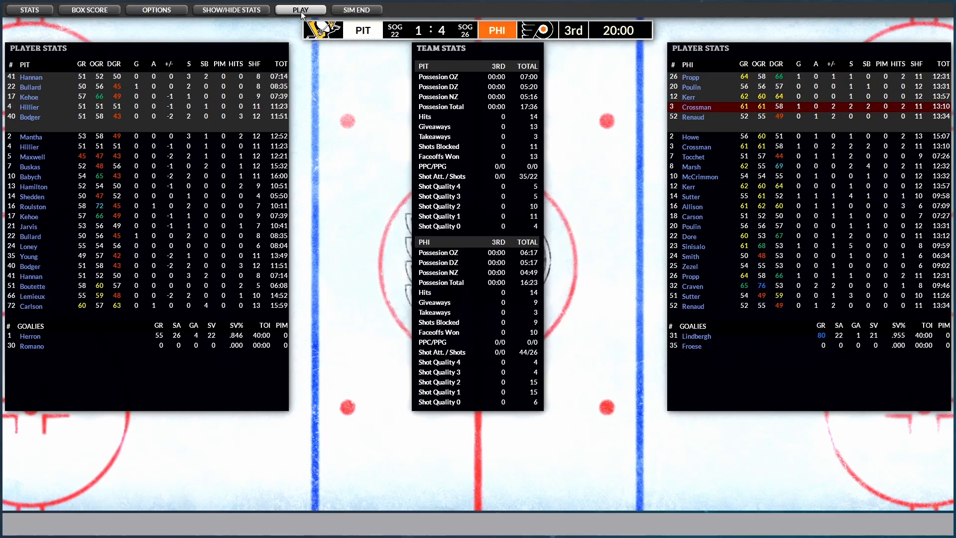
left_click(300, 10)
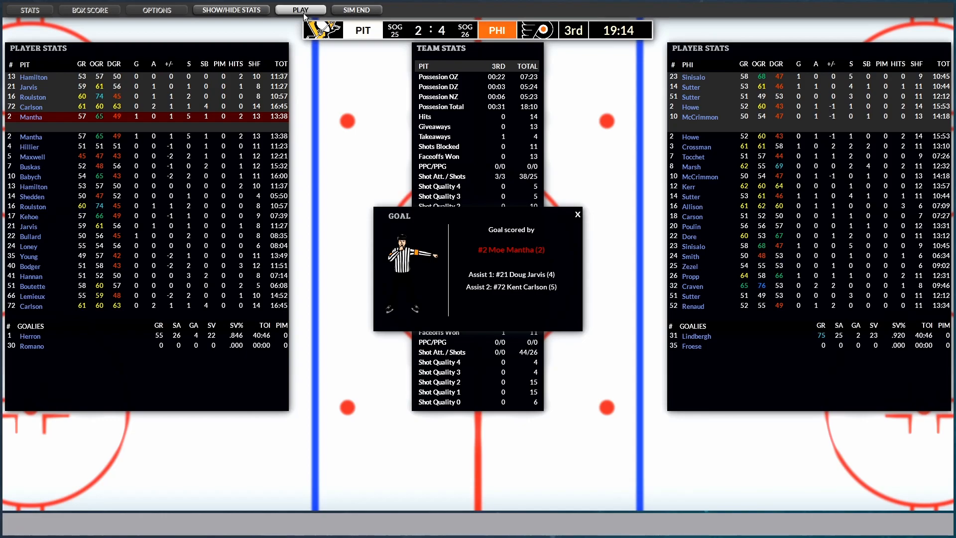
left_click(300, 9)
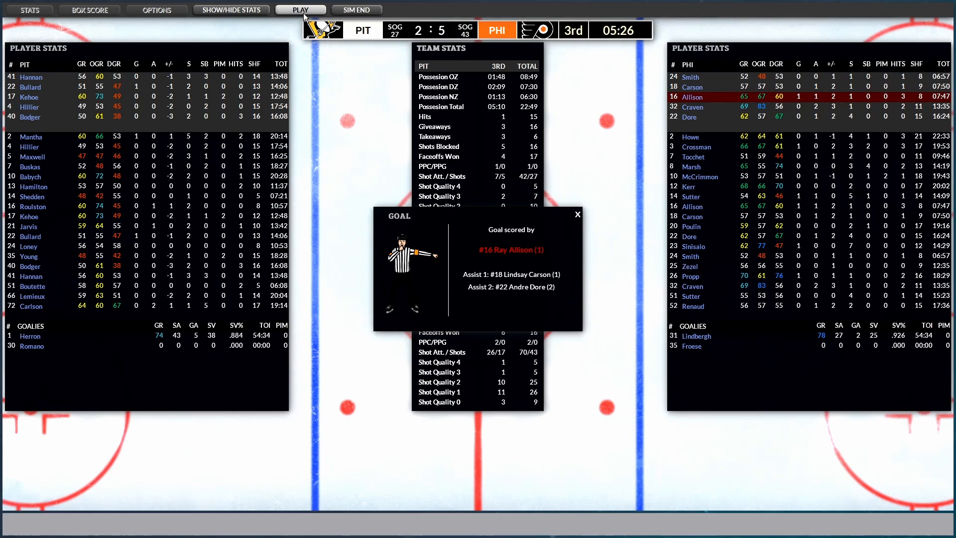
left_click(299, 10)
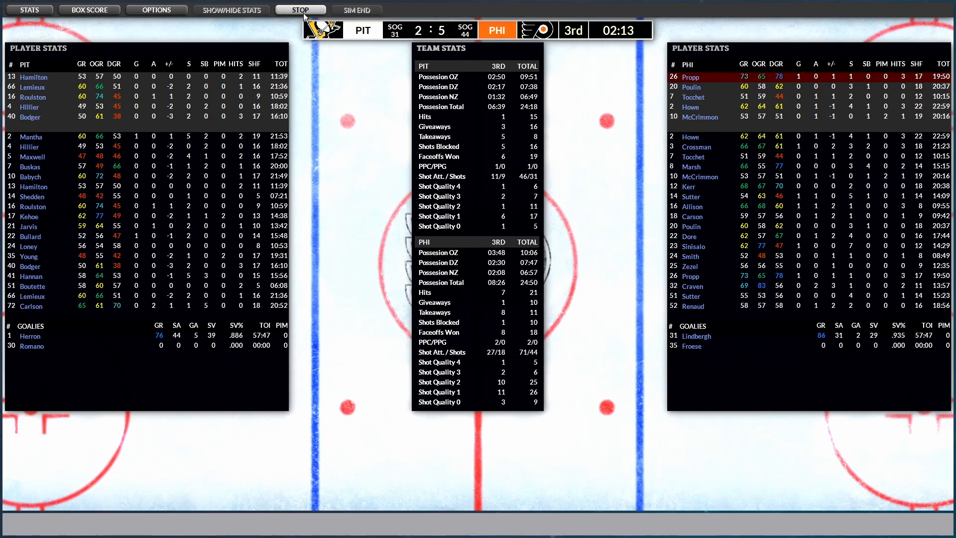
left_click(300, 9)
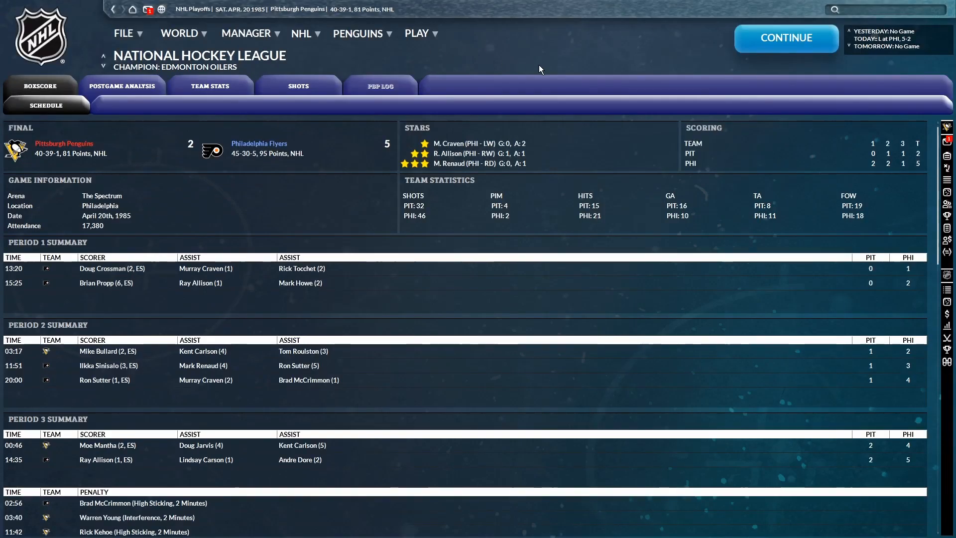
mouse_move(712, 63)
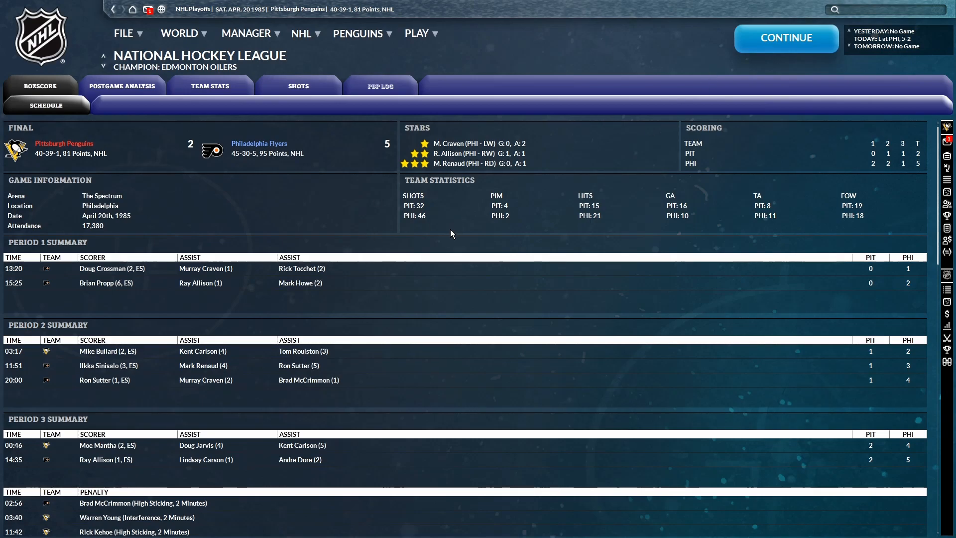
mouse_move(446, 234)
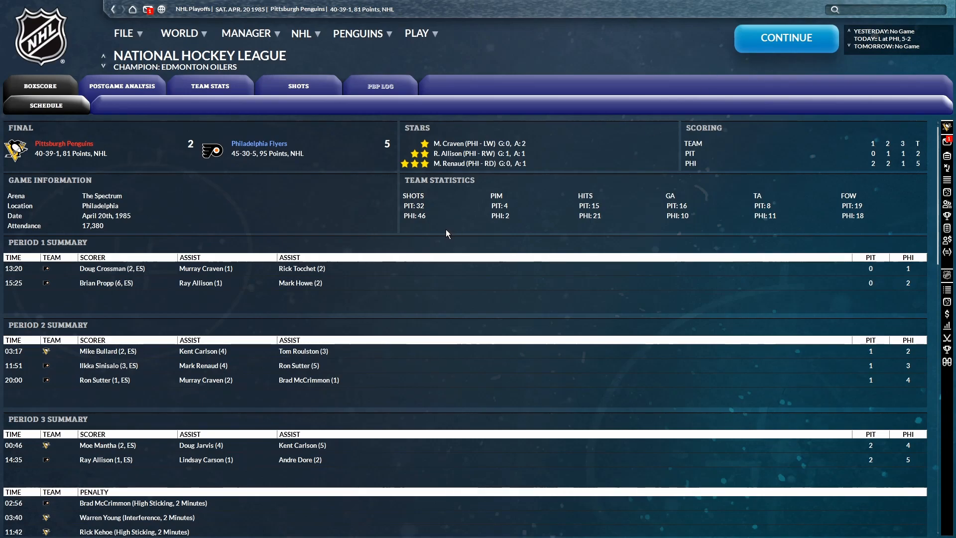
mouse_move(438, 236)
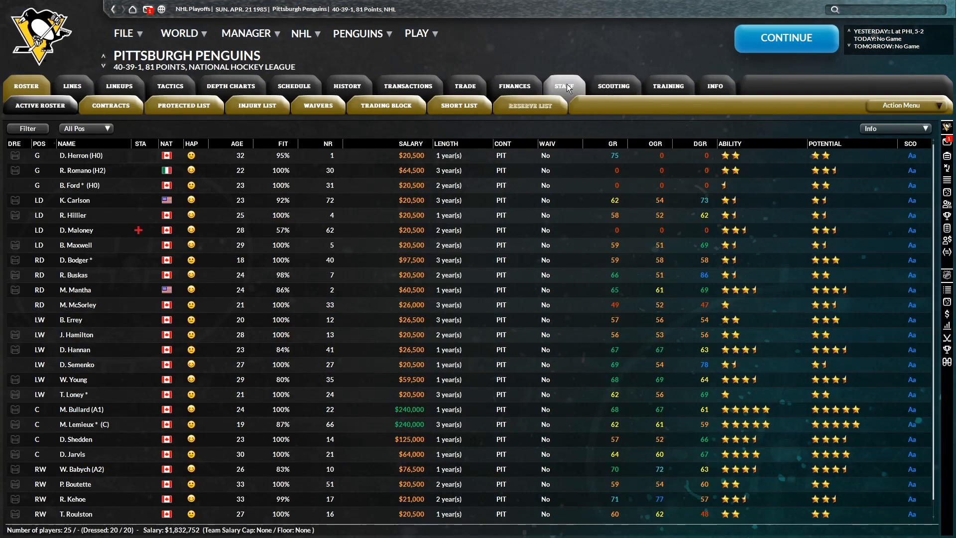
left_click(564, 85)
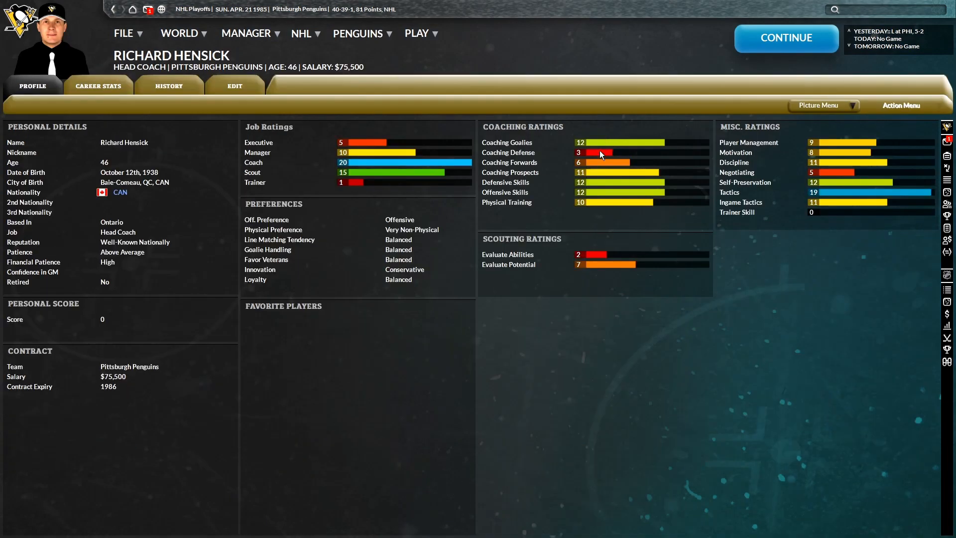
mouse_move(594, 177)
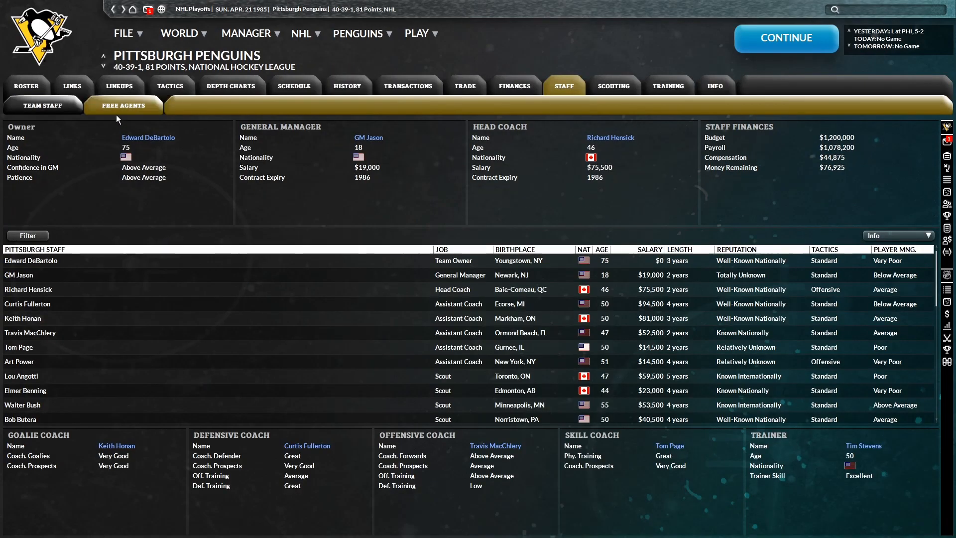
left_click(124, 106)
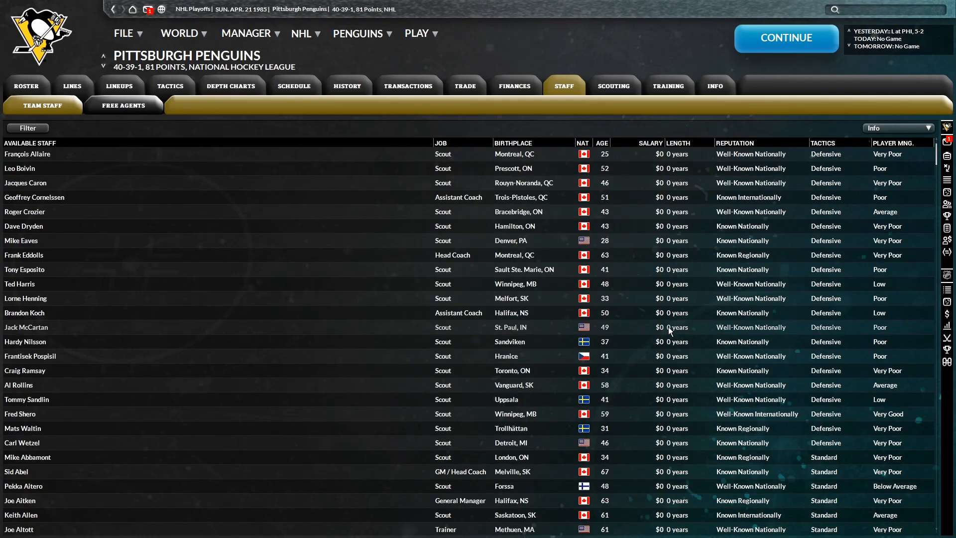
mouse_move(606, 263)
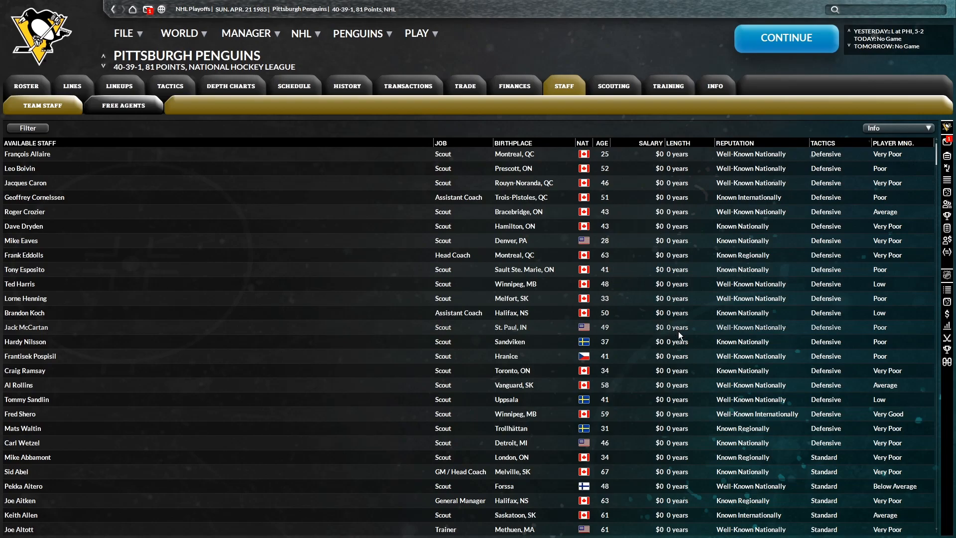
left_click(42, 106)
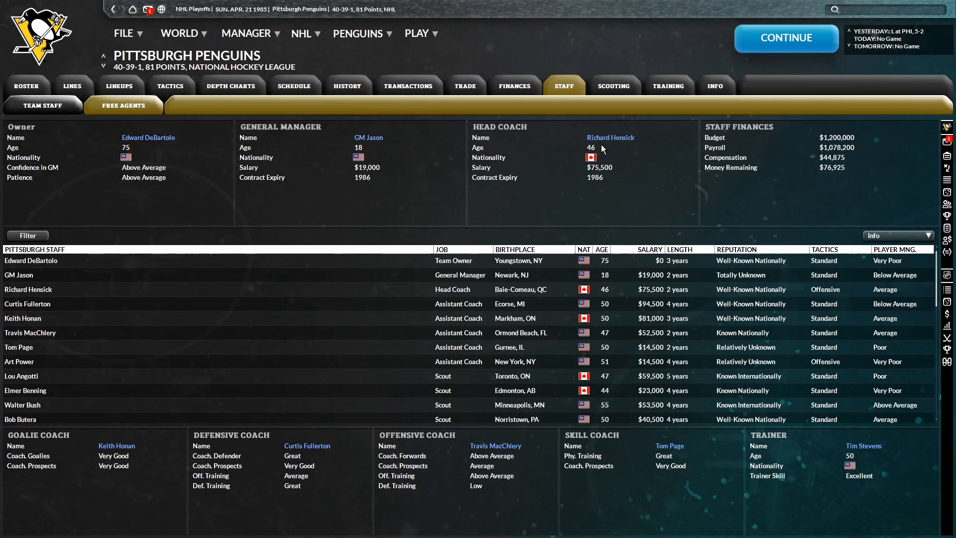
left_click(610, 138)
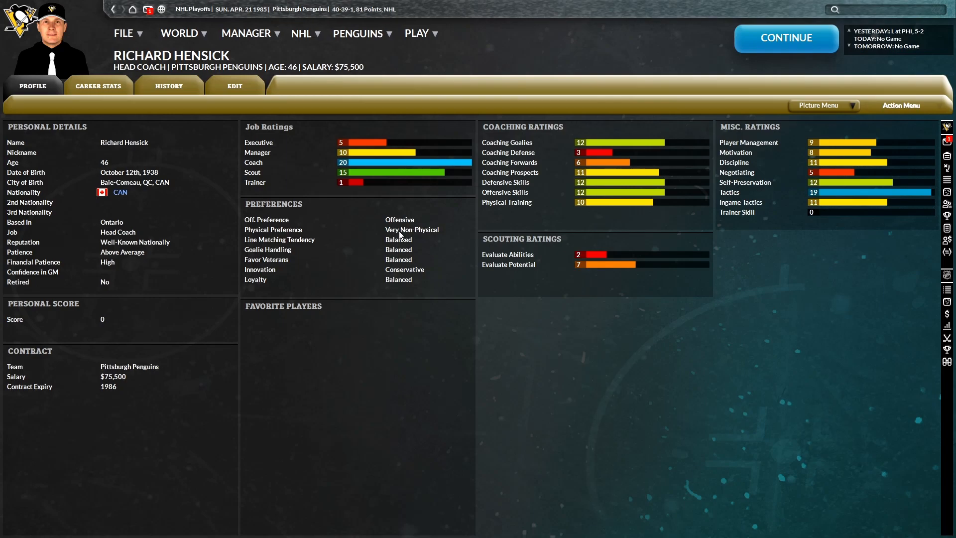
mouse_move(637, 266)
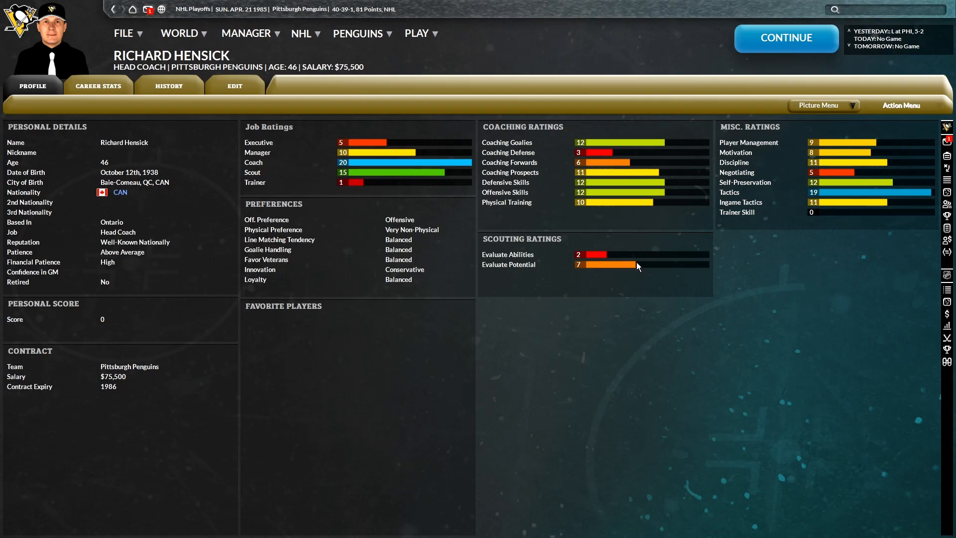
mouse_move(893, 207)
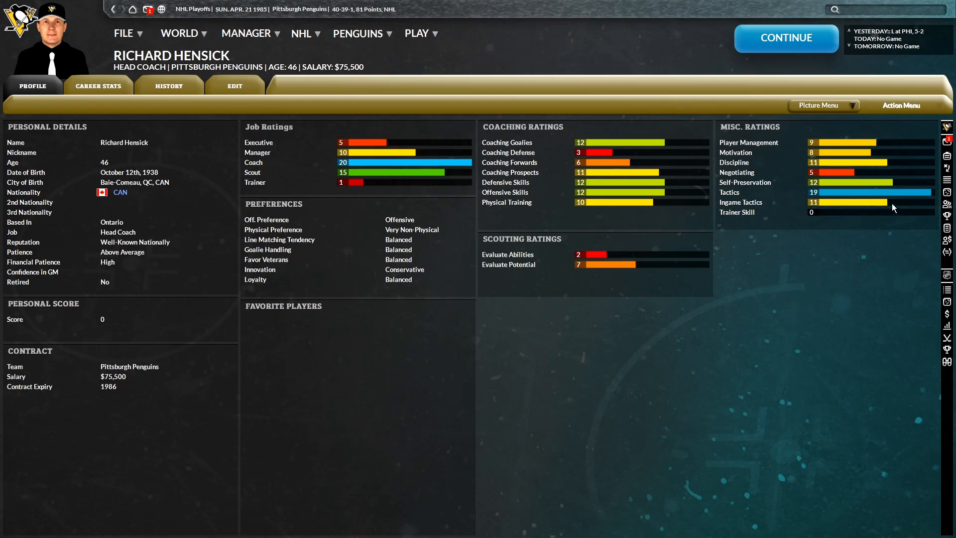
mouse_move(876, 175)
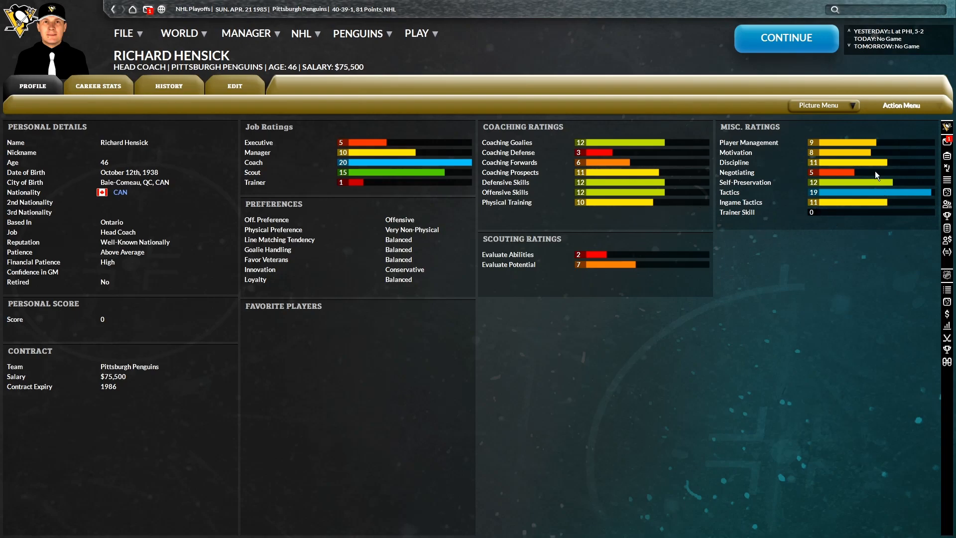
mouse_move(871, 152)
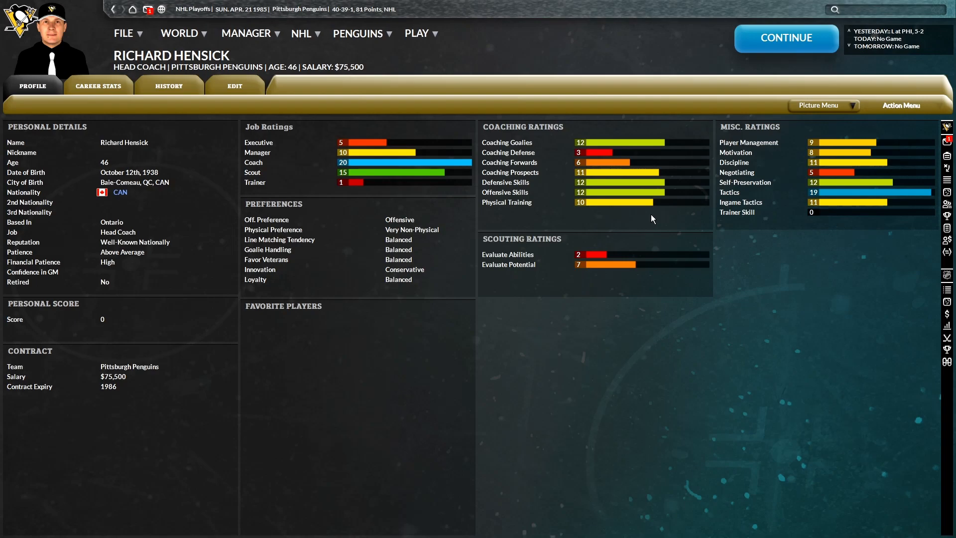
mouse_move(640, 206)
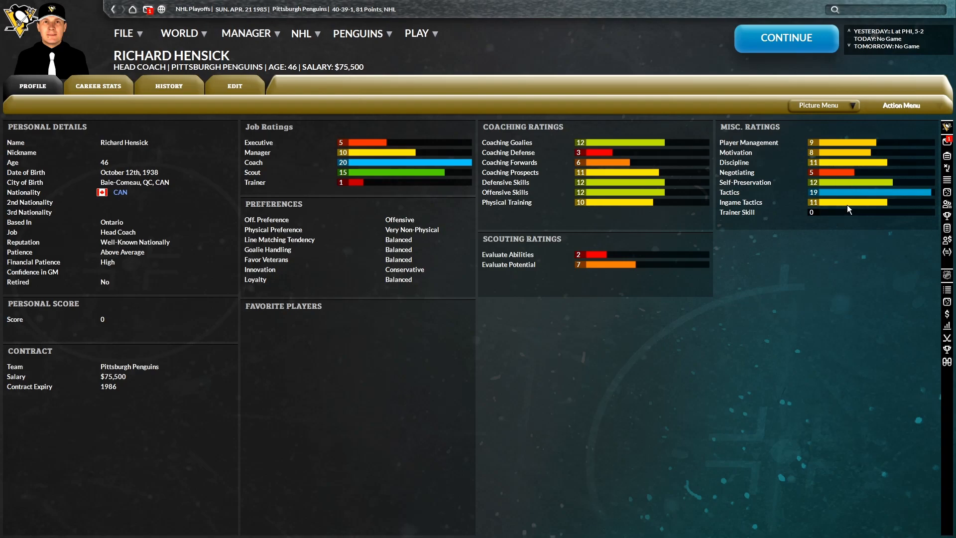
mouse_move(856, 197)
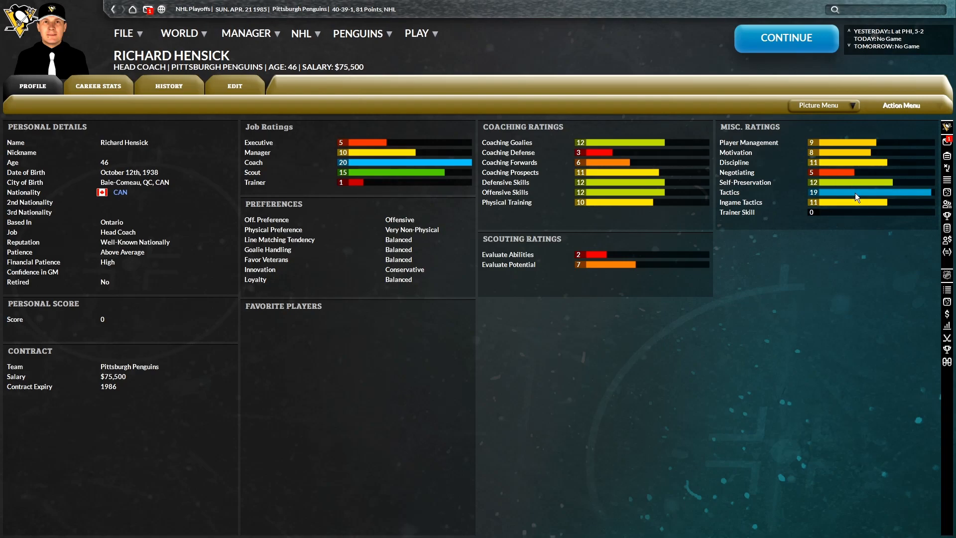
mouse_move(765, 189)
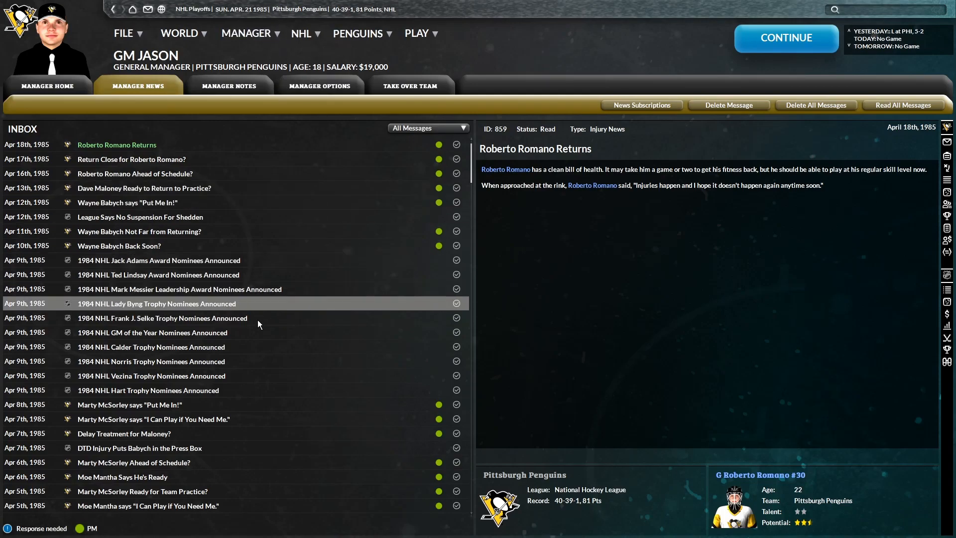
mouse_move(237, 298)
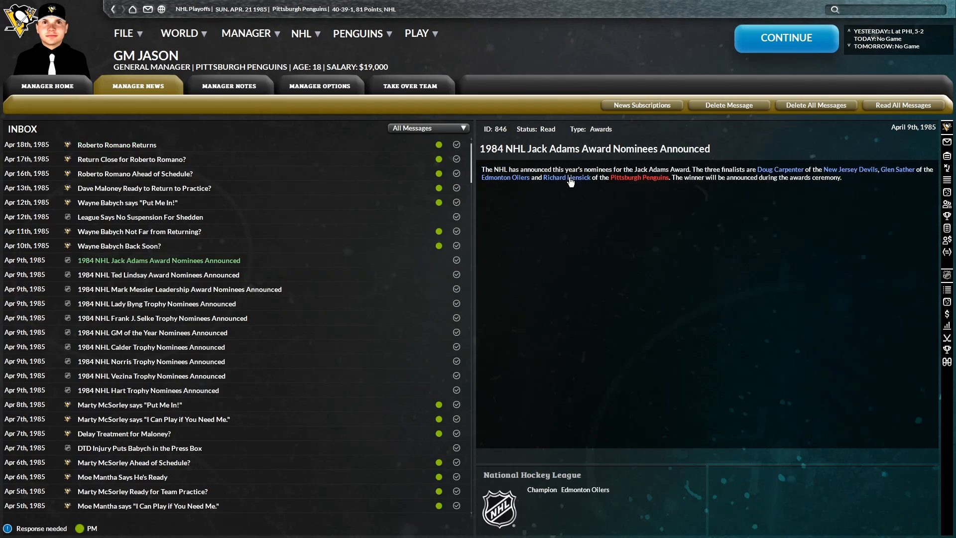
mouse_move(568, 187)
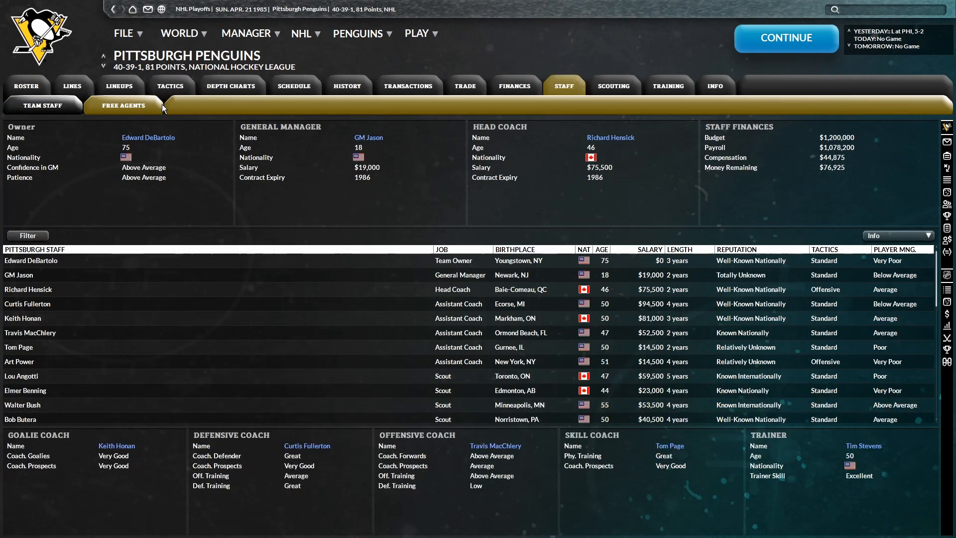
left_click(368, 138)
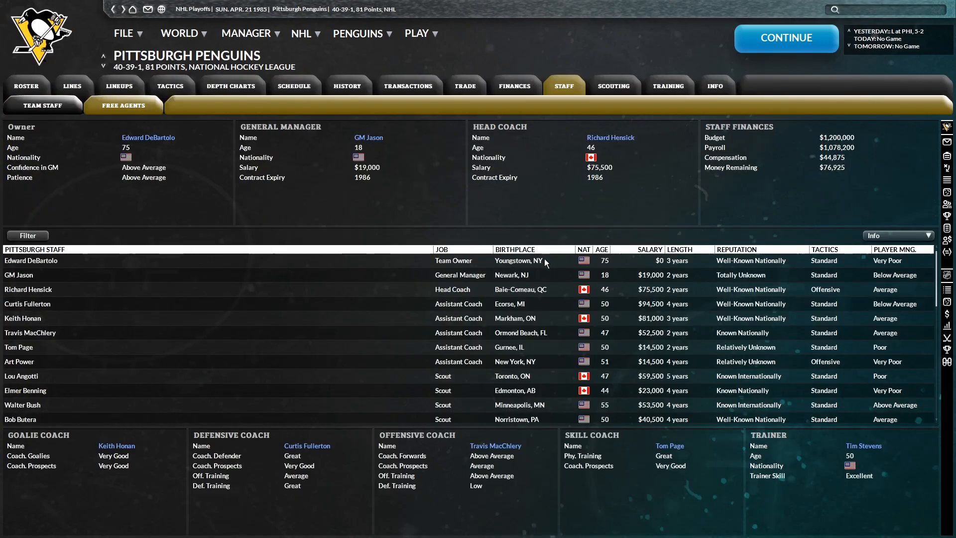
left_click(368, 138)
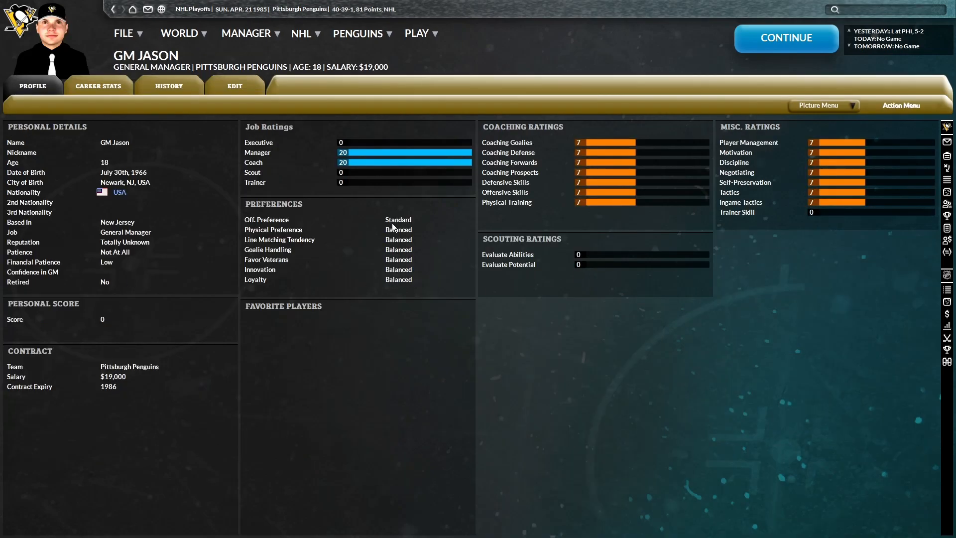
mouse_move(405, 237)
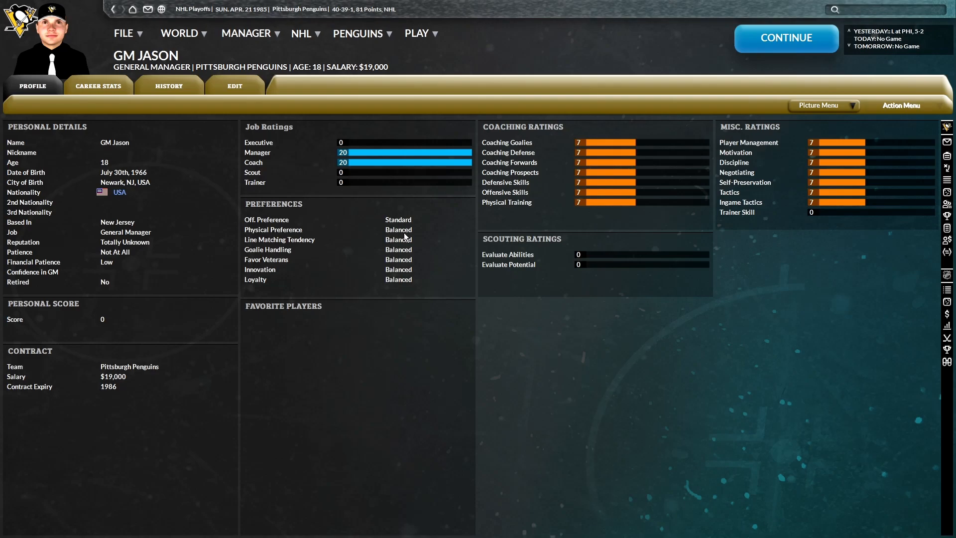
mouse_move(404, 233)
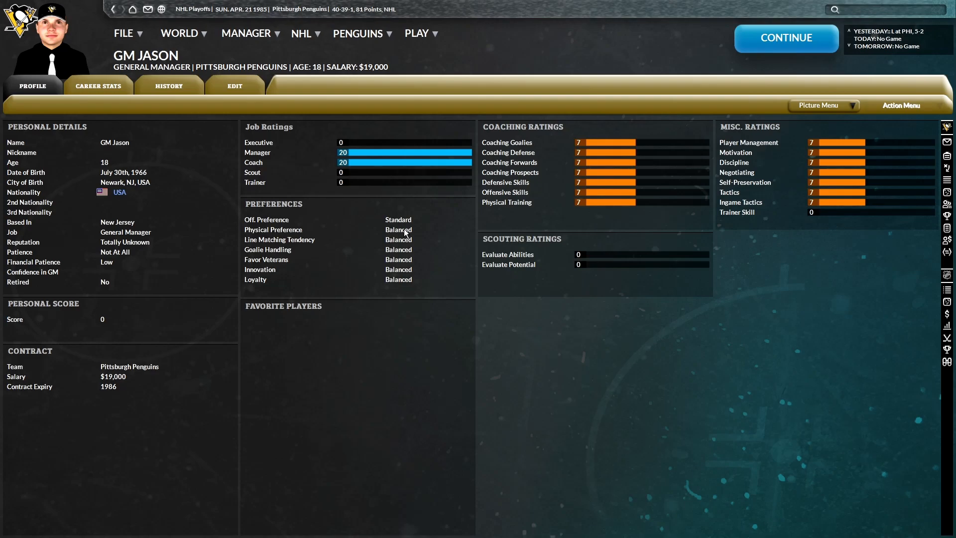
mouse_move(394, 226)
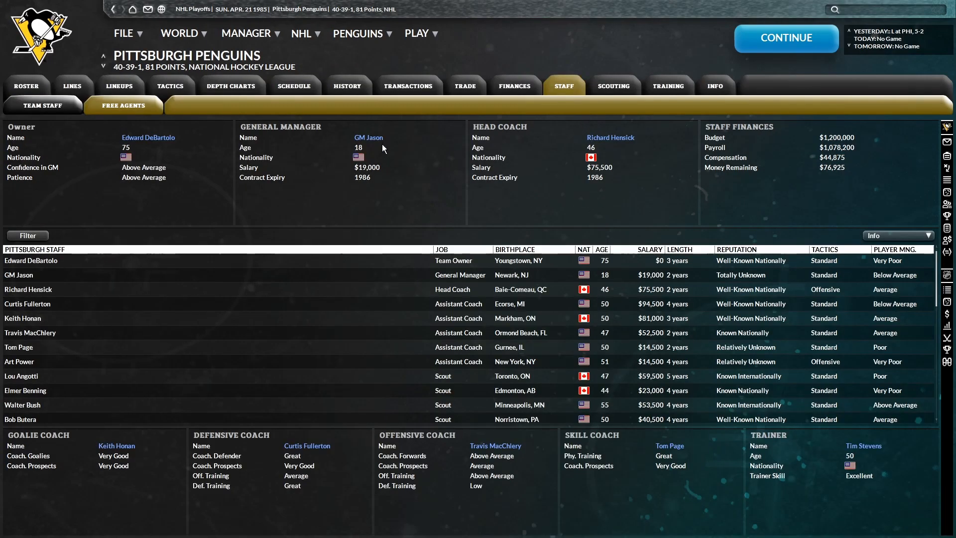
left_click(368, 138)
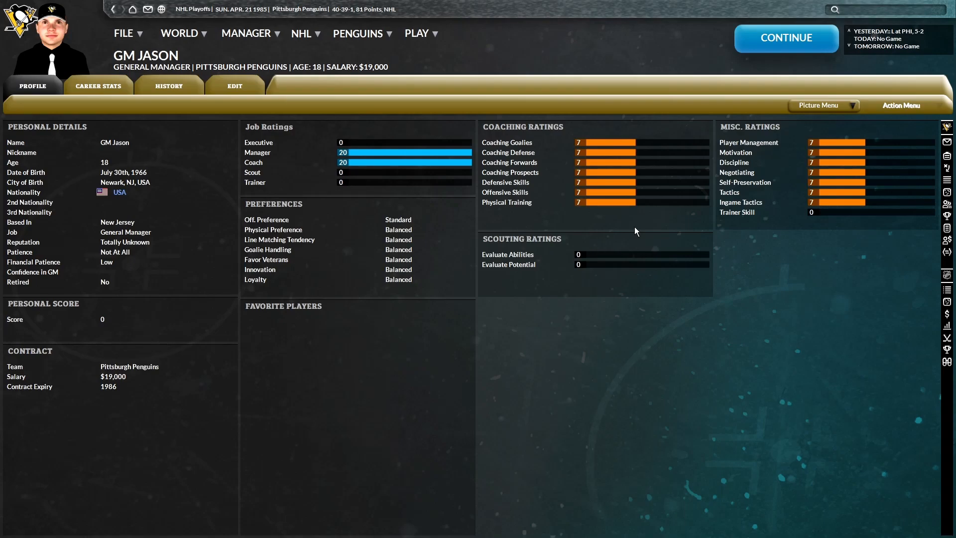
left_click(563, 85)
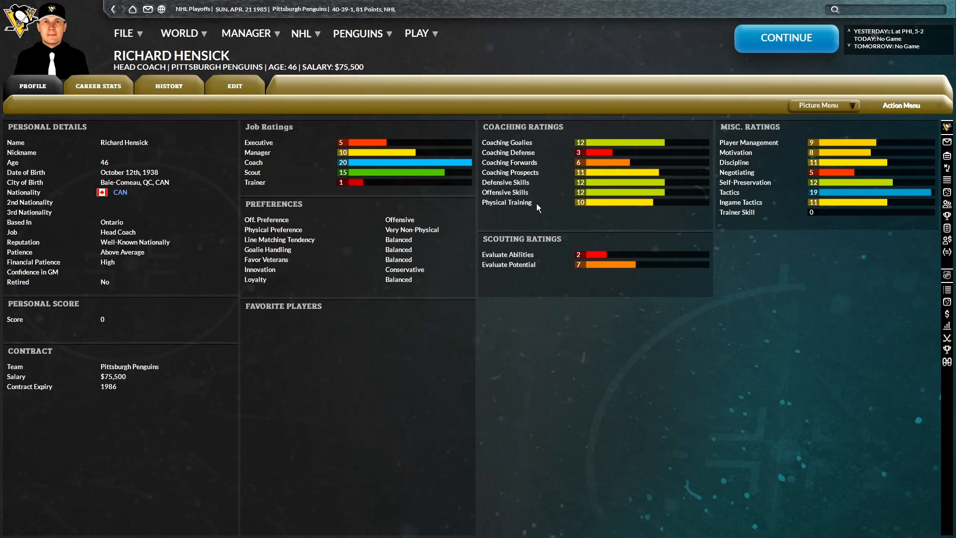
left_click(564, 85)
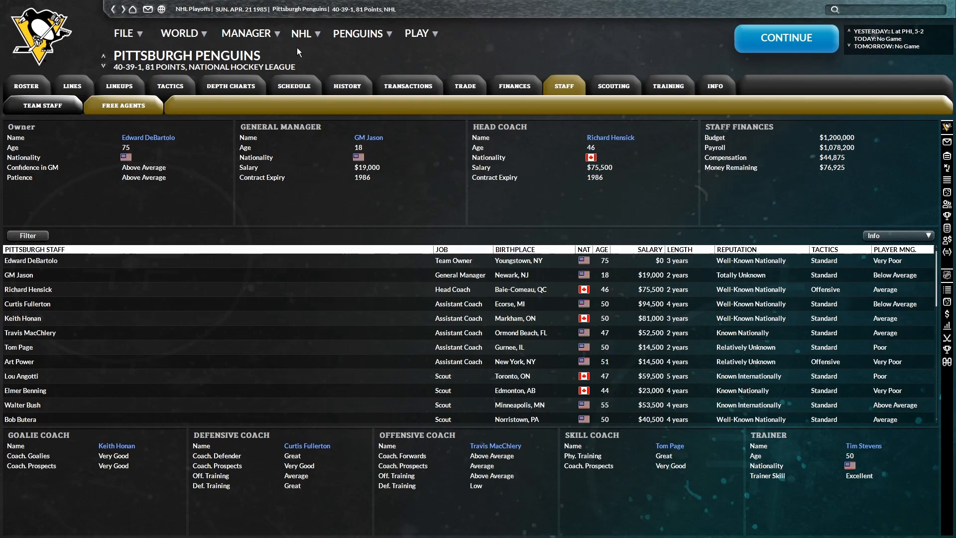
left_click(407, 85)
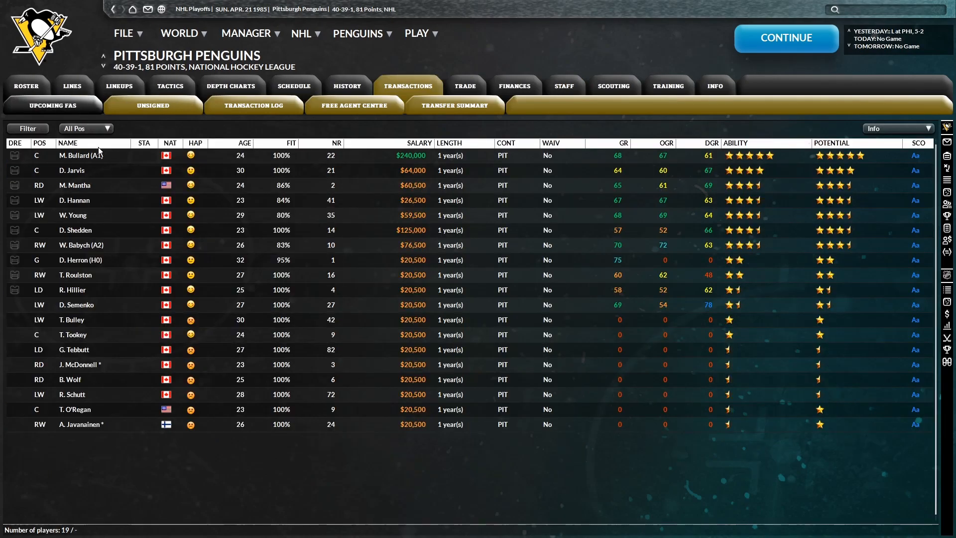
mouse_move(73, 201)
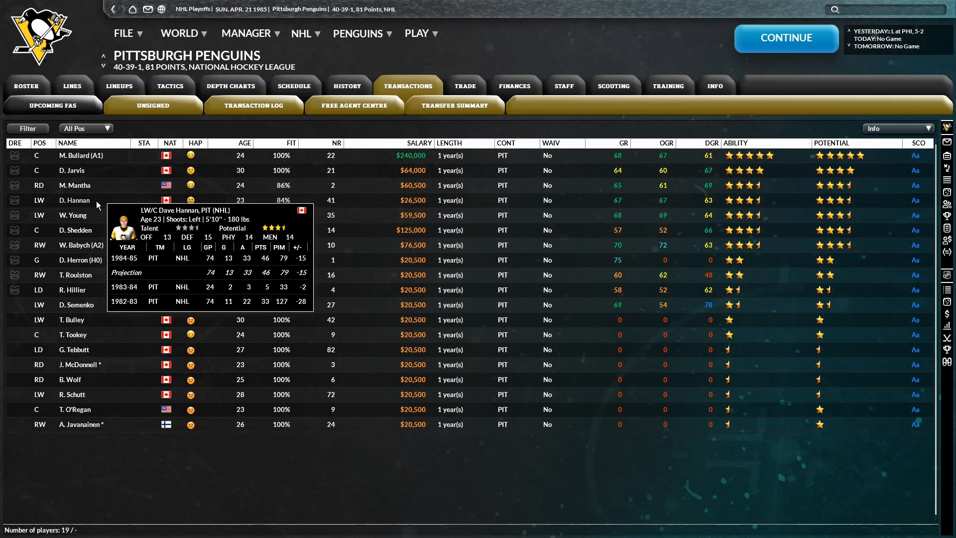
mouse_move(92, 245)
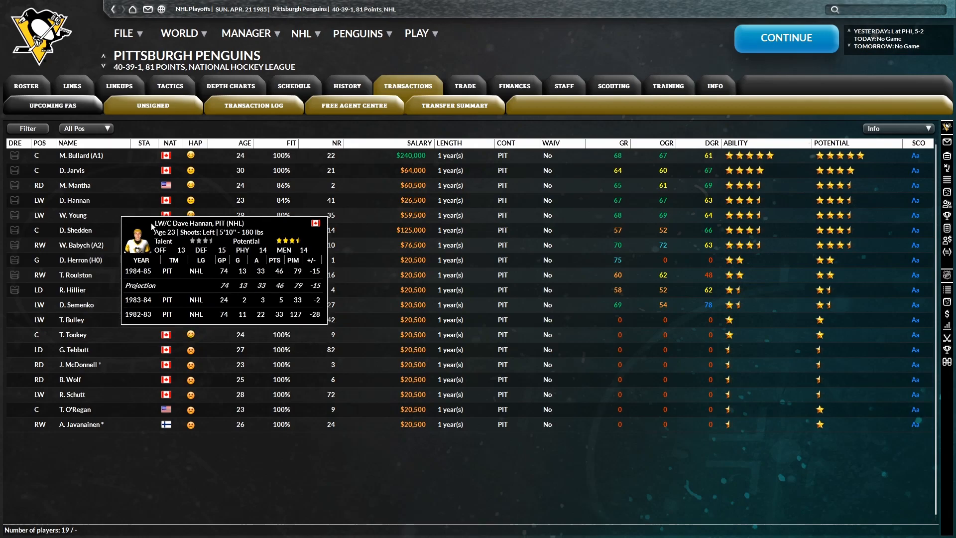
Renew the contracts of Doug Jarvis and Dave Hannan
right_click(80, 155)
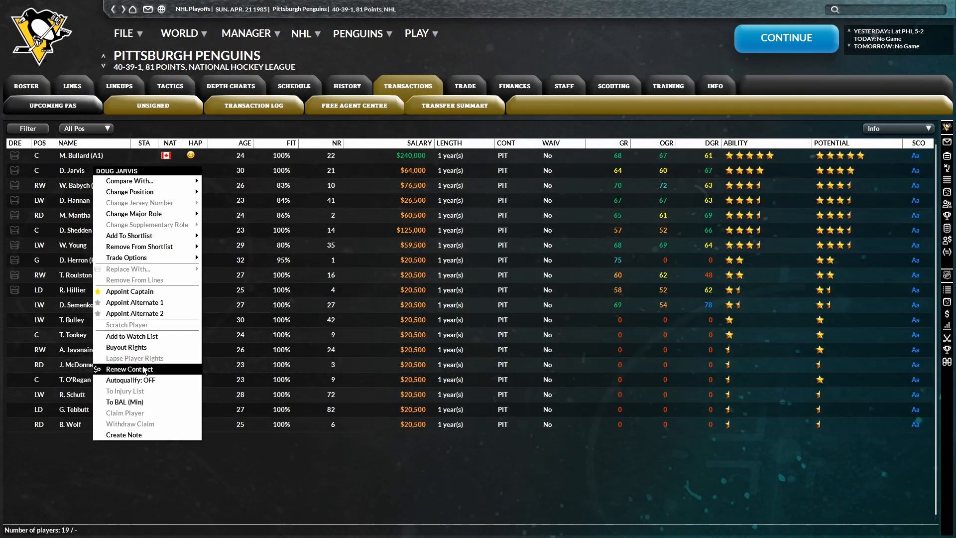
left_click(128, 369)
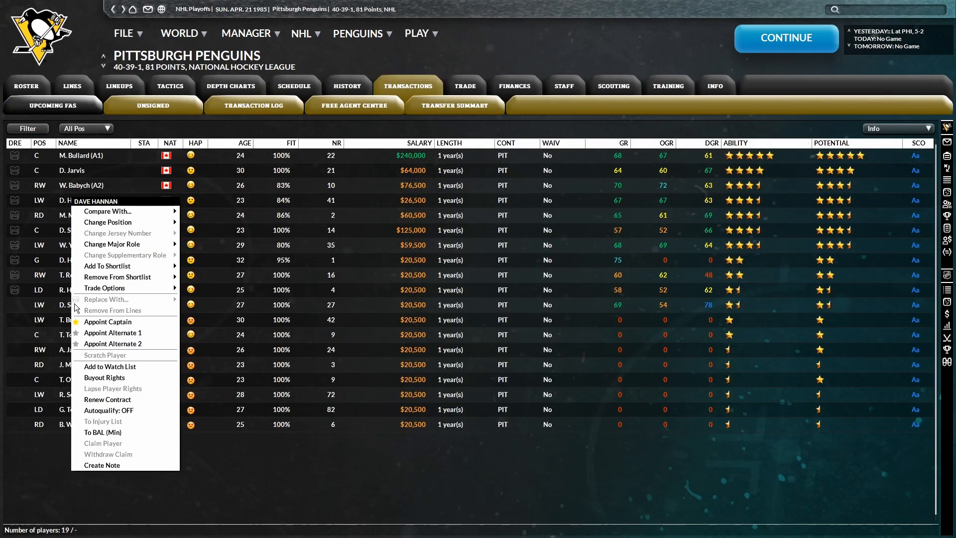
left_click(757, 251)
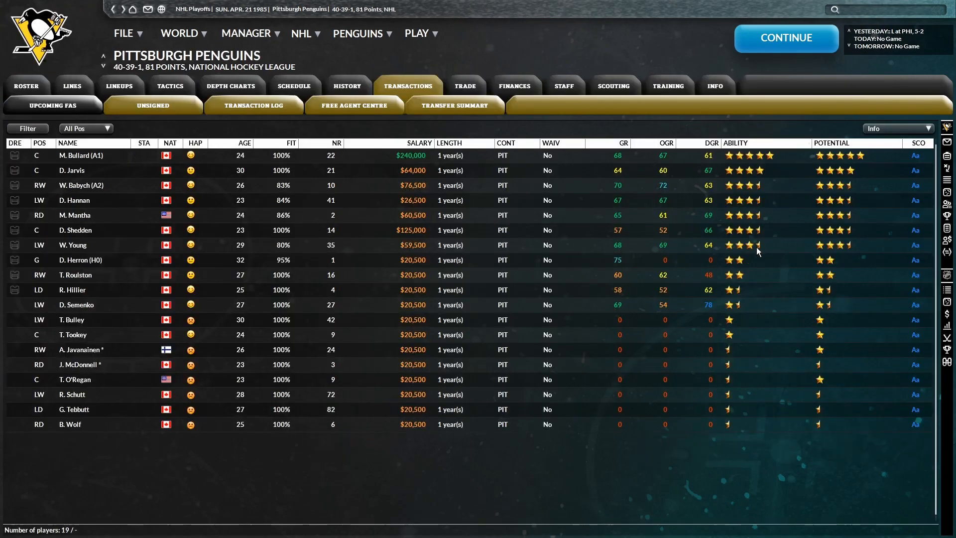
Offer a contract renewal to Doug Shedden, get his response, and renew Dave Semenko
right_click(74, 230)
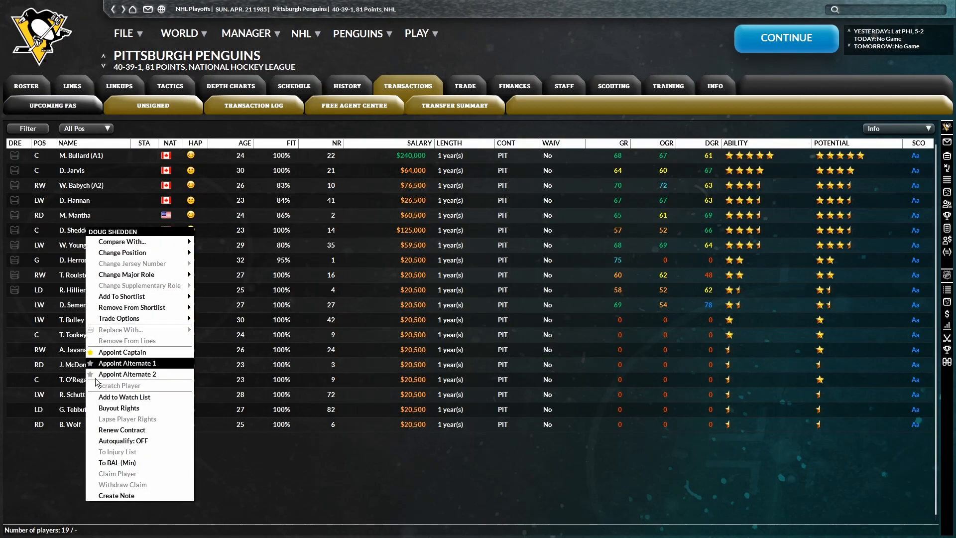
left_click(122, 429)
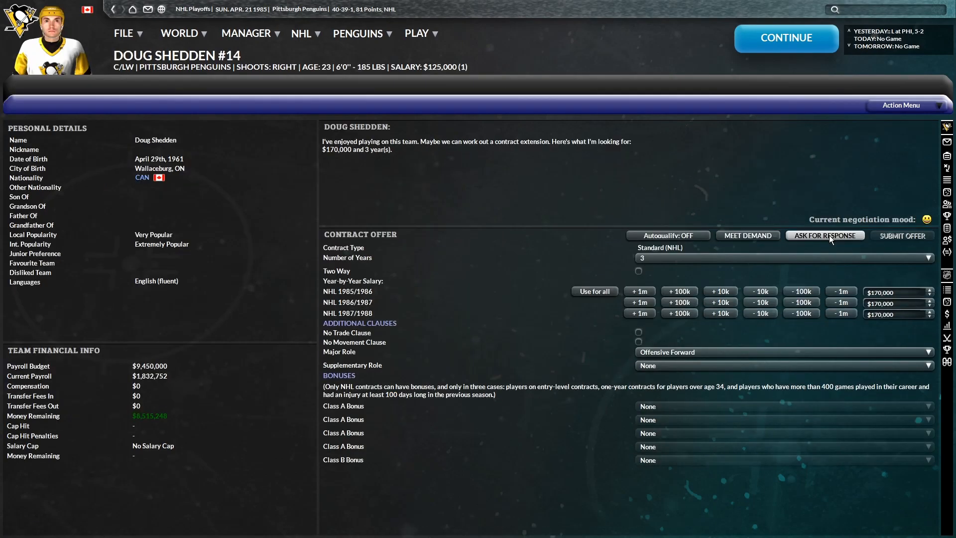
left_click(407, 85)
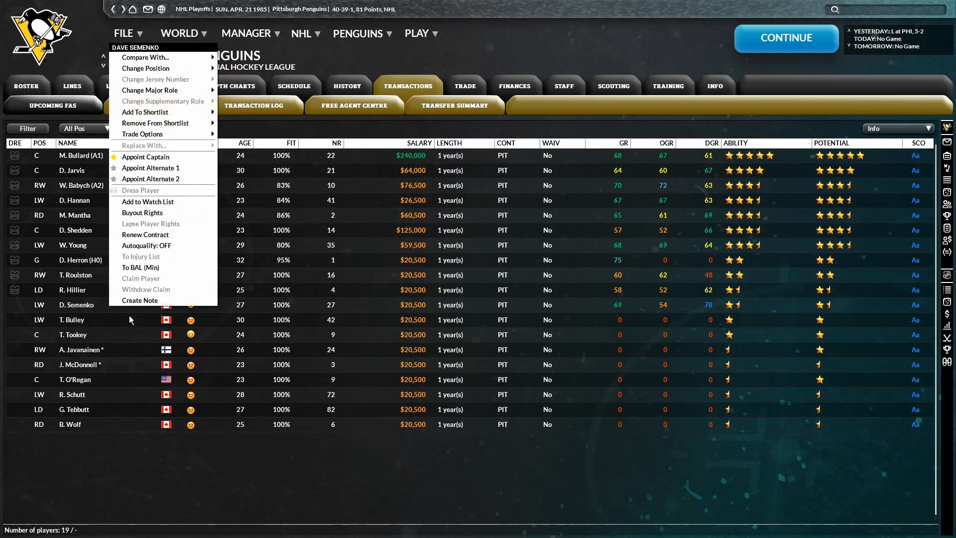
left_click(145, 234)
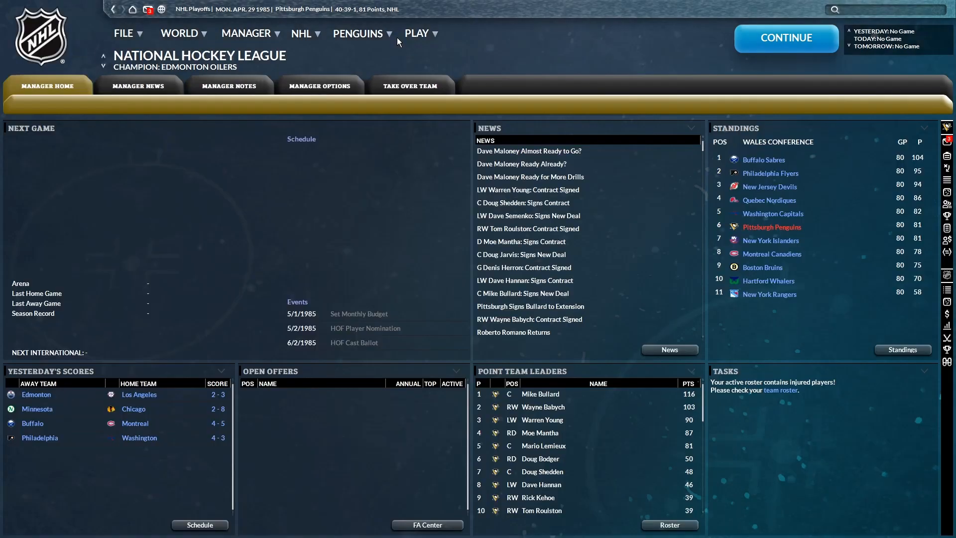
Sim to the end of the Stanley Cup playoffs and dismiss the Edmonton champions announcement
left_click(417, 33)
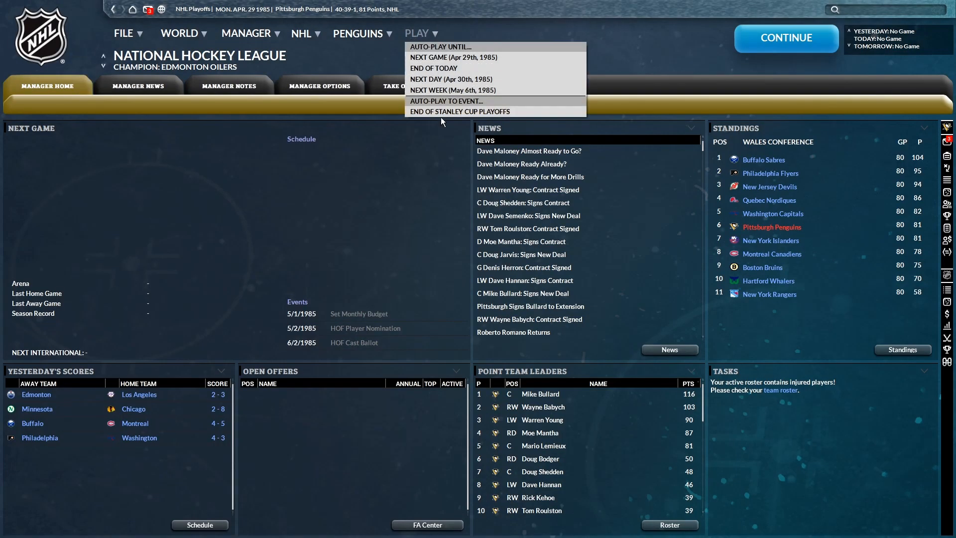
left_click(459, 111)
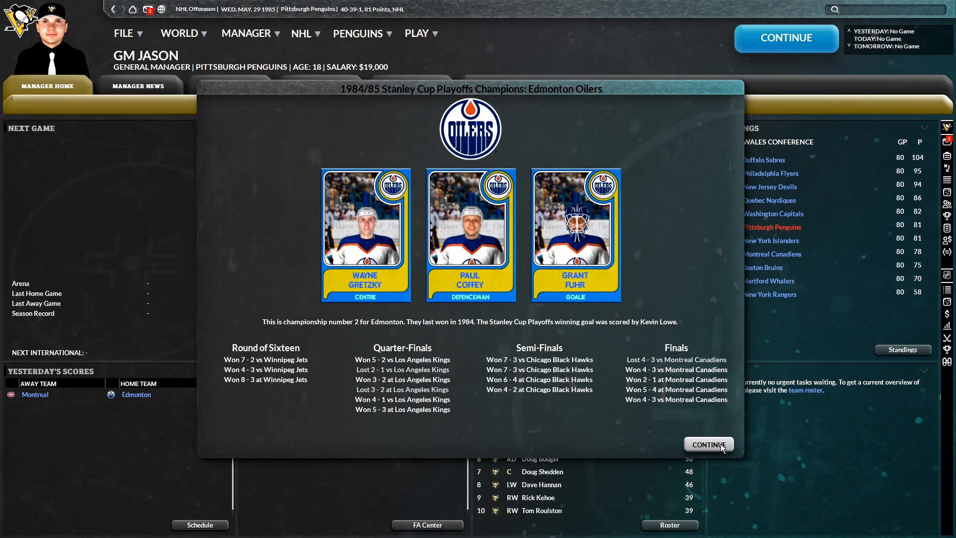
left_click(301, 32)
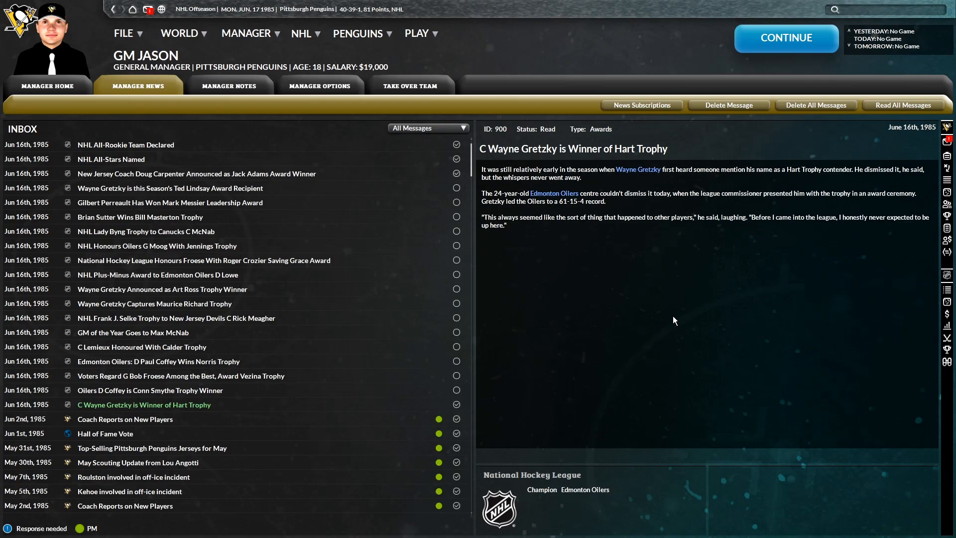
mouse_move(384, 390)
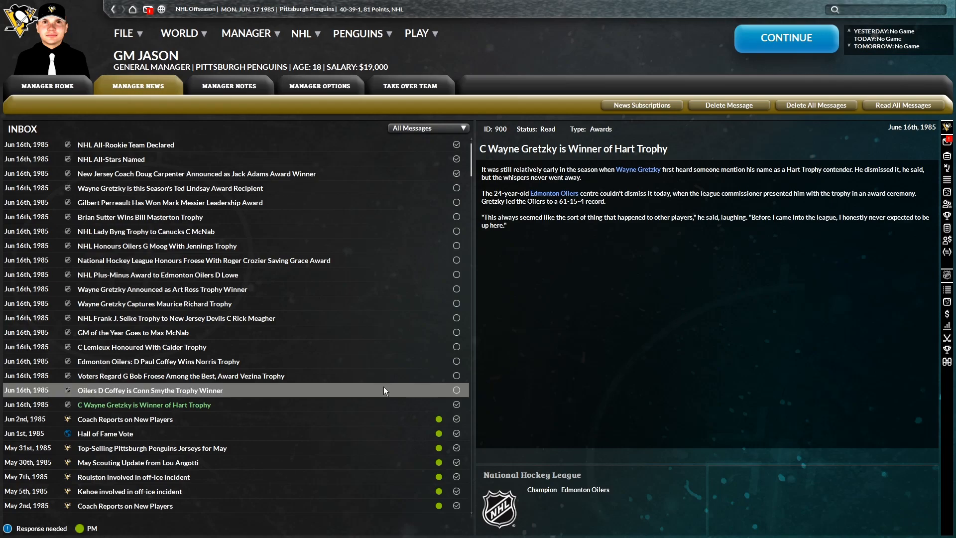
mouse_move(386, 397)
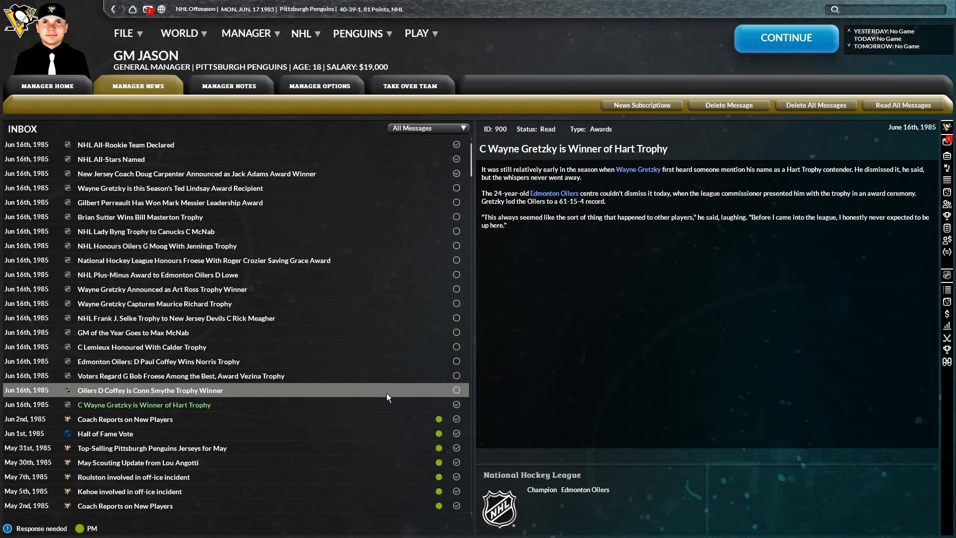
Read the Conn Smythe, Vezina, Calder, GM of the Year, Selke, Richard, Plus-Minus and Crozier stories
left_click(149, 391)
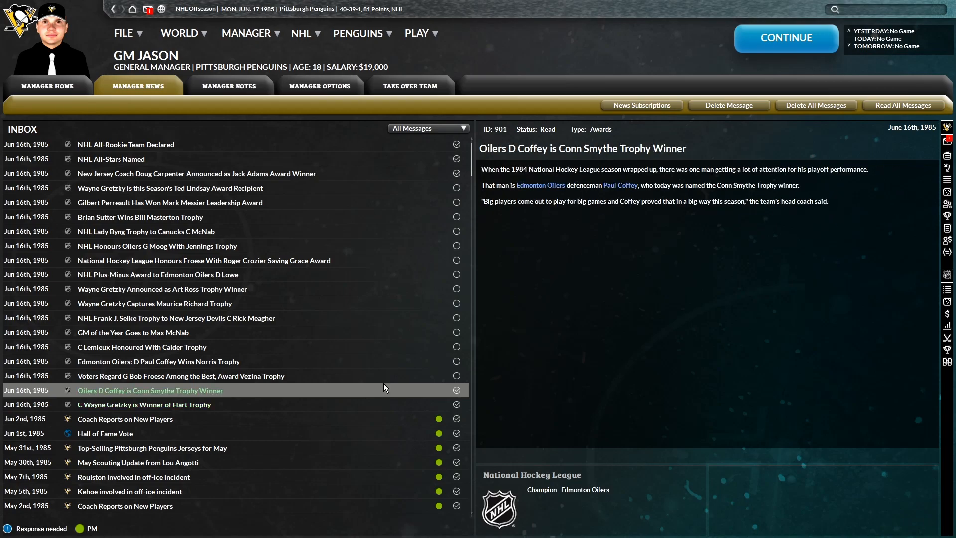
left_click(181, 376)
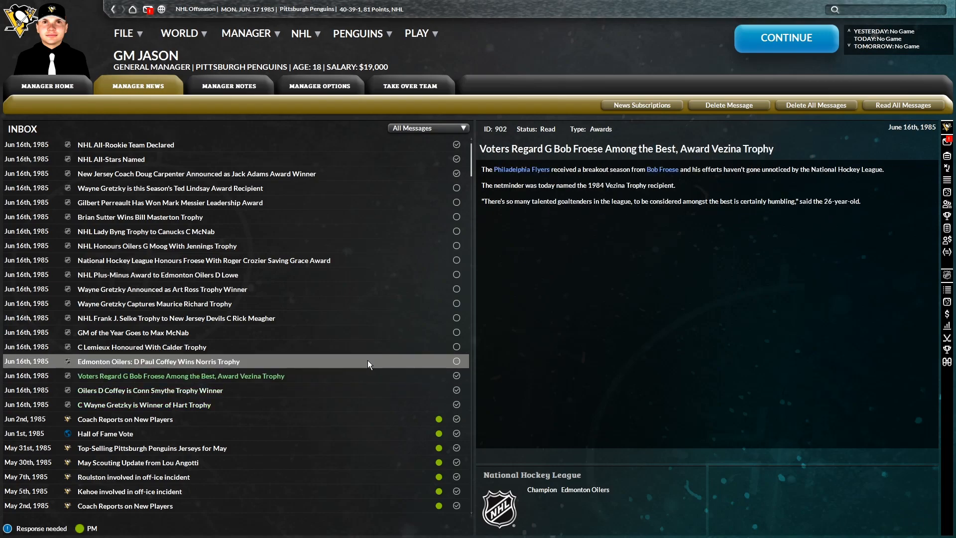
left_click(141, 347)
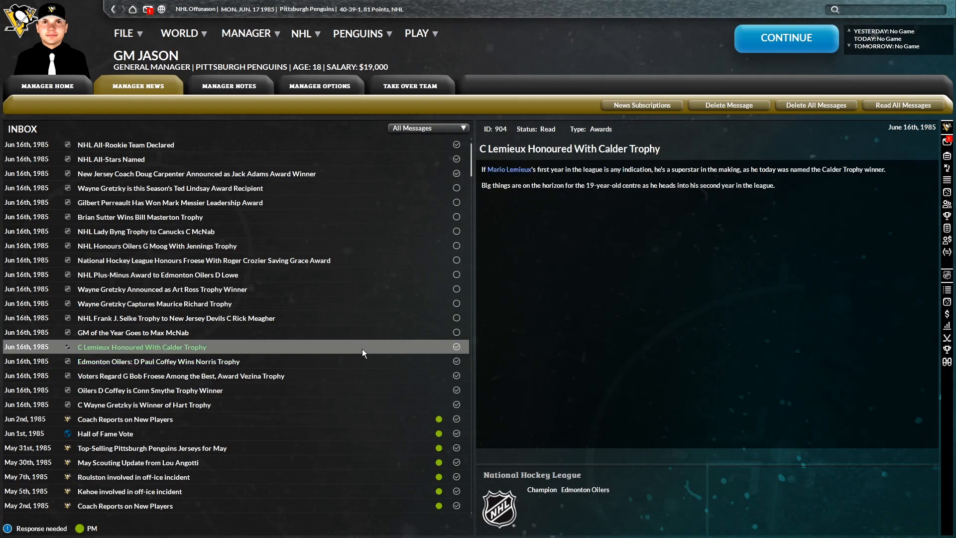
left_click(133, 332)
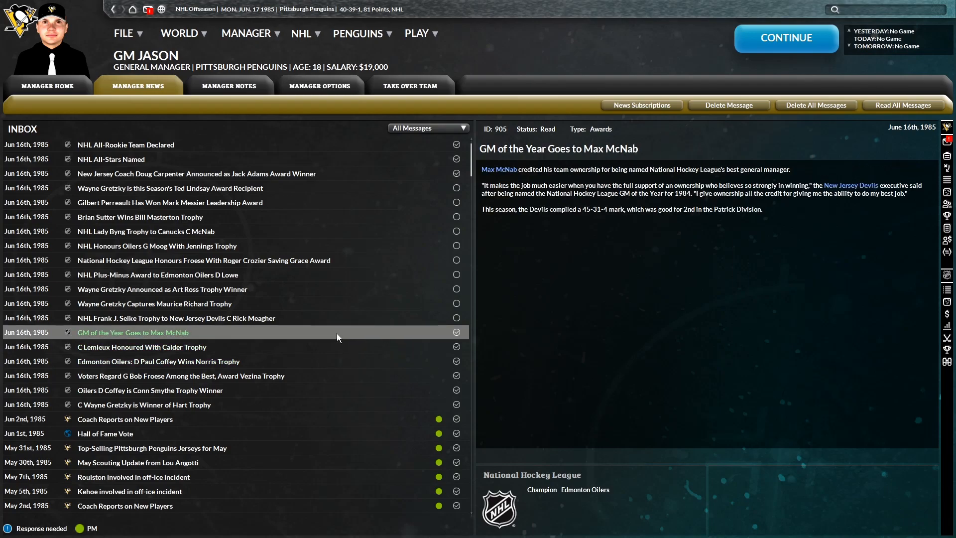
left_click(177, 317)
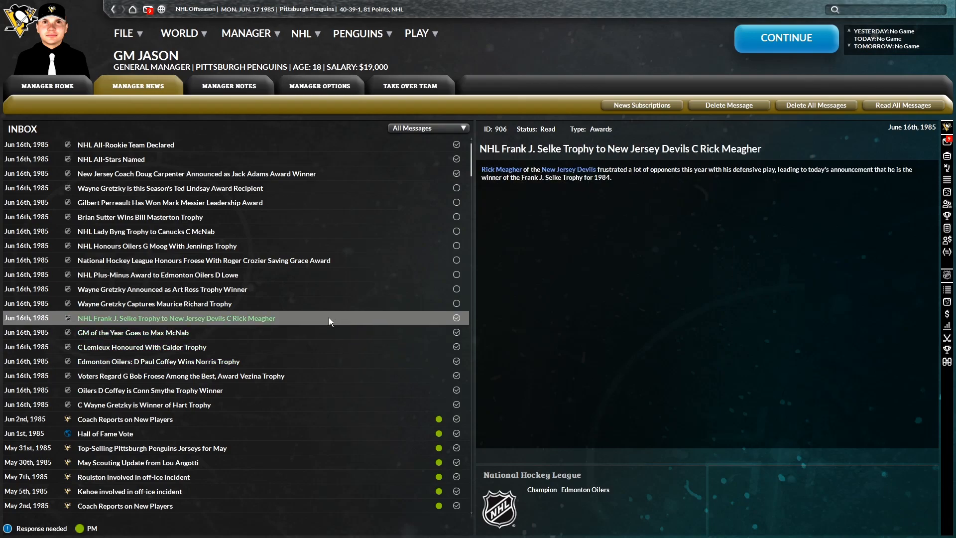
left_click(155, 304)
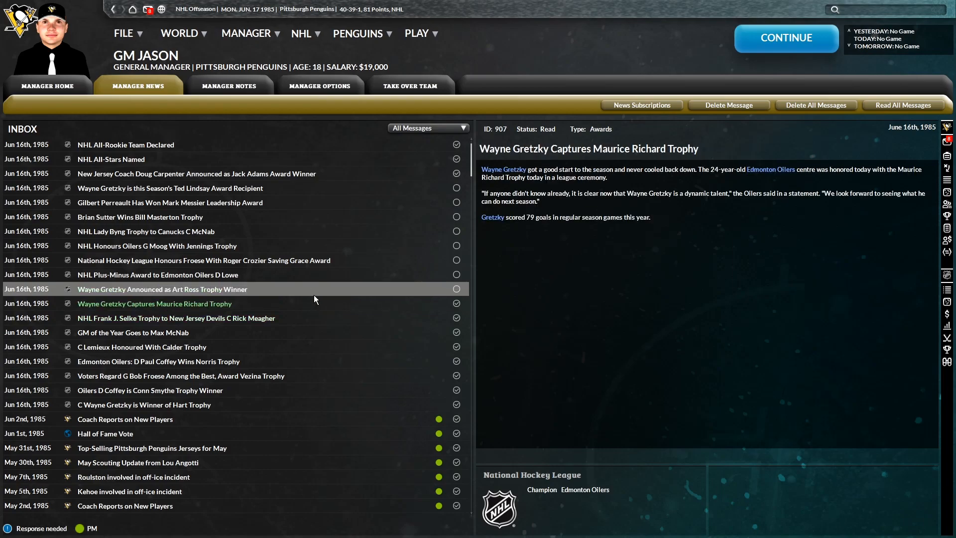
left_click(157, 274)
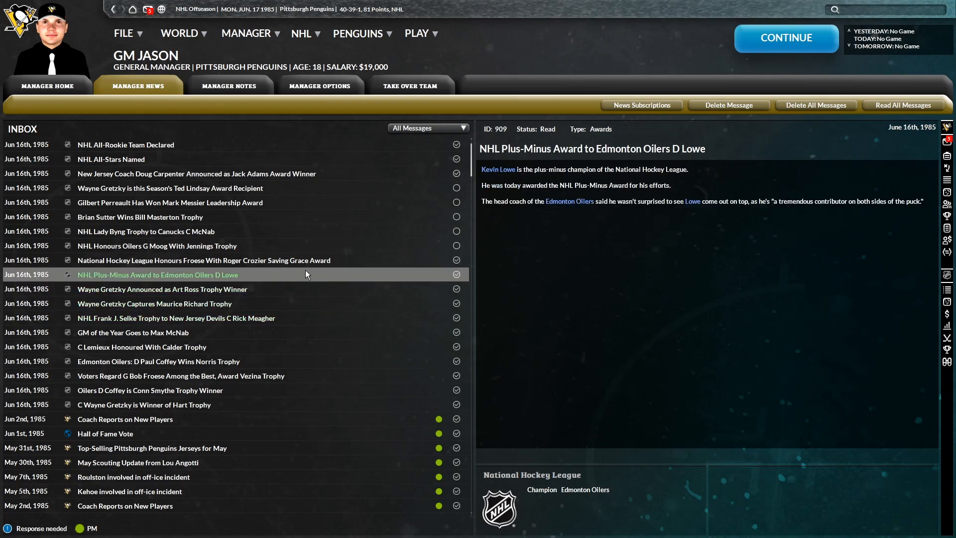
left_click(203, 260)
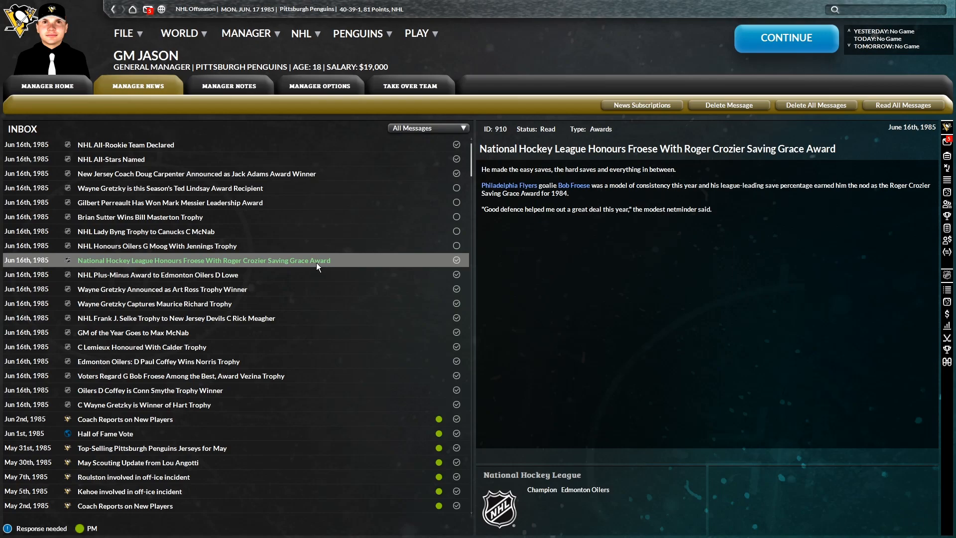
mouse_move(316, 269)
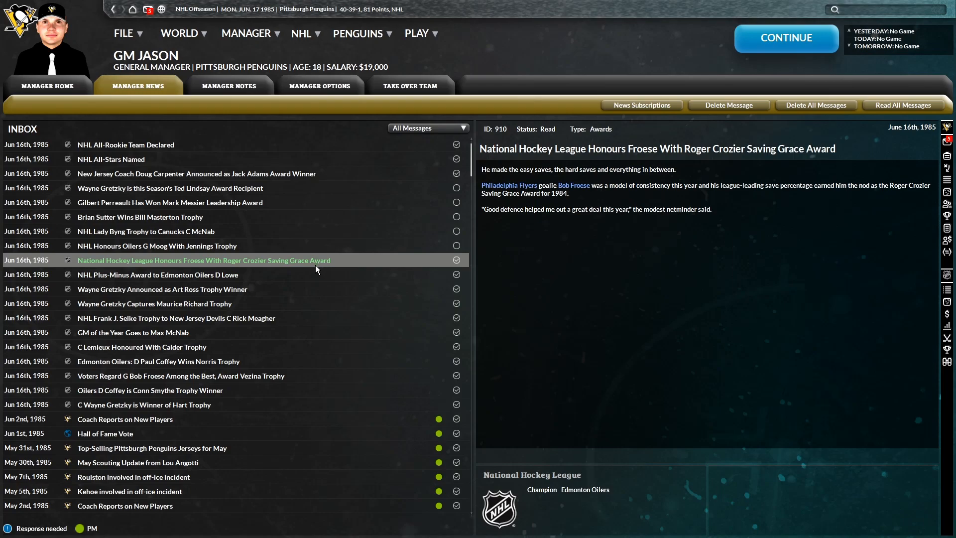
Read the Lady Byng, Ted Lindsay and Jack Adams stories, then continue to the season summary
left_click(157, 245)
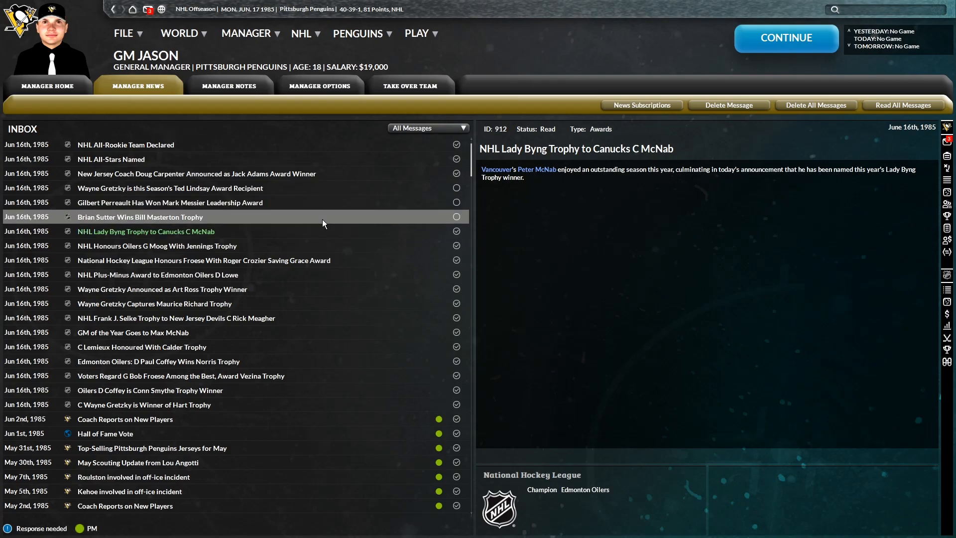
left_click(170, 203)
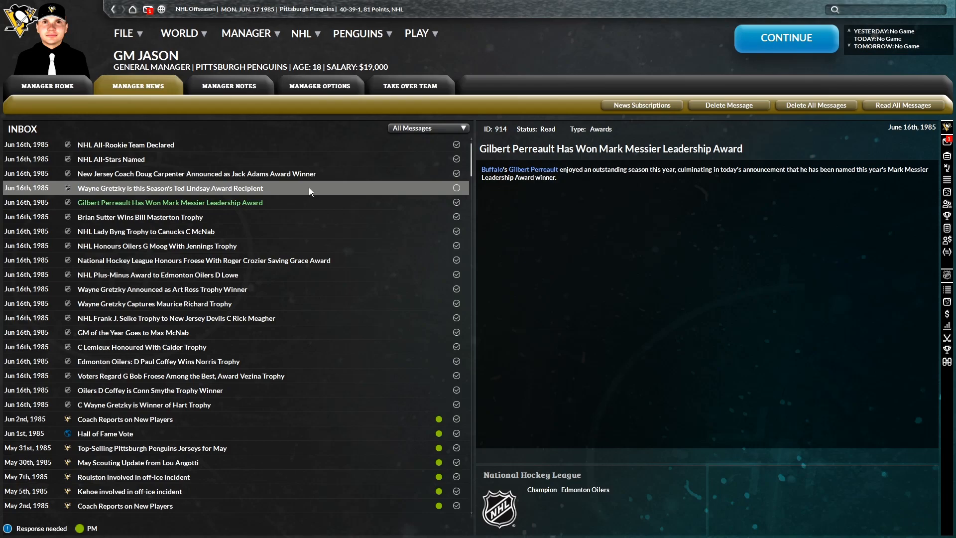
left_click(169, 187)
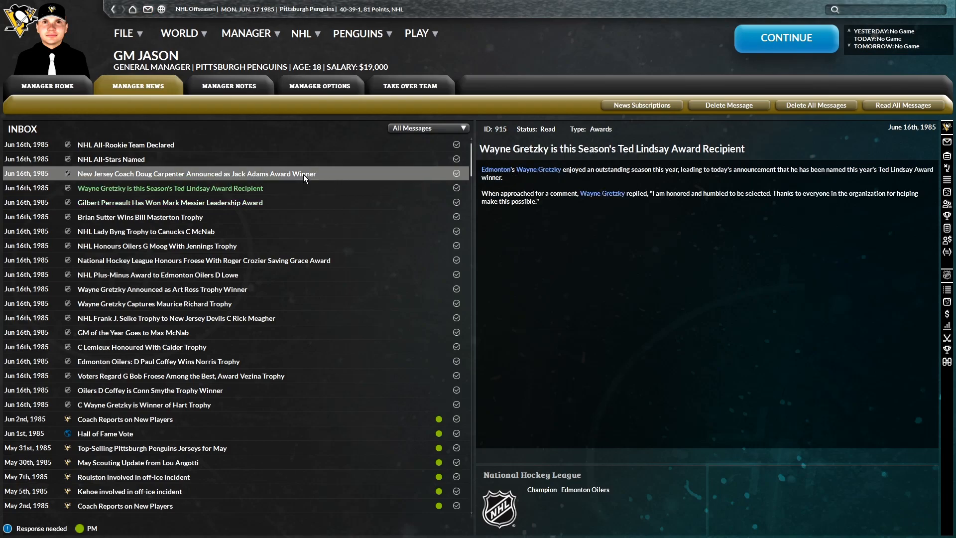
left_click(196, 173)
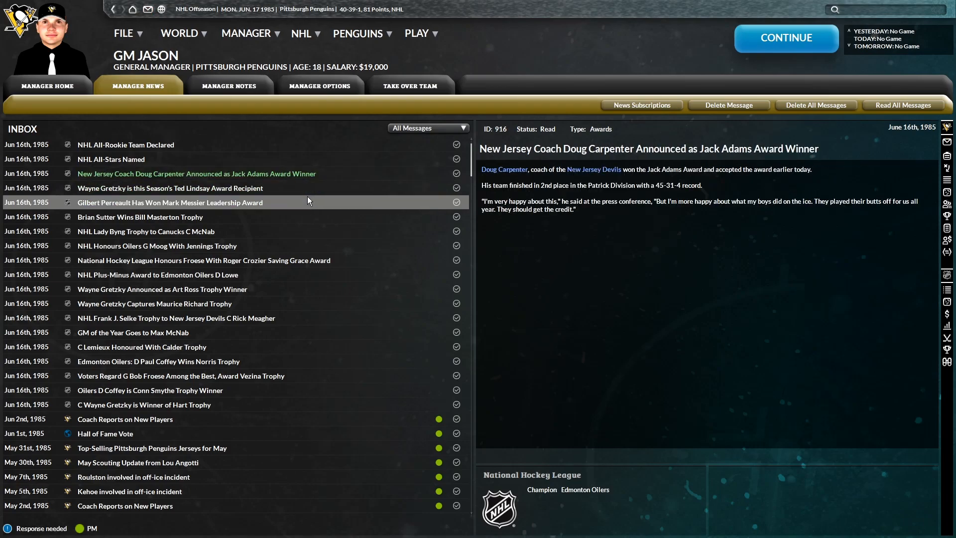
left_click(786, 38)
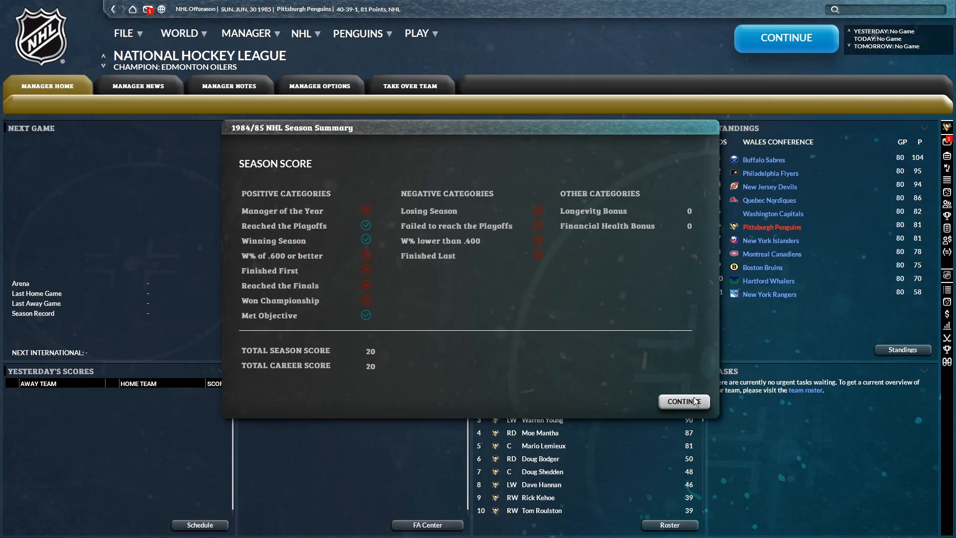
mouse_move(351, 329)
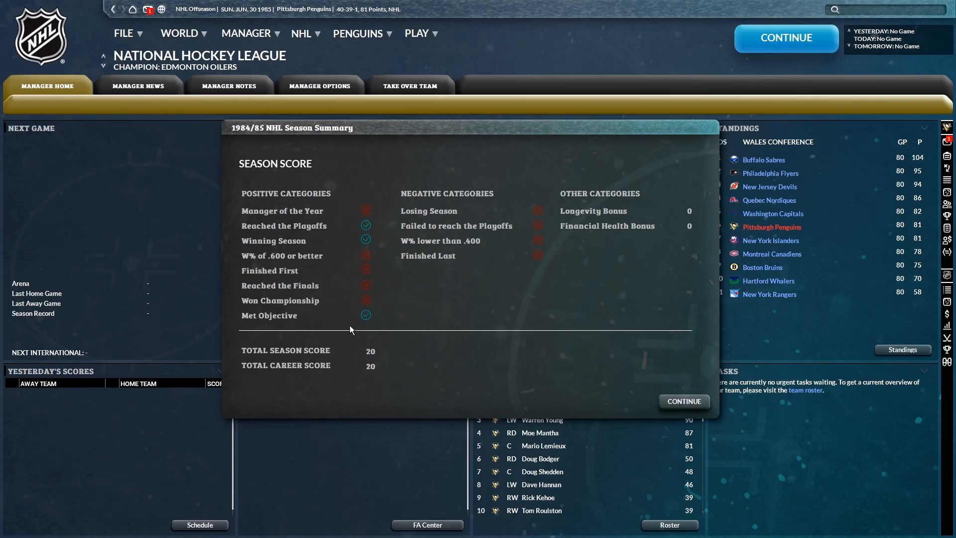
mouse_move(723, 399)
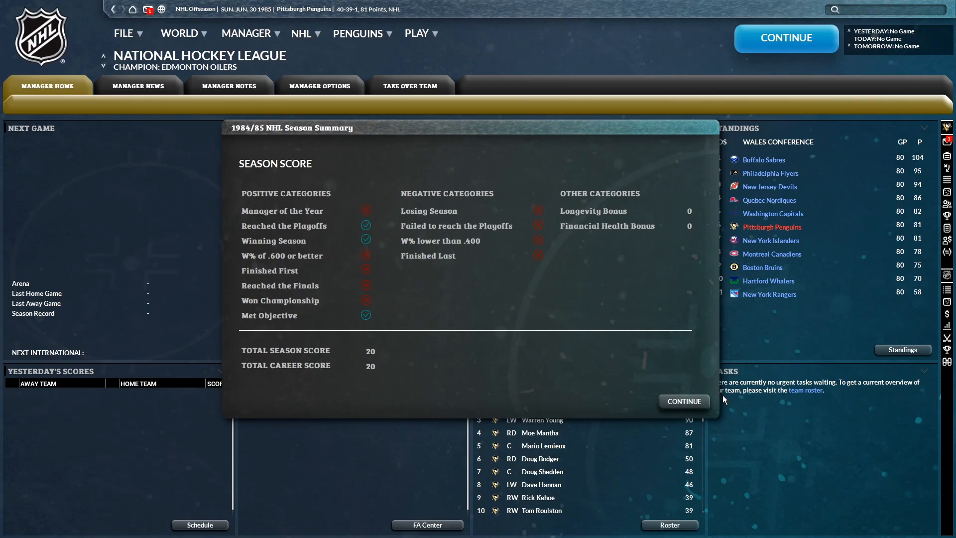
Continue from the Season Score page to the 4-point GM and coach rating allocation
left_click(684, 401)
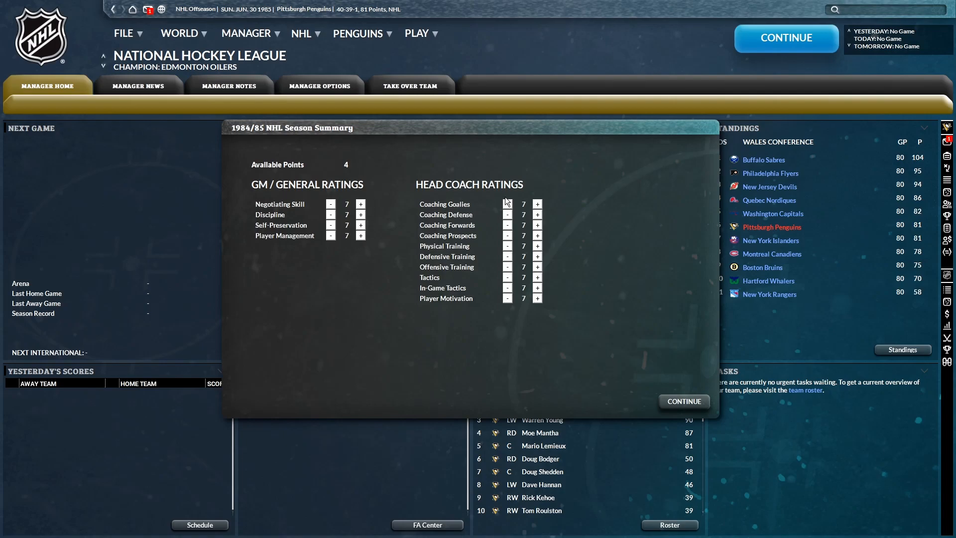
mouse_move(468, 222)
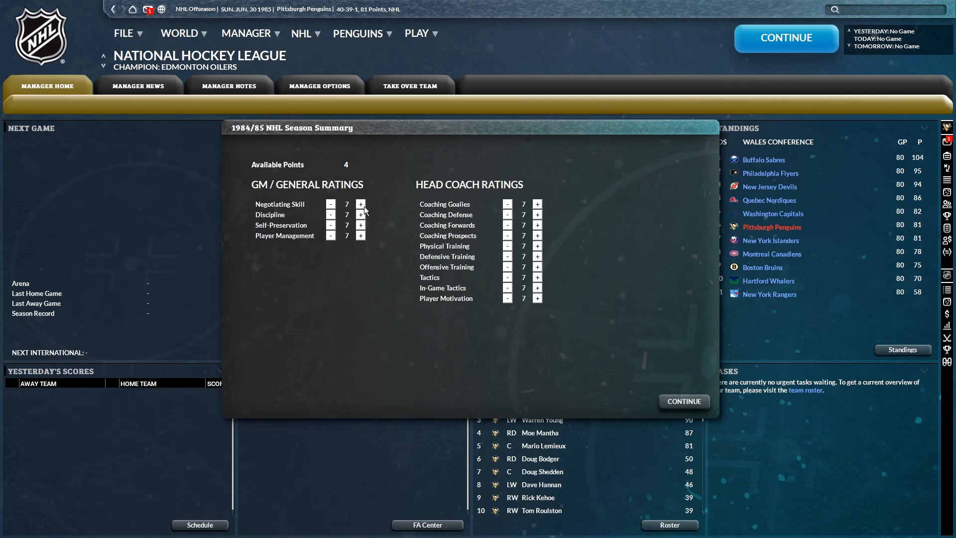
Raise Negotiating Skill from 7 to 9 and put the remaining point into Tactics
left_click(360, 204)
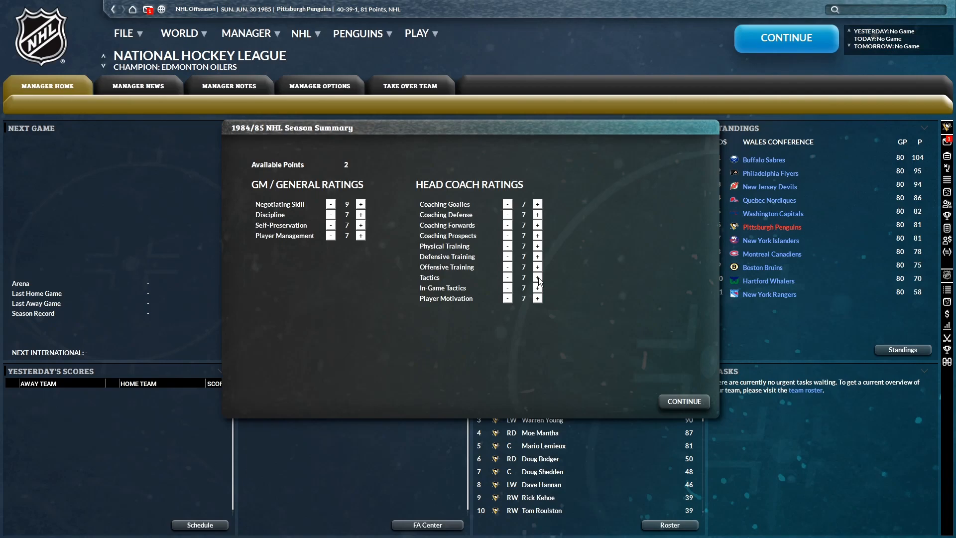
left_click(683, 402)
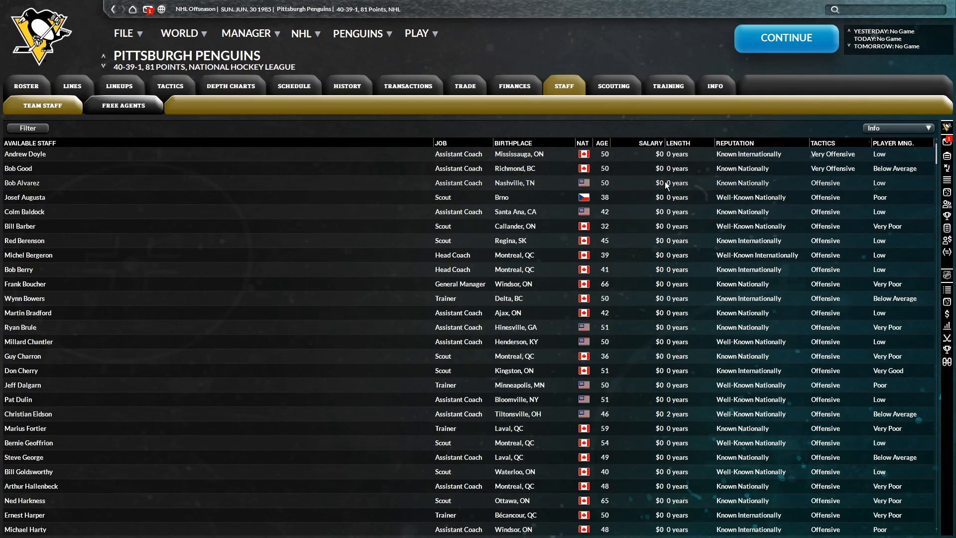
Check GM Jason's updated ratings and advance the calendar to July 1, 1985
left_click(42, 106)
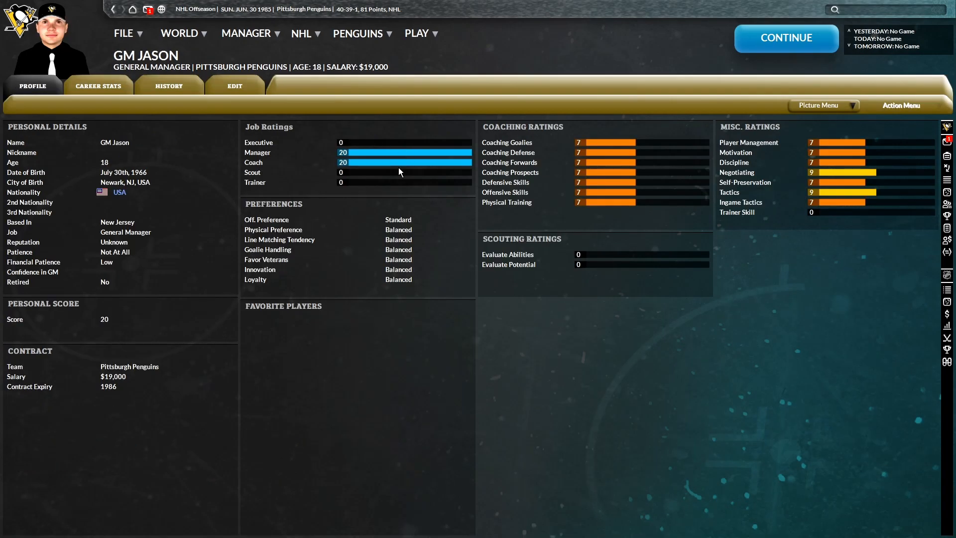
left_click(785, 37)
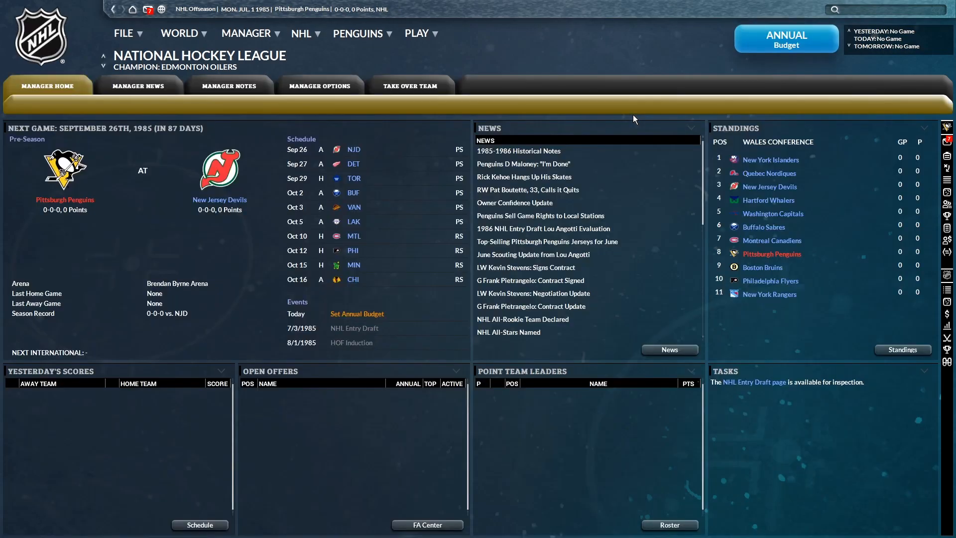
Read the game rights sale, Boutette and Maloney retirement news, then view the Penguins roster
left_click(137, 85)
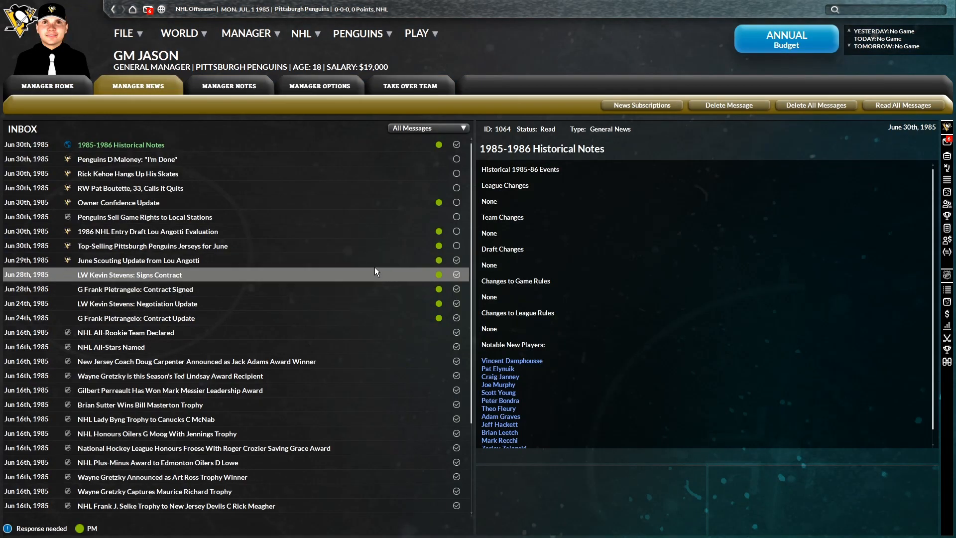
left_click(145, 216)
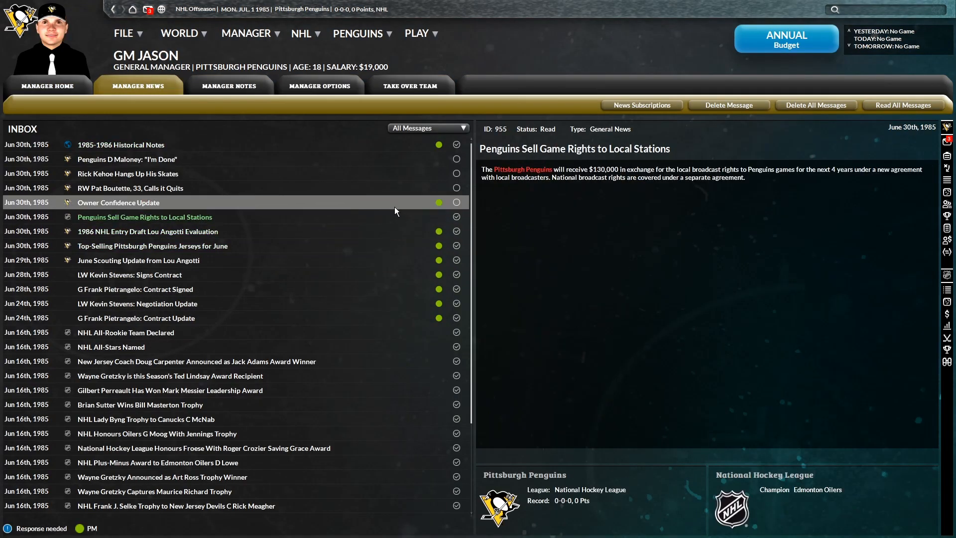
left_click(130, 187)
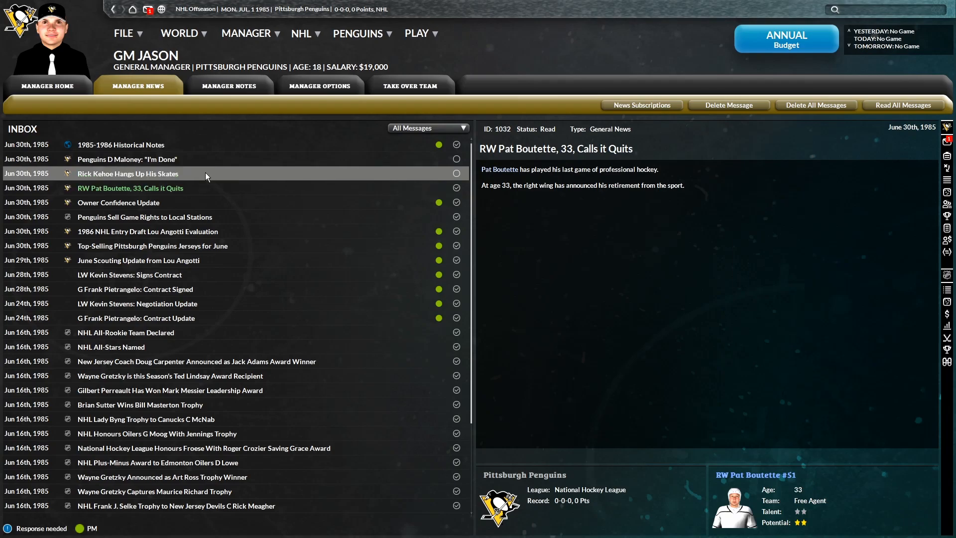
left_click(127, 160)
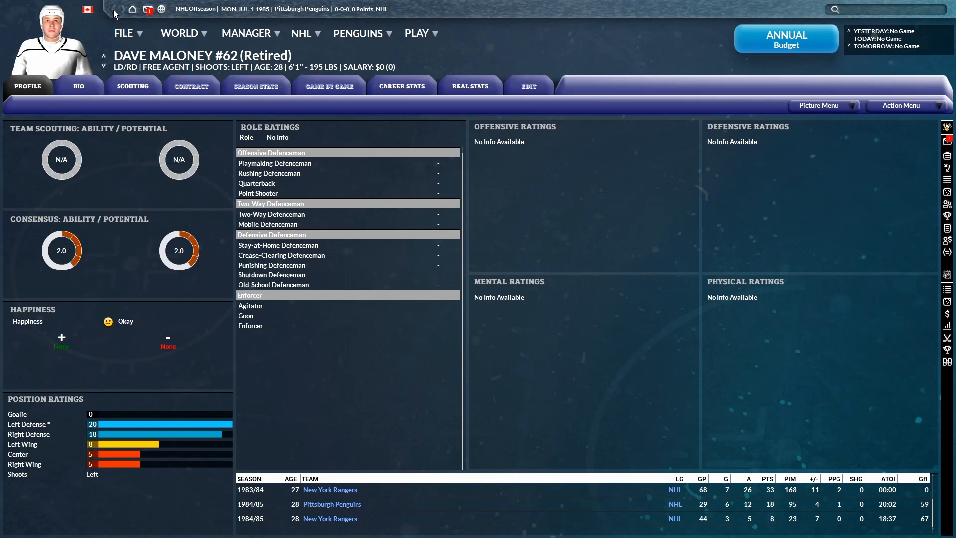
left_click(401, 85)
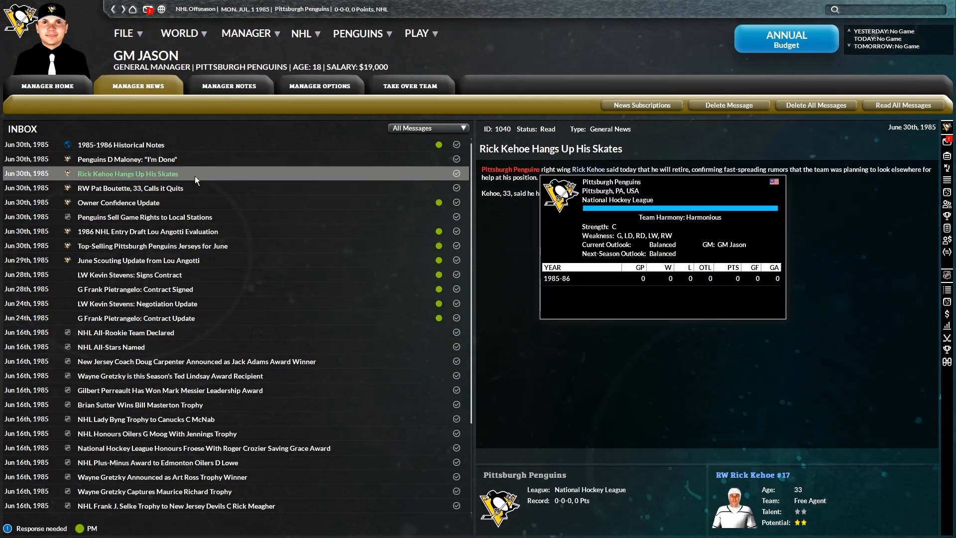
mouse_move(279, 183)
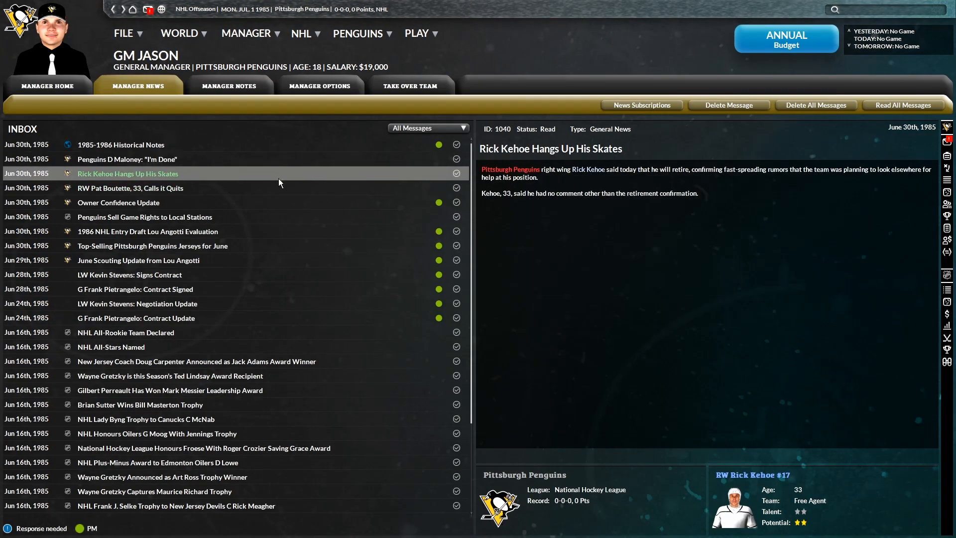
left_click(127, 159)
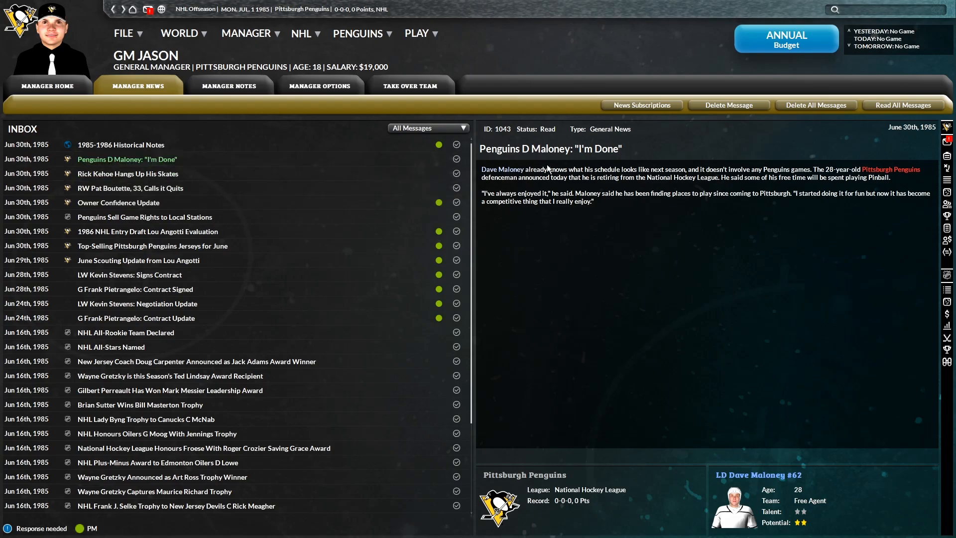
left_click(120, 145)
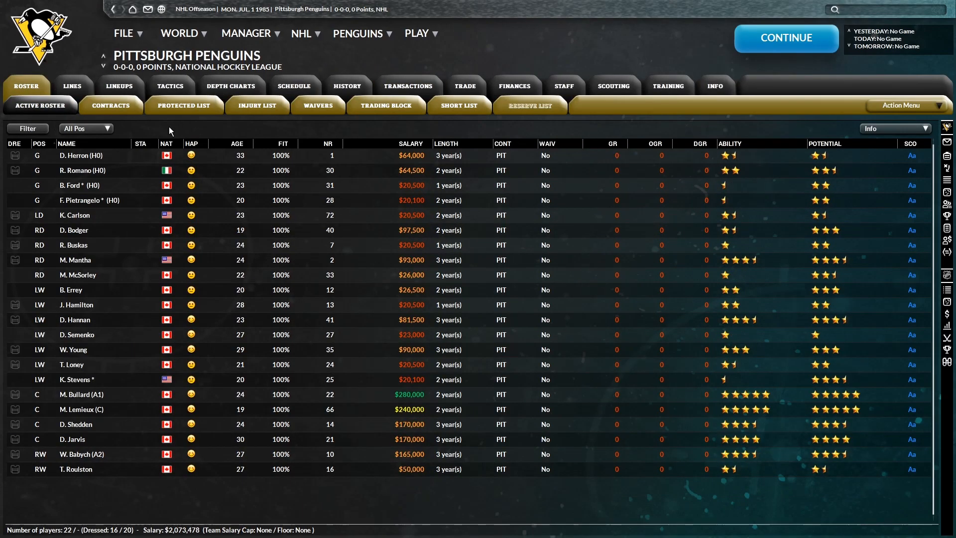
mouse_move(83, 170)
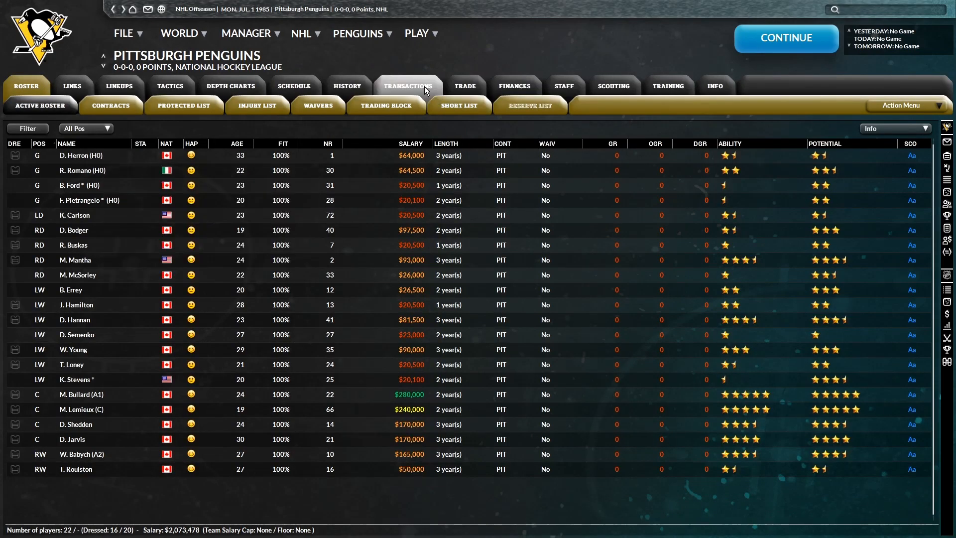
Check free agent Alain Chevrier's bio and contract, then start a 3-year $225,000 offer
left_click(354, 105)
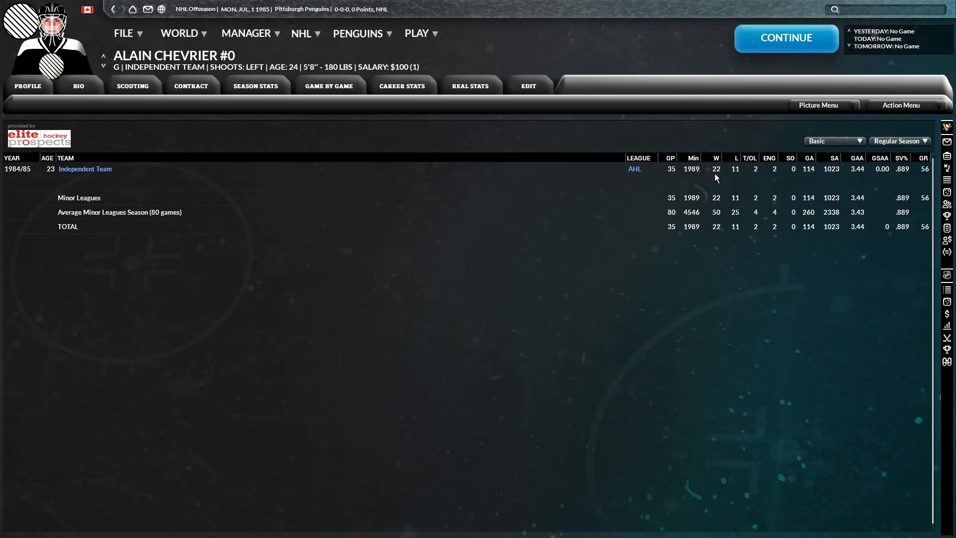
left_click(78, 85)
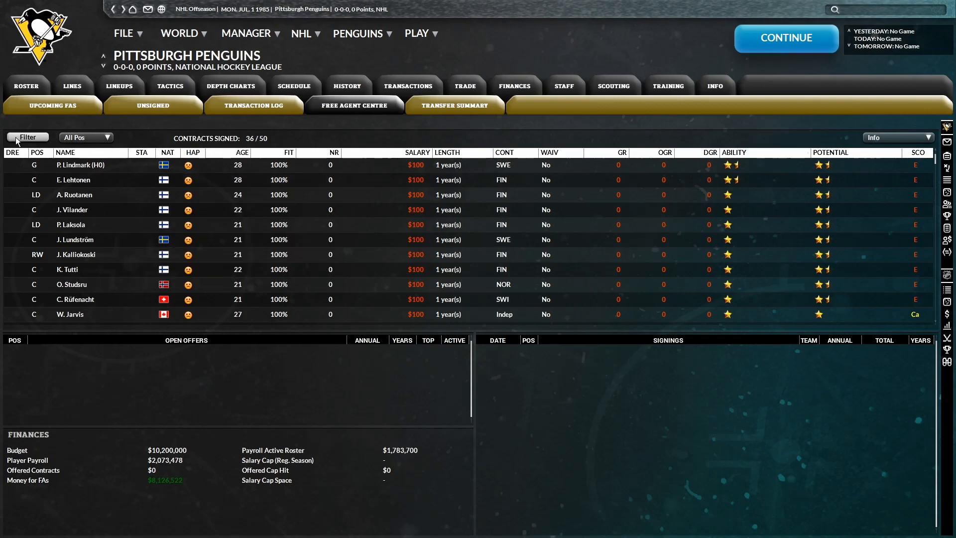
left_click(26, 137)
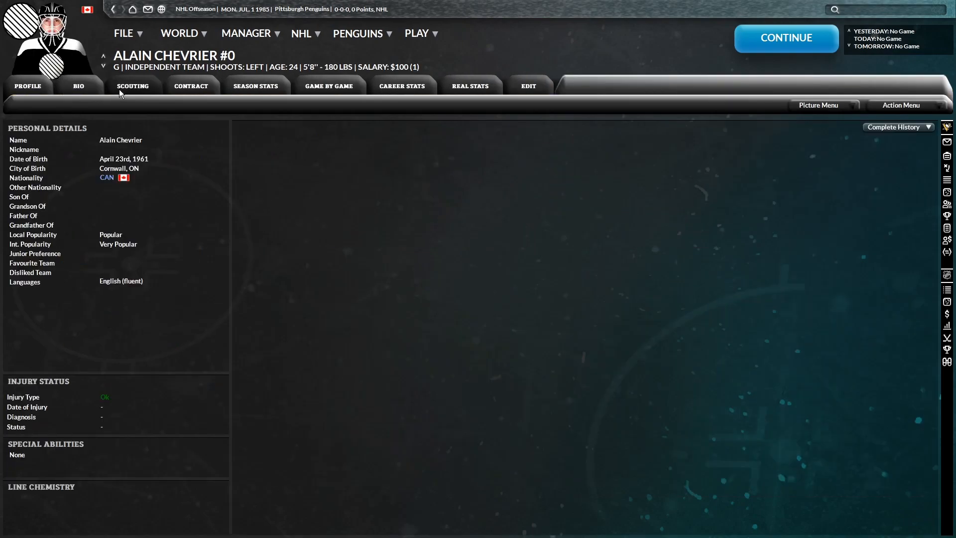
left_click(191, 85)
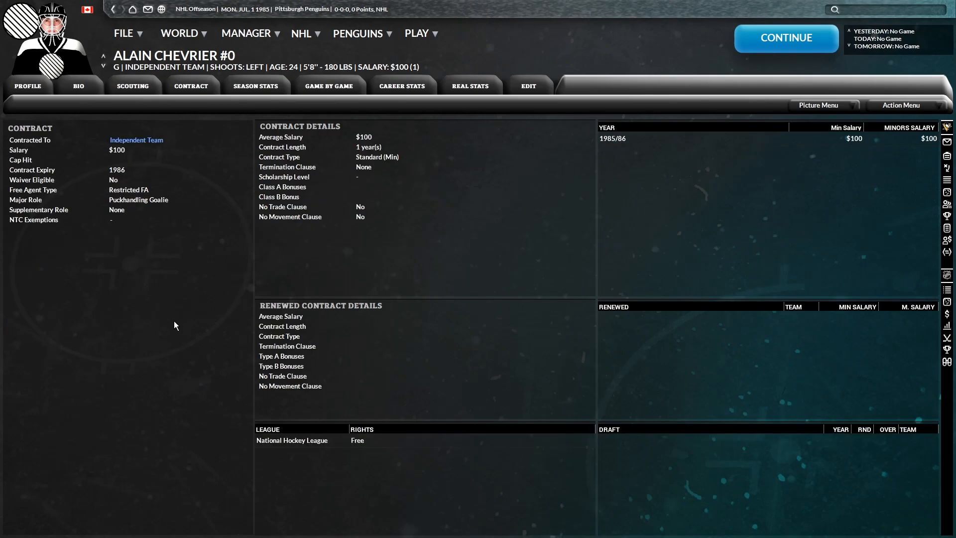
left_click(407, 85)
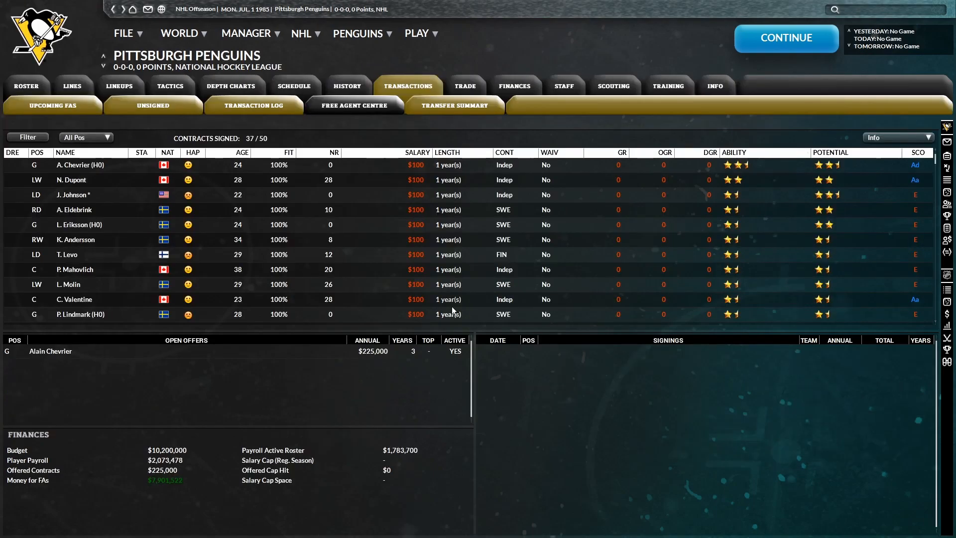
mouse_move(97, 179)
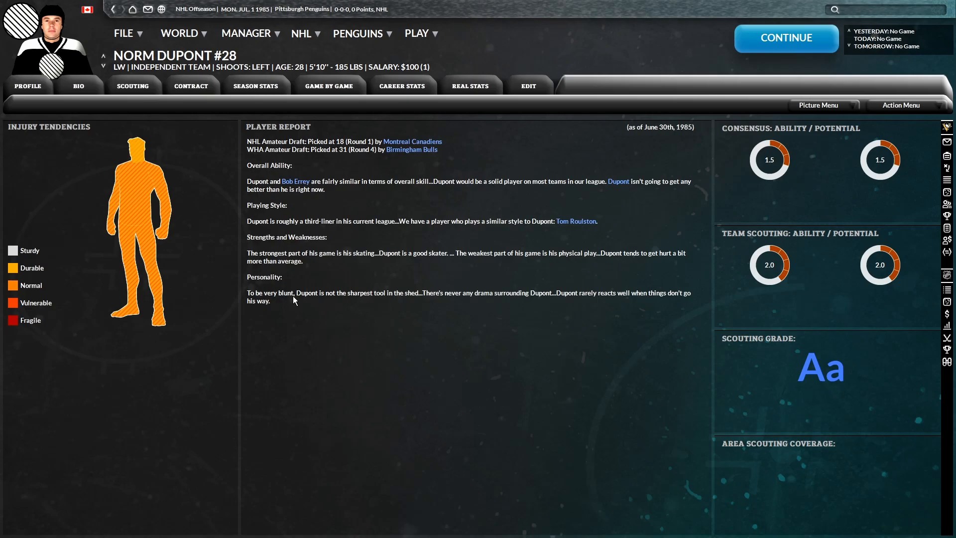
mouse_move(456, 306)
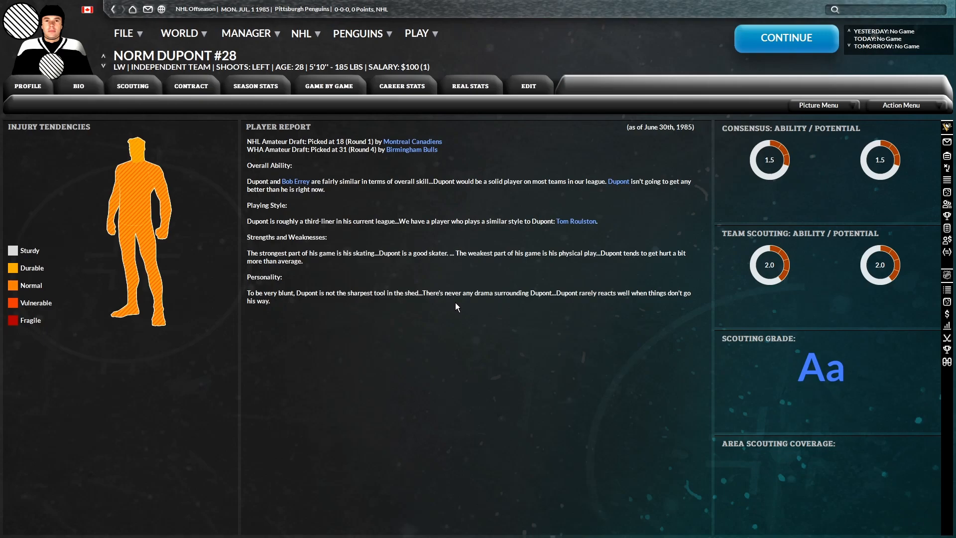
mouse_move(459, 332)
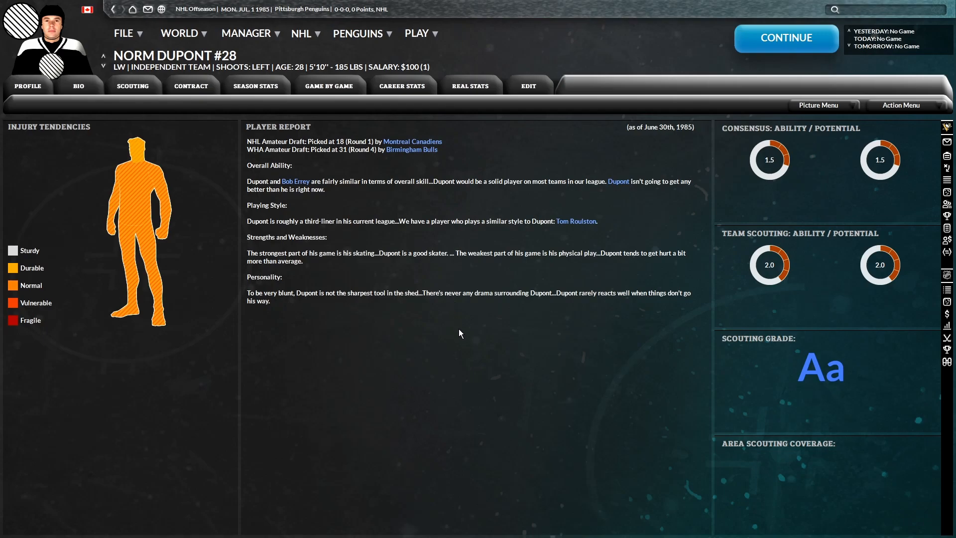
mouse_move(606, 323)
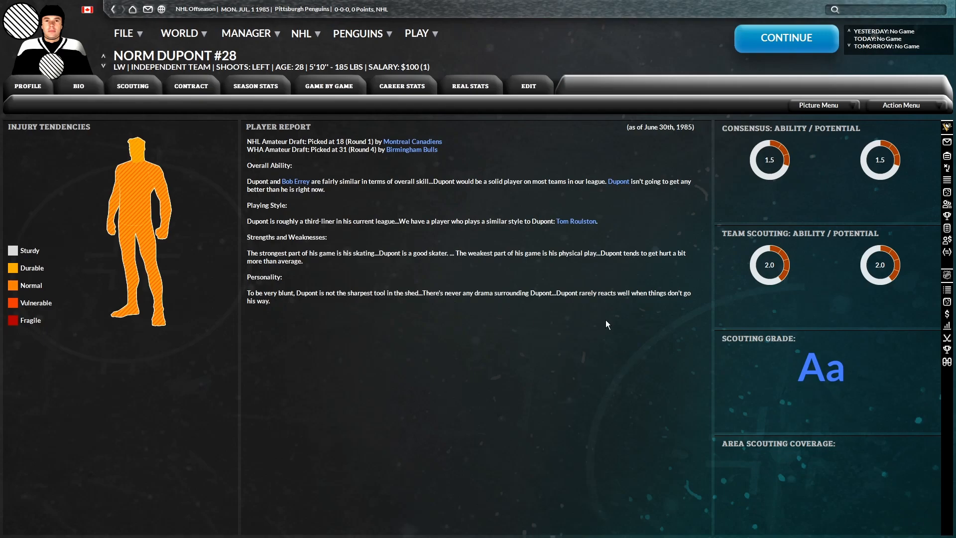
mouse_move(613, 305)
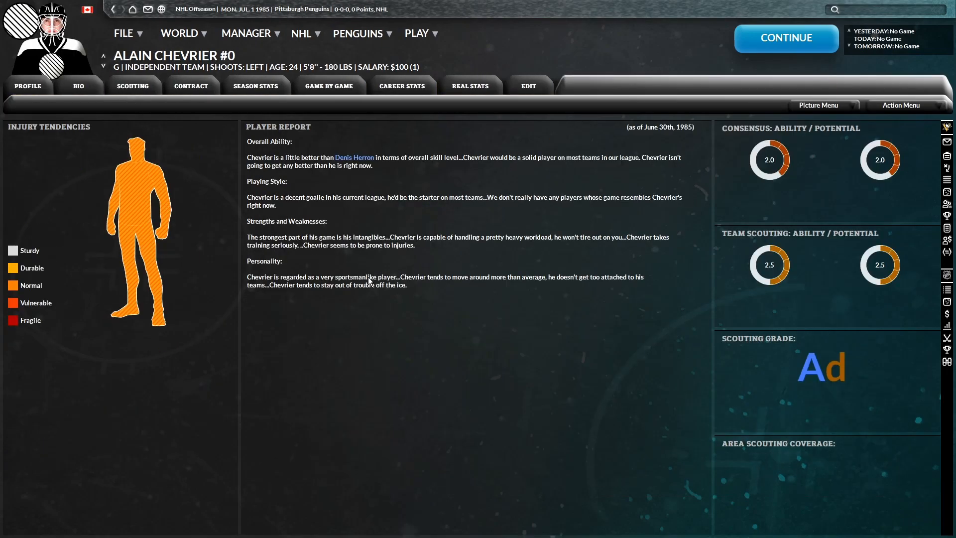
mouse_move(266, 301)
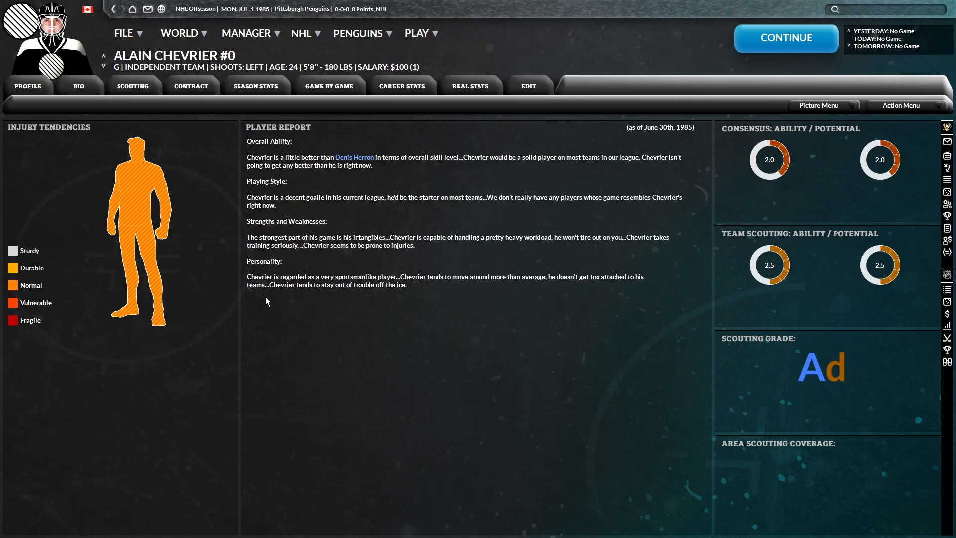
mouse_move(283, 205)
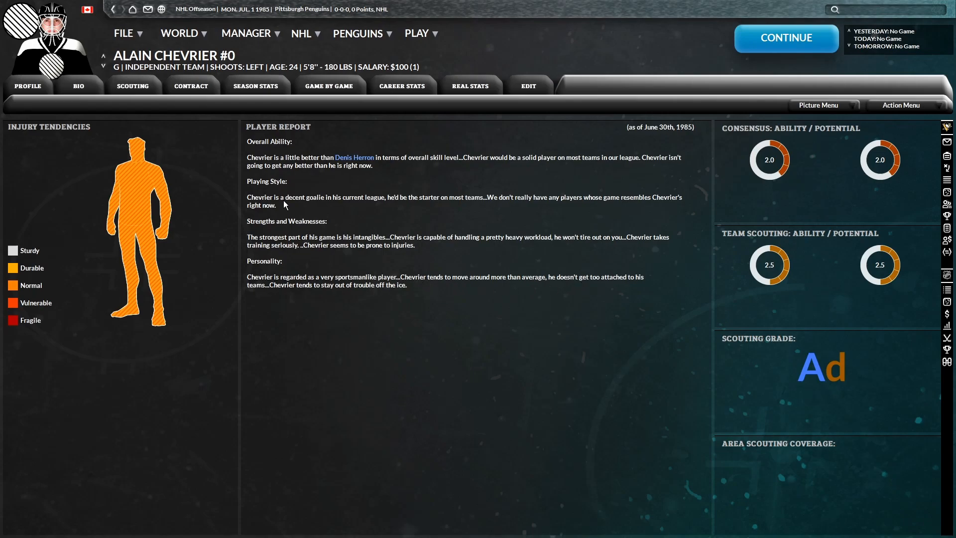
mouse_move(379, 288)
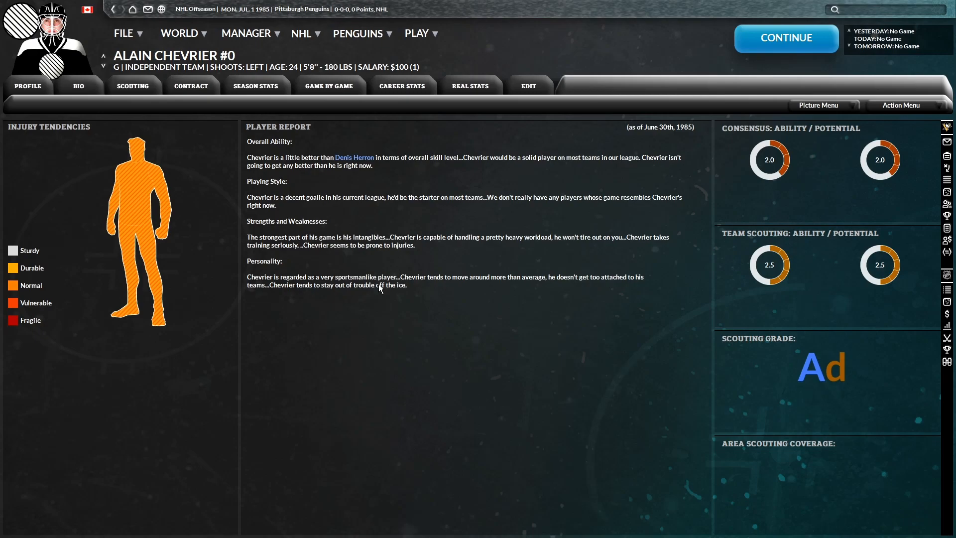
mouse_move(462, 299)
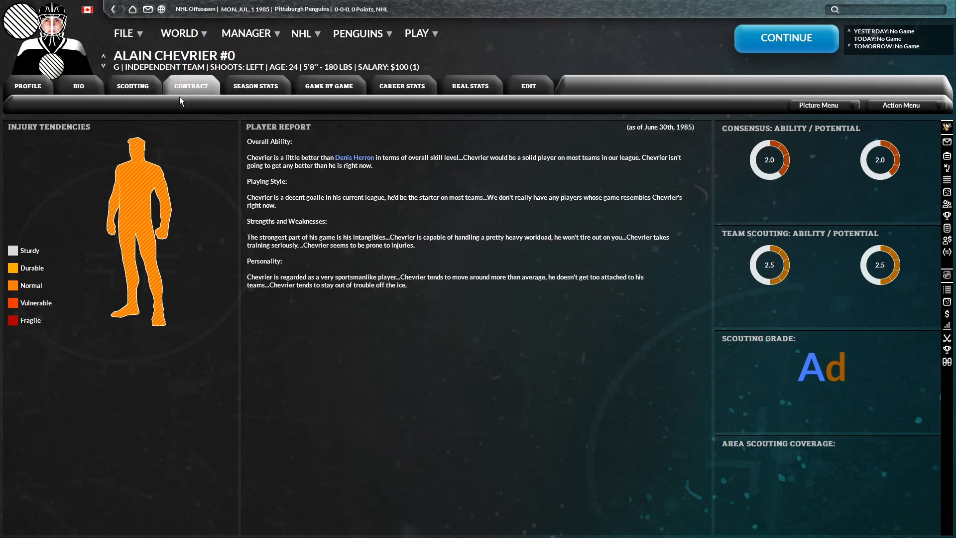
View Alain Chevrier's Contract tab after comparing his scouting report with Norm Dupont's
left_click(191, 85)
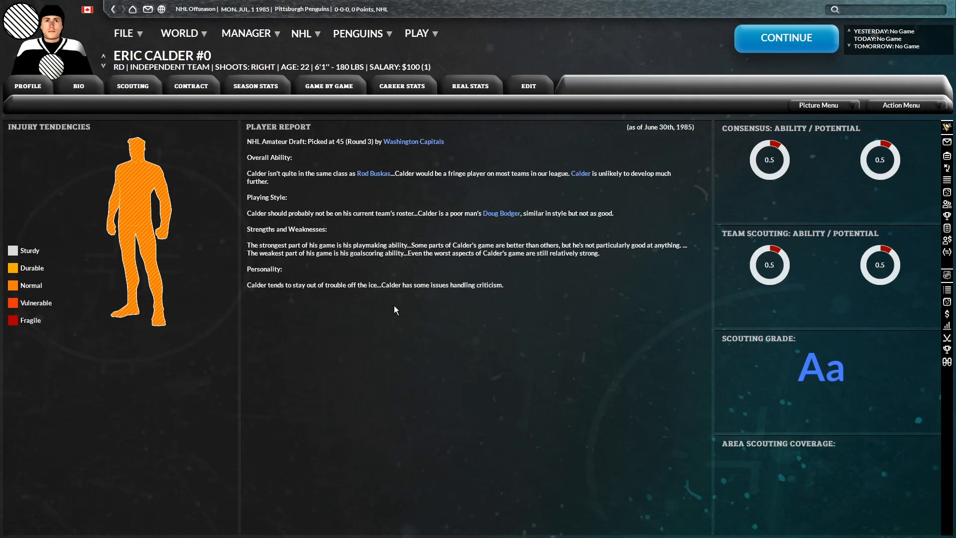
mouse_move(362, 312)
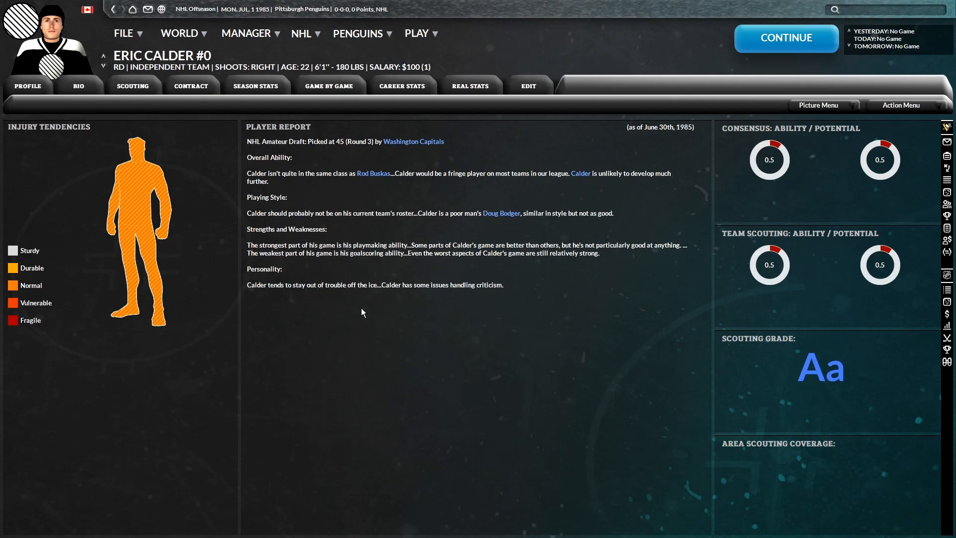
mouse_move(102, 69)
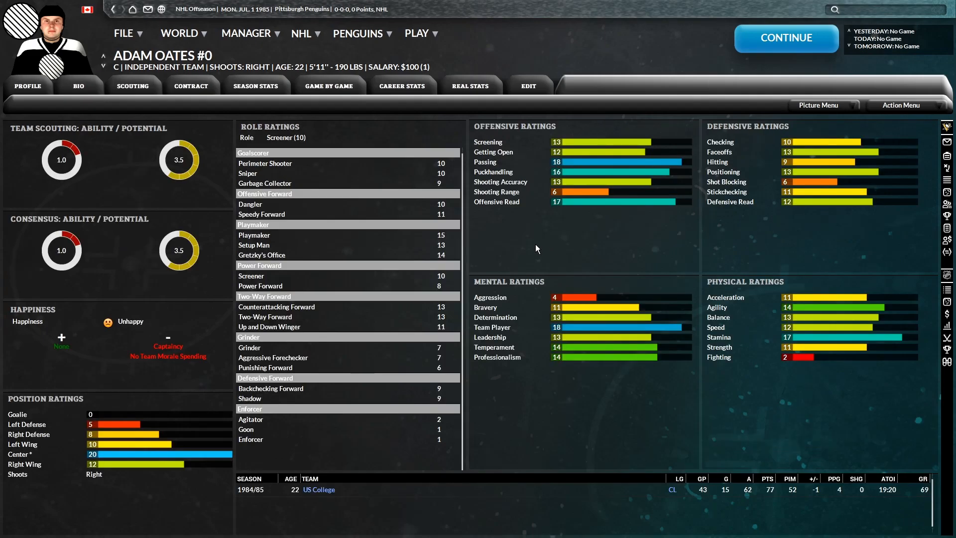
mouse_move(521, 243)
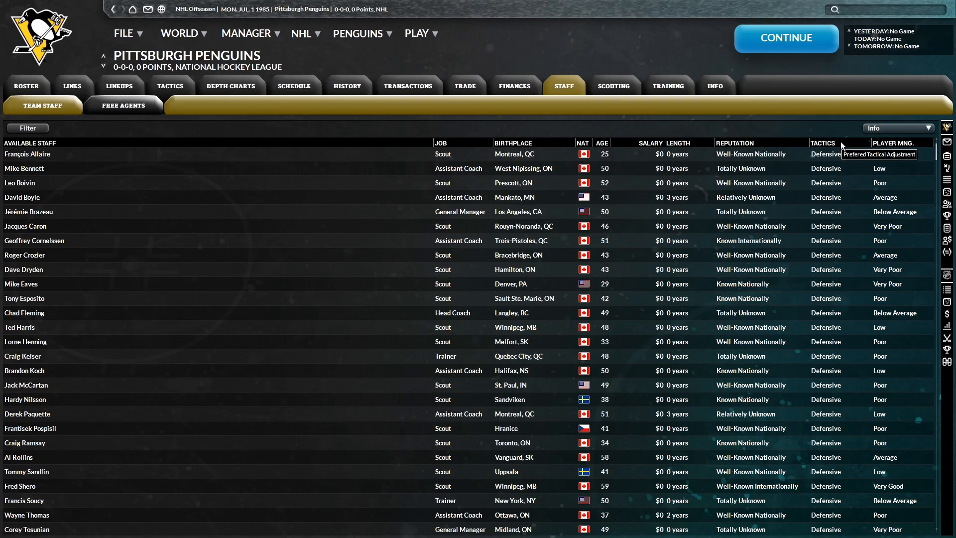
mouse_move(486, 458)
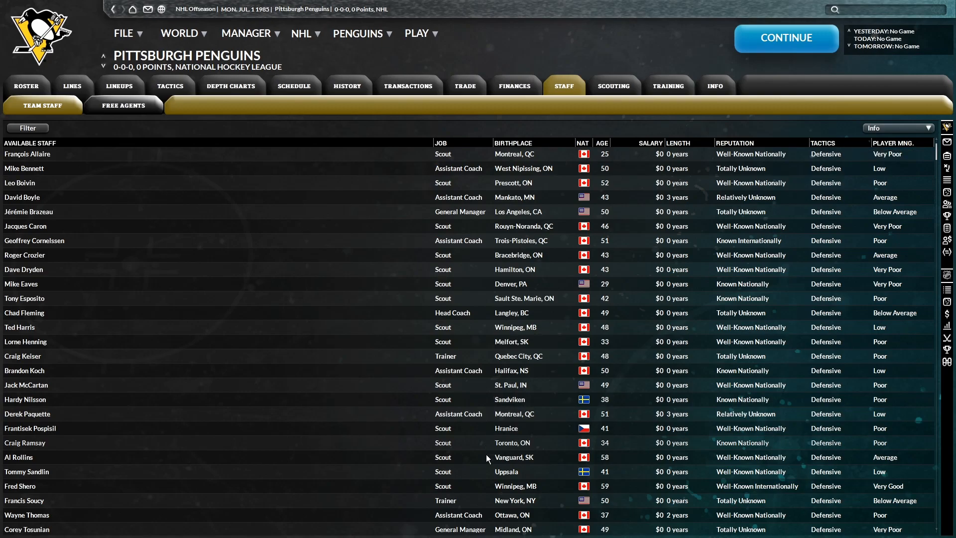
mouse_move(553, 212)
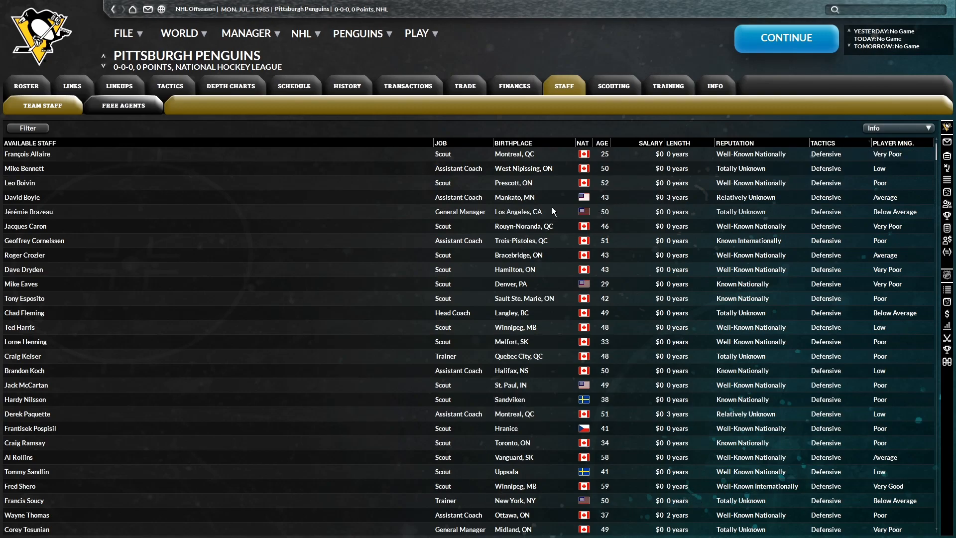
Open free-agent coaches Mike Bennett's and Wayne Thomas's staff profiles
double_click(24, 168)
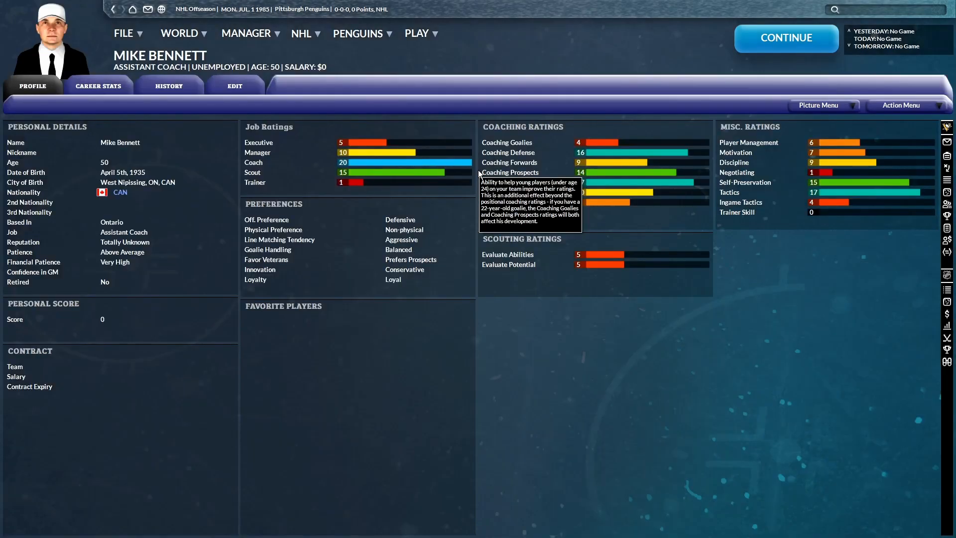
mouse_move(401, 213)
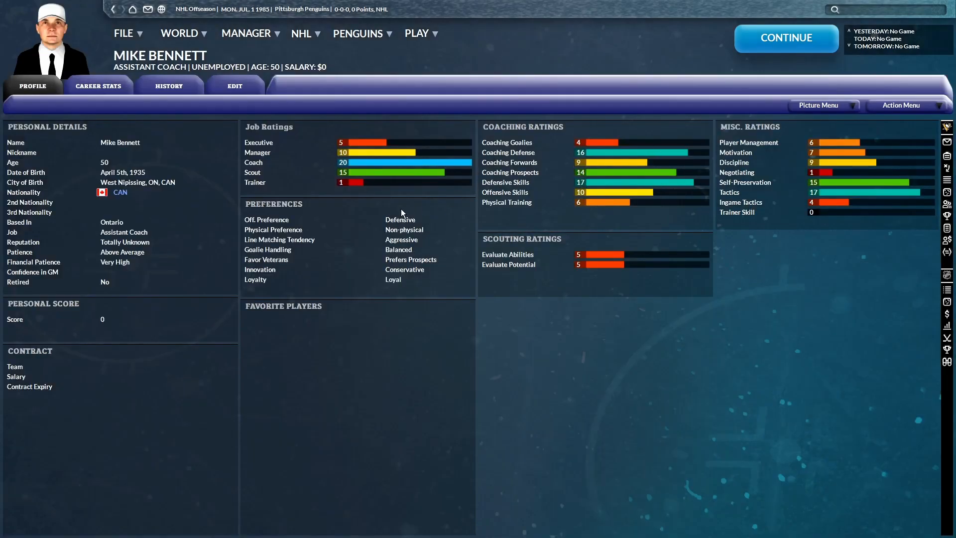
mouse_move(410, 238)
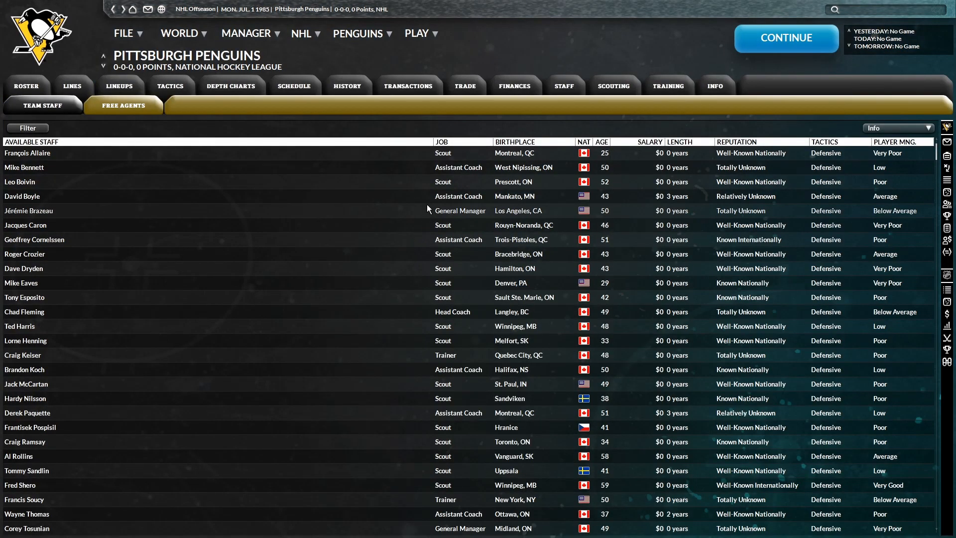
double_click(22, 195)
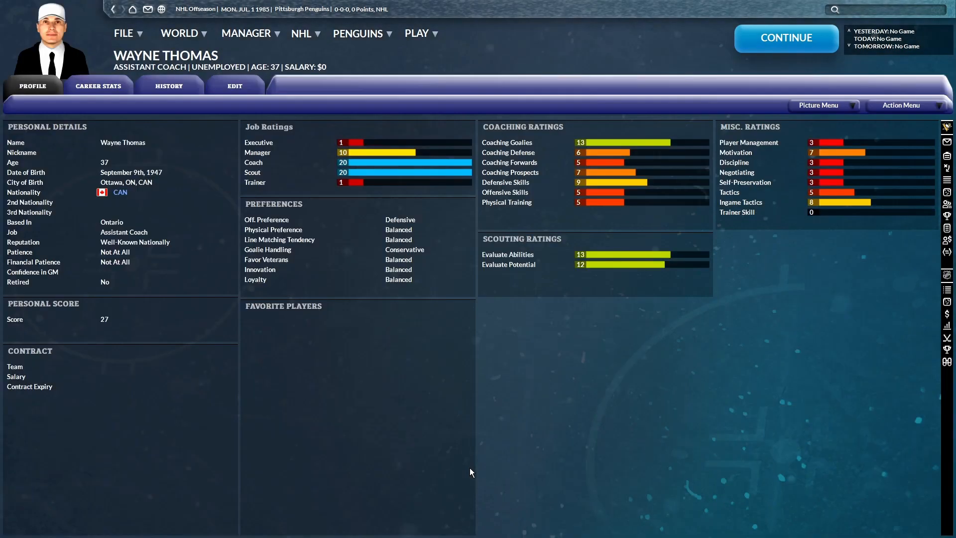
mouse_move(773, 192)
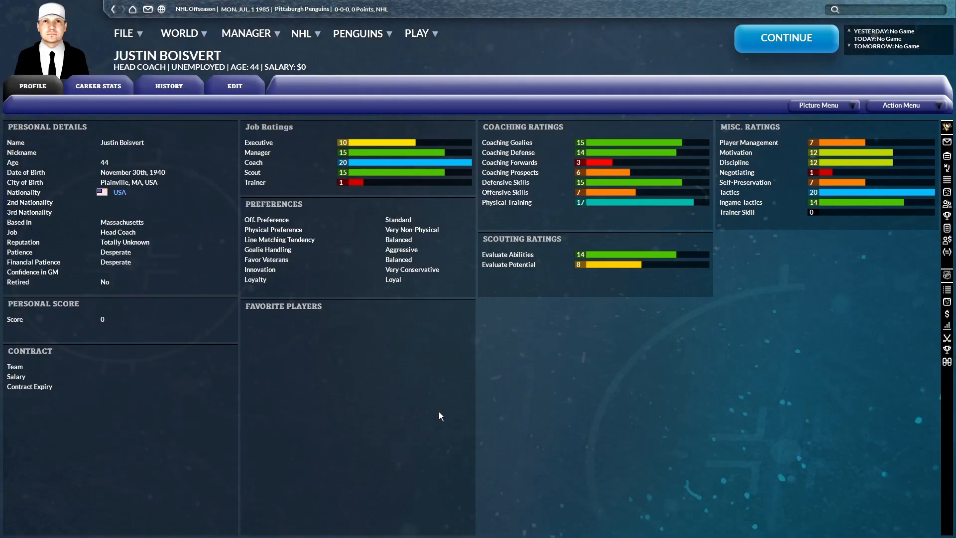
mouse_move(437, 419)
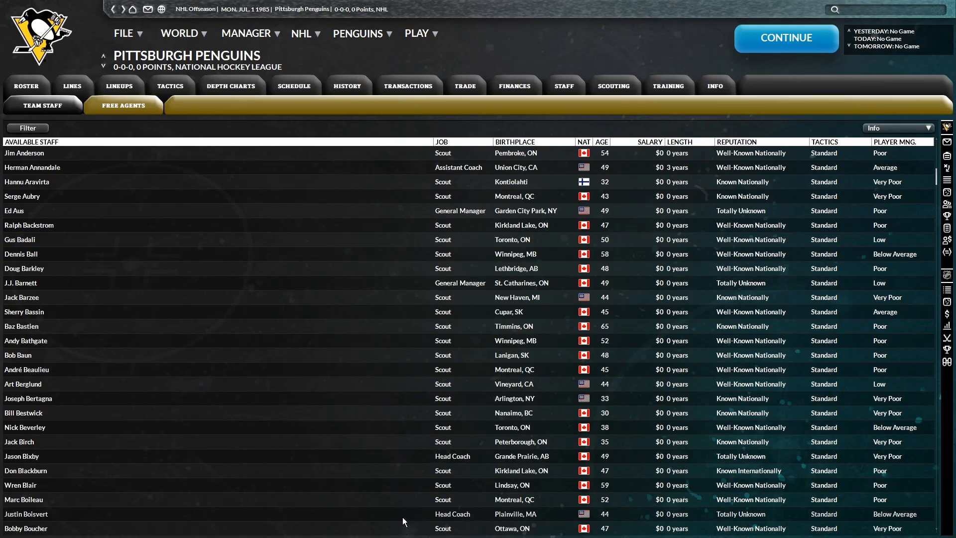
Check Herb Brooks' New York Rangers coaching record, then begin hiring him as head coach
scroll("down", 3)
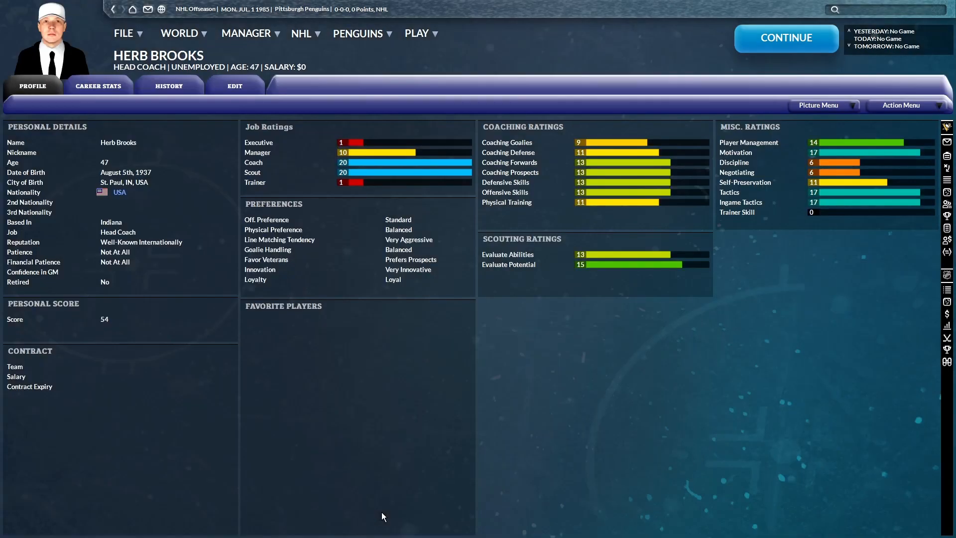
mouse_move(346, 145)
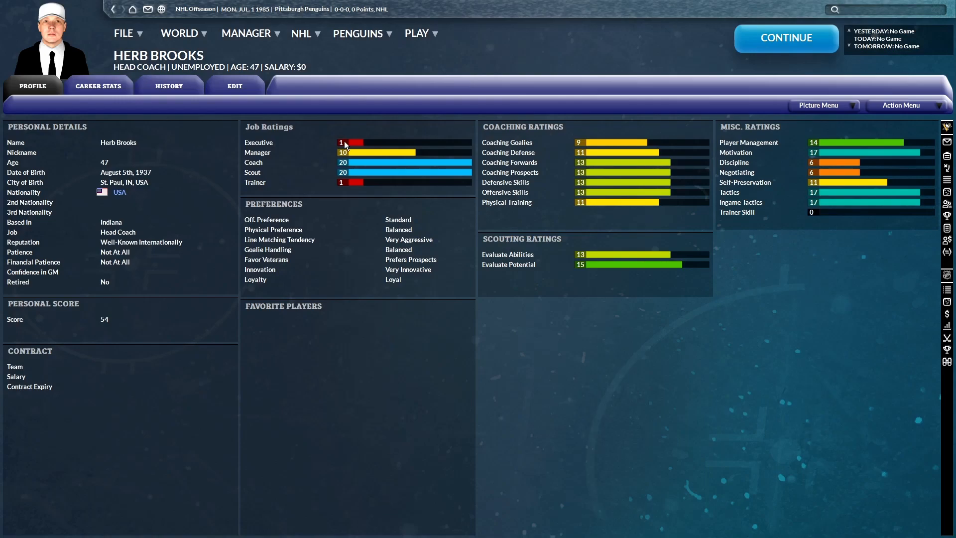
left_click(98, 85)
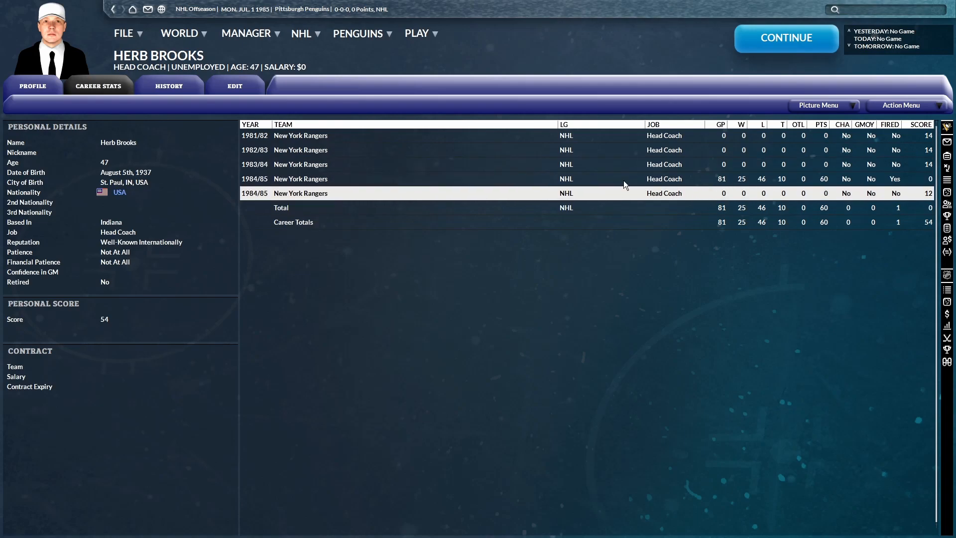
left_click(32, 86)
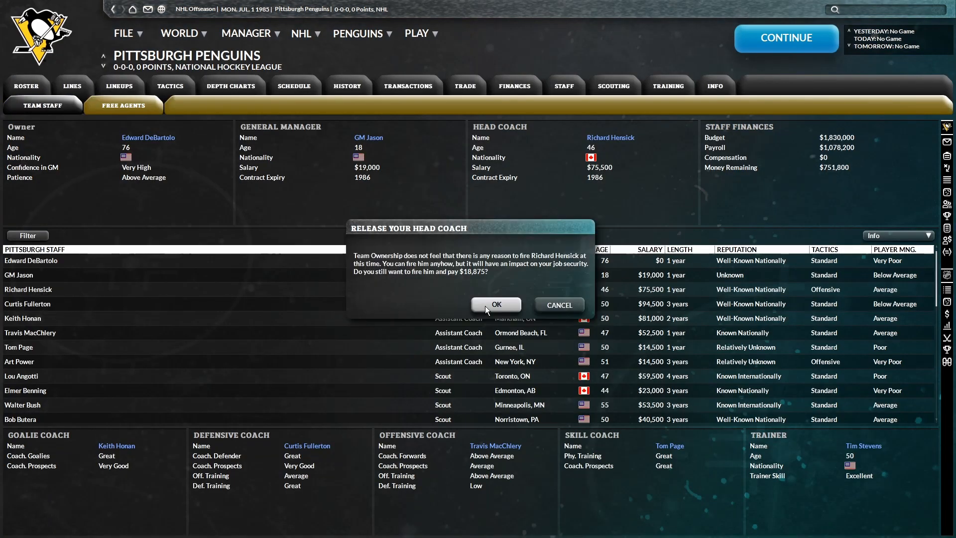
Fire Richard Hensick and sign Herb Brooks for $180,000 over three seasons
left_click(495, 304)
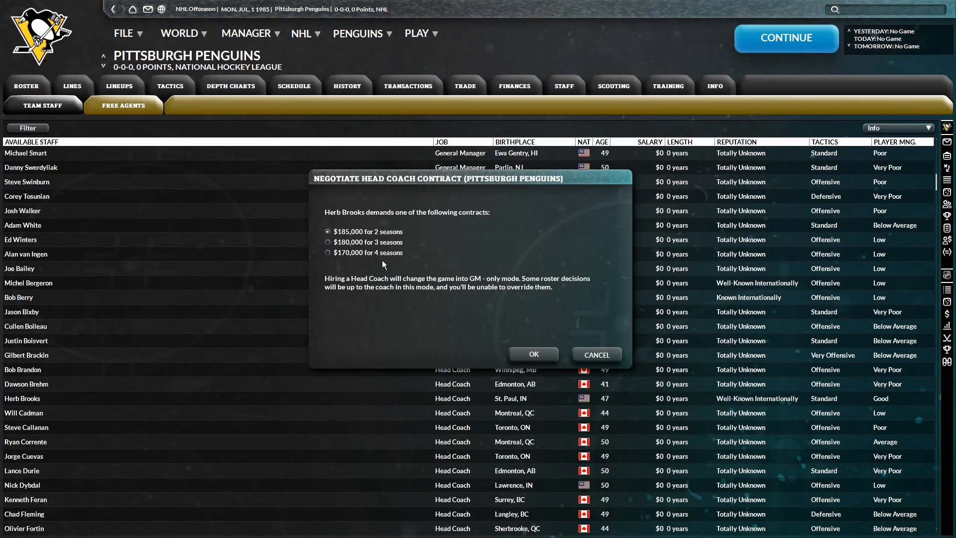
left_click(328, 241)
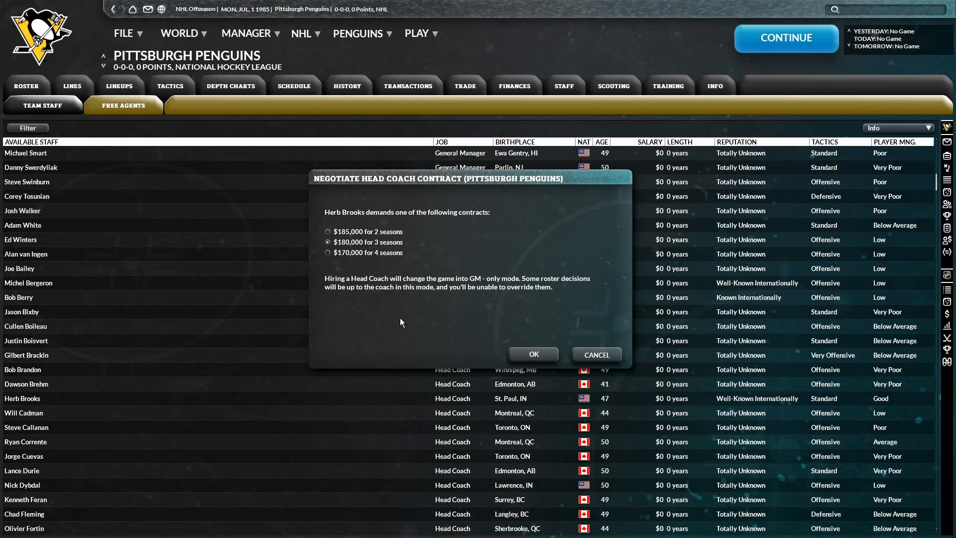
left_click(532, 354)
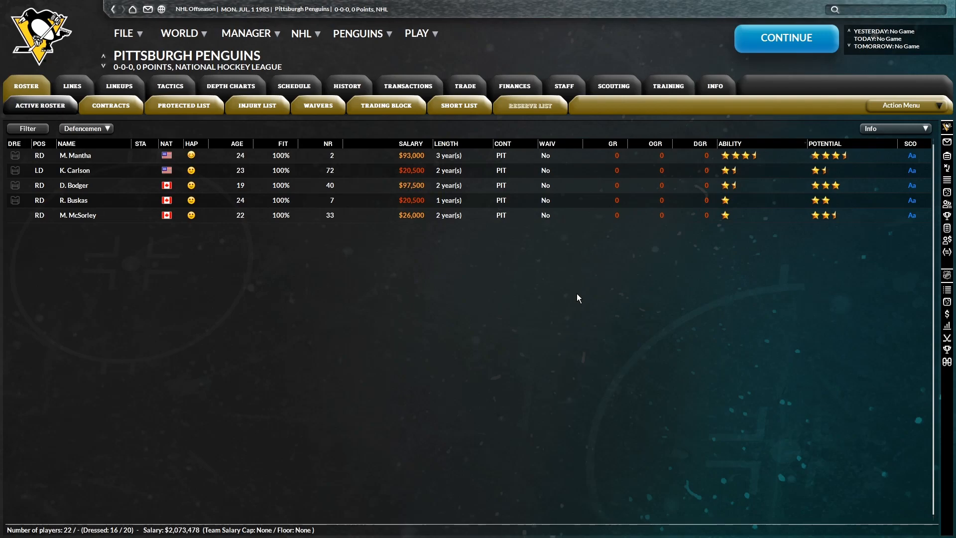
left_click(85, 128)
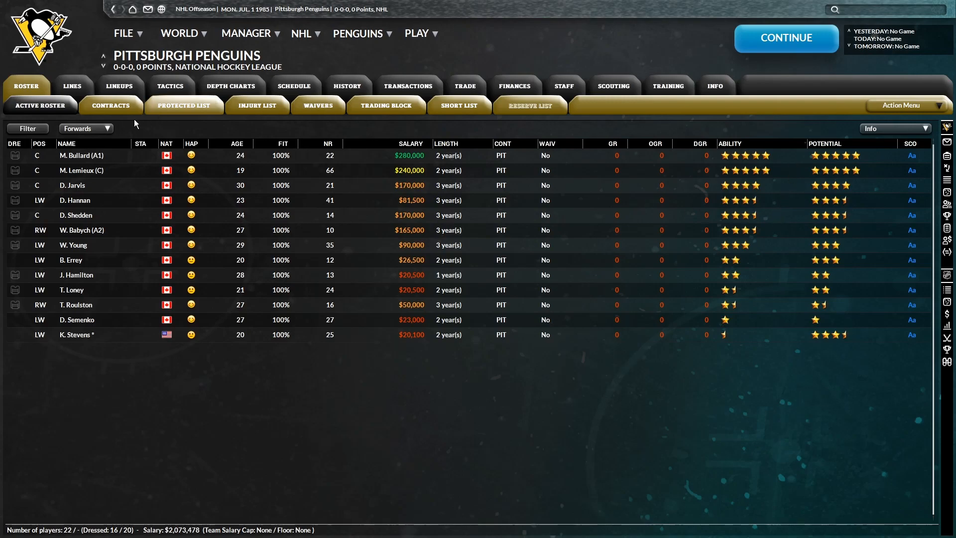
left_click(85, 128)
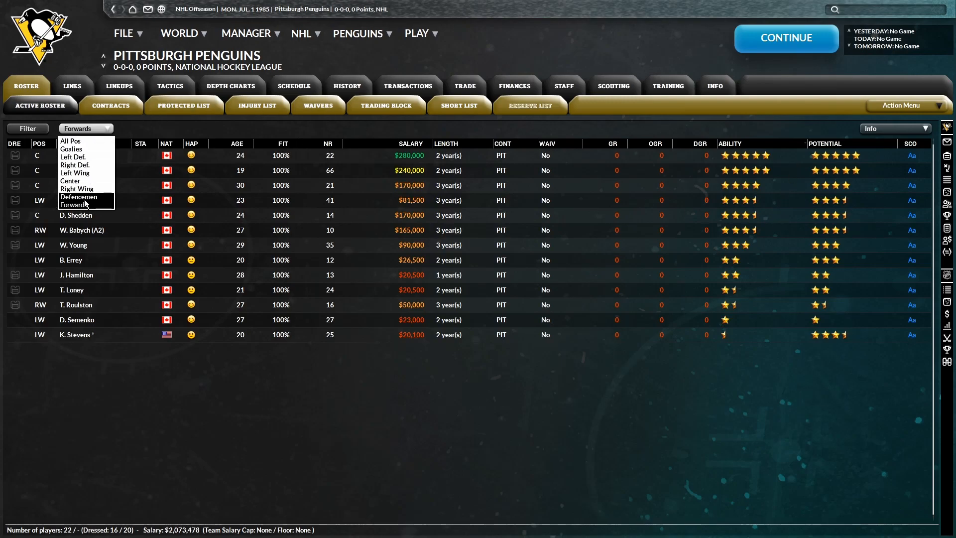
left_click(78, 197)
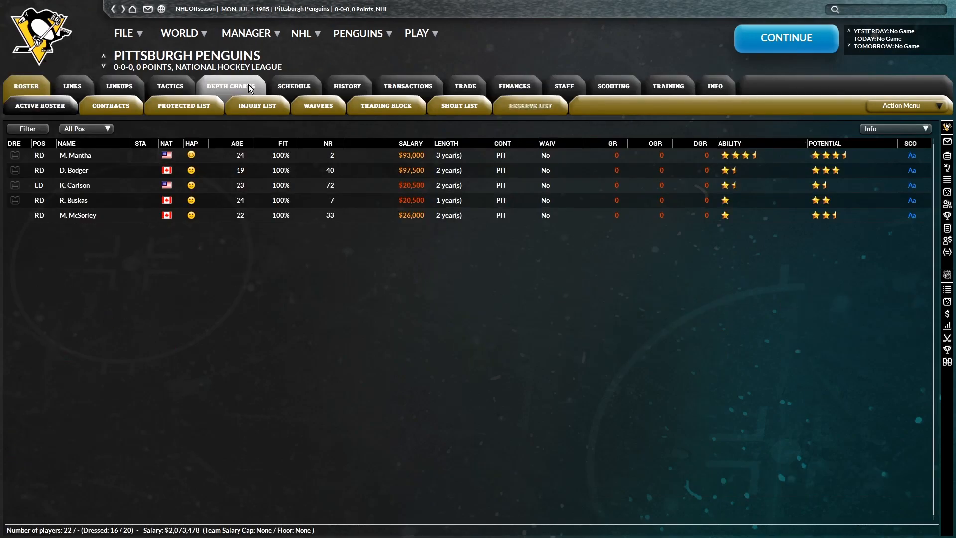
left_click(231, 85)
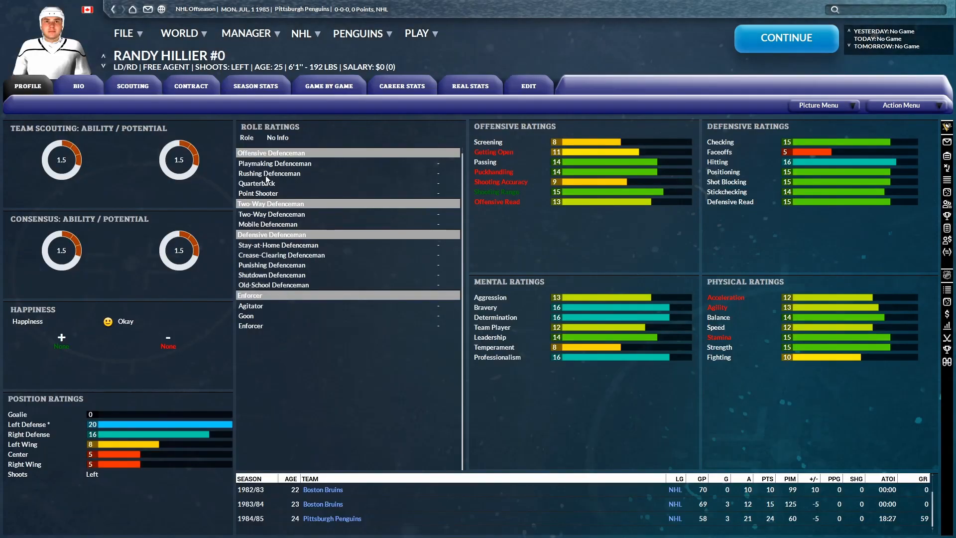
left_click(230, 85)
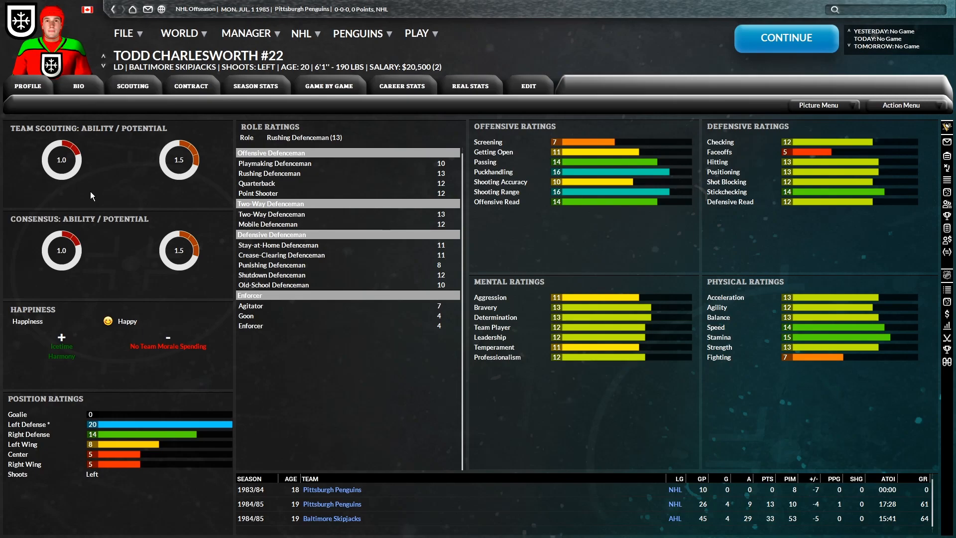
mouse_move(67, 168)
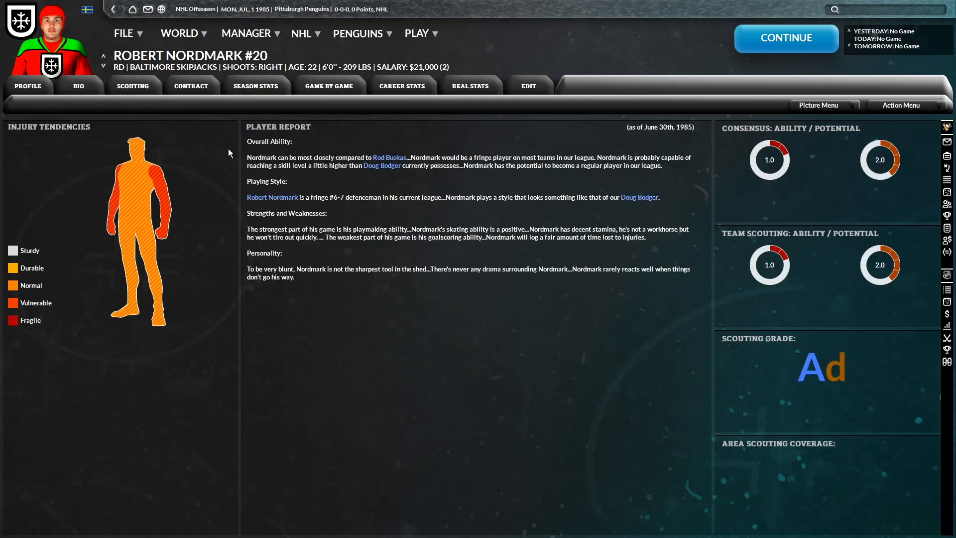
mouse_move(362, 273)
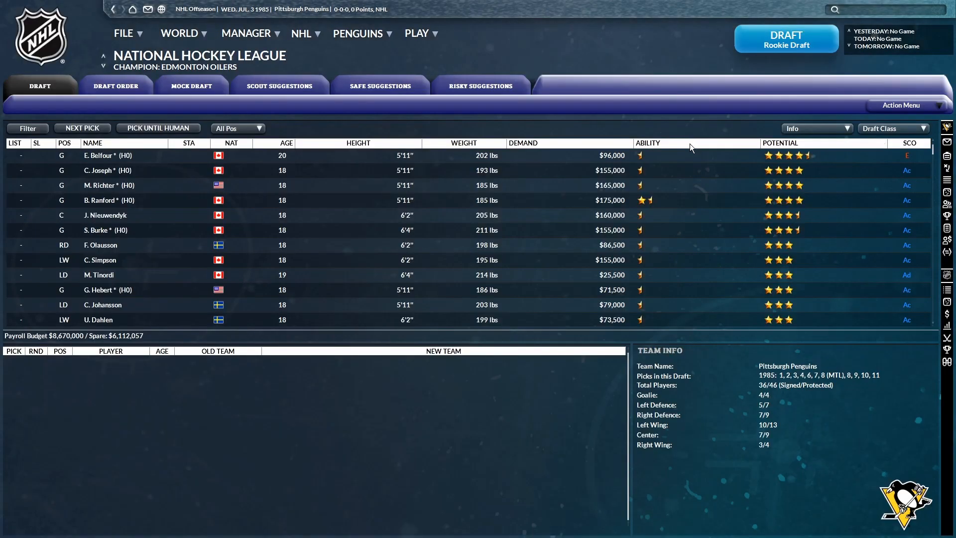
left_click(116, 85)
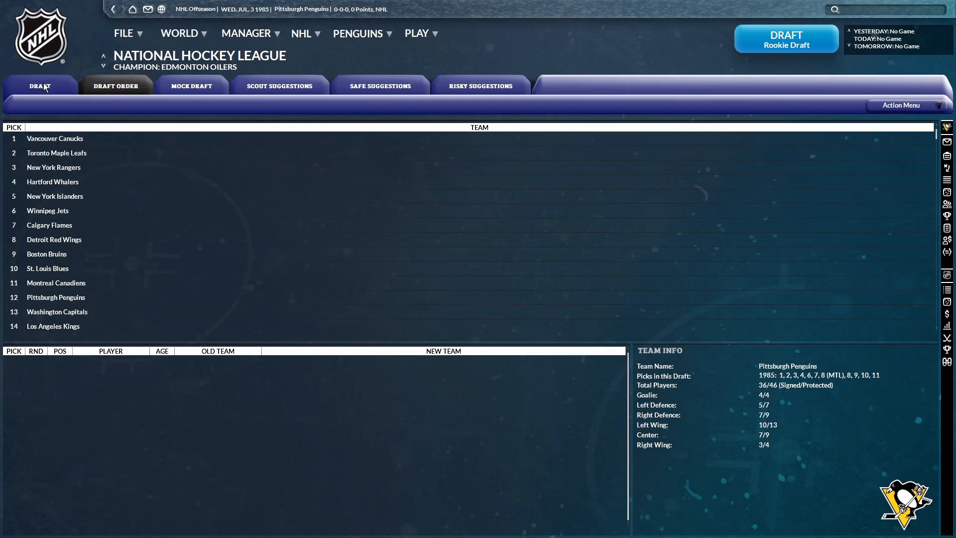
left_click(40, 85)
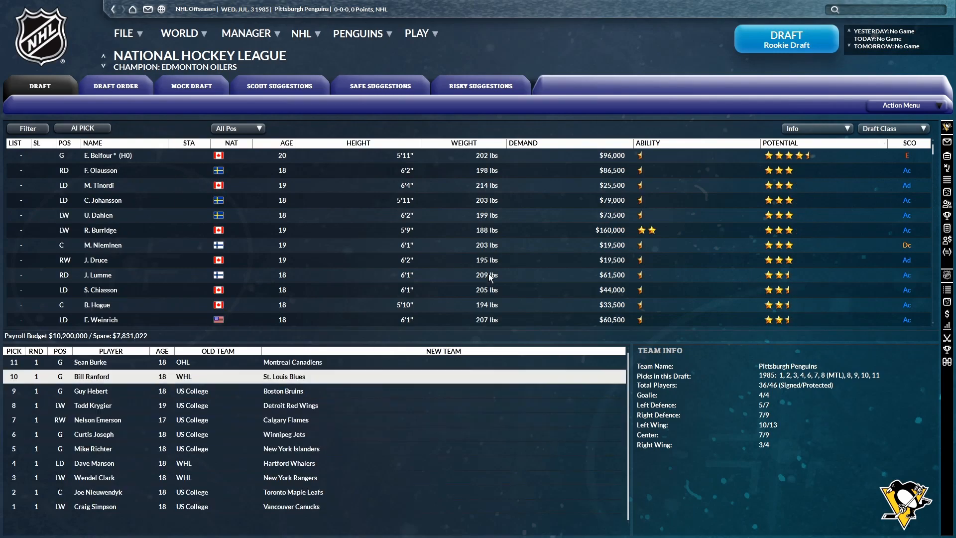
double_click(108, 155)
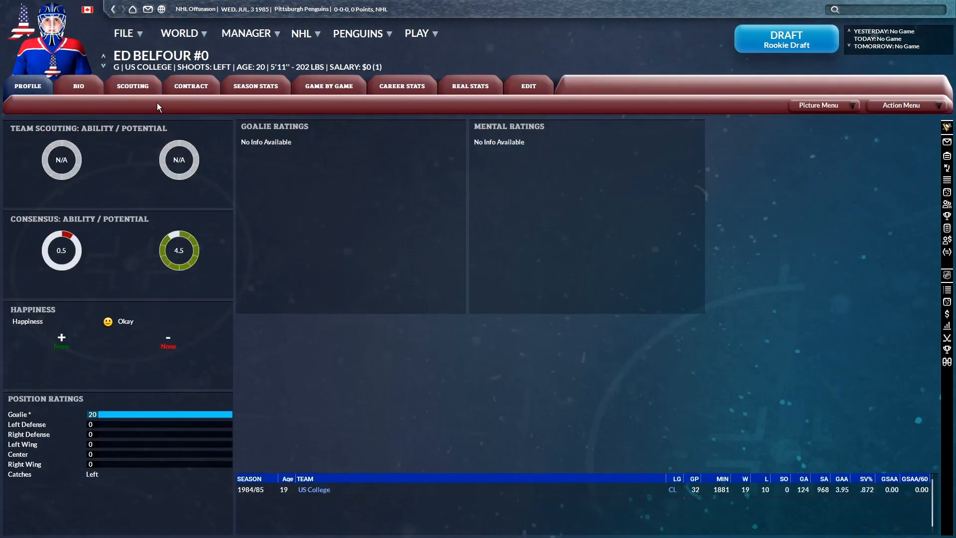
left_click(133, 85)
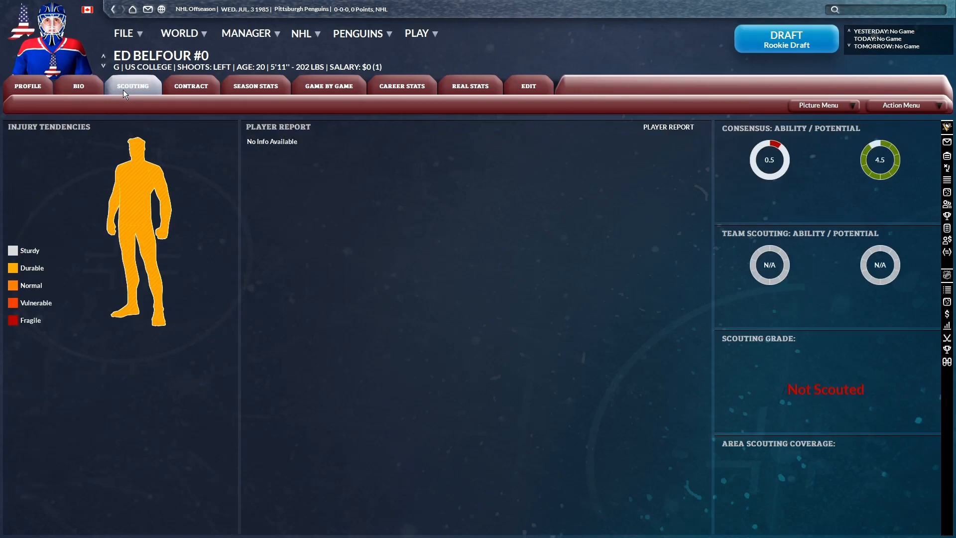
left_click(27, 85)
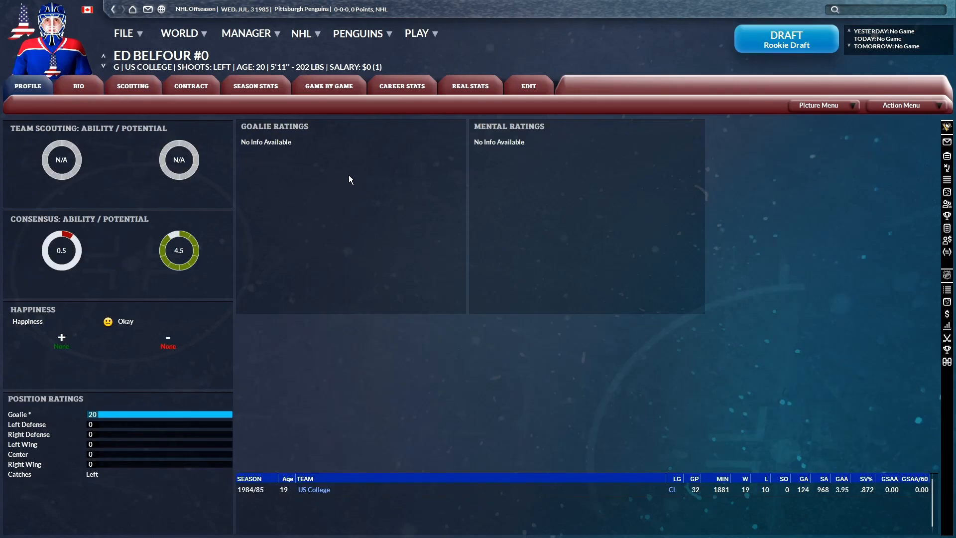
left_click(402, 85)
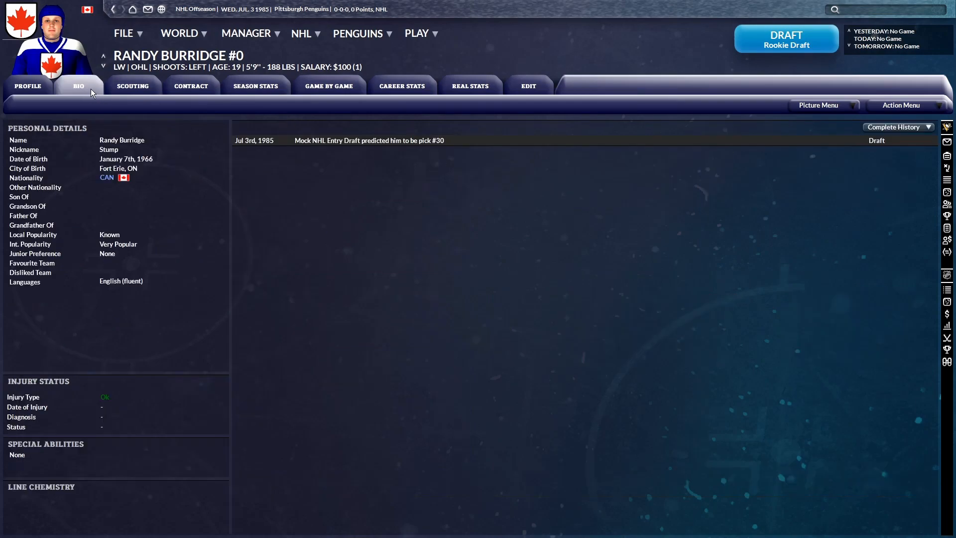
left_click(27, 85)
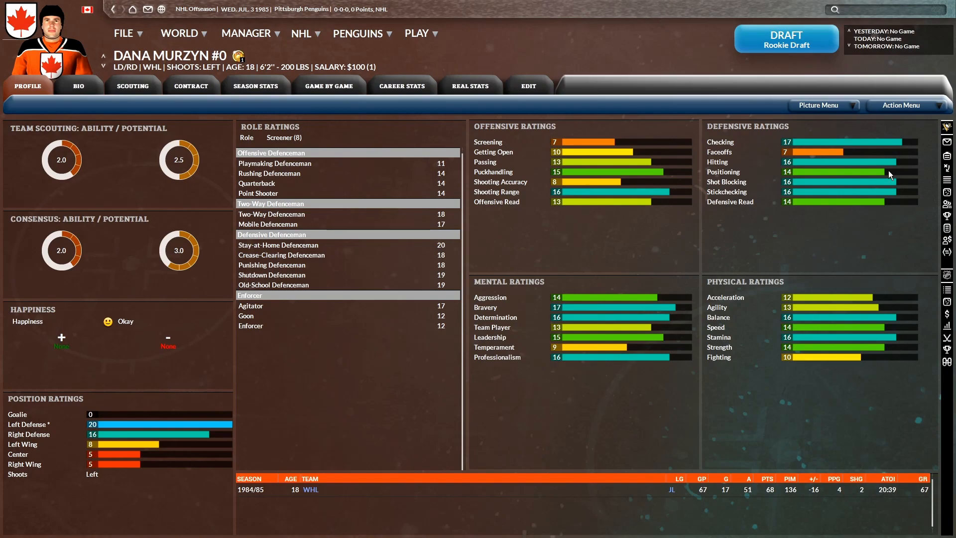
mouse_move(657, 348)
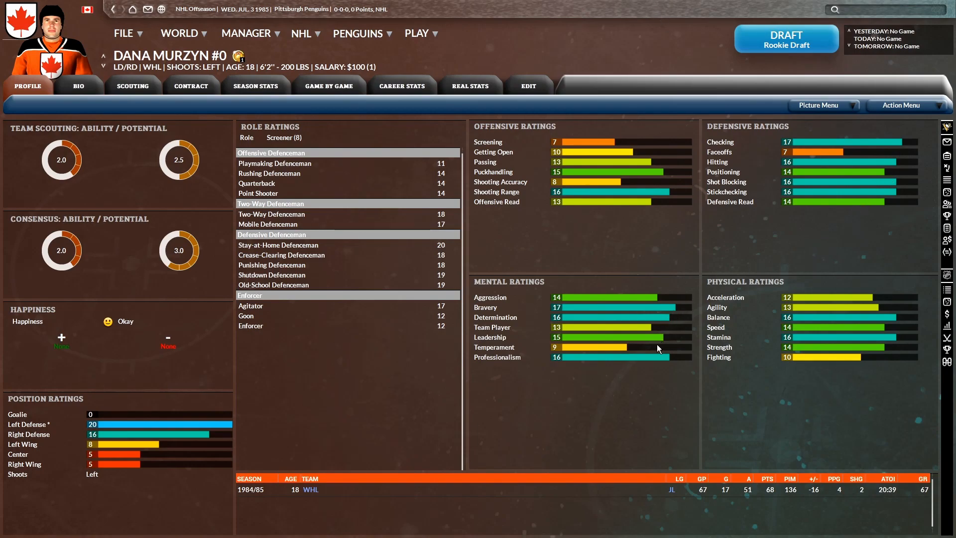
mouse_move(679, 347)
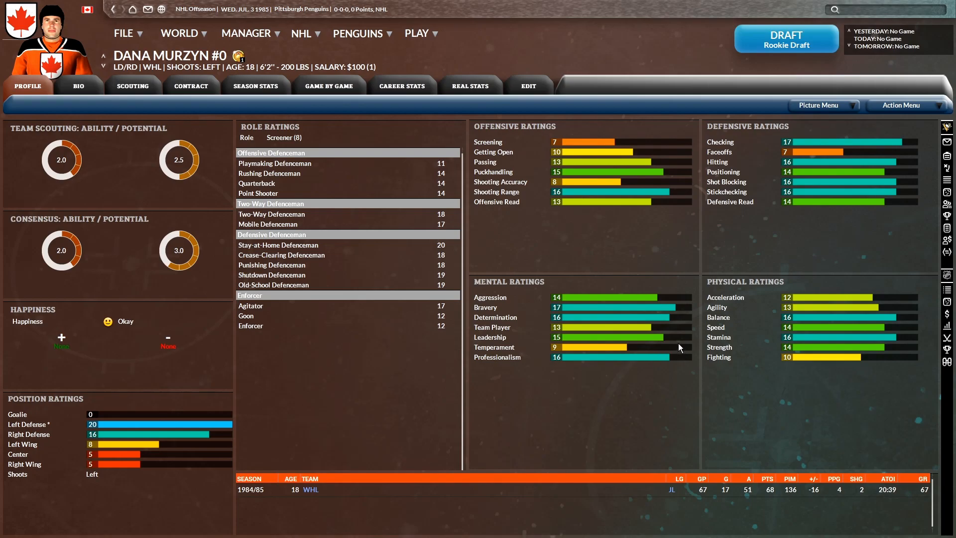
left_click(78, 86)
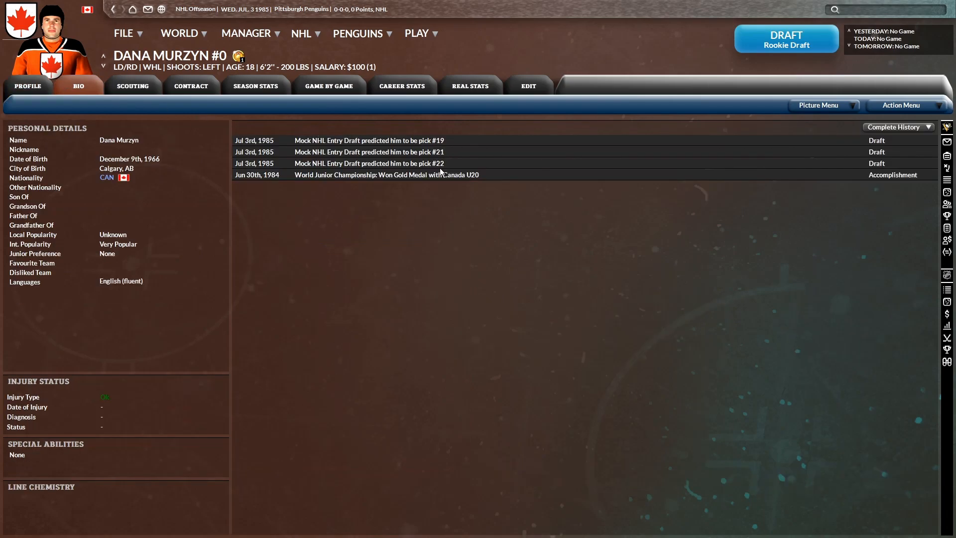
left_click(133, 85)
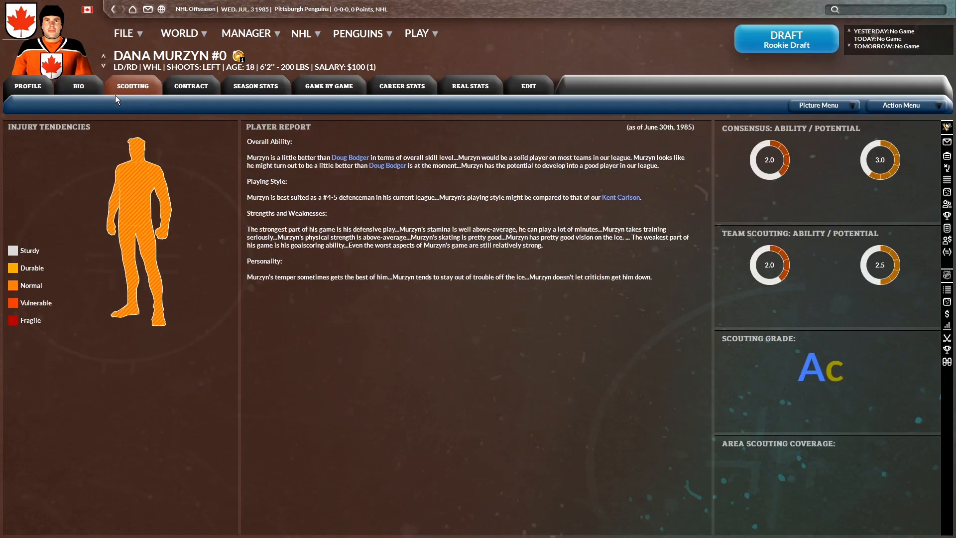
mouse_move(364, 284)
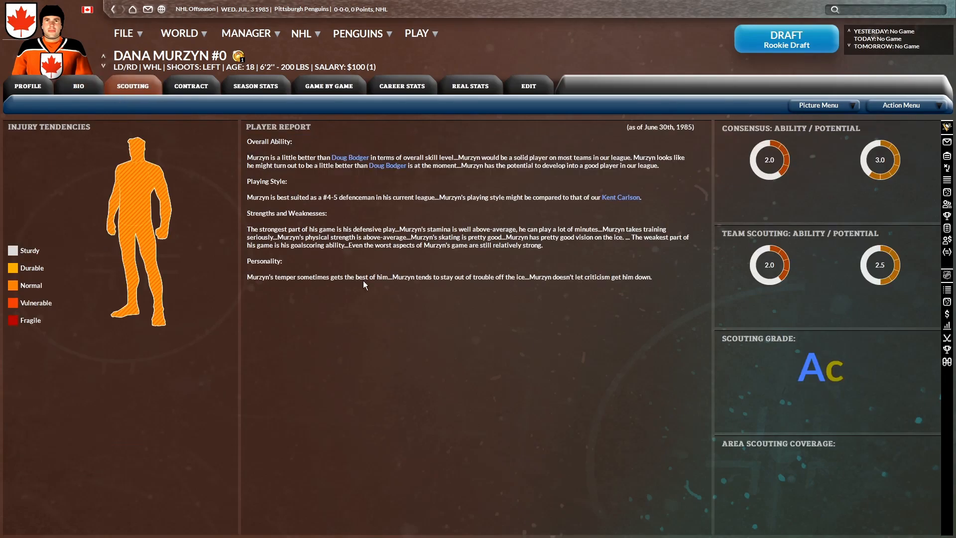
mouse_move(355, 288)
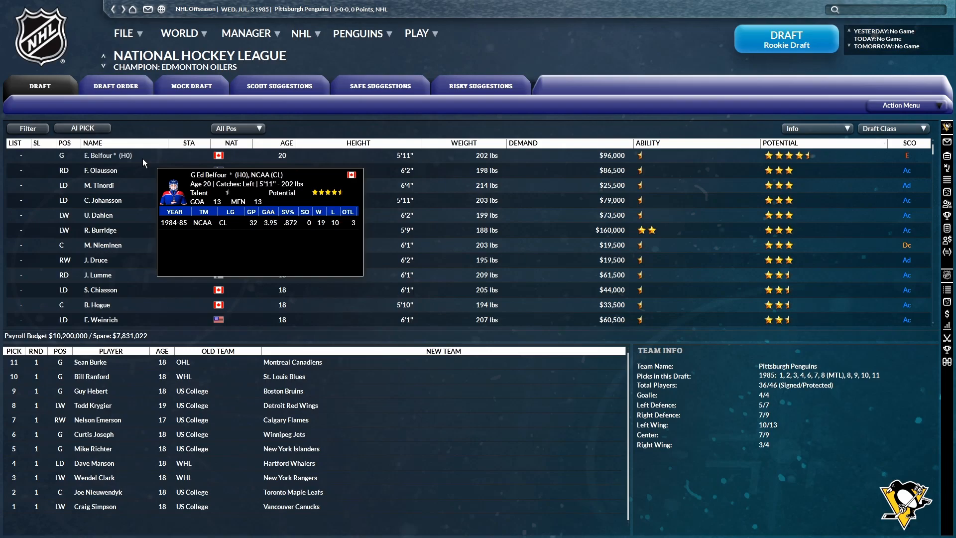
Offer Washington Belanger plus 1985 second- and third-round picks for their 1984 first
left_click(116, 85)
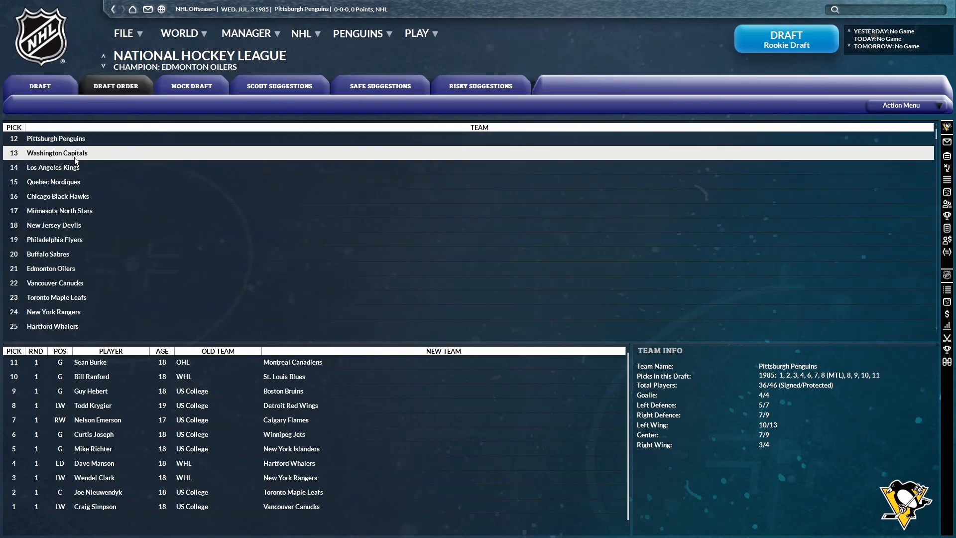
mouse_move(53, 167)
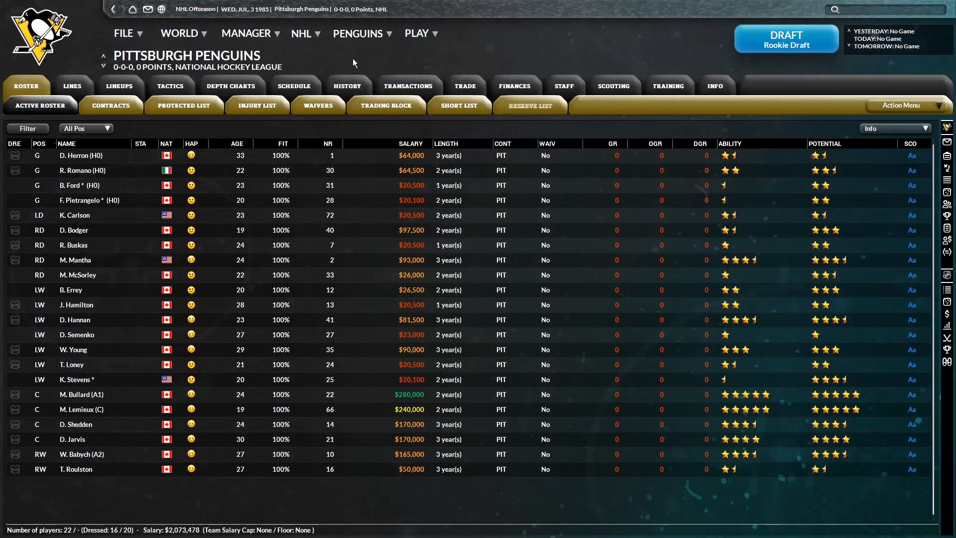
left_click(464, 85)
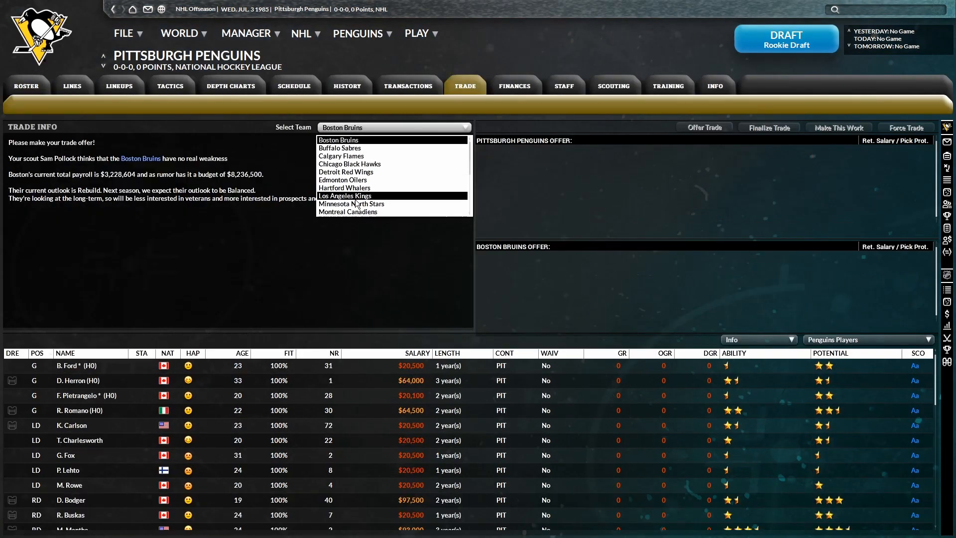
left_click(345, 195)
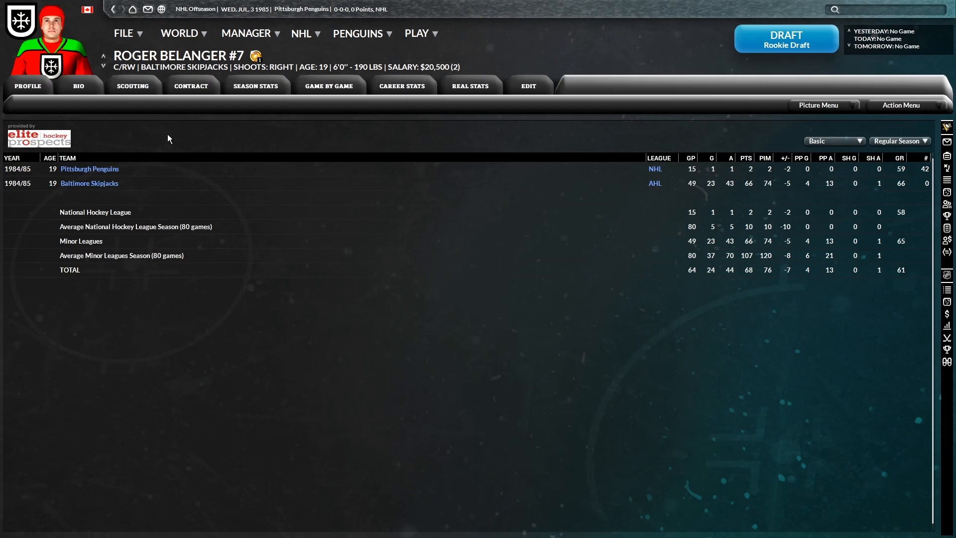
left_click(27, 85)
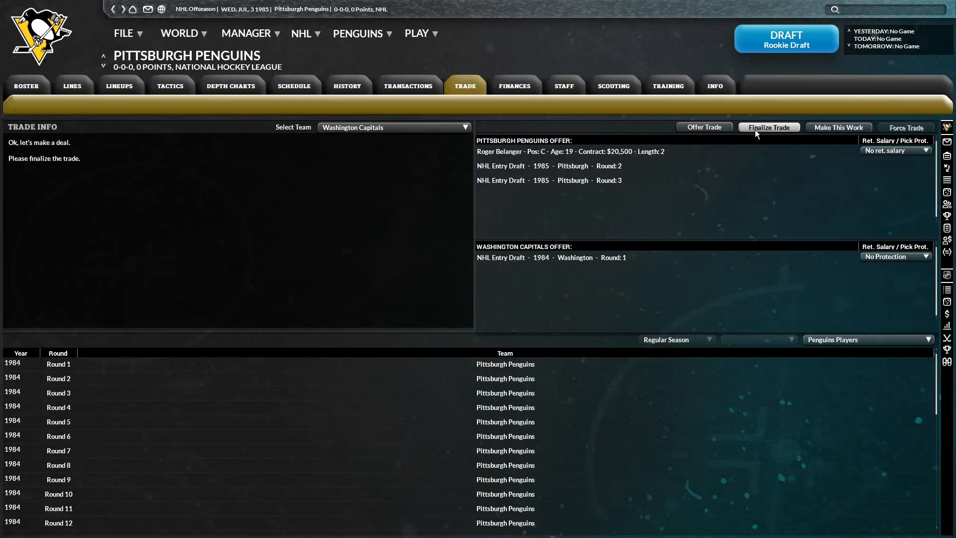
Finalize the Washington trade and the Romano-Hamilton trade for LA's first-round pick
left_click(768, 127)
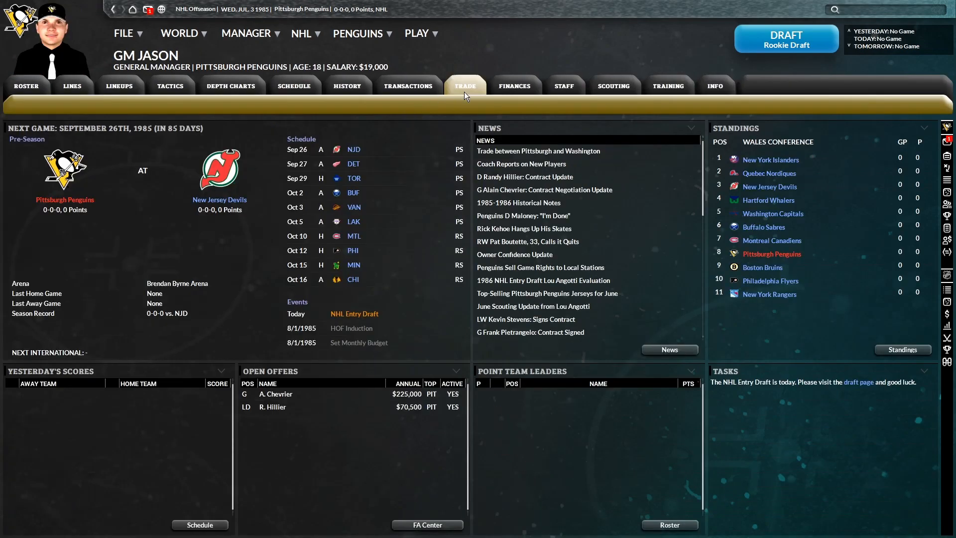
left_click(465, 85)
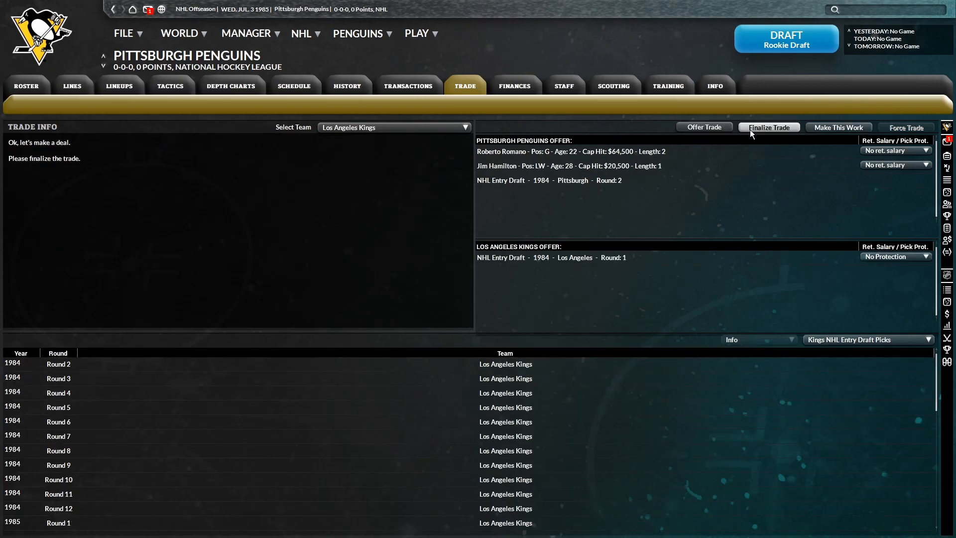
left_click(768, 127)
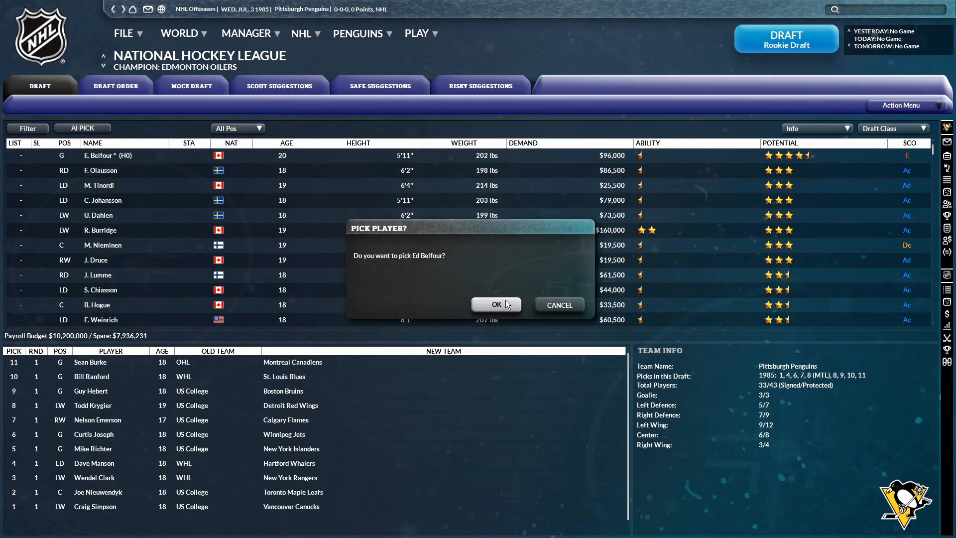
left_click(496, 304)
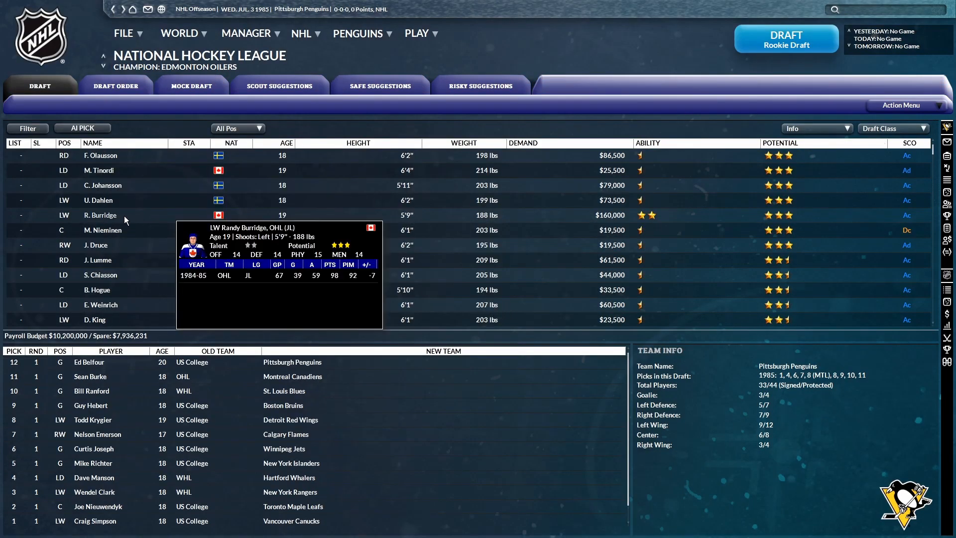
mouse_move(135, 228)
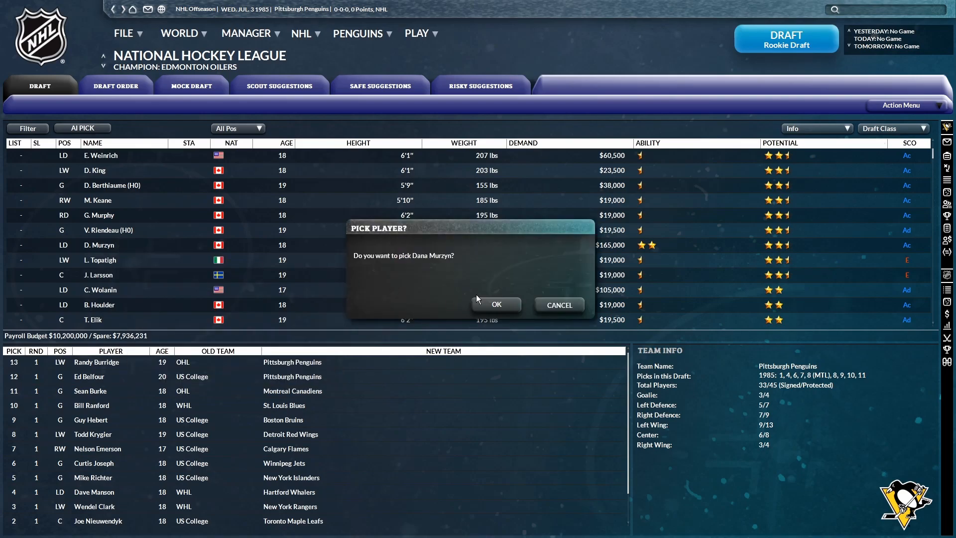
left_click(495, 305)
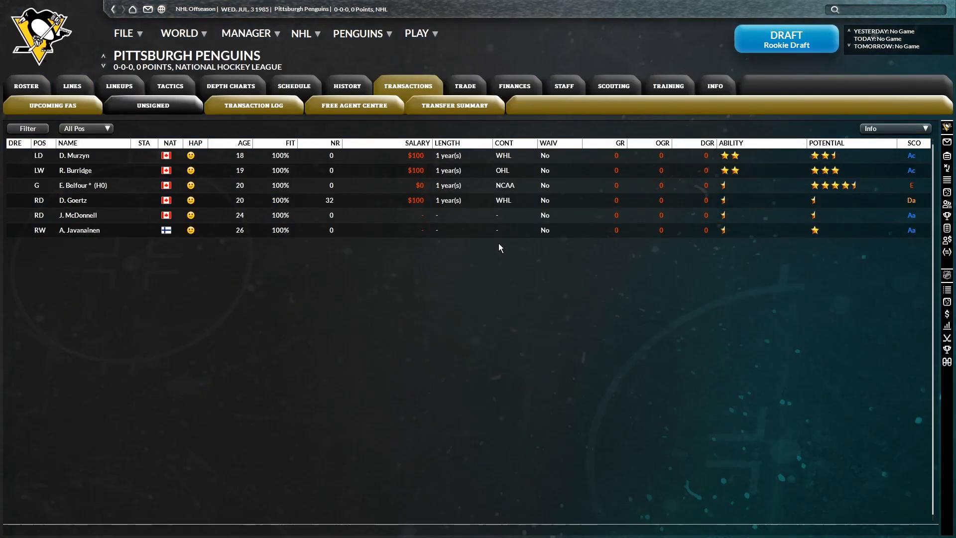
double_click(73, 155)
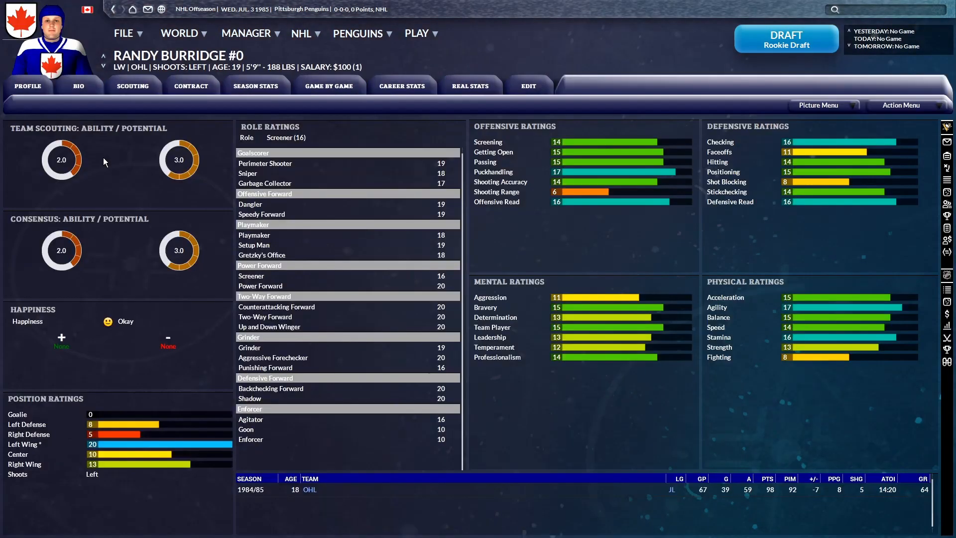
left_click(407, 85)
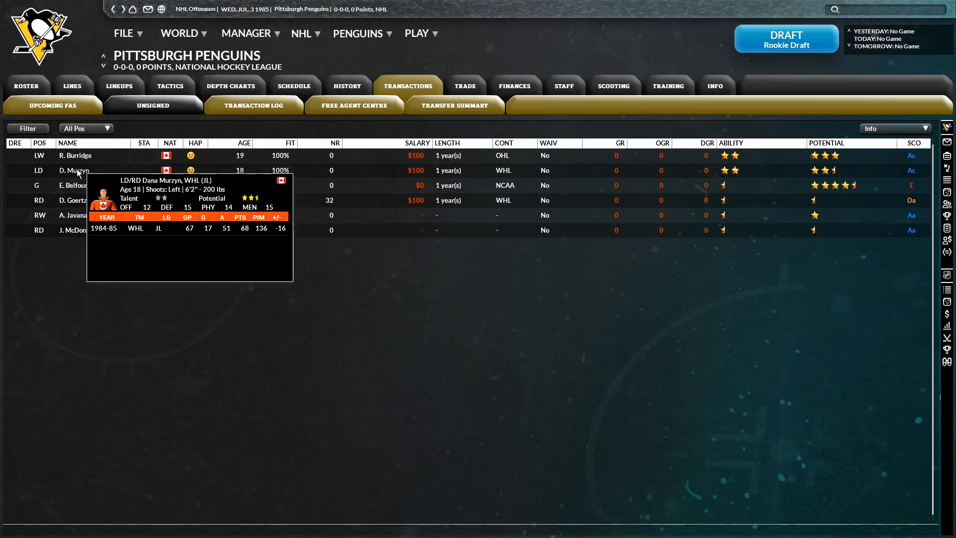
left_click(230, 85)
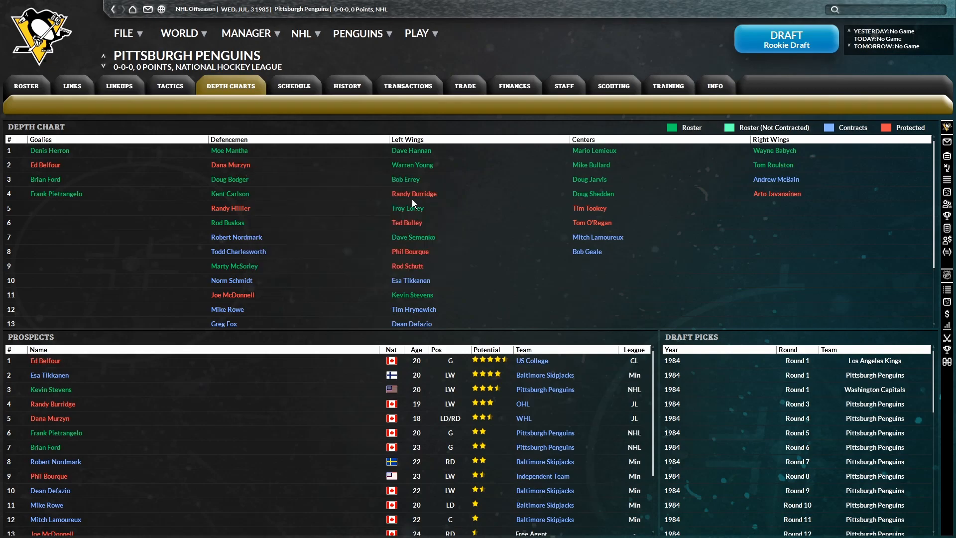
mouse_move(413, 194)
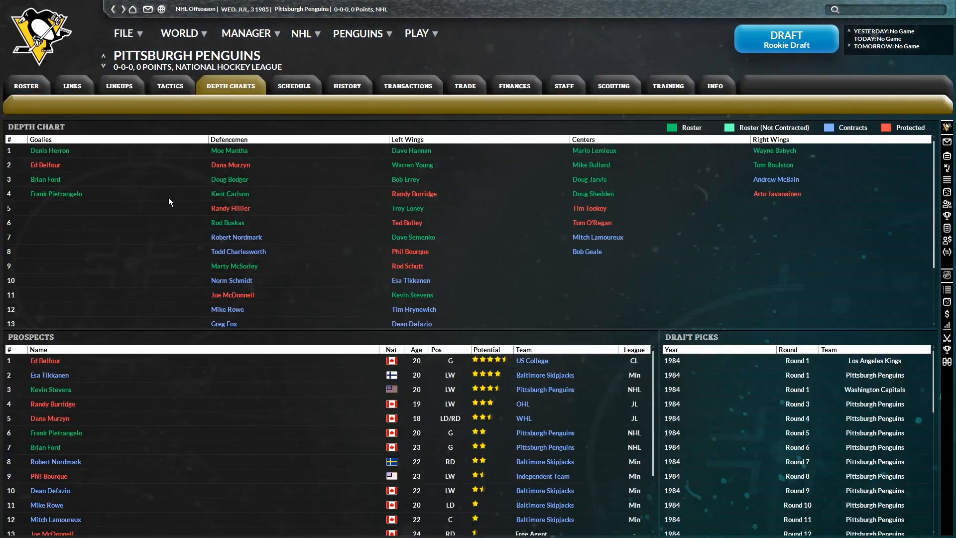
mouse_move(46, 165)
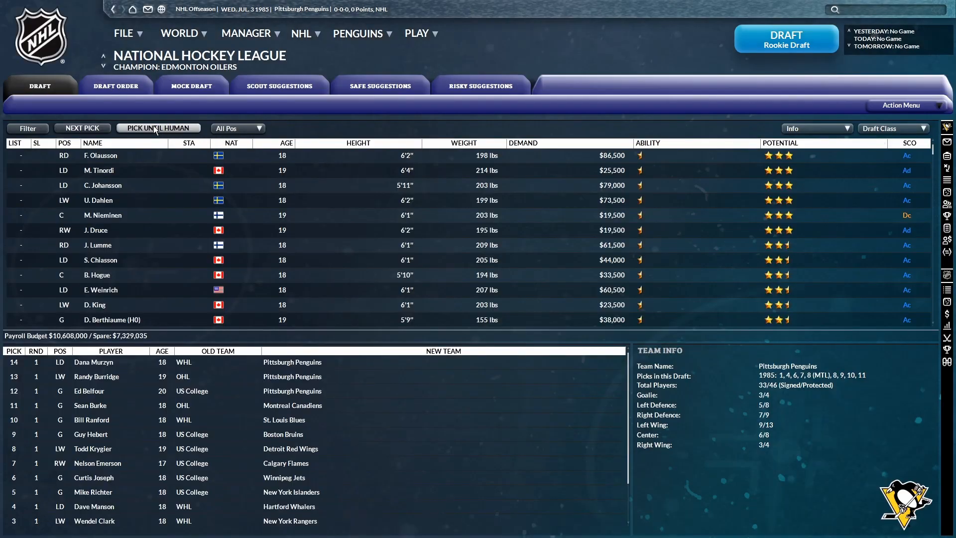
Run the draft until Pittsburgh's next pick and list the unsigned draftees
left_click(158, 128)
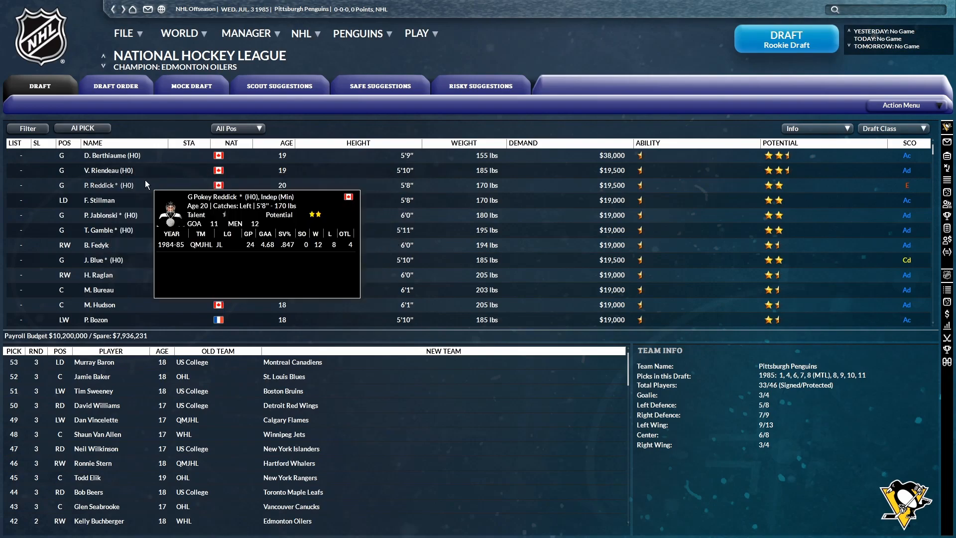
mouse_move(135, 236)
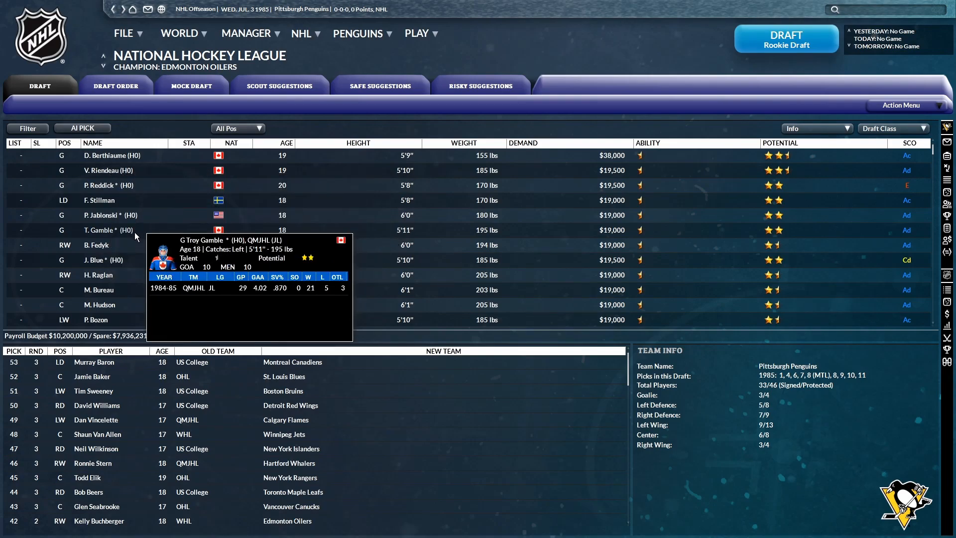
mouse_move(112, 250)
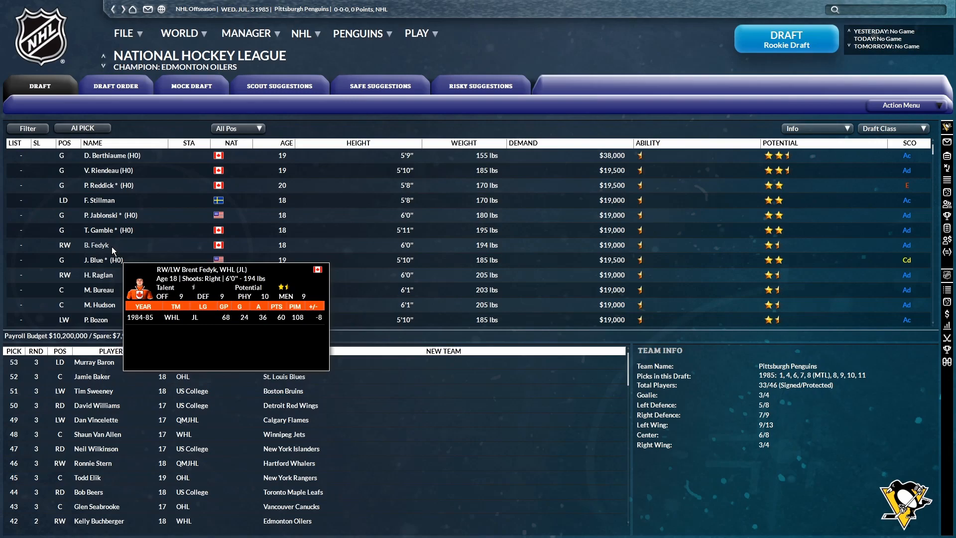
mouse_move(113, 200)
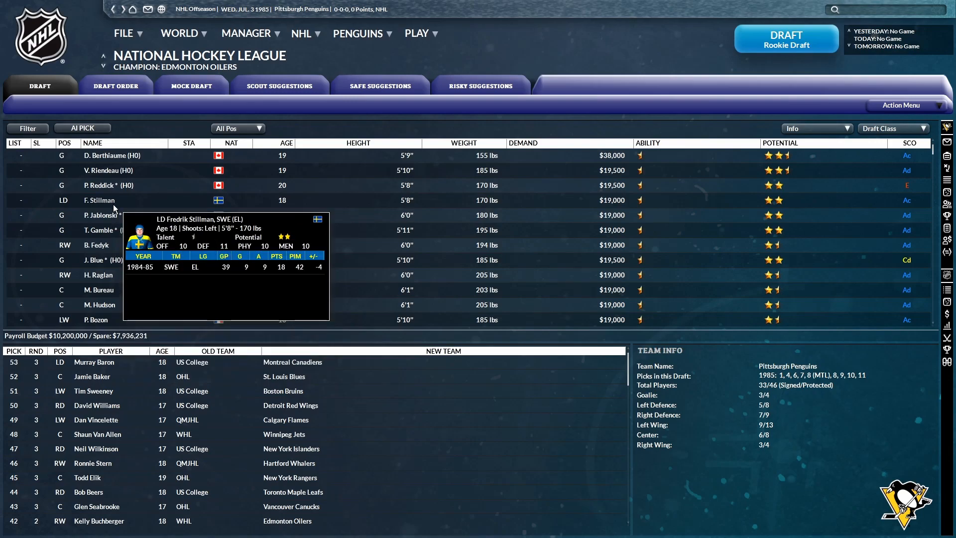
mouse_move(644, 270)
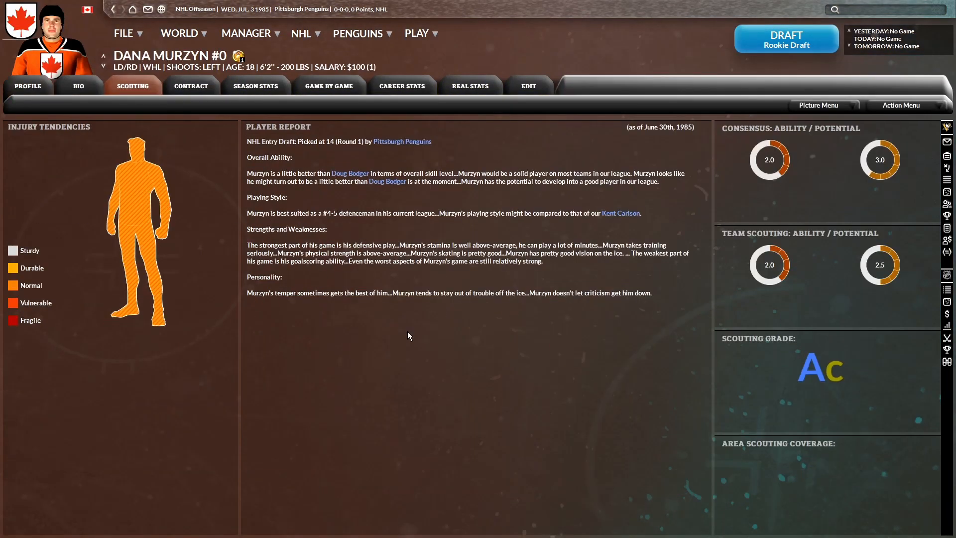
mouse_move(117, 165)
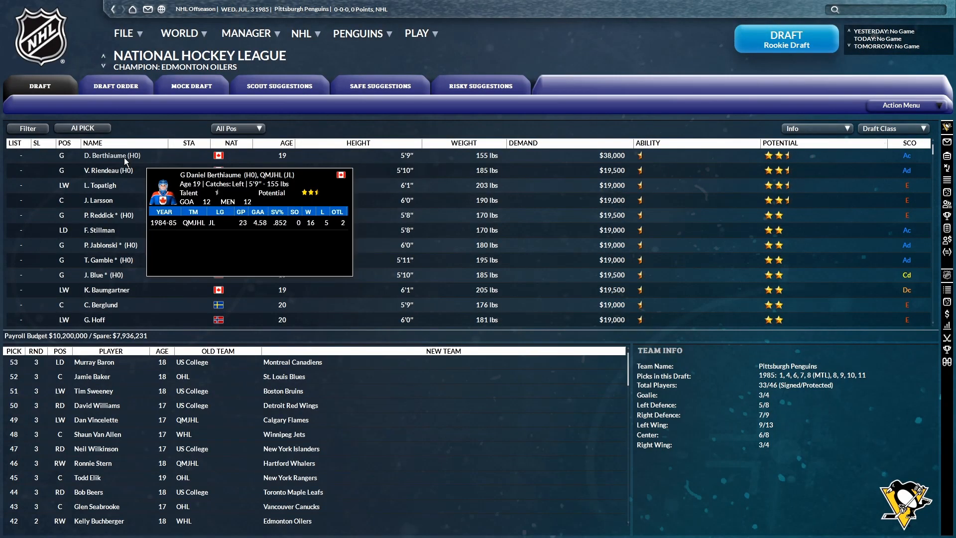
left_click(902, 106)
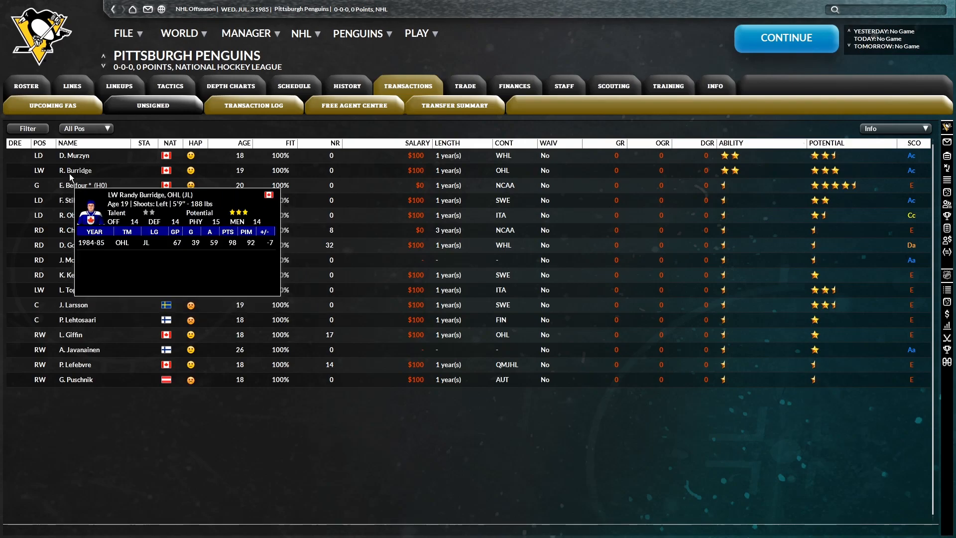
Offer Randy Burridge a contract and dismiss the New Achievement notice
right_click(76, 170)
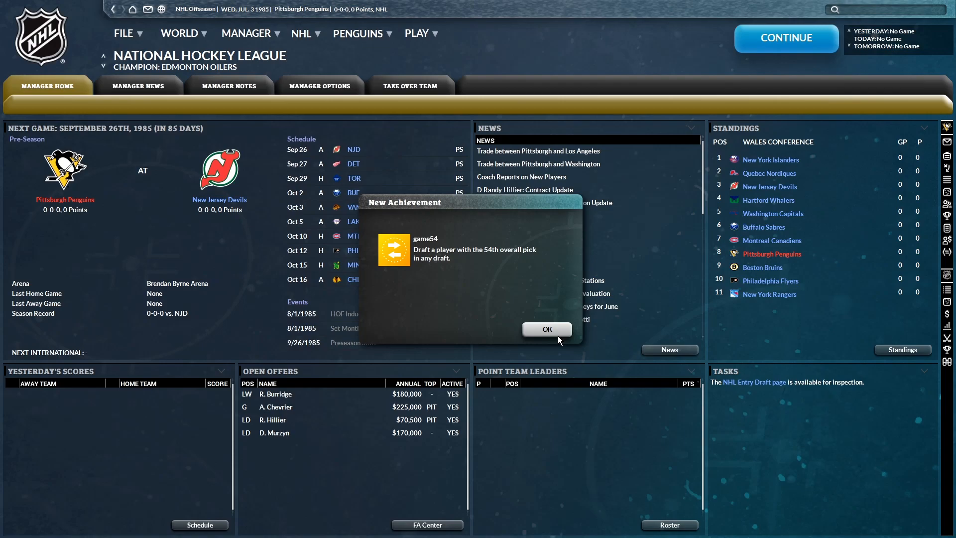
left_click(545, 329)
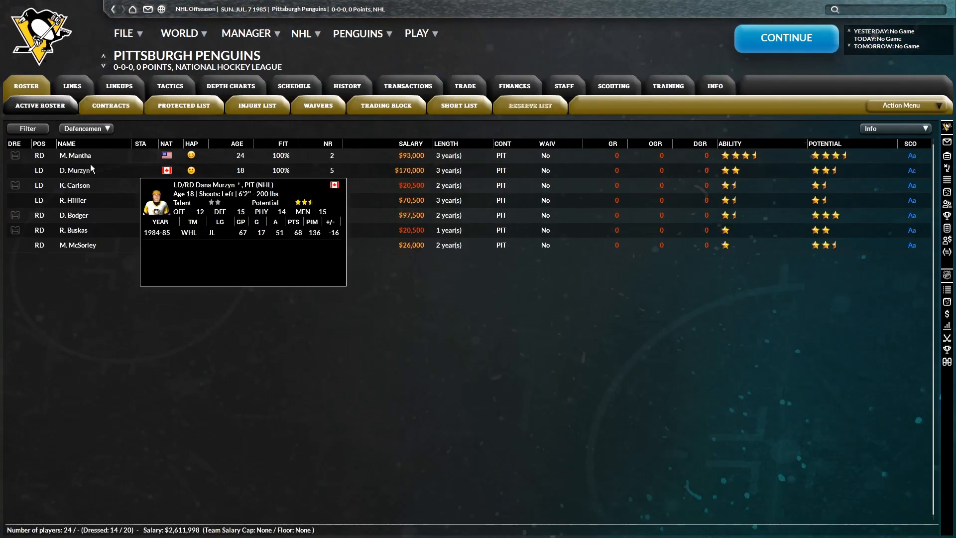
mouse_move(73, 200)
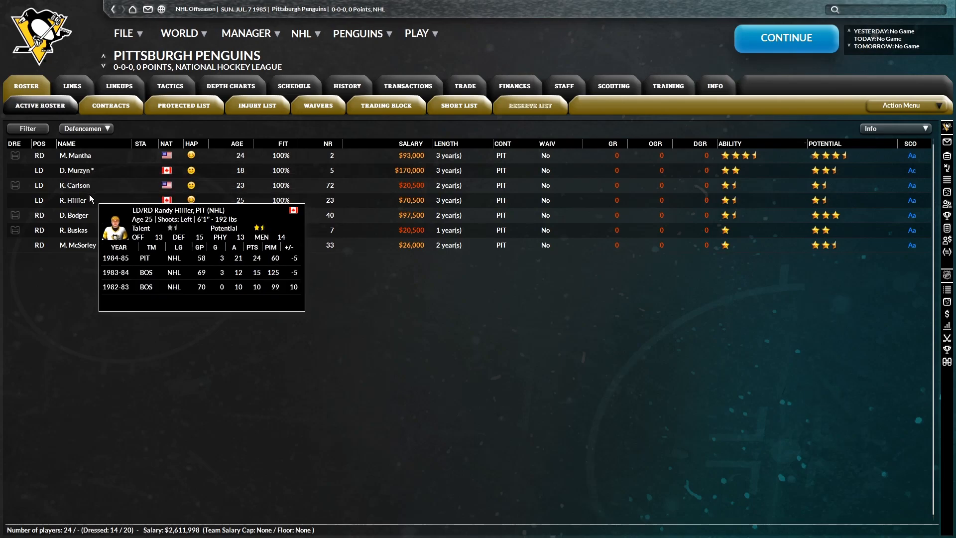
mouse_move(79, 244)
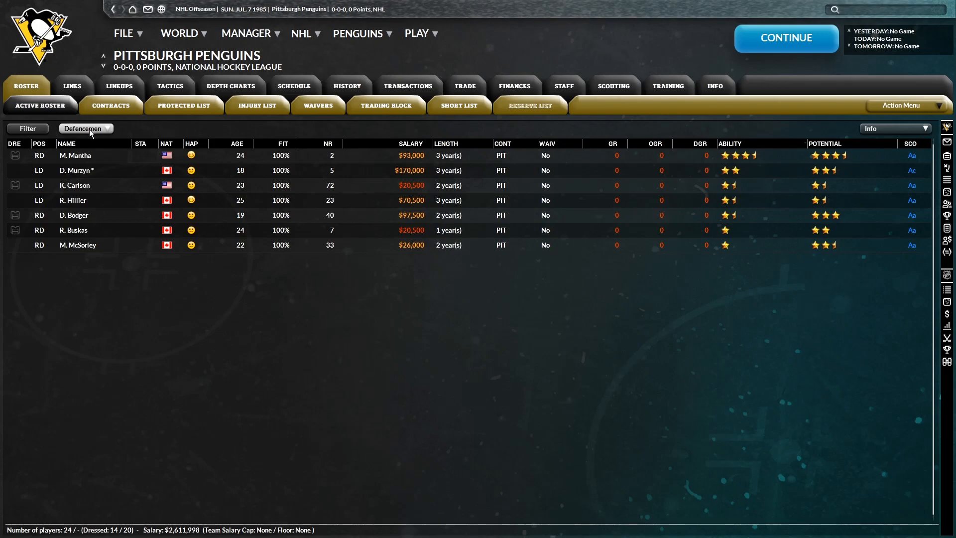
Filter the roster to forwards and send Kevin Stevens to Baltimore
left_click(85, 128)
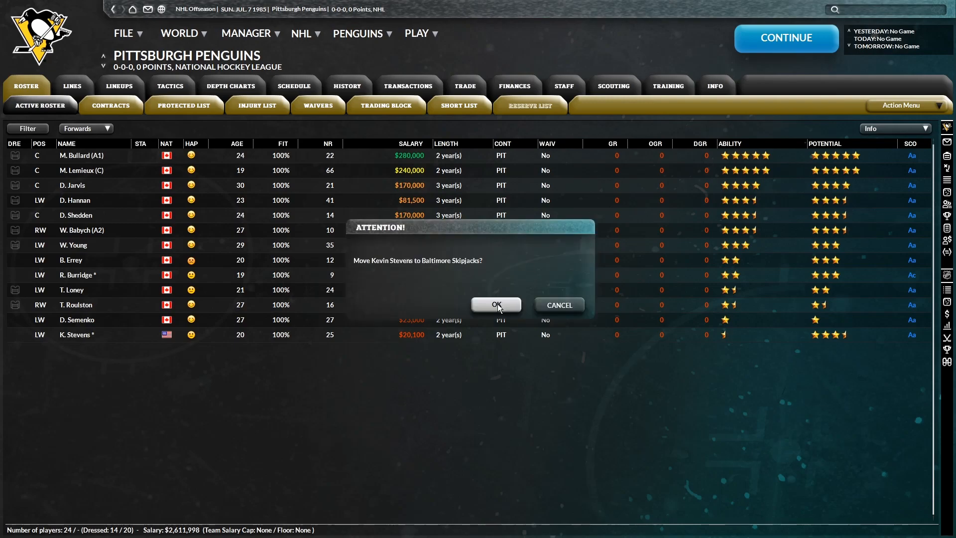
left_click(496, 304)
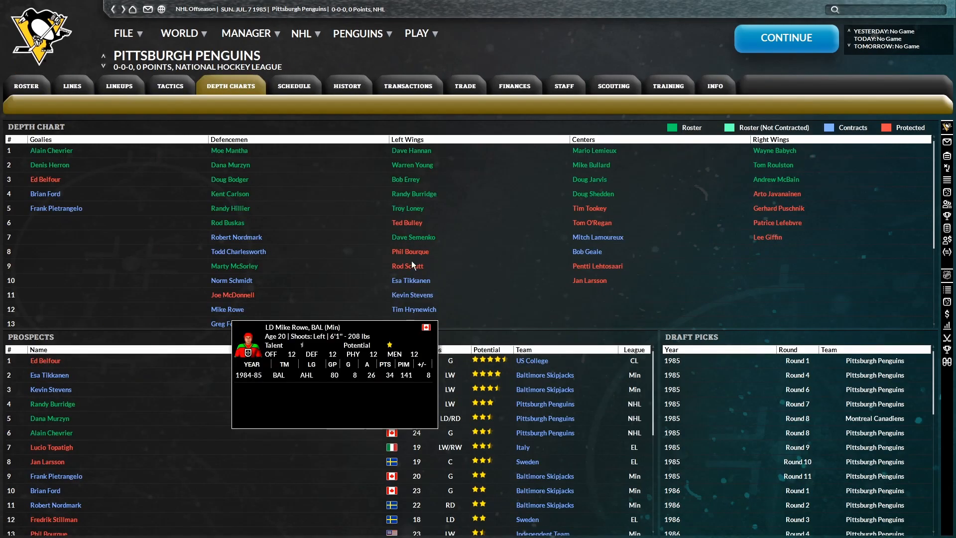
Open the Free Agent Centre to review recent Pittsburgh signings
right_click(410, 280)
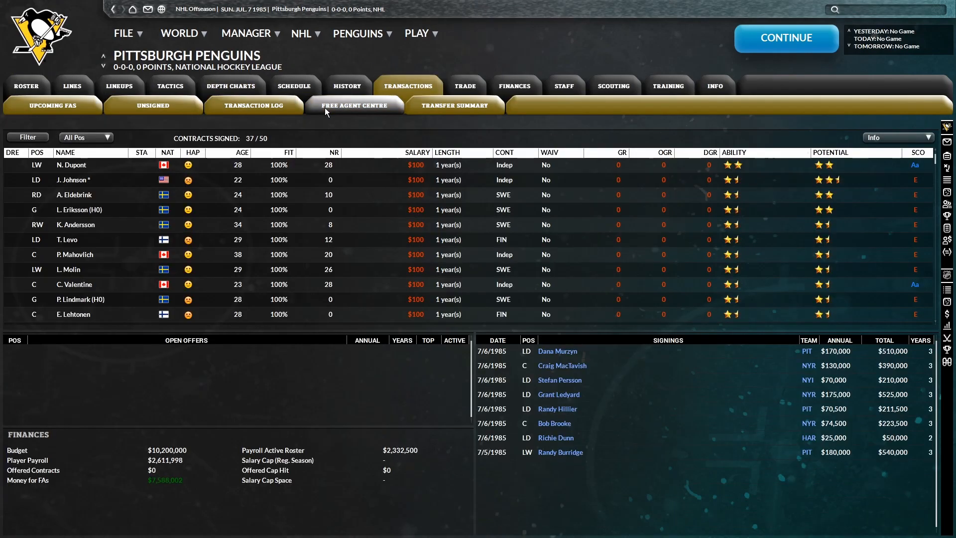
mouse_move(71, 164)
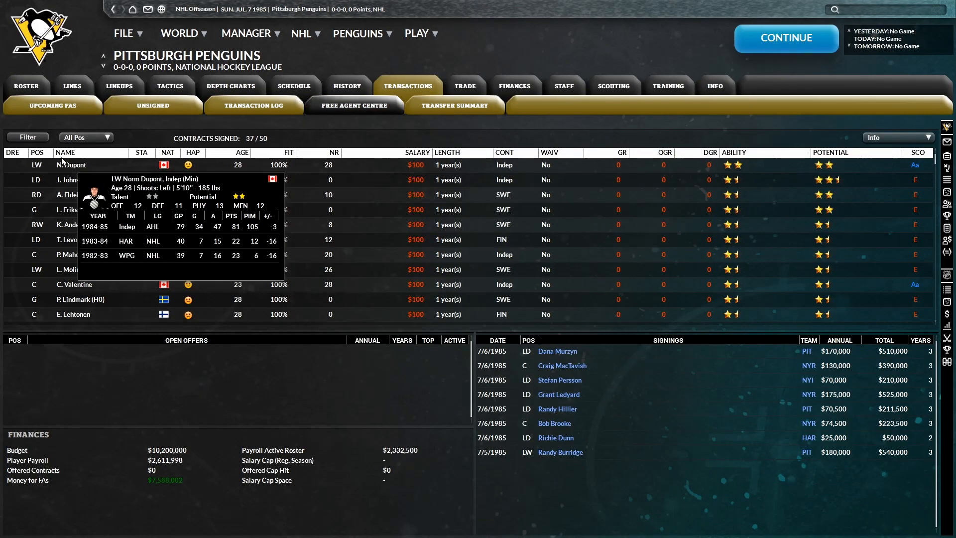